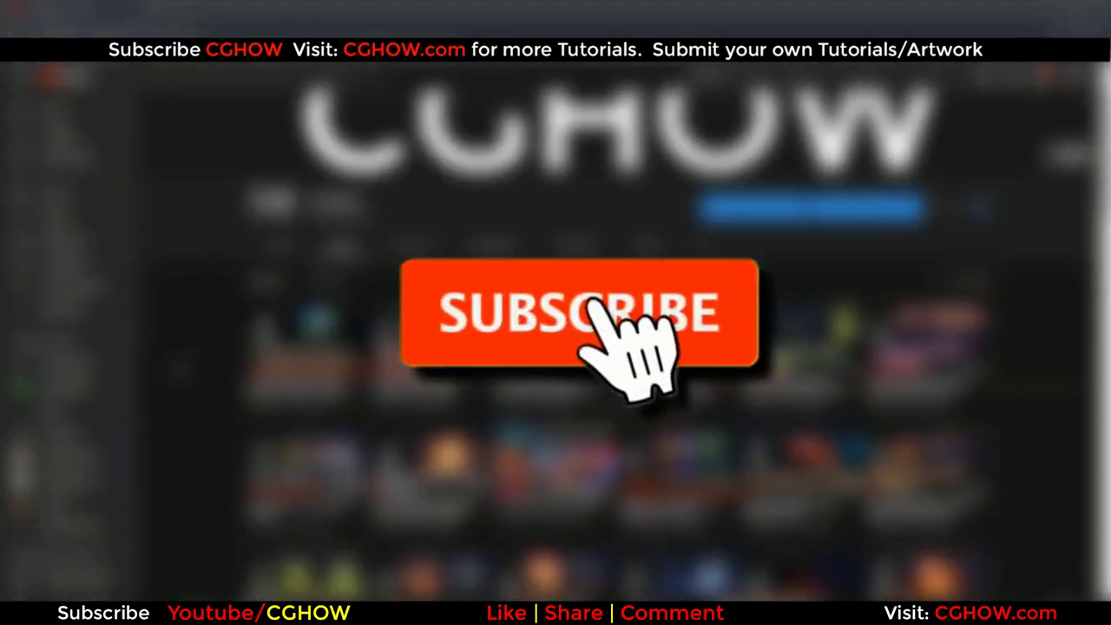
Name the new empty Niagara system 'FX' in the Spiral_Burst folder.
left_click(579, 315)
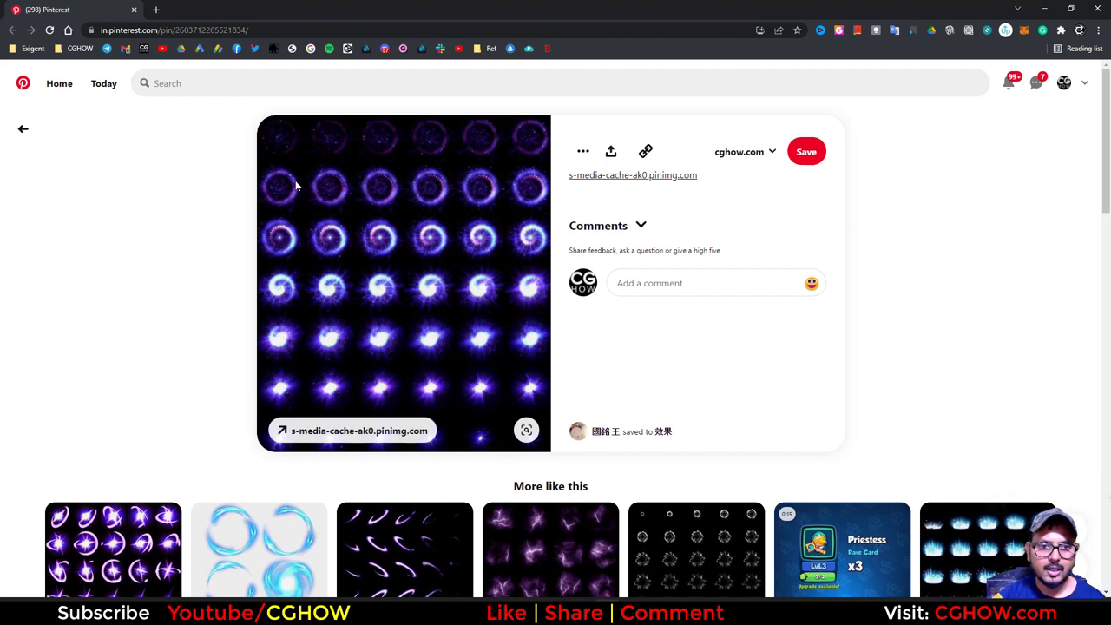
mouse_move(426, 198)
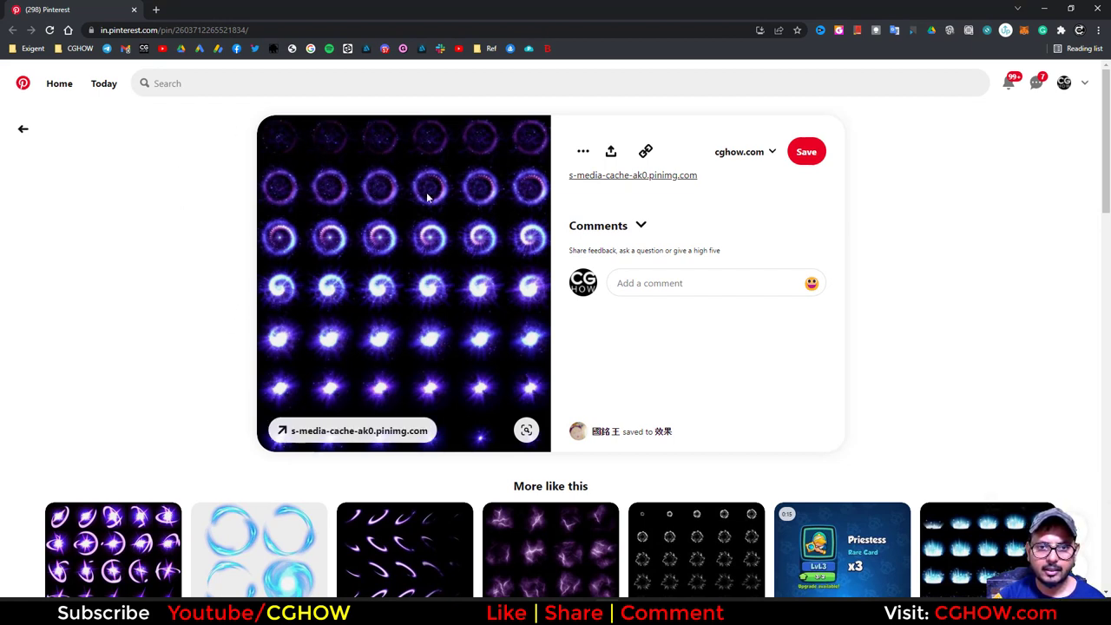
mouse_move(417, 343)
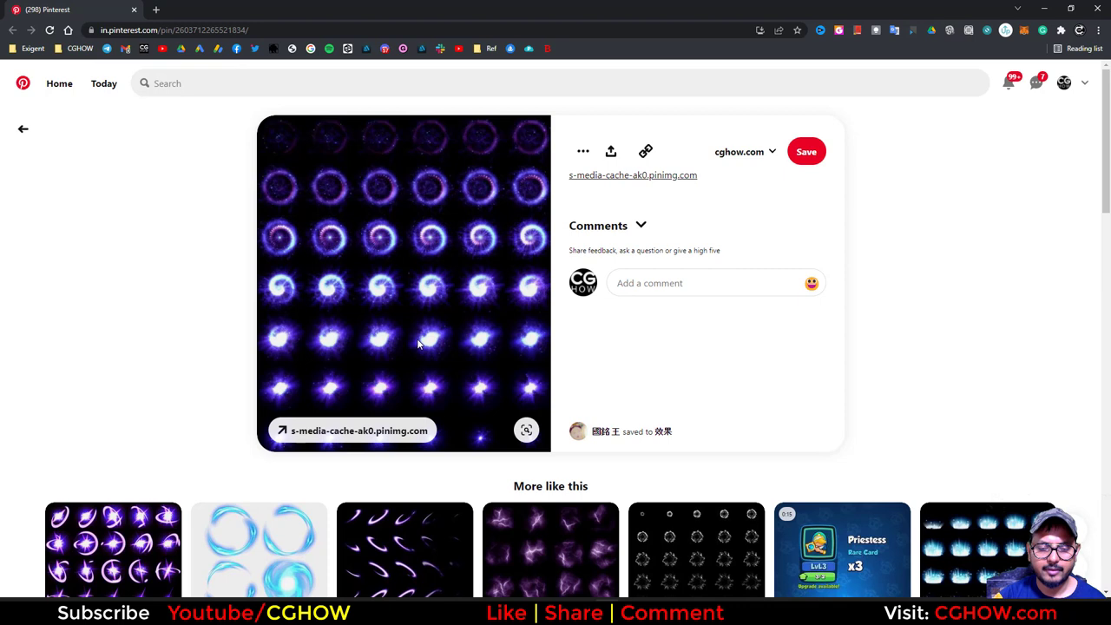
mouse_move(412, 301)
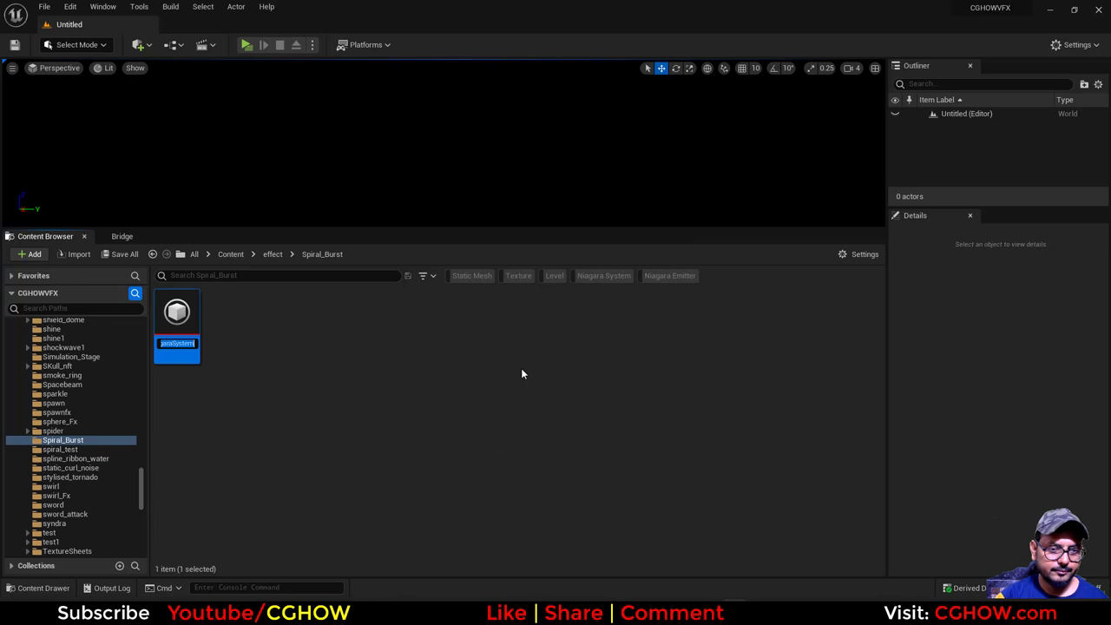
type("FX")
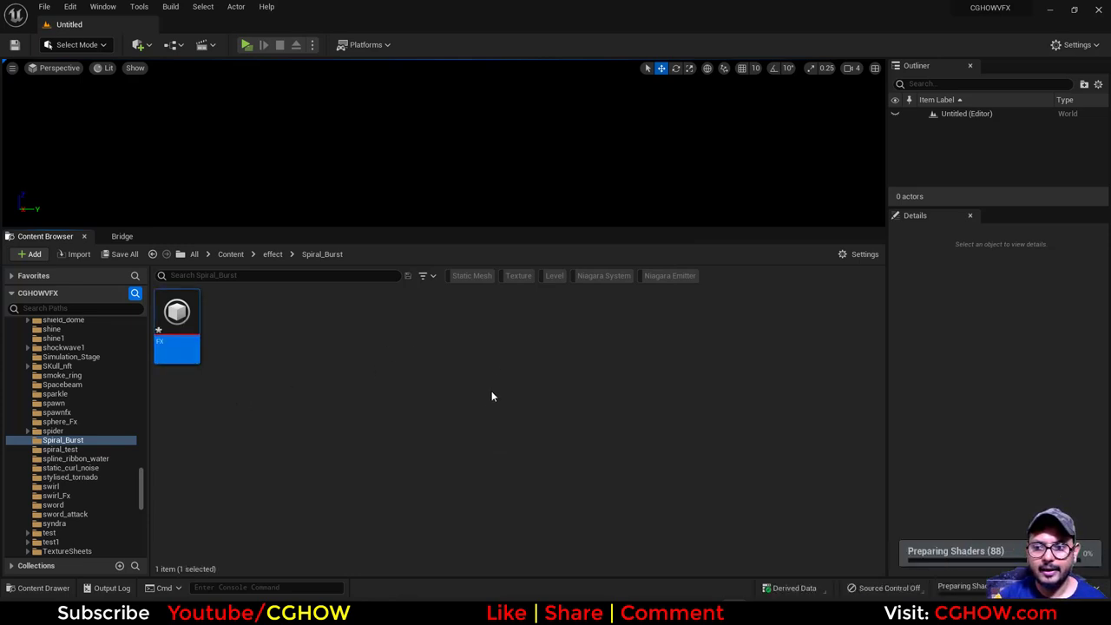
mouse_move(264, 402)
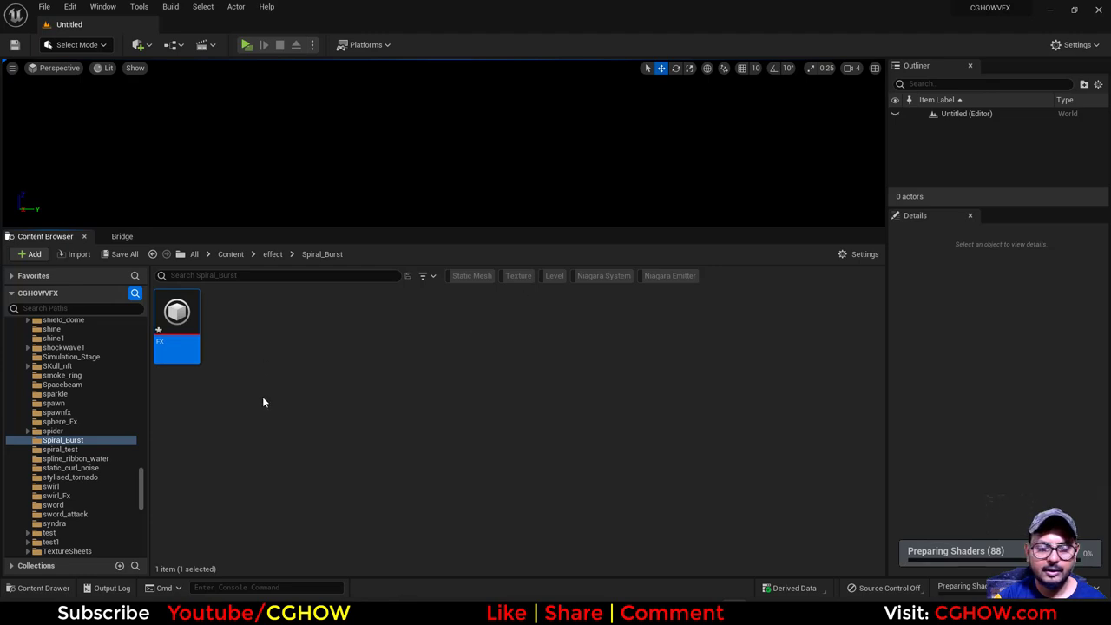
mouse_move(282, 392)
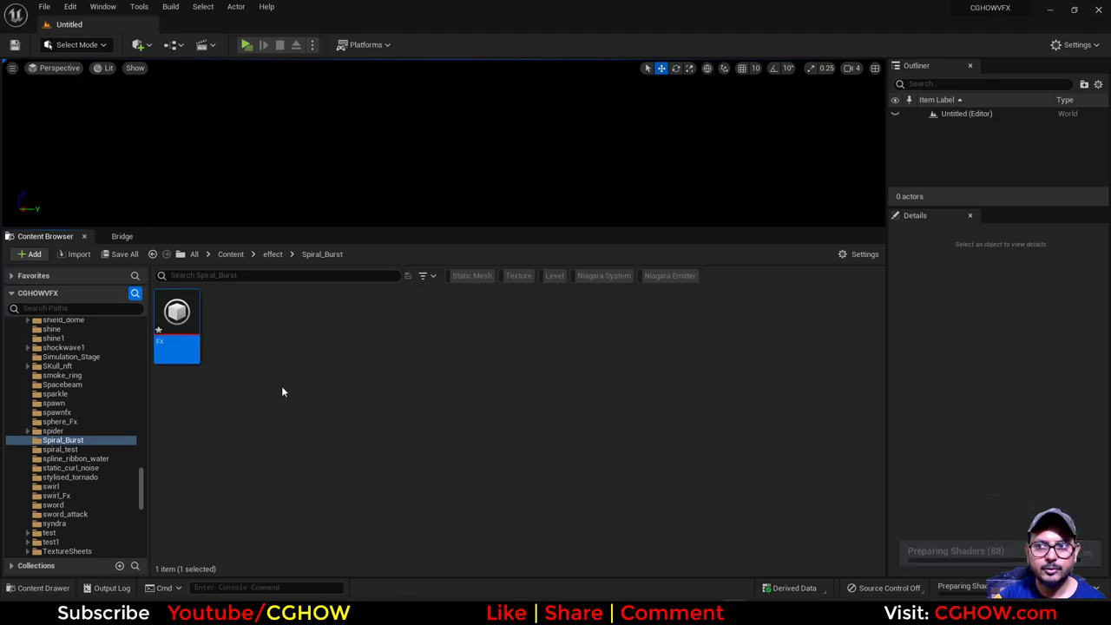
mouse_move(523, 340)
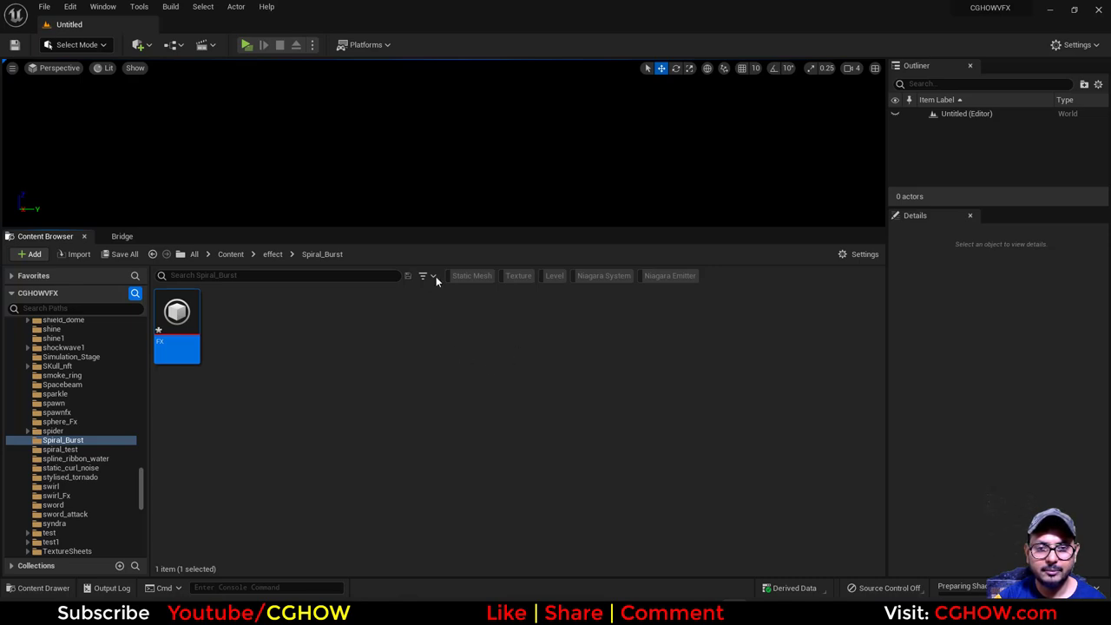
mouse_move(293, 258)
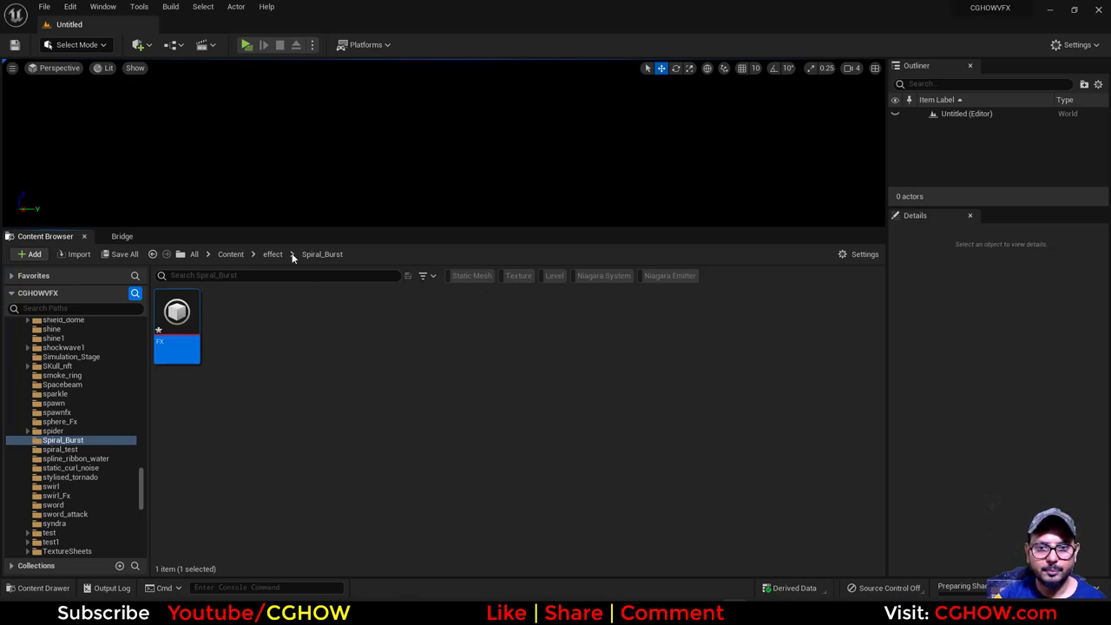
mouse_move(246, 346)
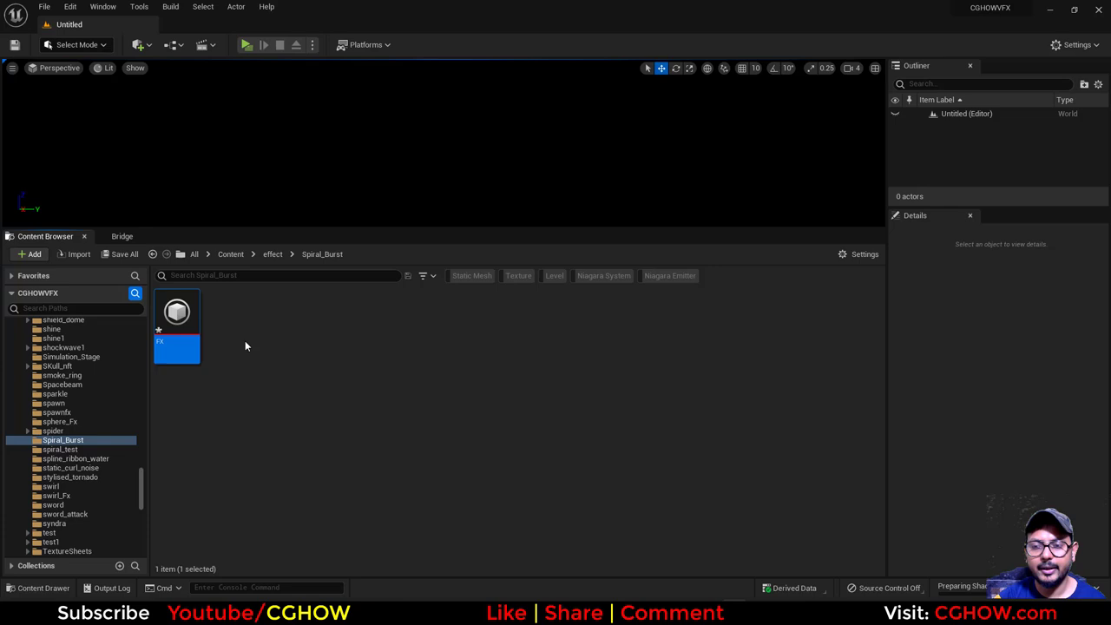
mouse_move(278, 451)
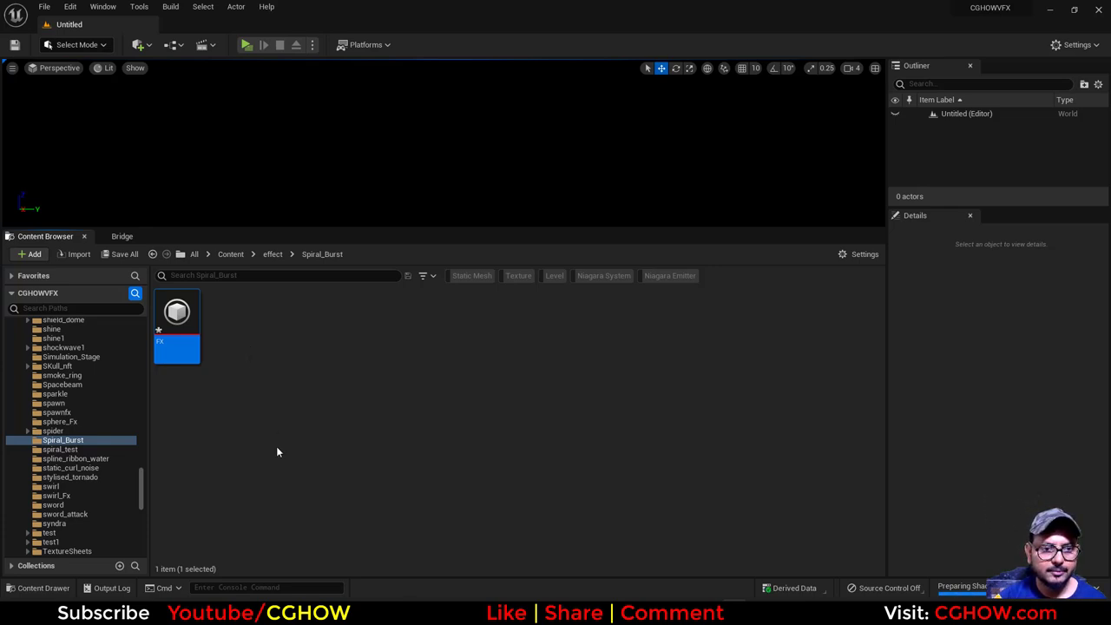
mouse_move(222, 370)
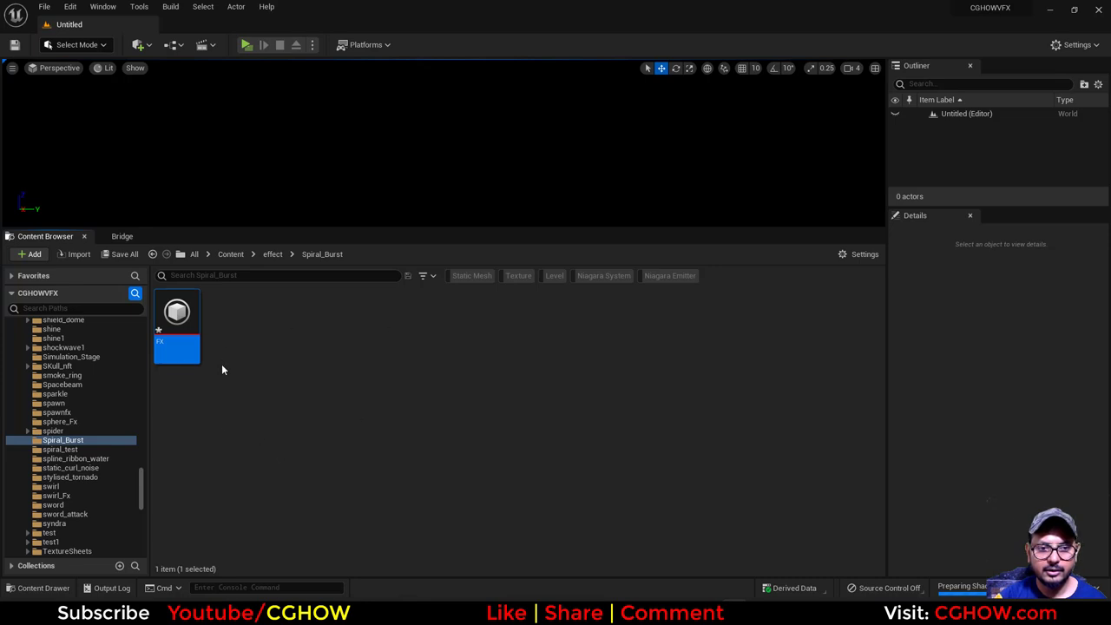
mouse_move(624, 349)
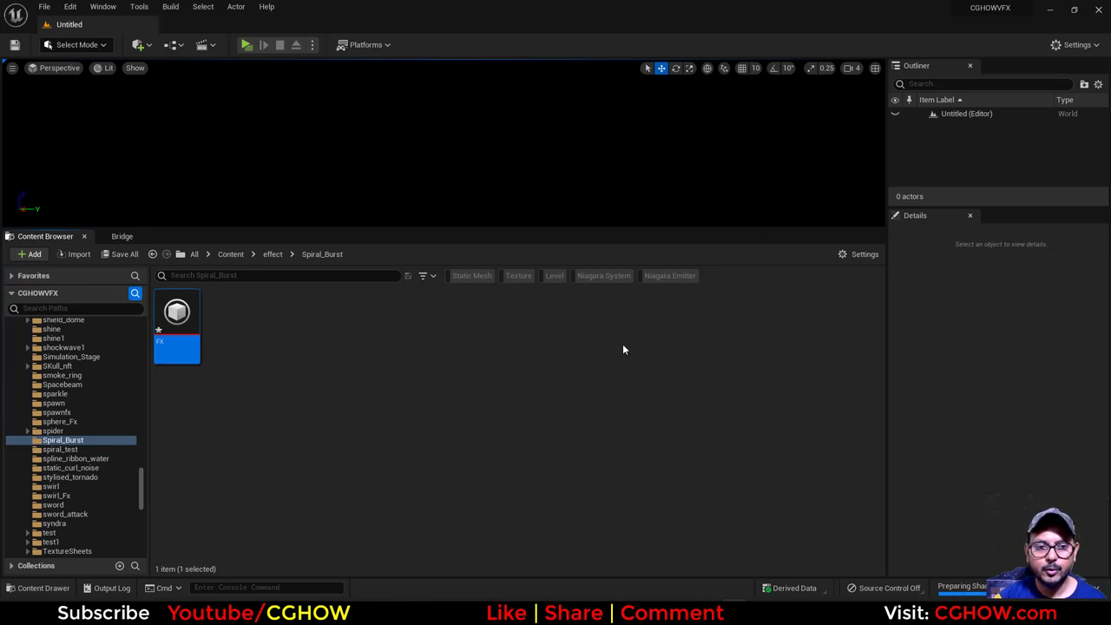
mouse_move(328, 397)
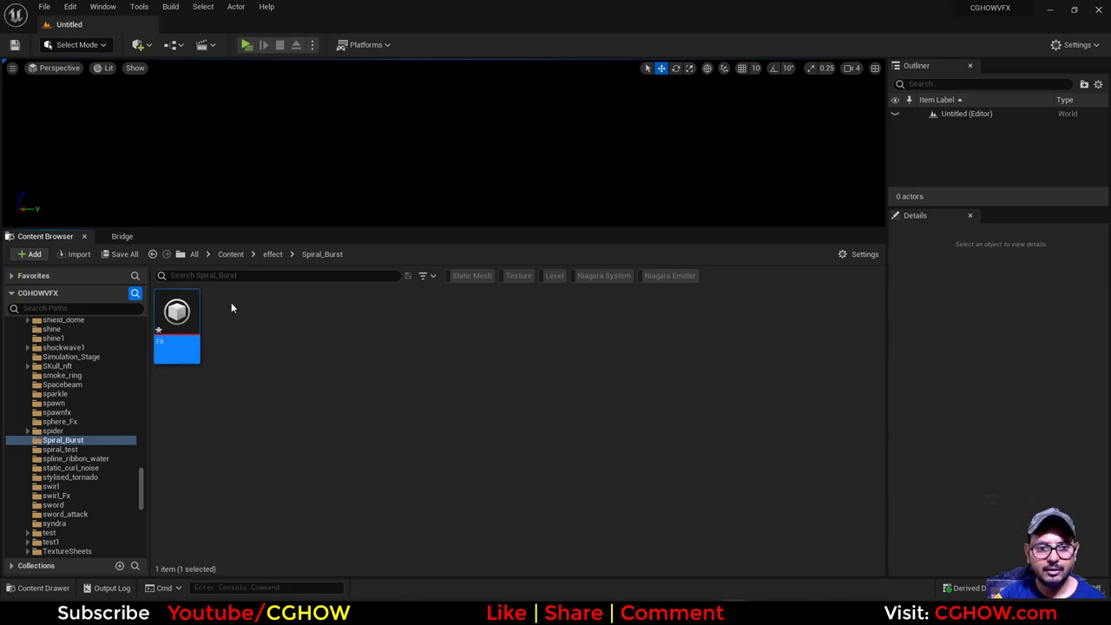
Open FX, add Spawn Burst Instantaneous to the source's Emitter Update, and edit its spawn count.
double_click(177, 313)
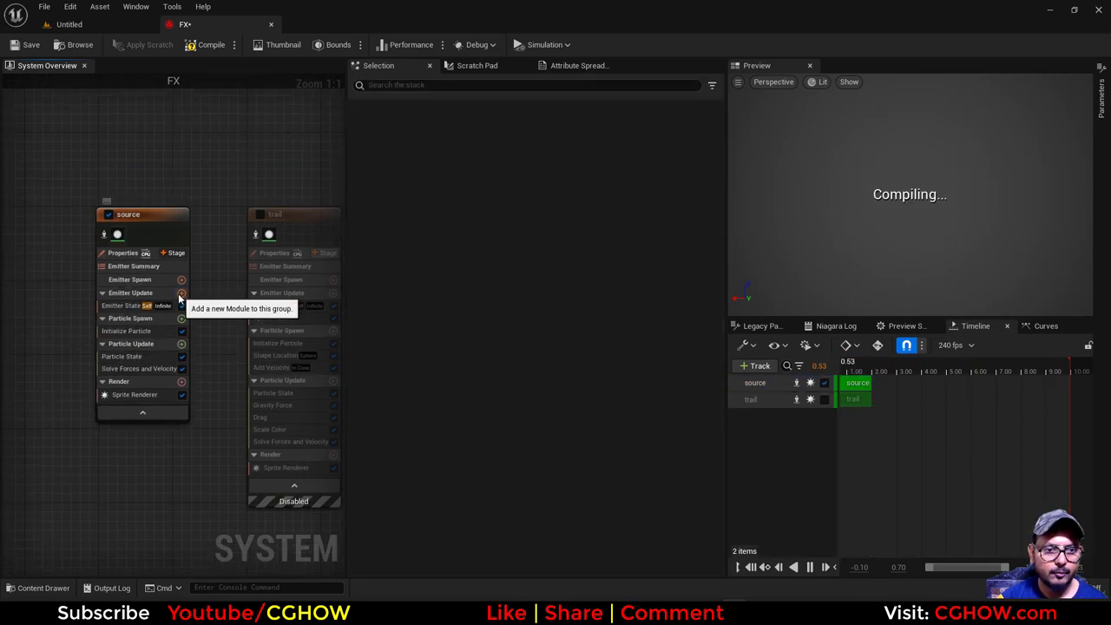
left_click(180, 293)
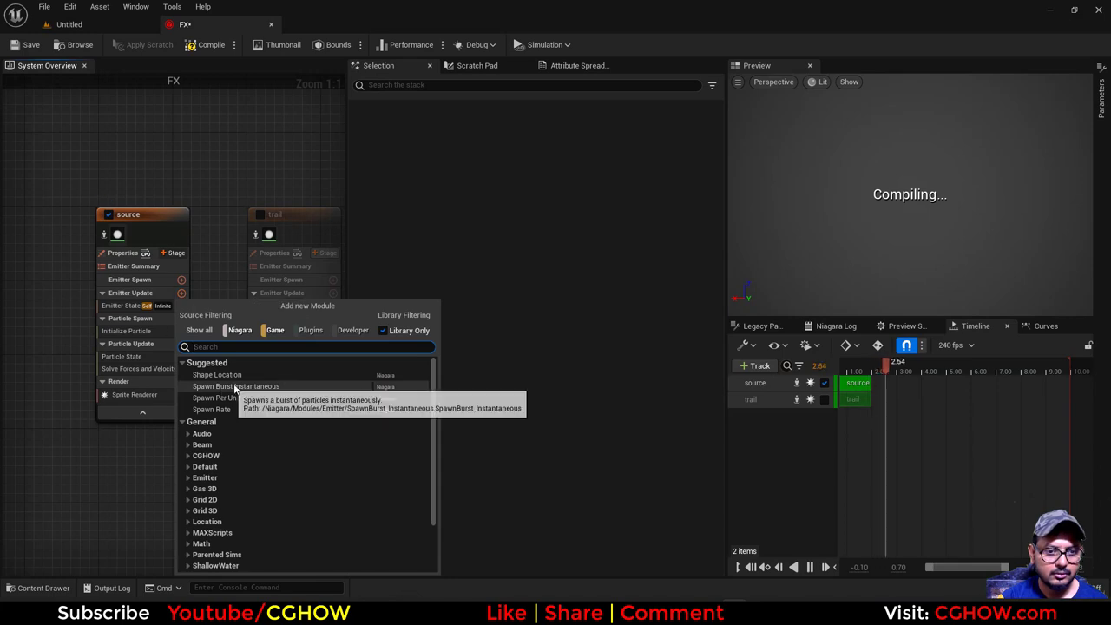
left_click(235, 387)
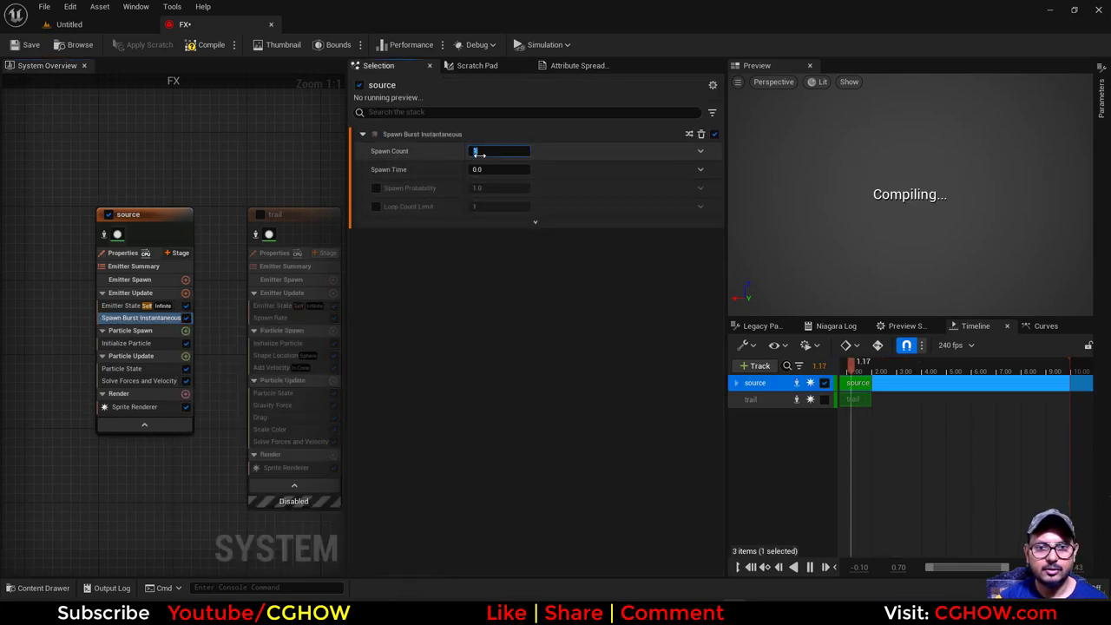
left_click(121, 306)
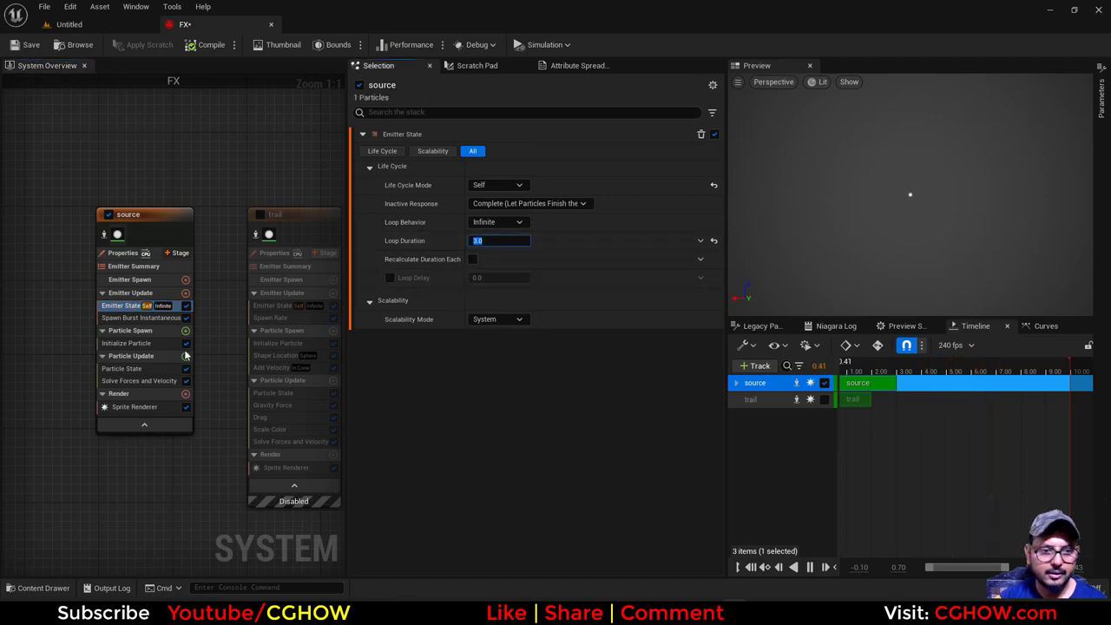
Set Initialize Particle to Direct Set lifetime 2.0 and uniform sprite size 20.
left_click(126, 343)
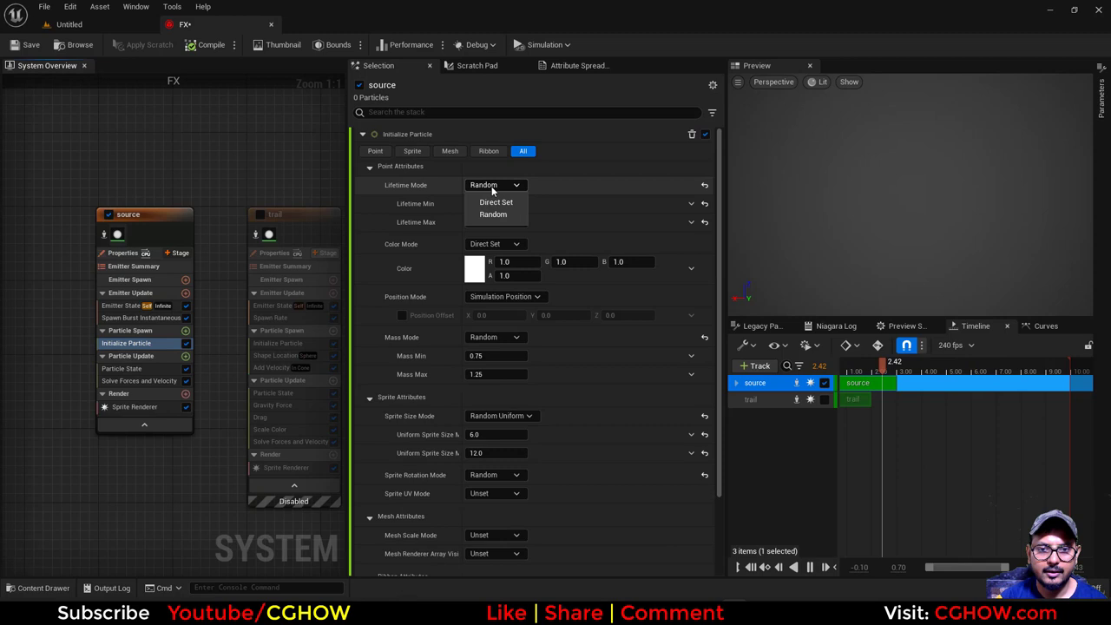
left_click(496, 202)
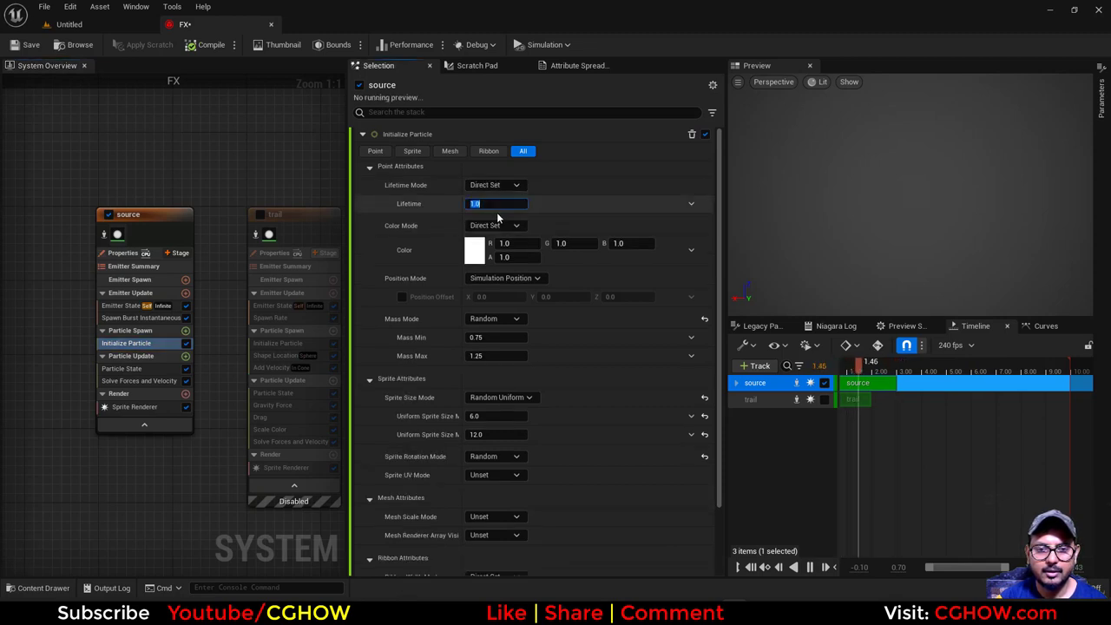
left_click(516, 319)
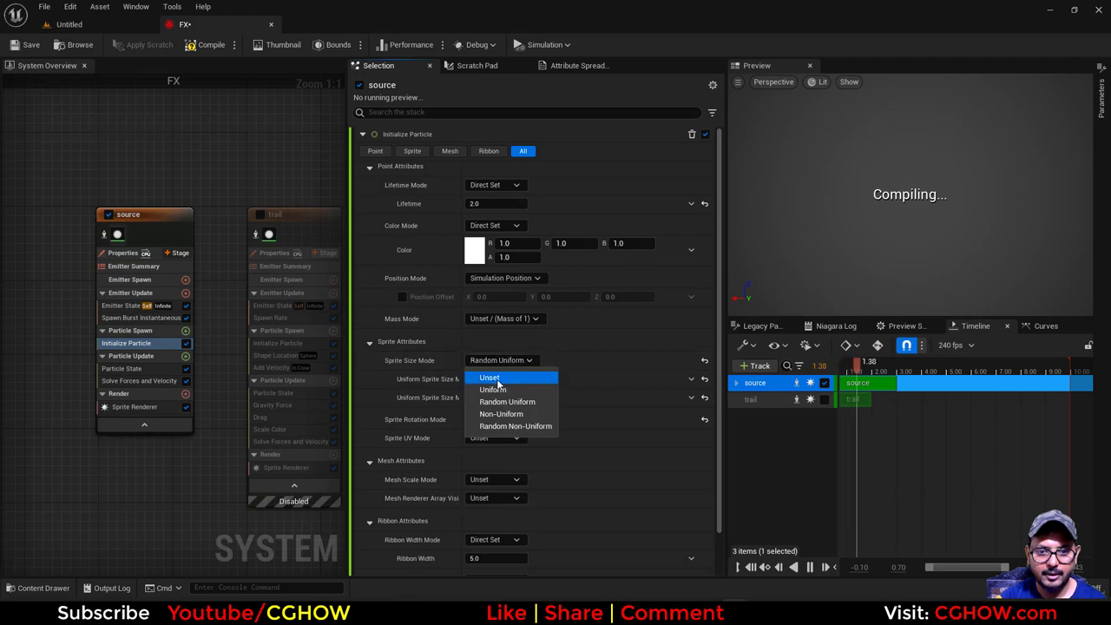
left_click(493, 389)
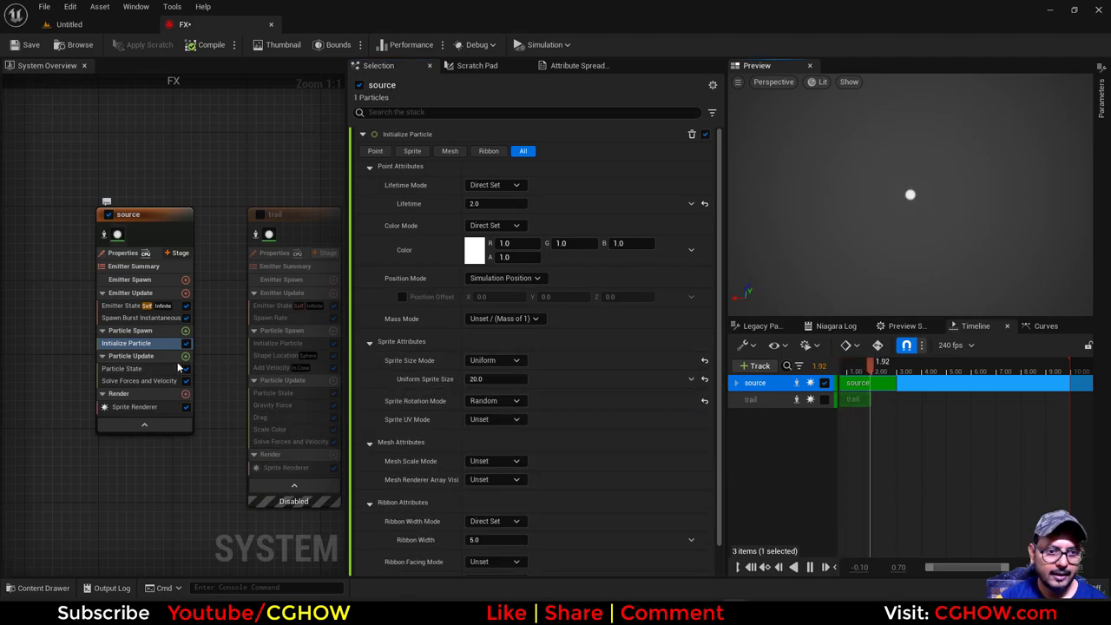
Add Rotate Around Point to Particle Update with radius 100.0 and rotation rate 1.0.
left_click(185, 356)
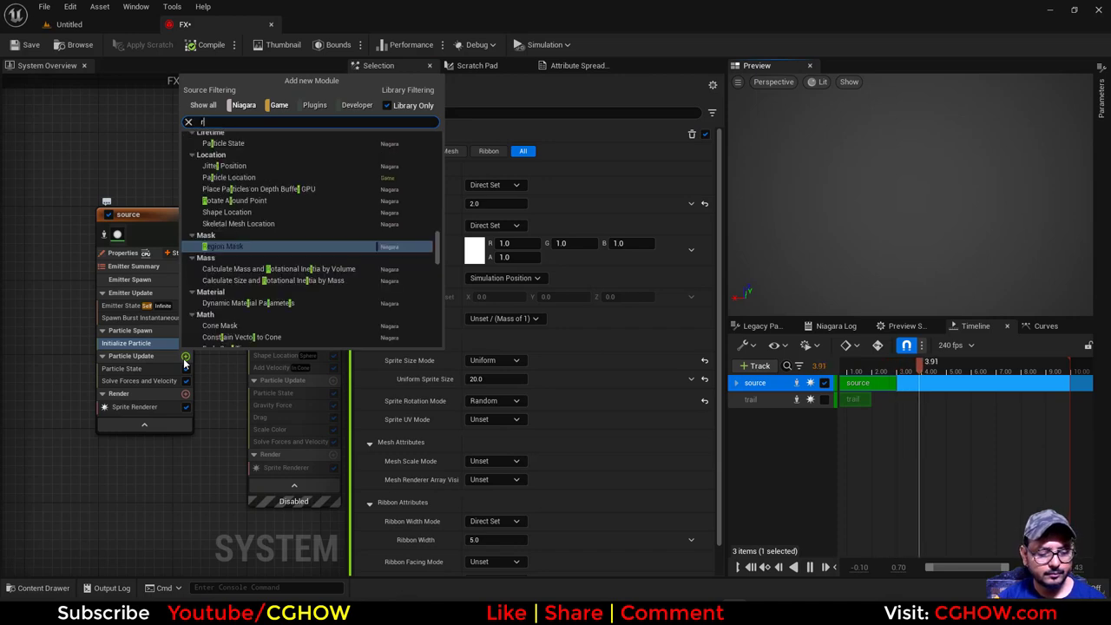
type("ota")
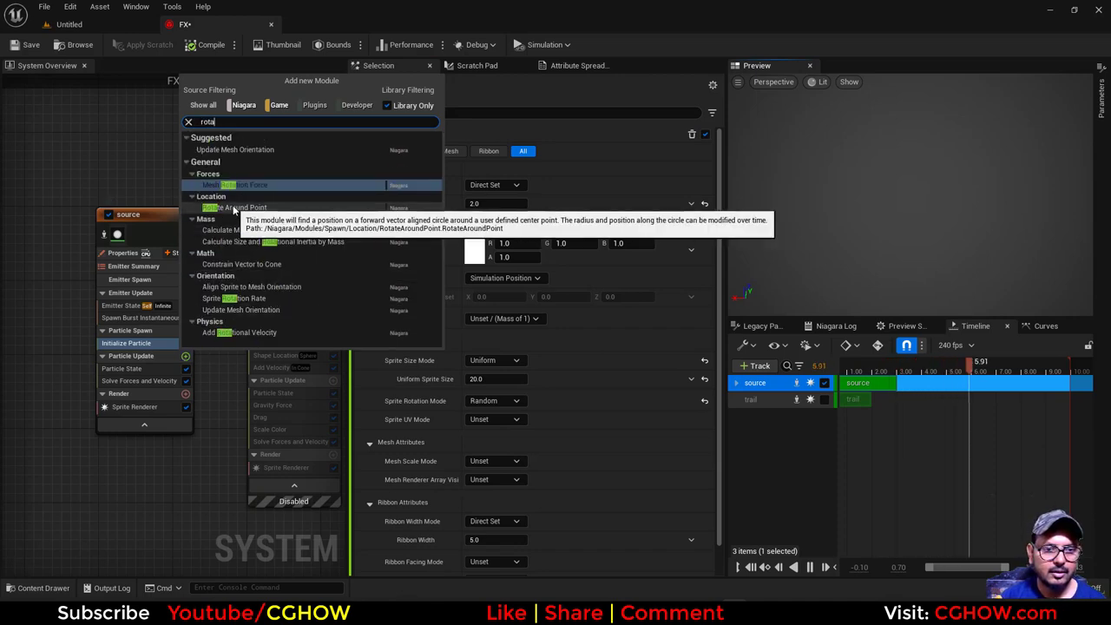
left_click(234, 207)
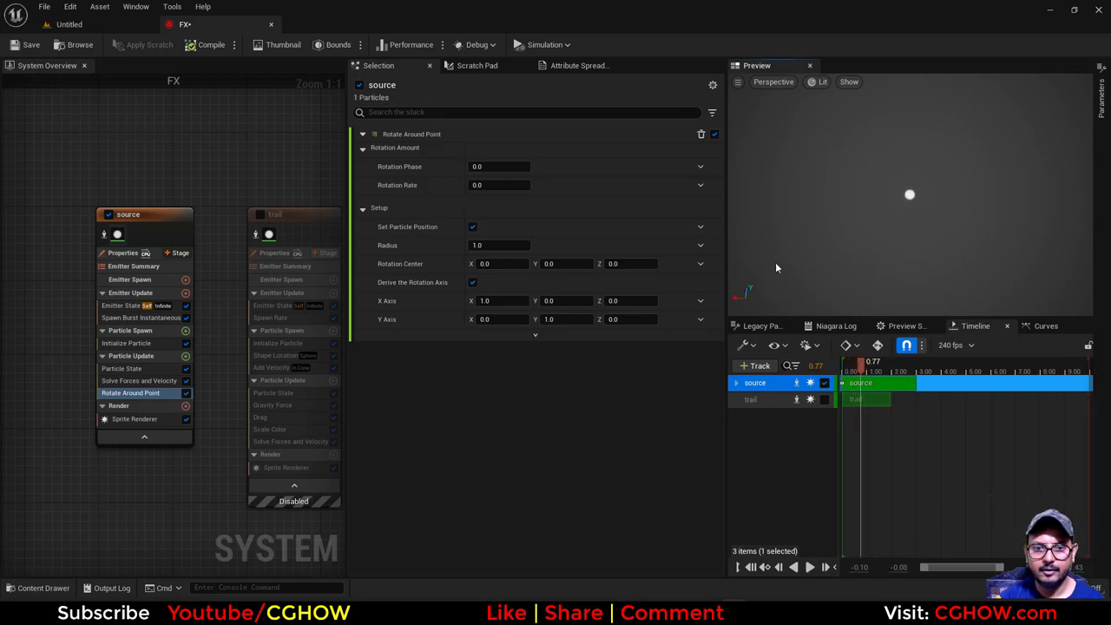
type("100.0")
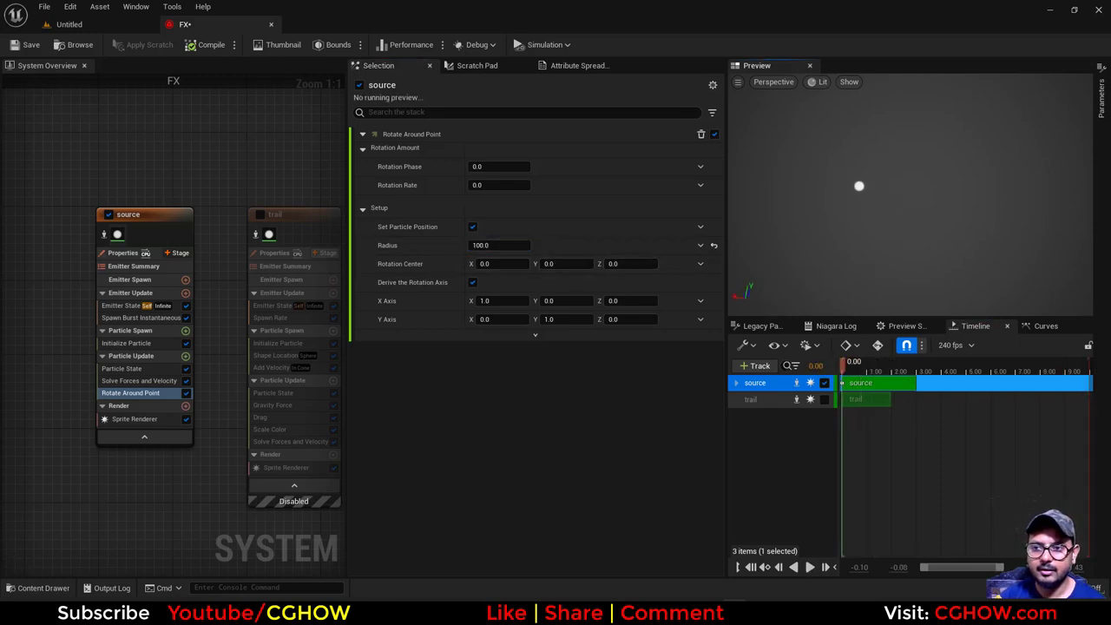
left_click(807, 567)
type("1")
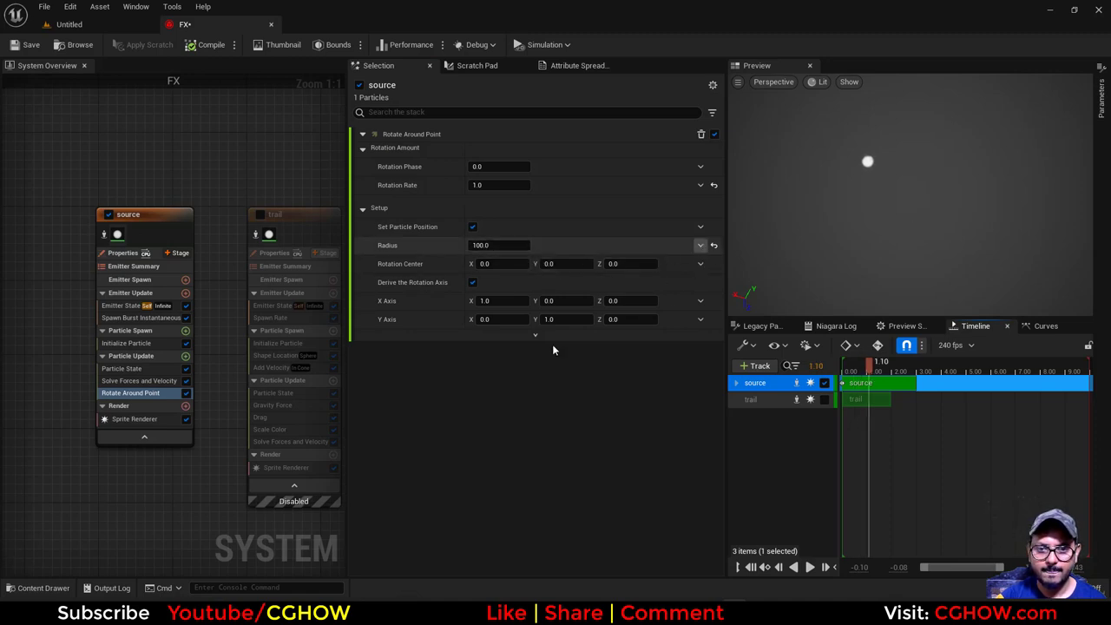
Drive the orbit radius with a Float from Curve input and play the preview.
left_click(700, 245)
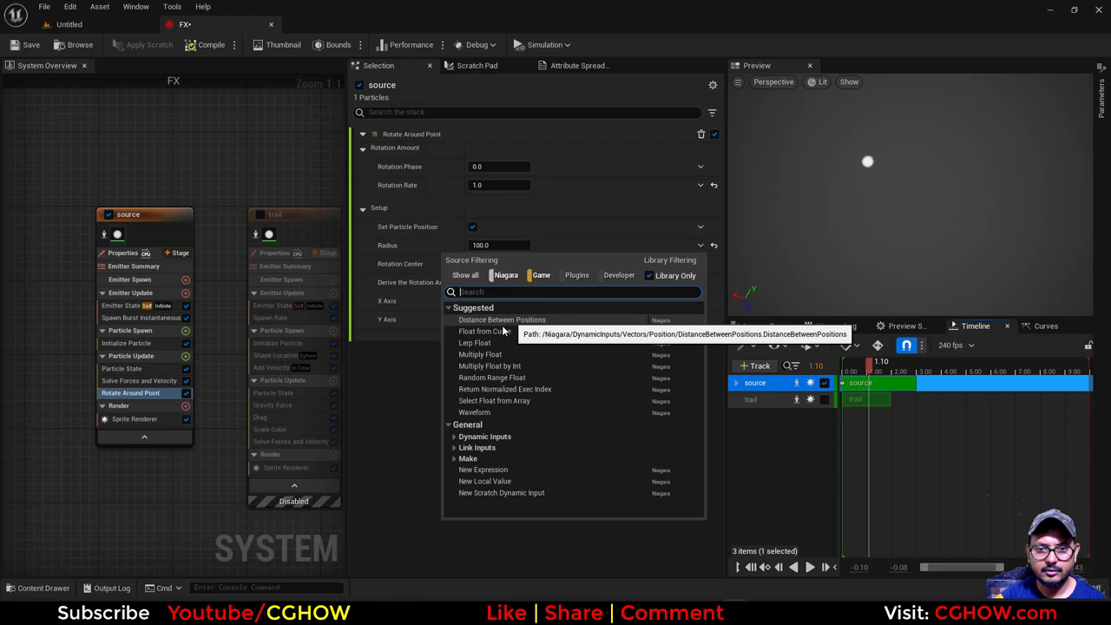
left_click(477, 331)
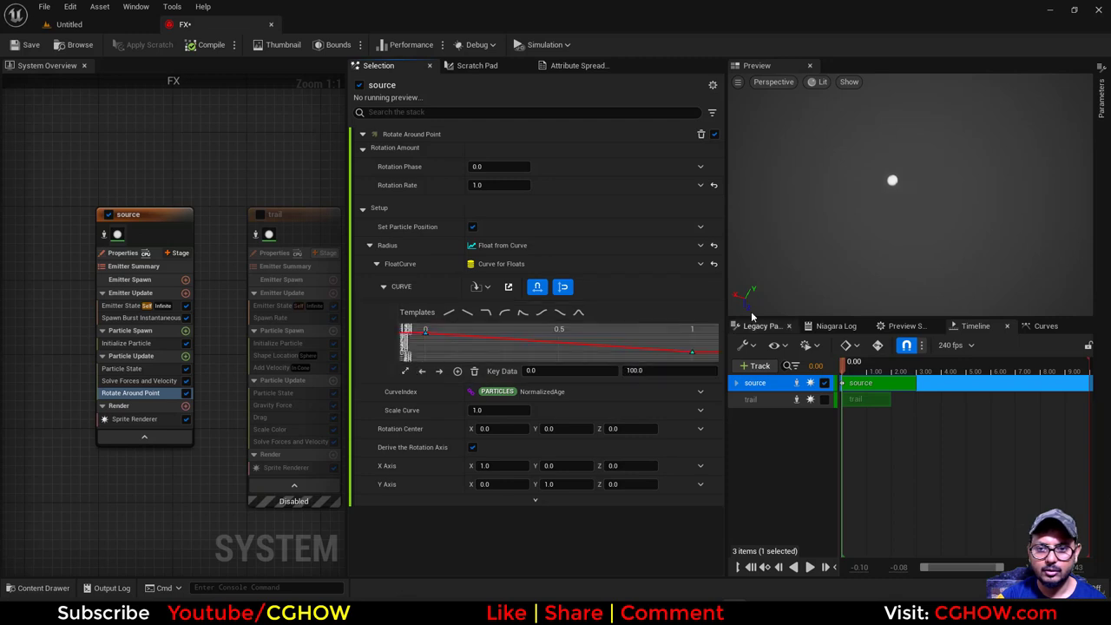
left_click(809, 567)
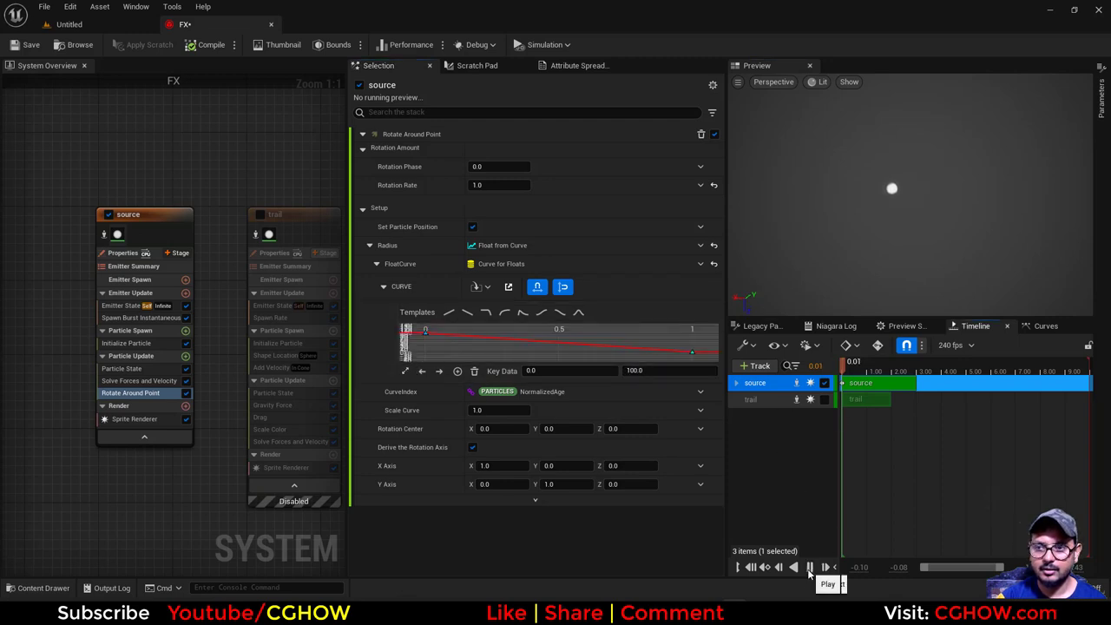
left_click(810, 567)
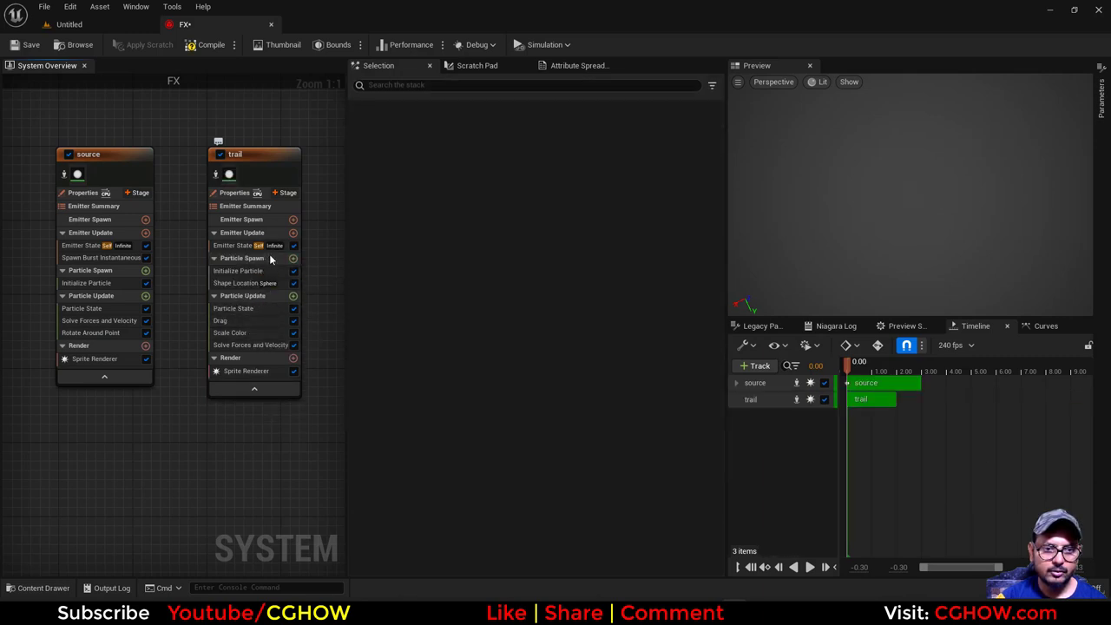
Add Spawn Particles from Other Emitter to the trail, set emitter 'source', and fix the sampling issue.
left_click(243, 245)
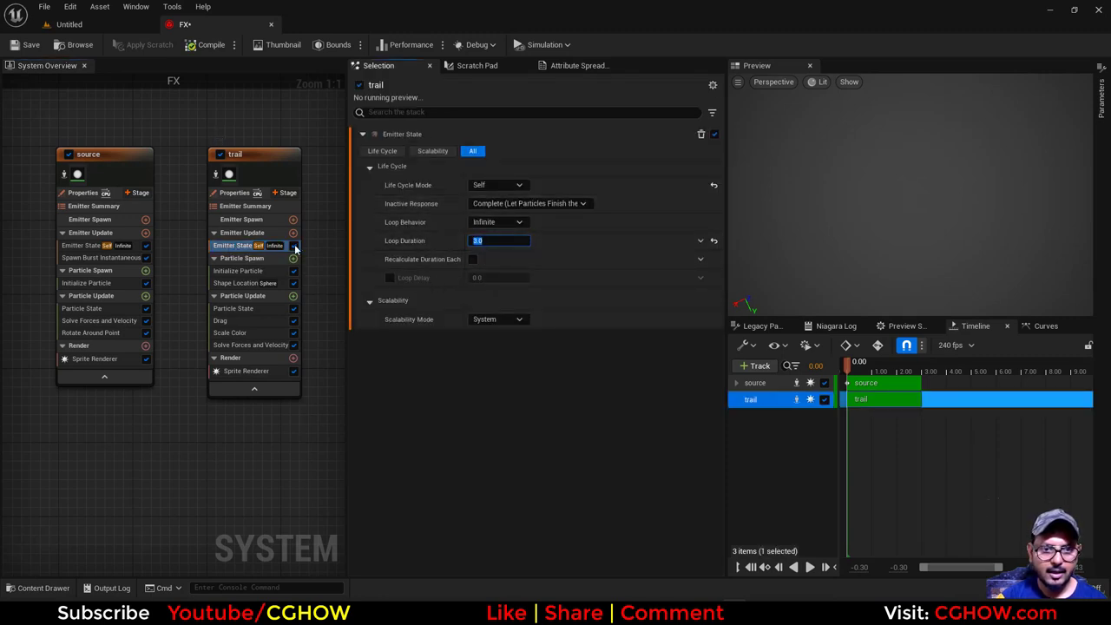
left_click(292, 232)
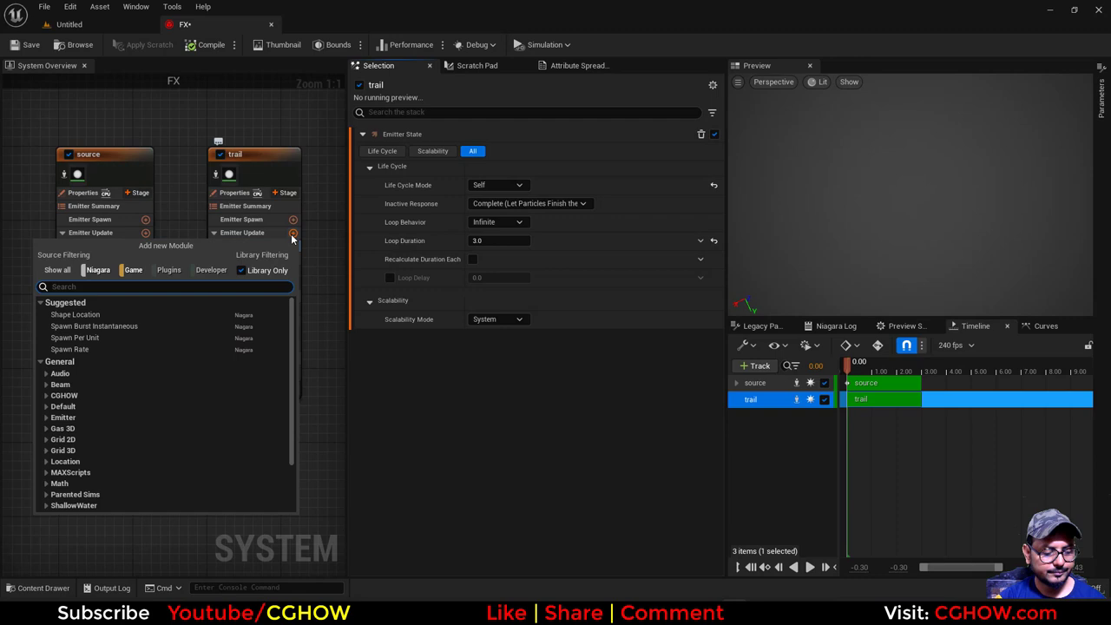
type("fro")
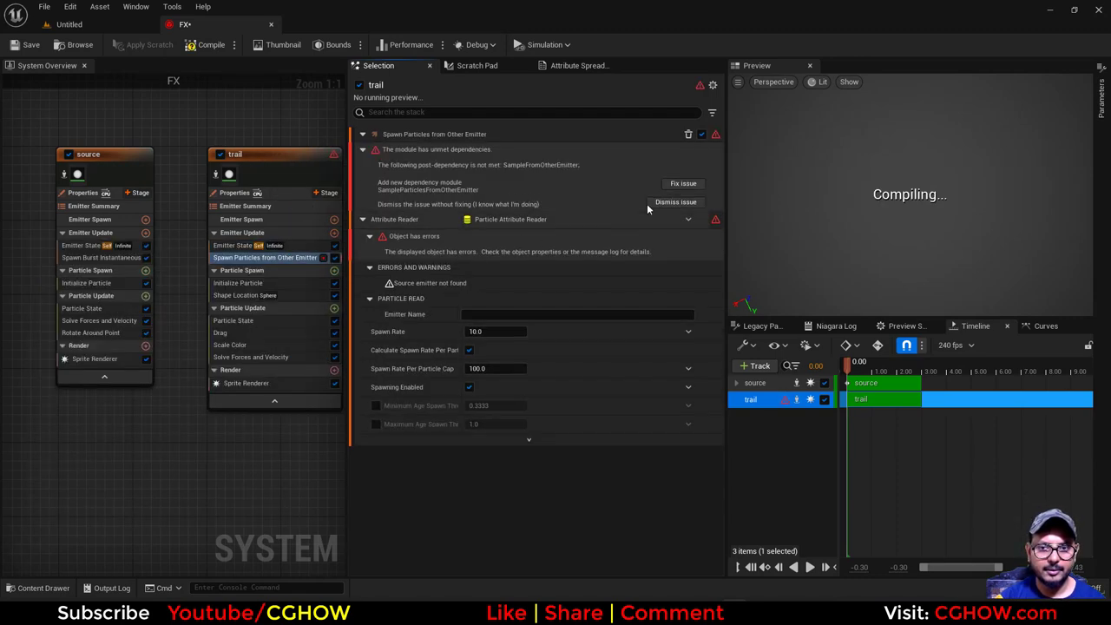
left_click(577, 314)
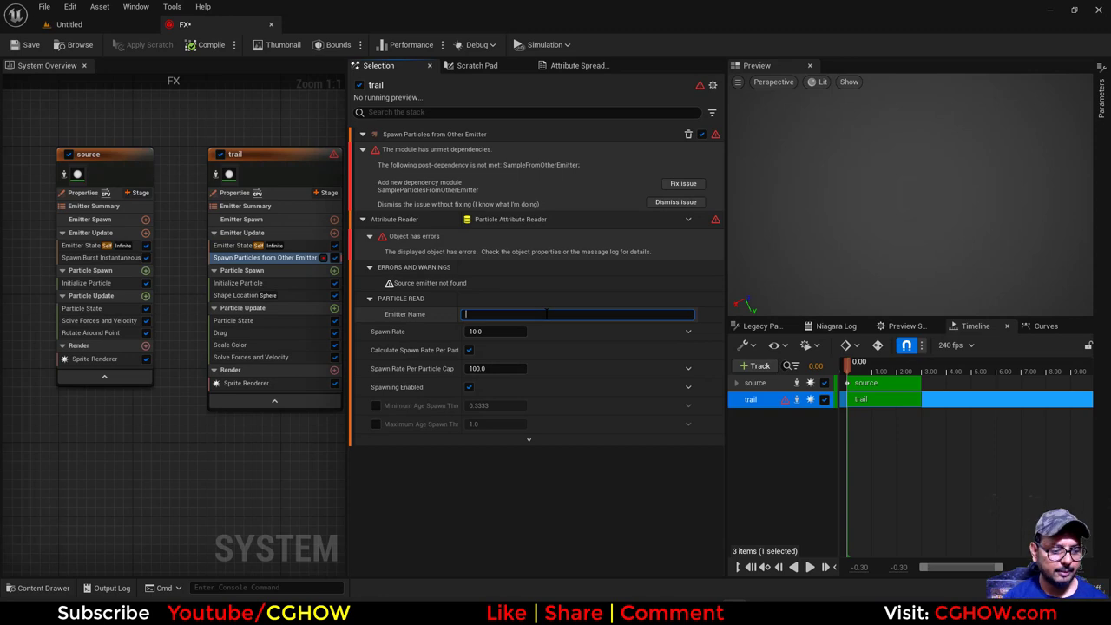
type("source")
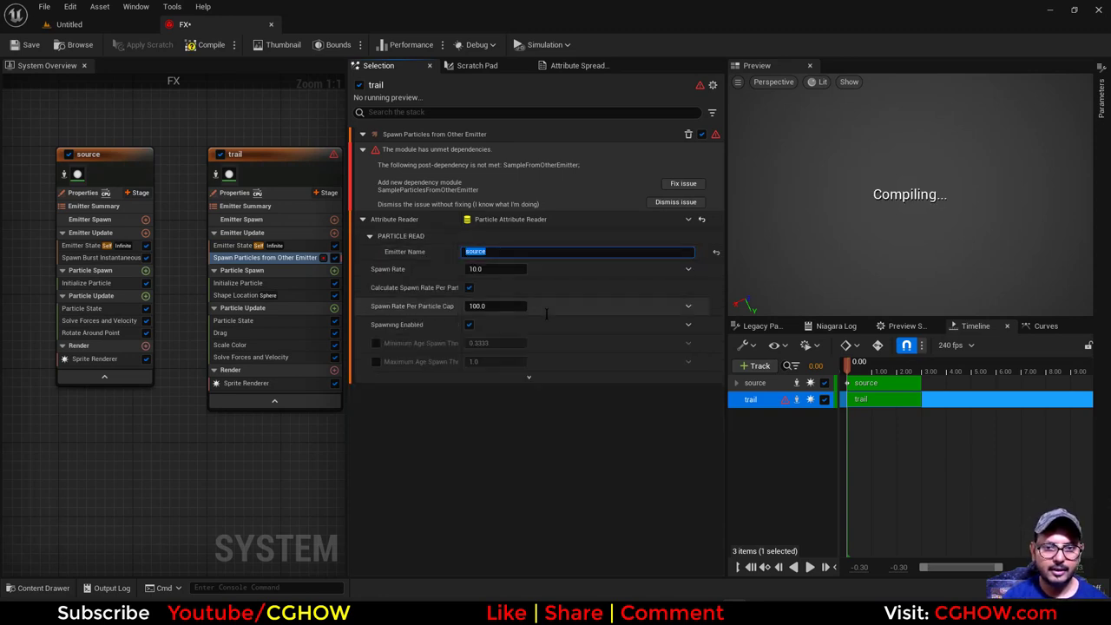
left_click(684, 184)
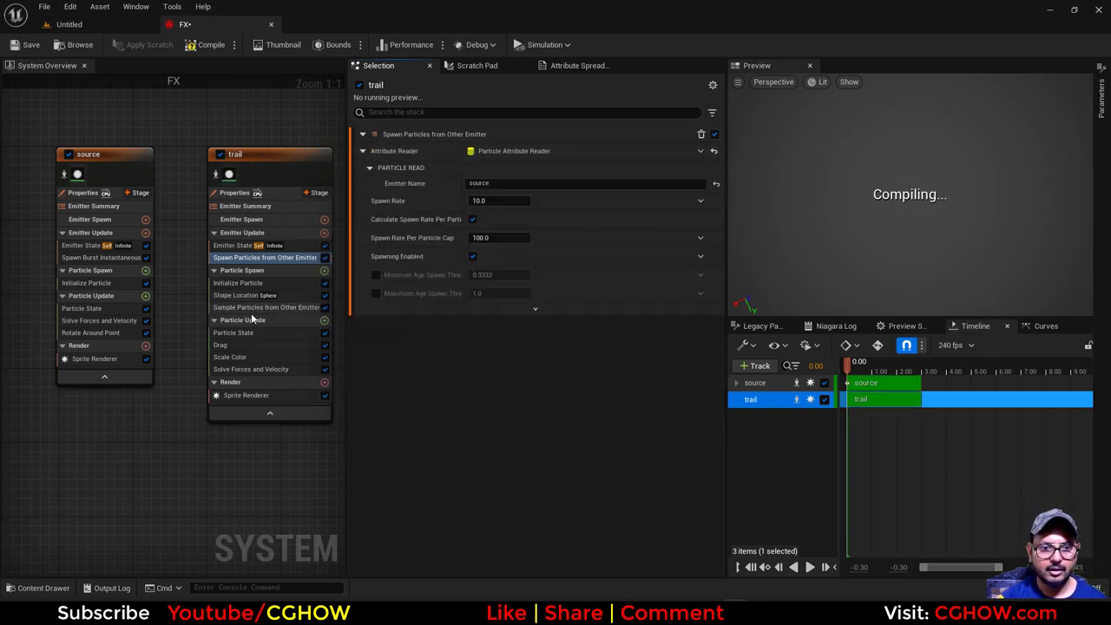
left_click(264, 295)
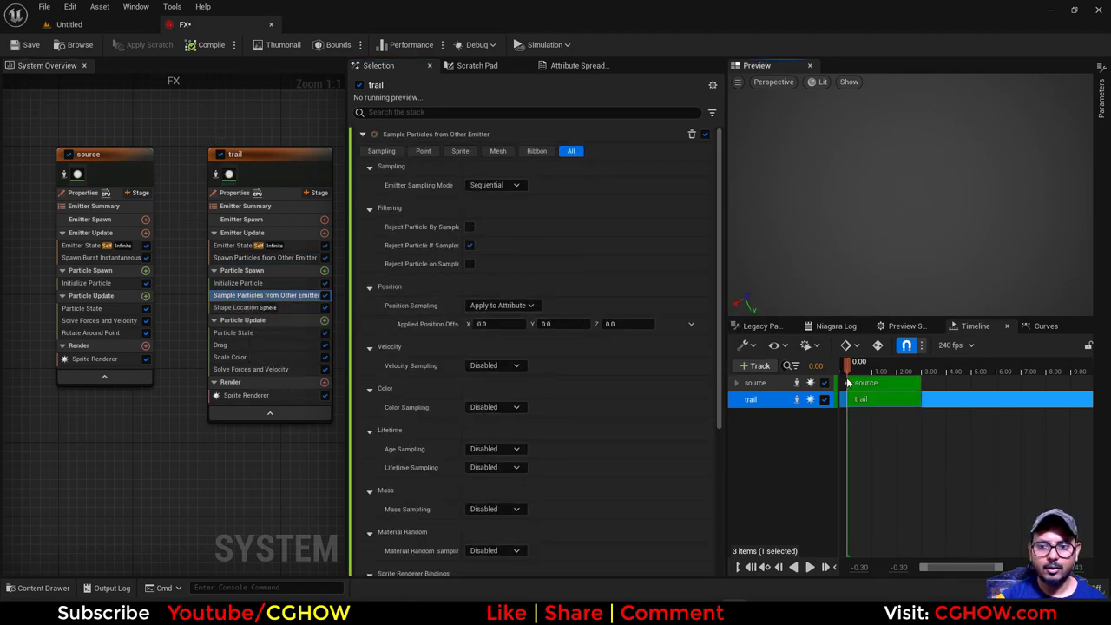
left_click(809, 567)
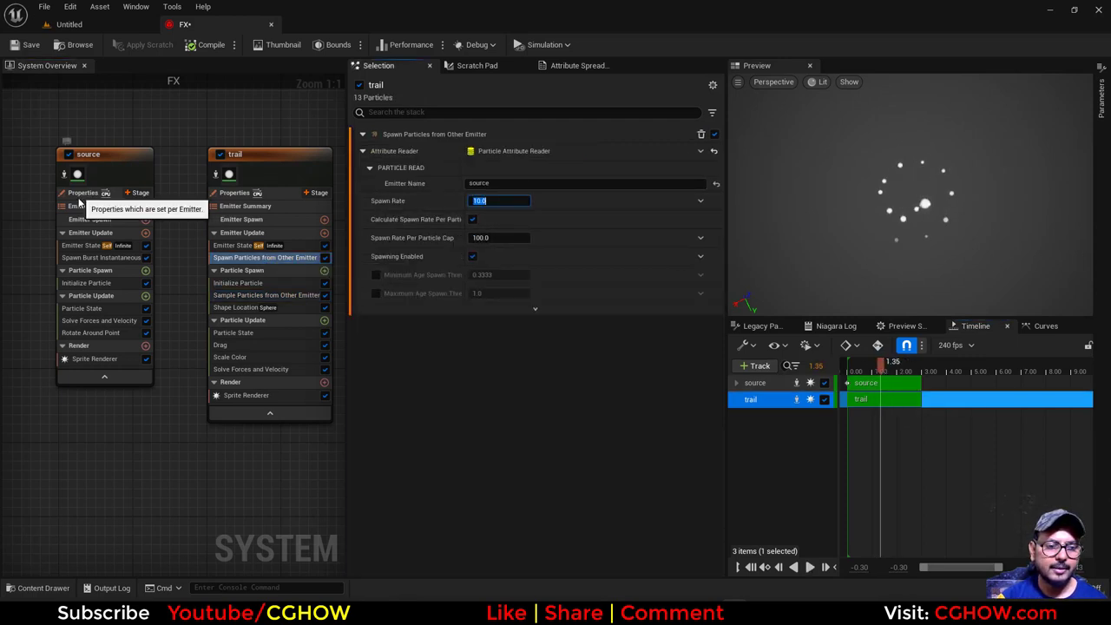
Select the trail emitter's Properties and open its Sim Target dropdown.
left_click(82, 192)
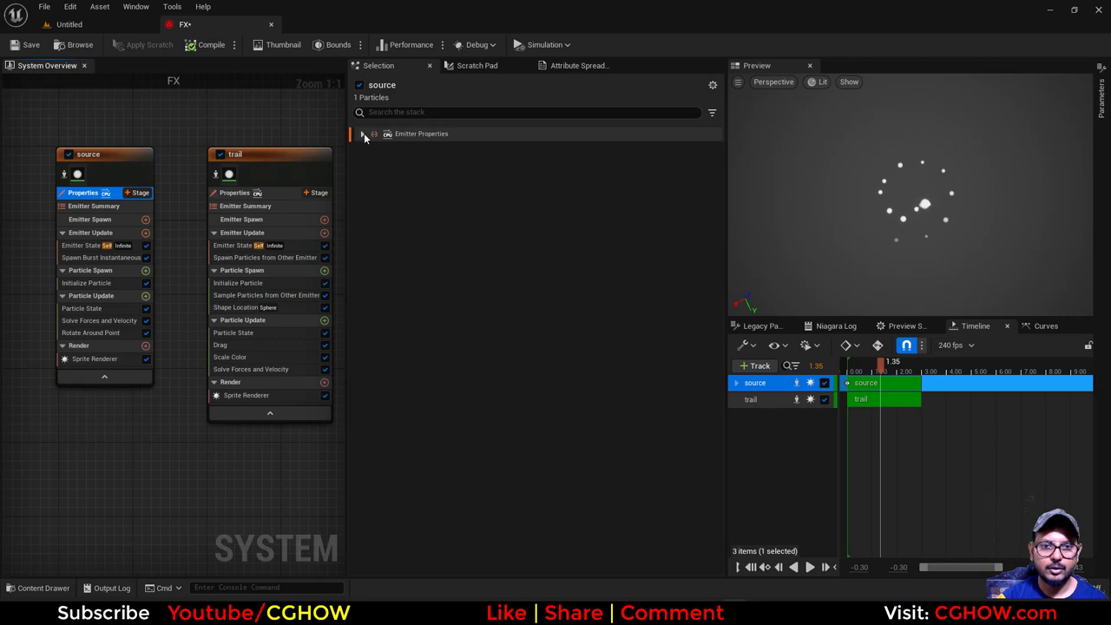
left_click(364, 134)
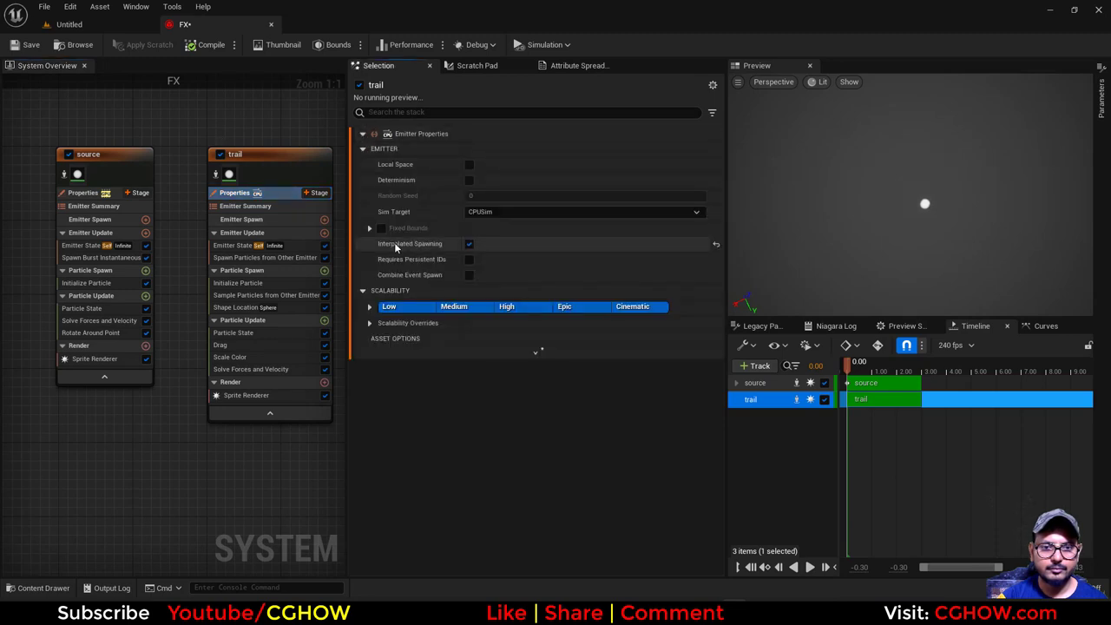
left_click(584, 211)
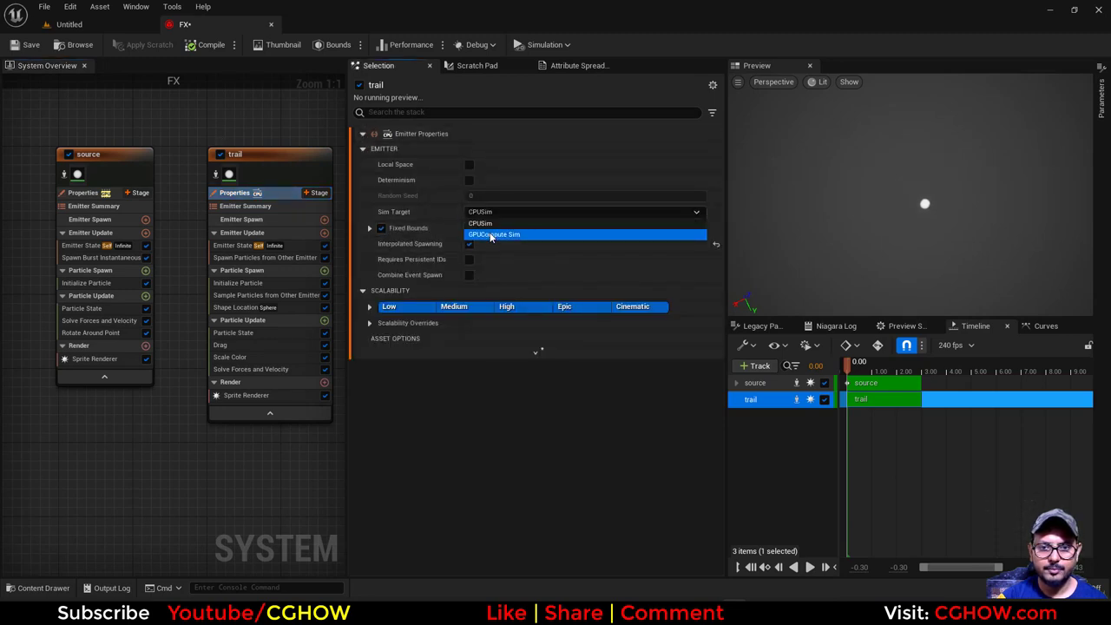
Switch the trail to GPUCompute Sim with spawn rate 100 and cap 1000, then replay.
left_click(493, 235)
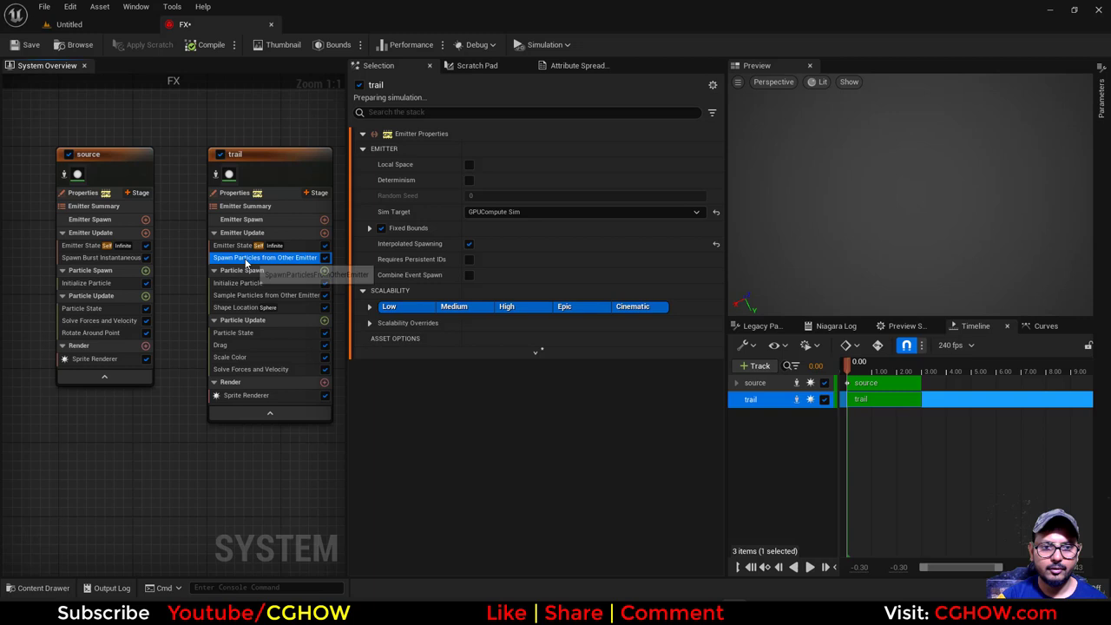
left_click(265, 257)
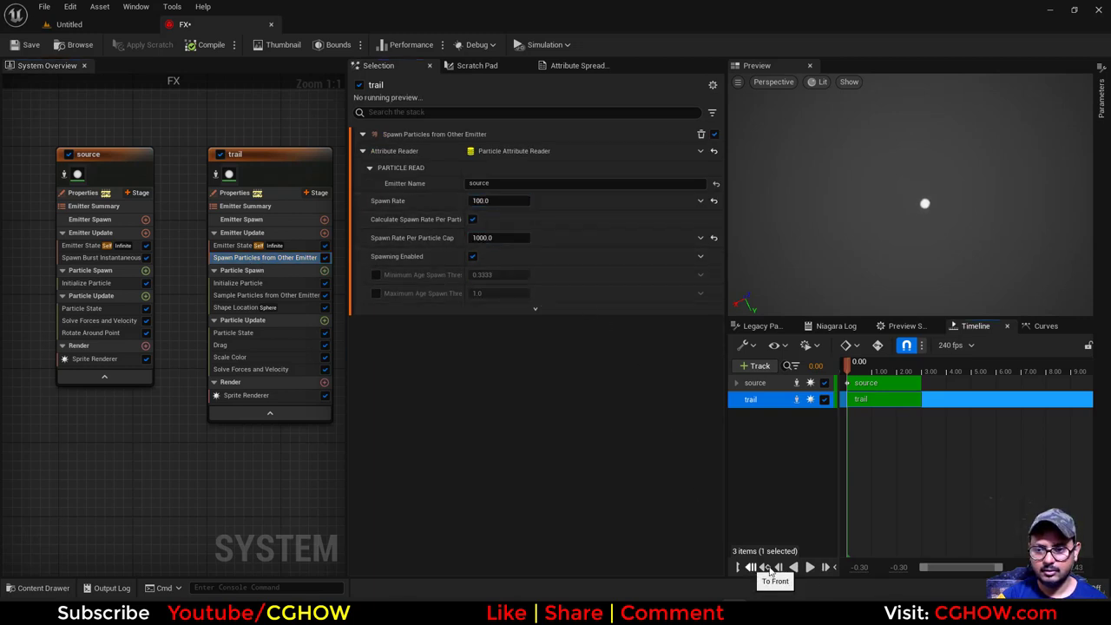
left_click(808, 567)
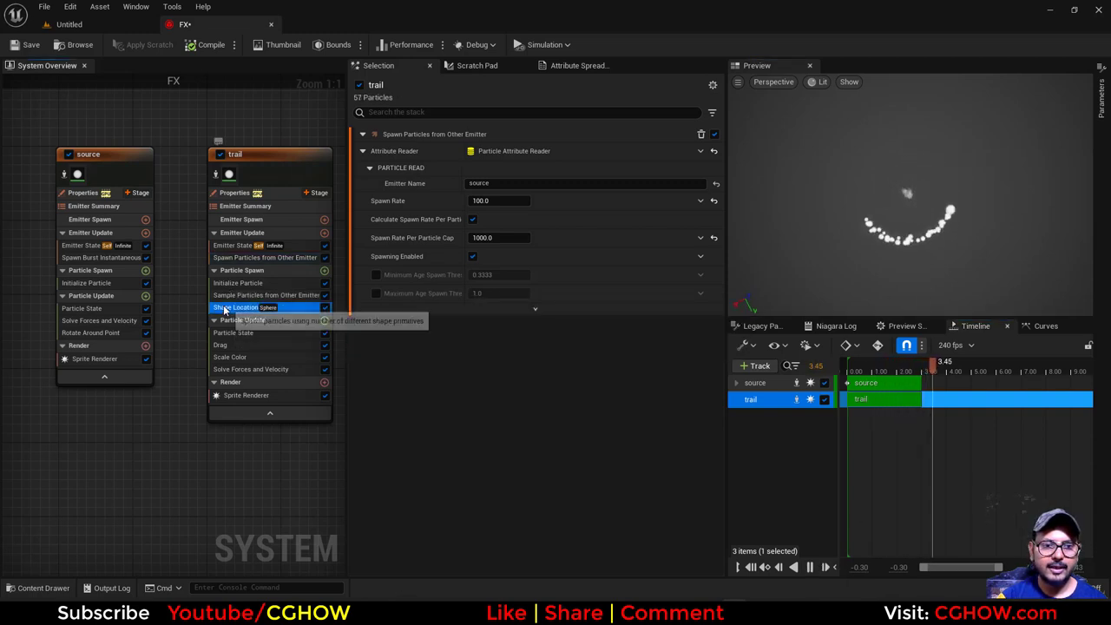
left_click(244, 308)
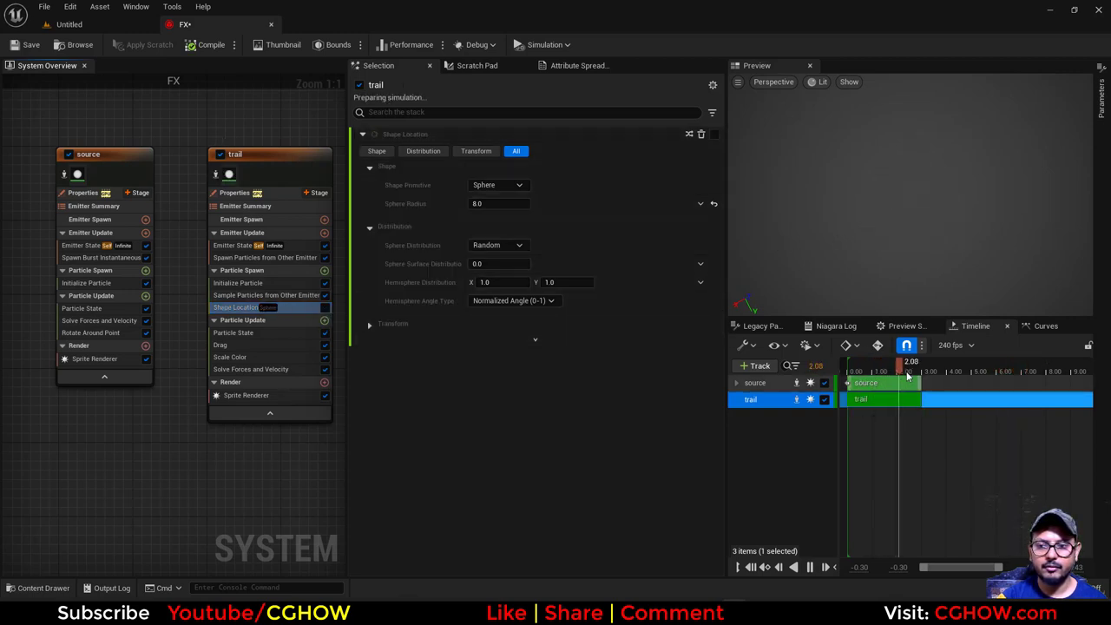
left_click_drag(910, 362, 848, 362)
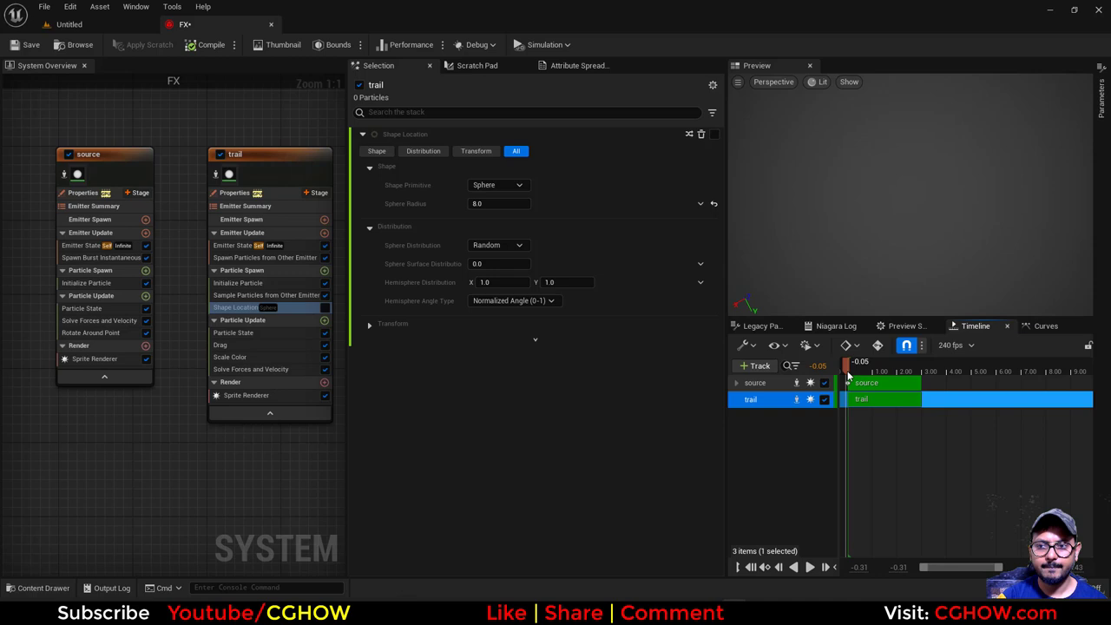
left_click(809, 567)
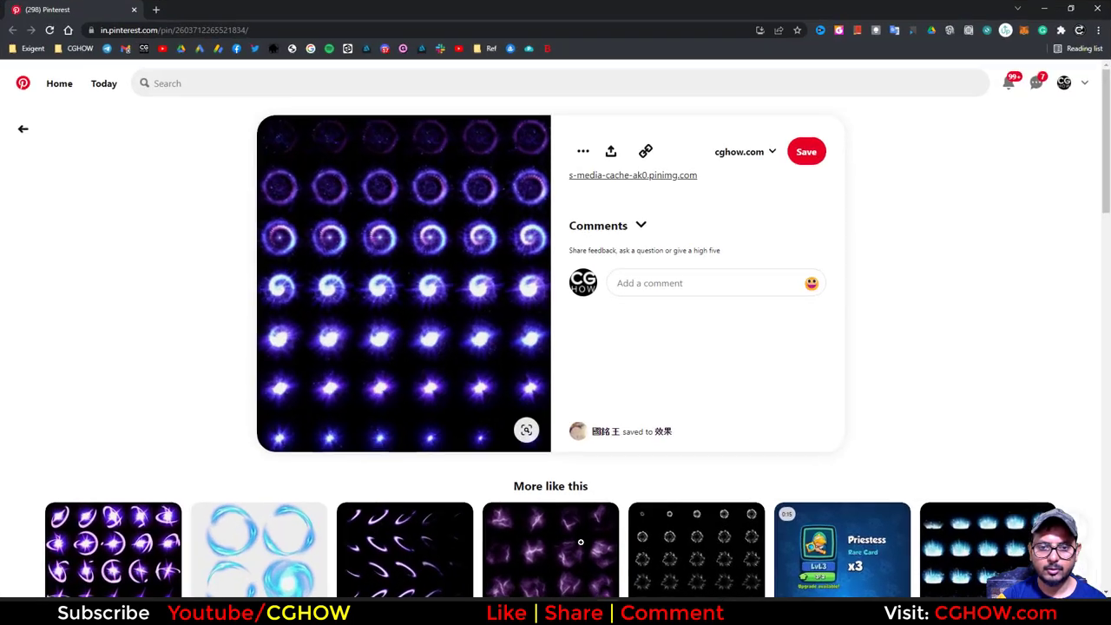
mouse_move(398, 252)
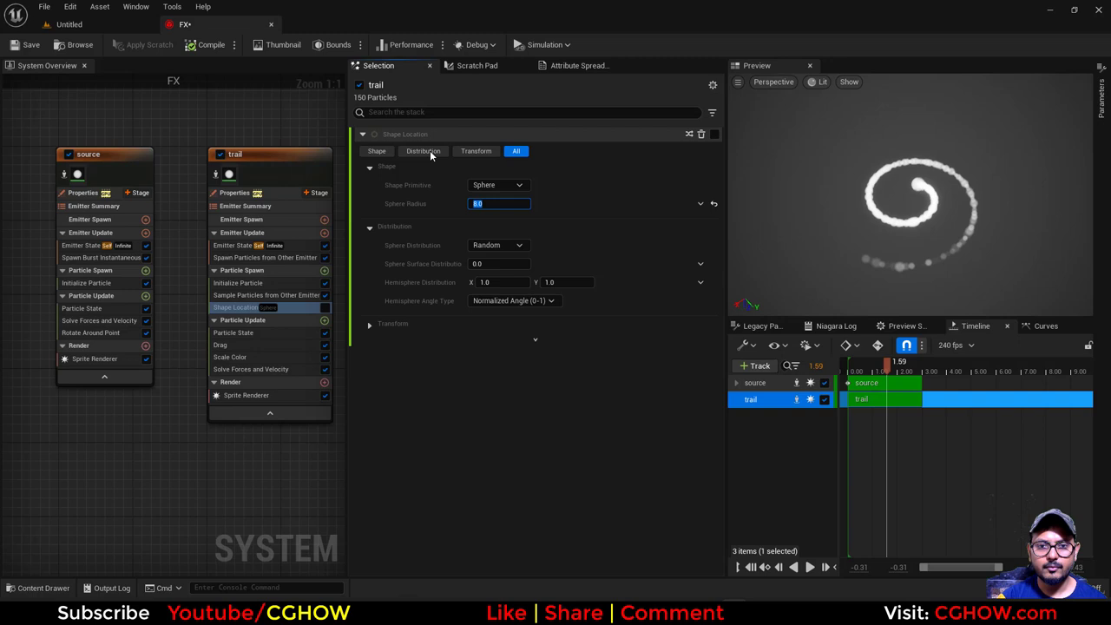
Set the trail's Sphere Radius to 20, preview the spread, then change it to 10.
type("20.0")
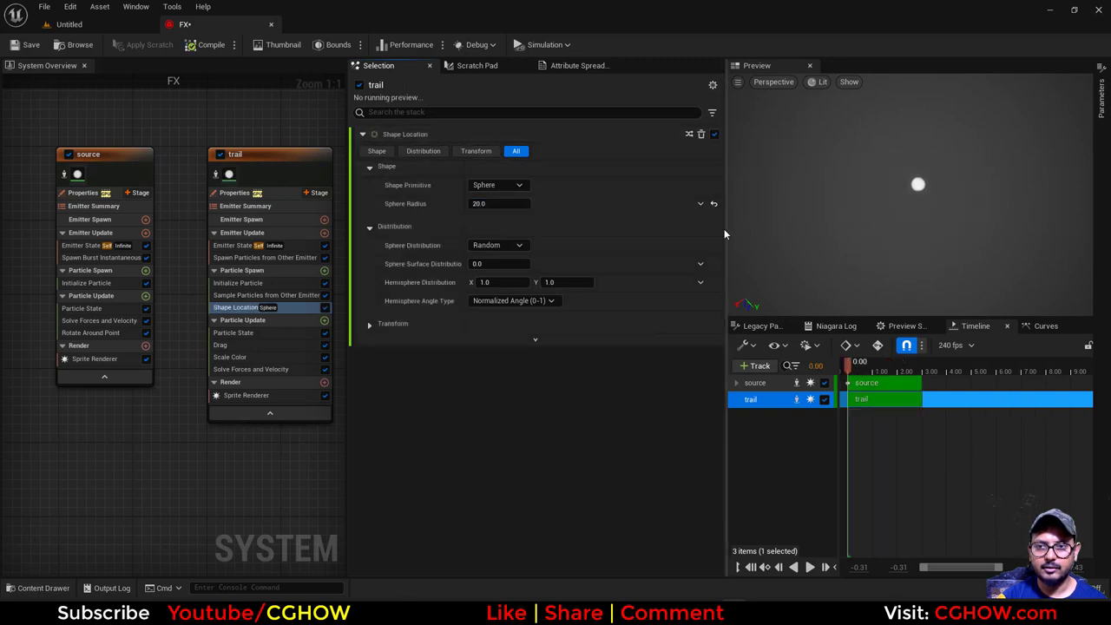
left_click(808, 567)
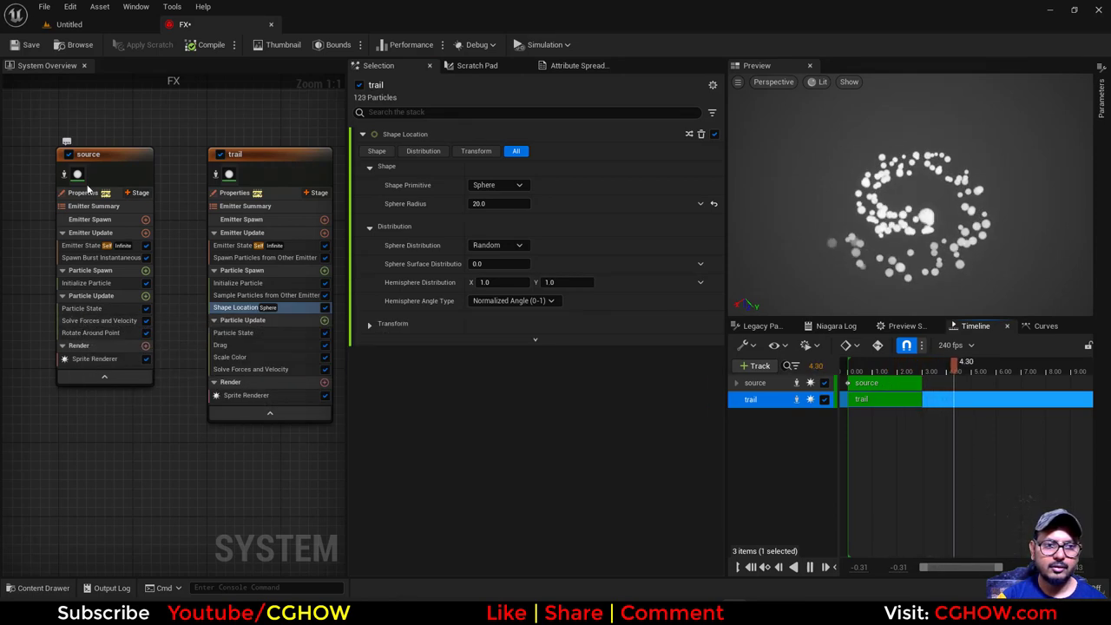
type("10")
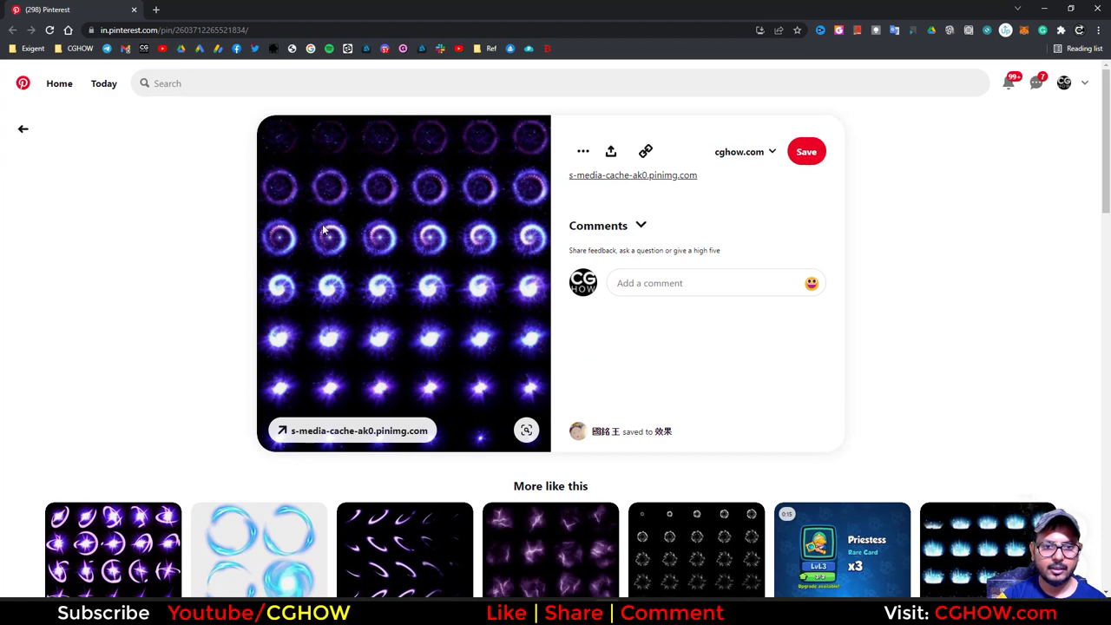
mouse_move(1042, 8)
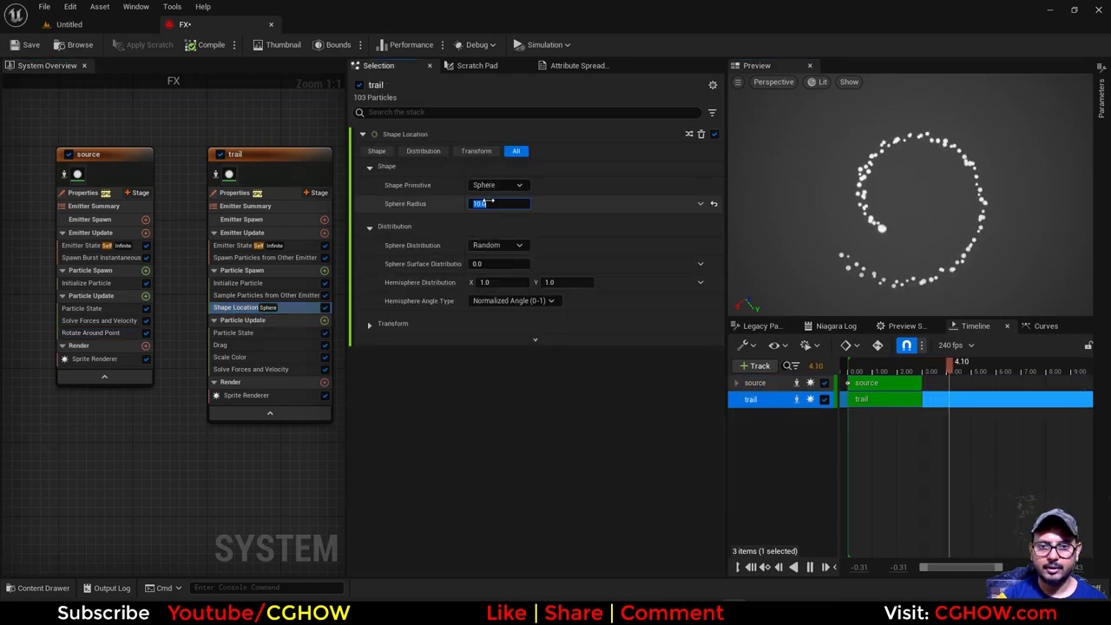
Set Sphere Radius back to 20 and select the source's Initialize Particle module.
type("20")
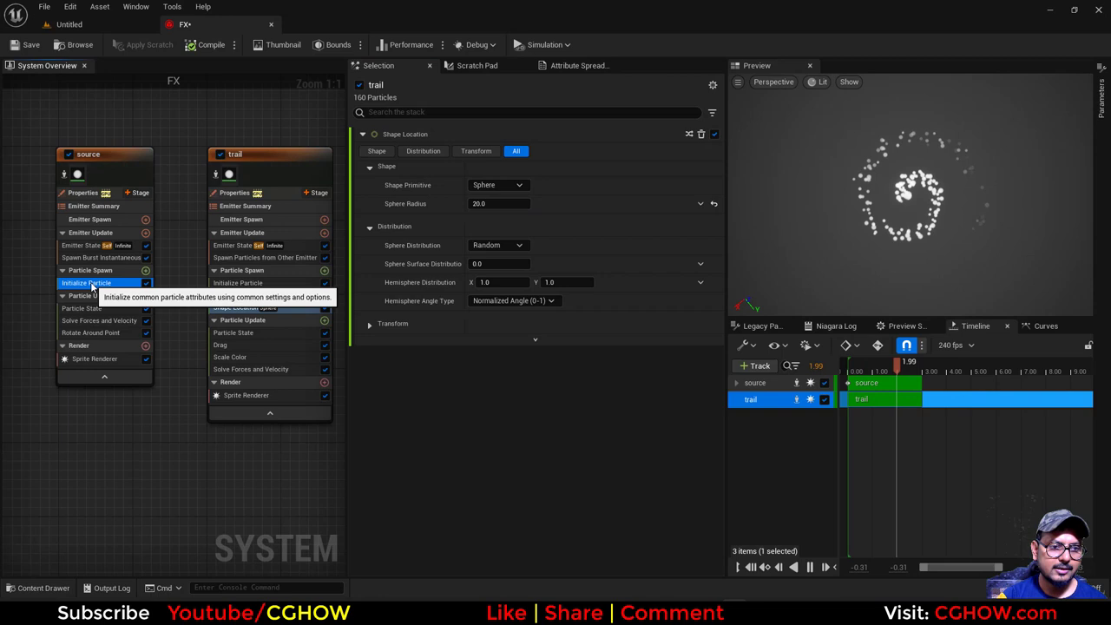
left_click(86, 283)
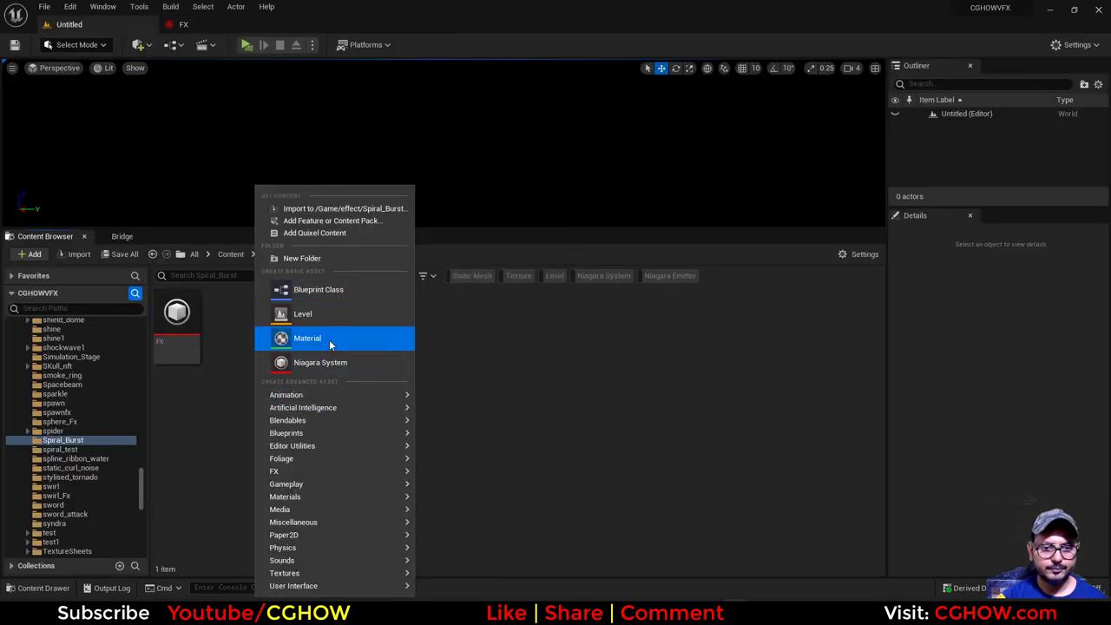
mouse_move(320, 362)
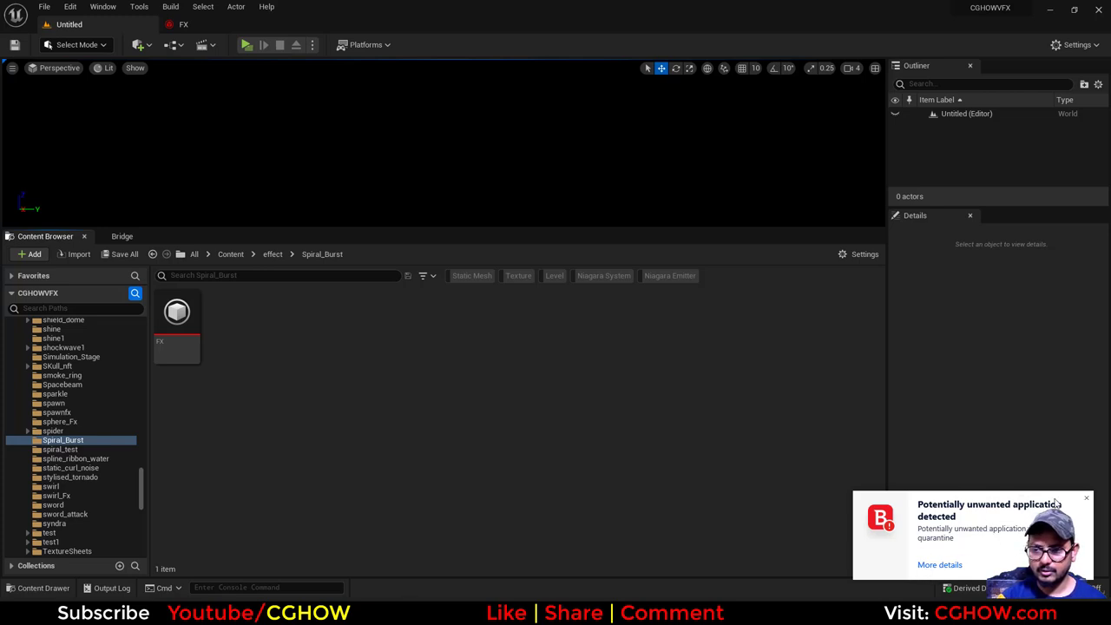
Dismiss the security warning and open the new m_smoke1 material for editing.
left_click(33, 254)
type("m_smoke1")
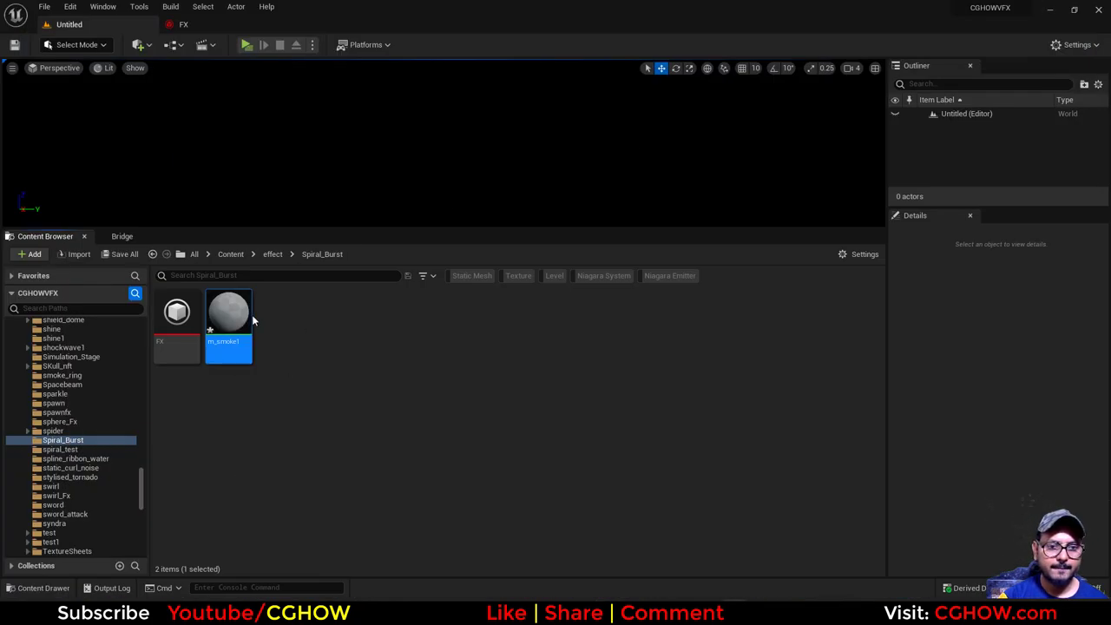
double_click(228, 312)
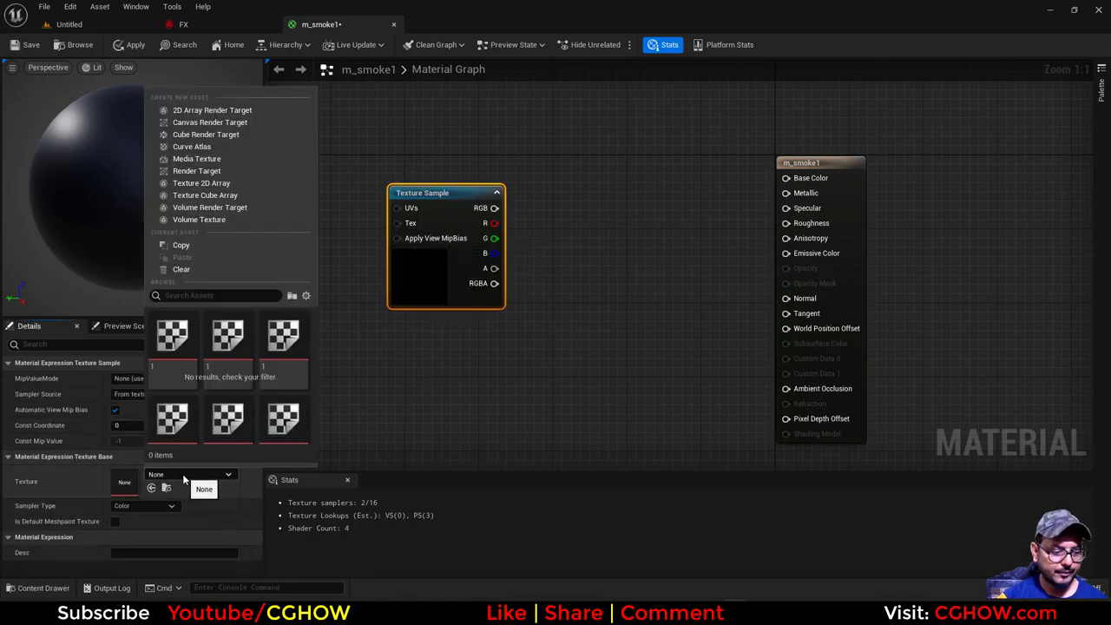
Use the blurred noise texture with a radial gradient, and drive density with dynamic parameters.
type("blur")
type("rad")
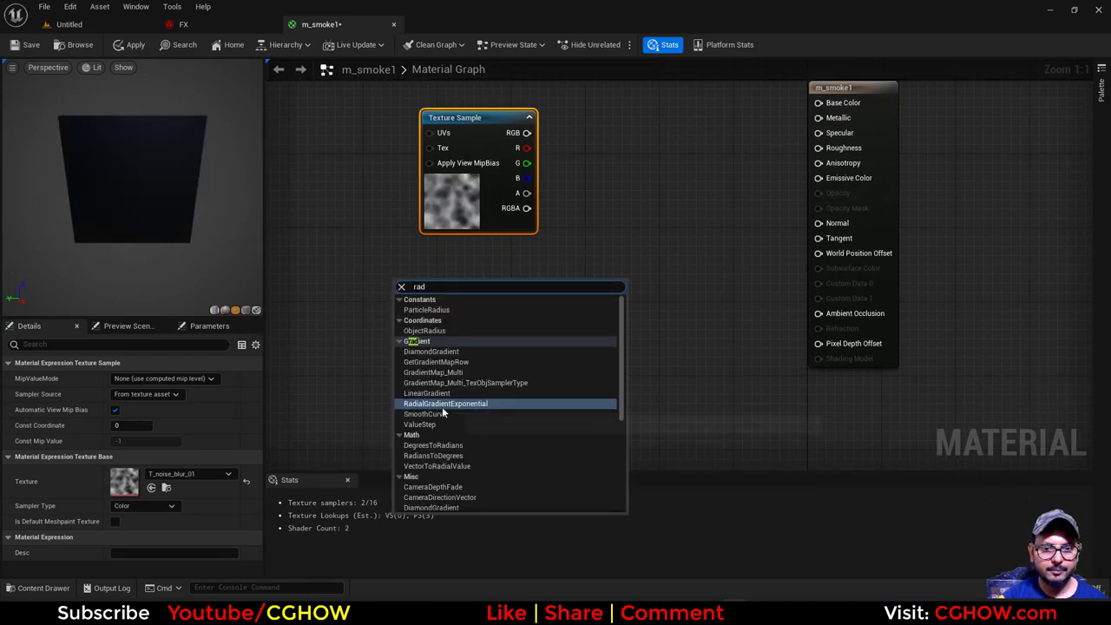
left_click(446, 403)
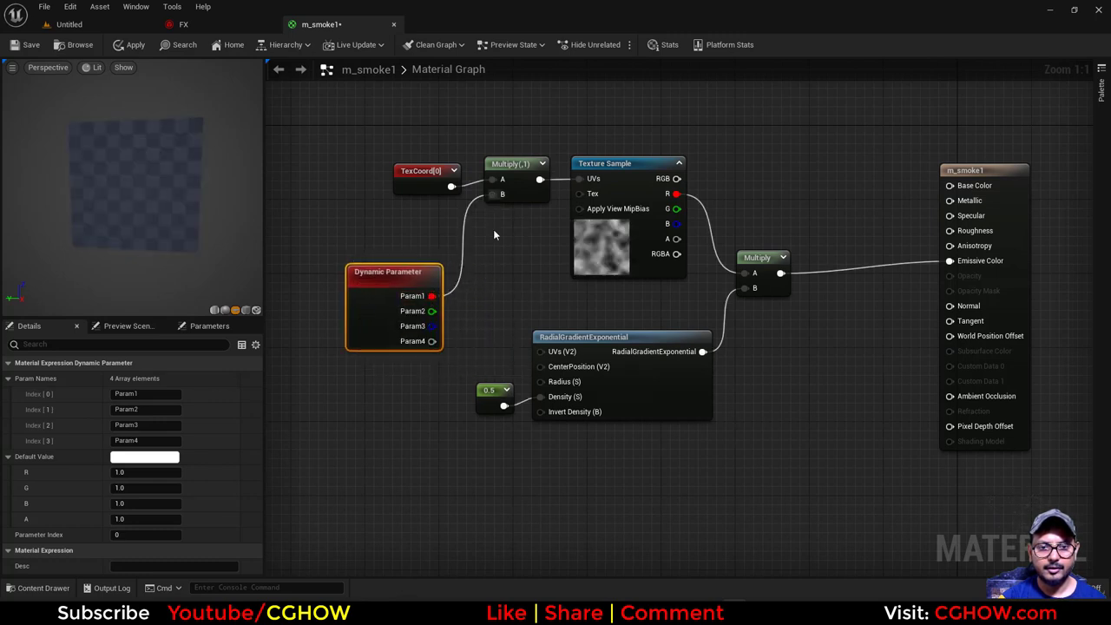
left_click(490, 390)
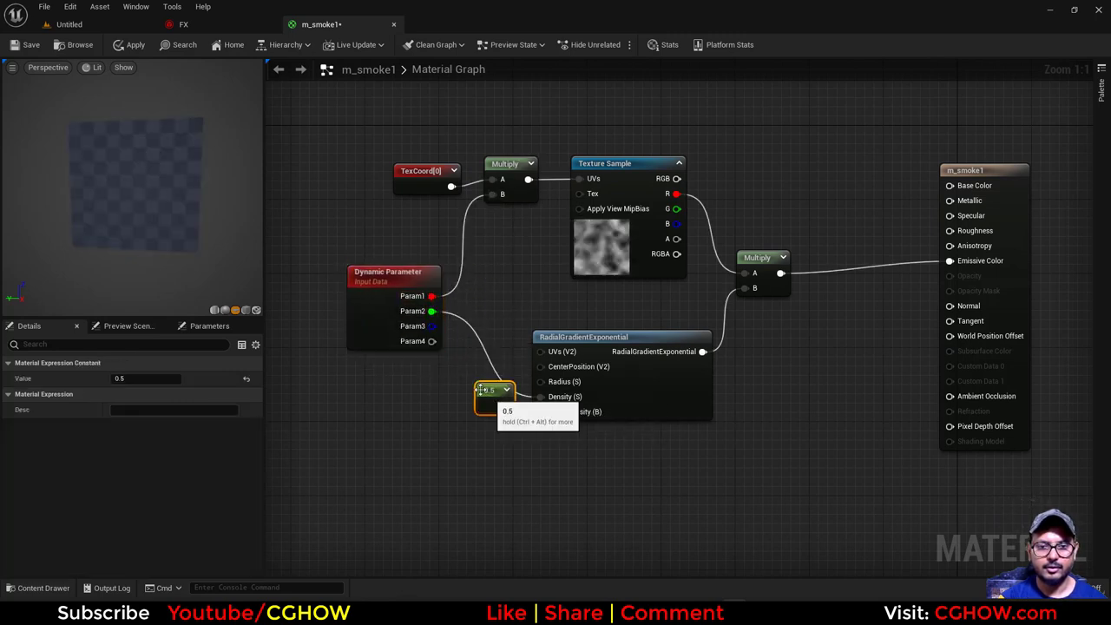
left_click(393, 271)
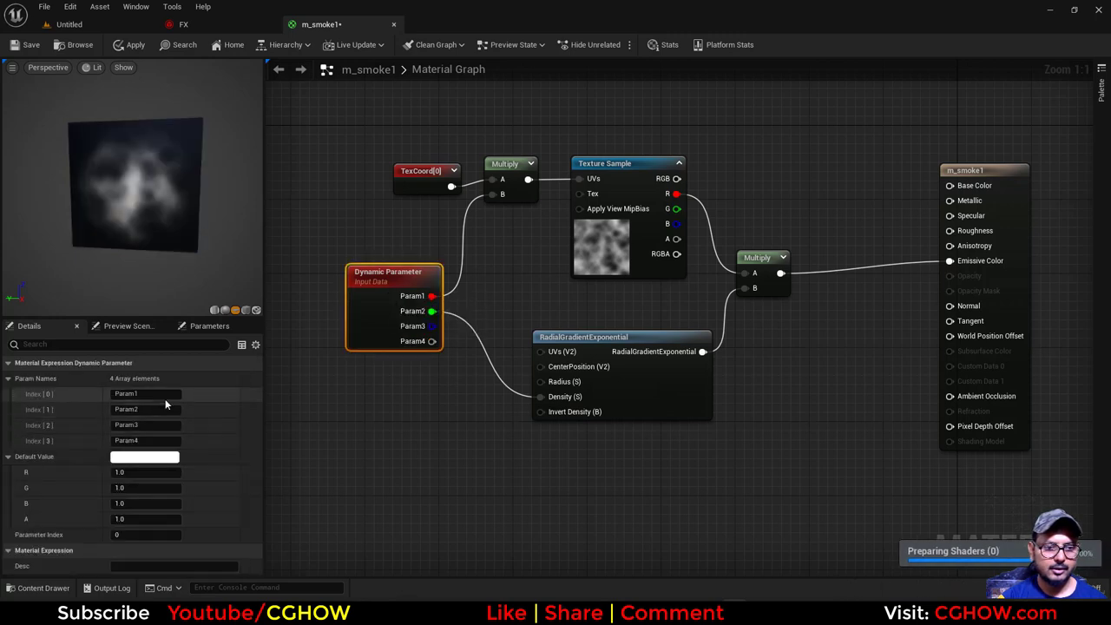
double_click(145, 393)
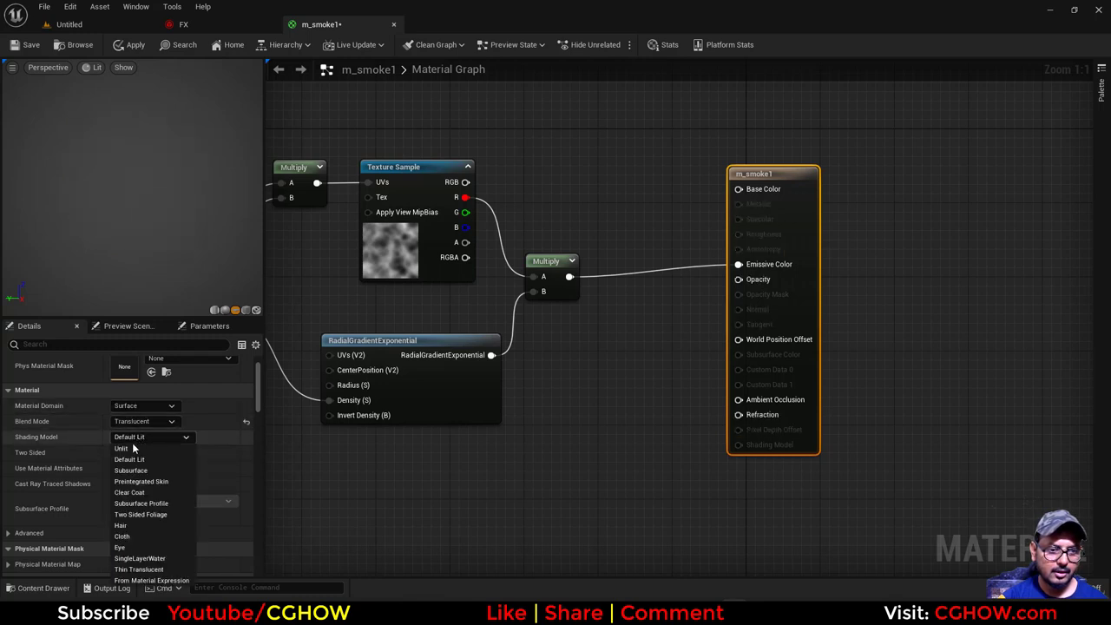
Set Unlit shading and multiply a Particle Color node into the smoke's emissive and opacity.
left_click(121, 448)
type("p")
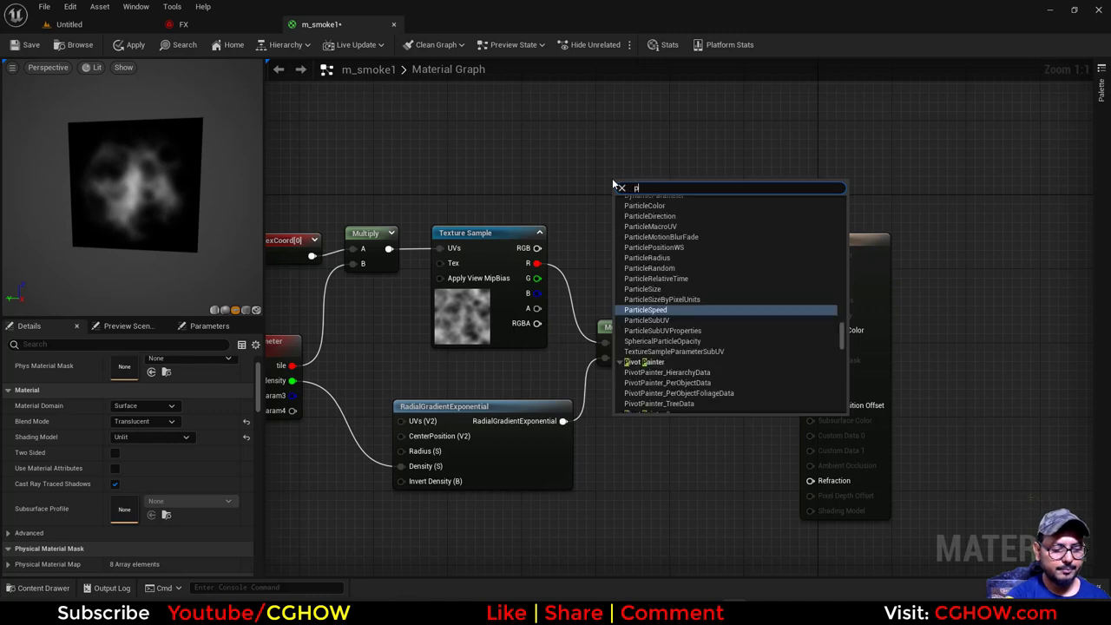
left_click(645, 206)
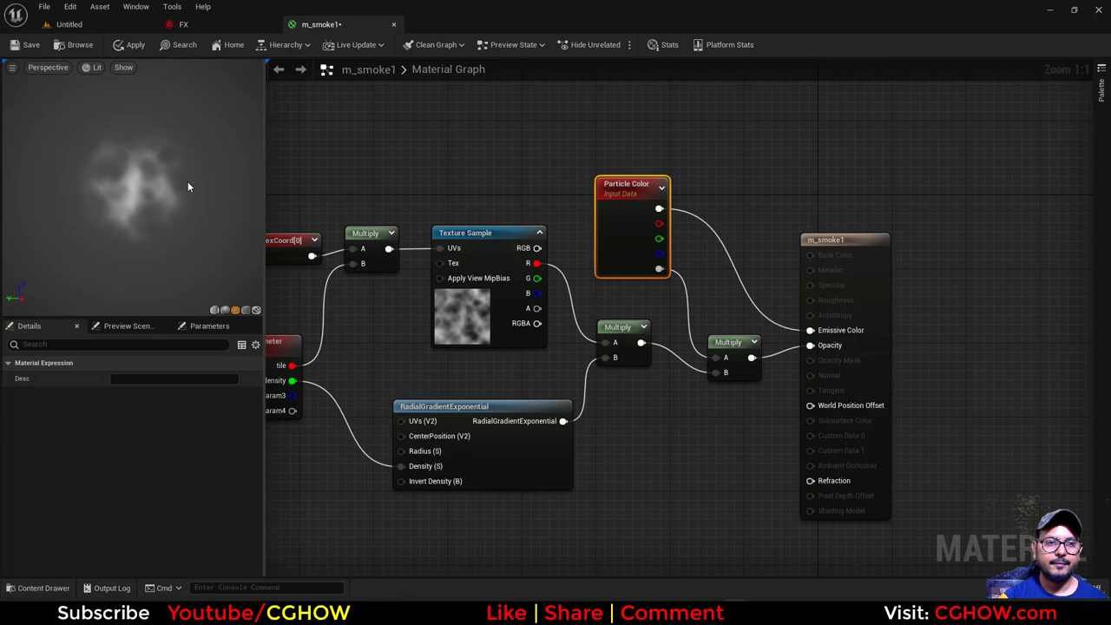
mouse_move(158, 165)
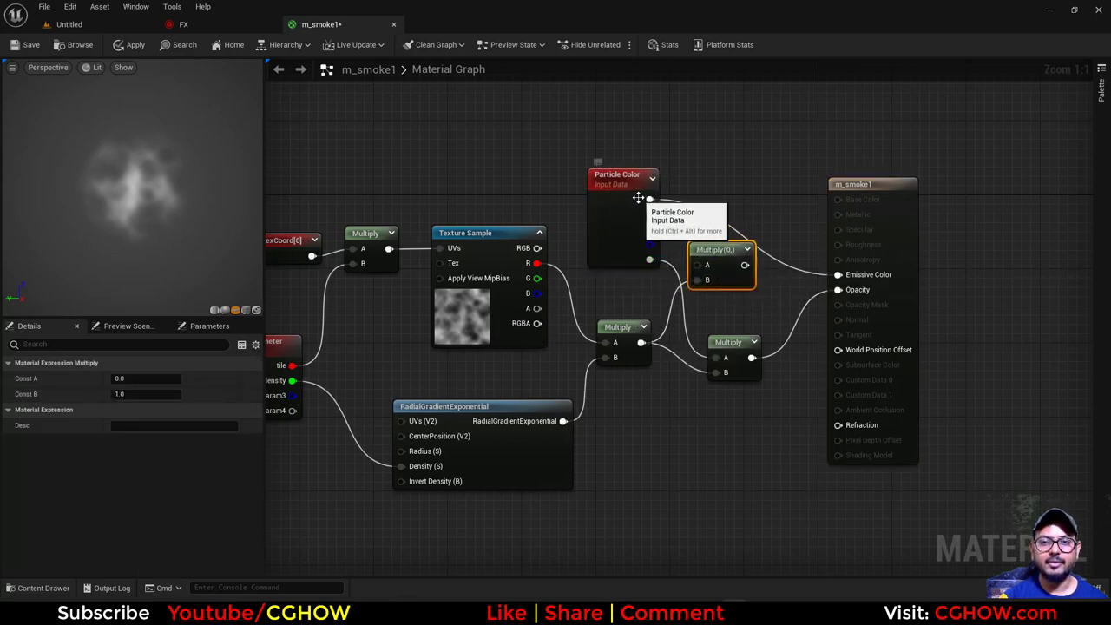
left_click_drag(734, 265, 838, 290)
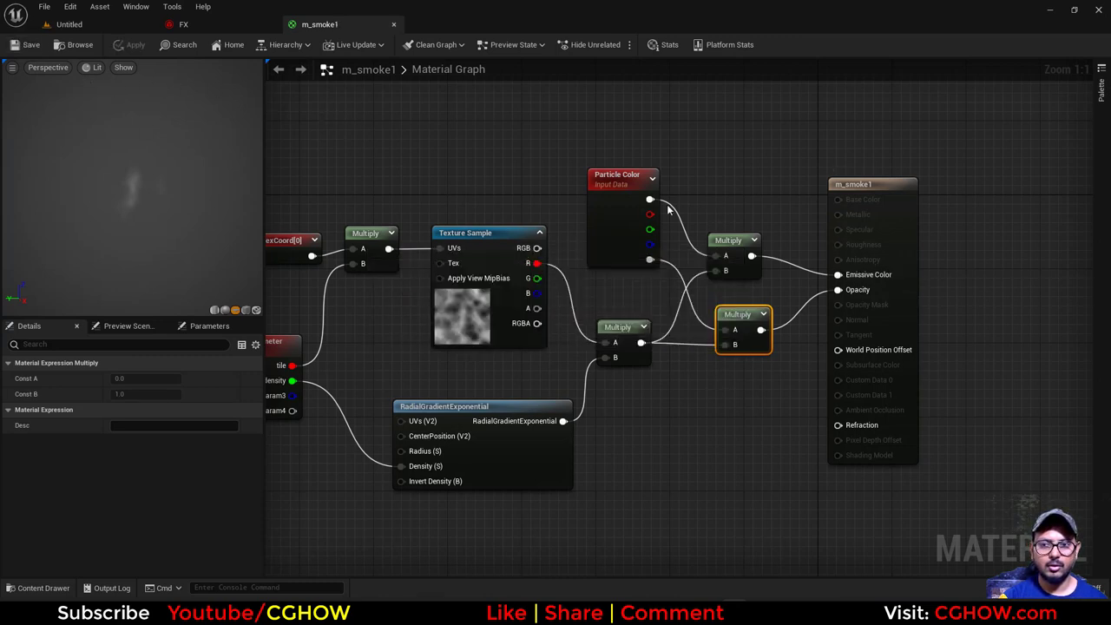
mouse_move(459, 200)
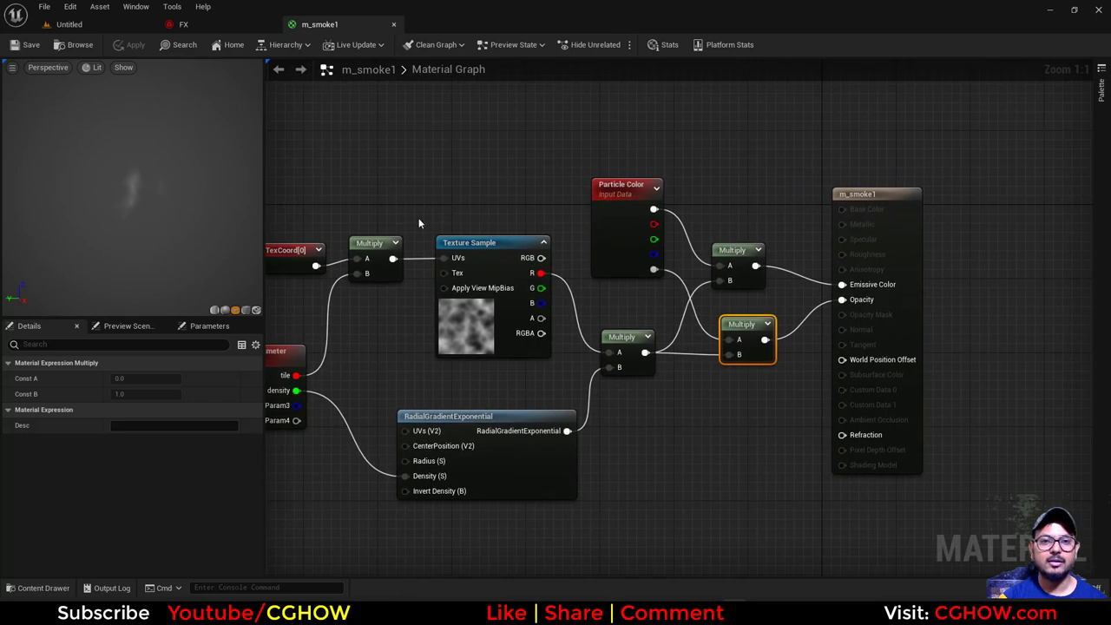
mouse_move(79, 44)
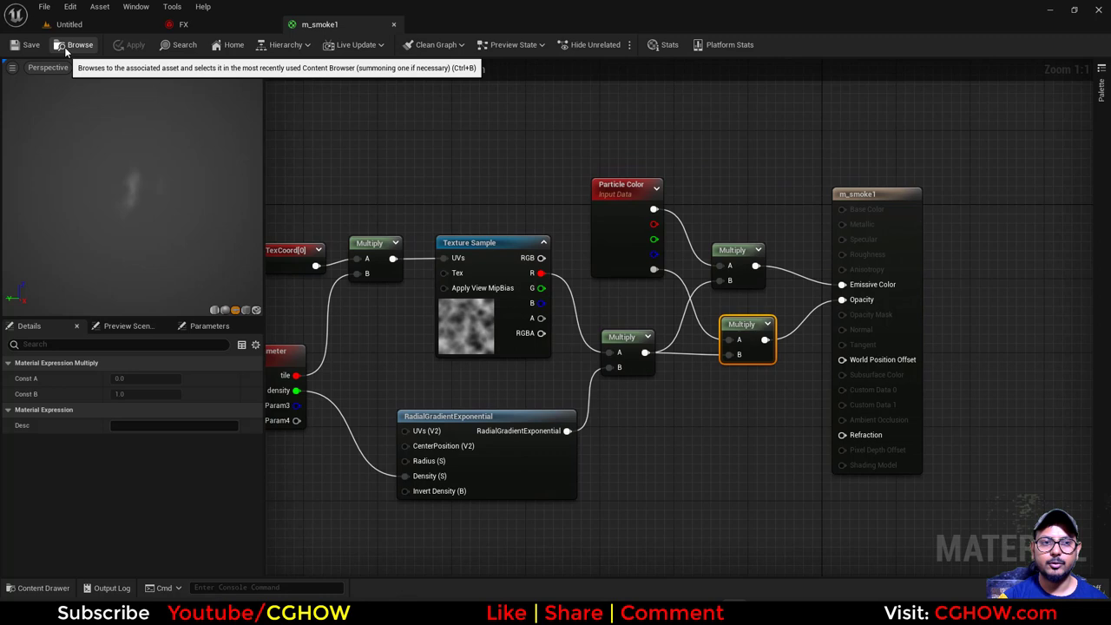
Assign m_smoke1 to the trail's Sprite Renderer and delete its Scale Color module.
left_click(184, 23)
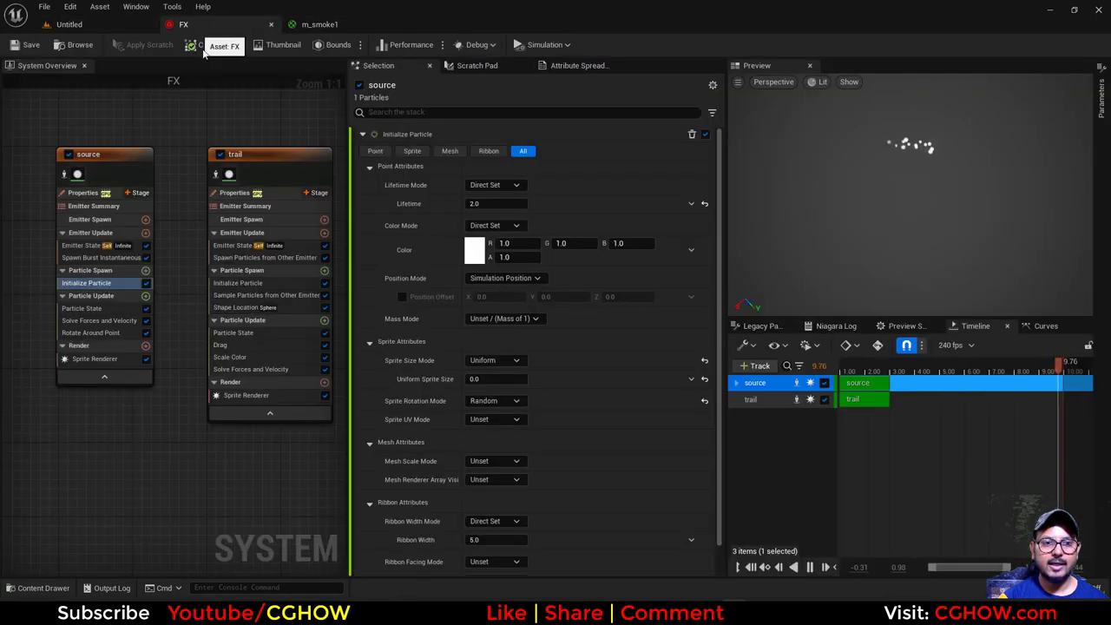
left_click(246, 395)
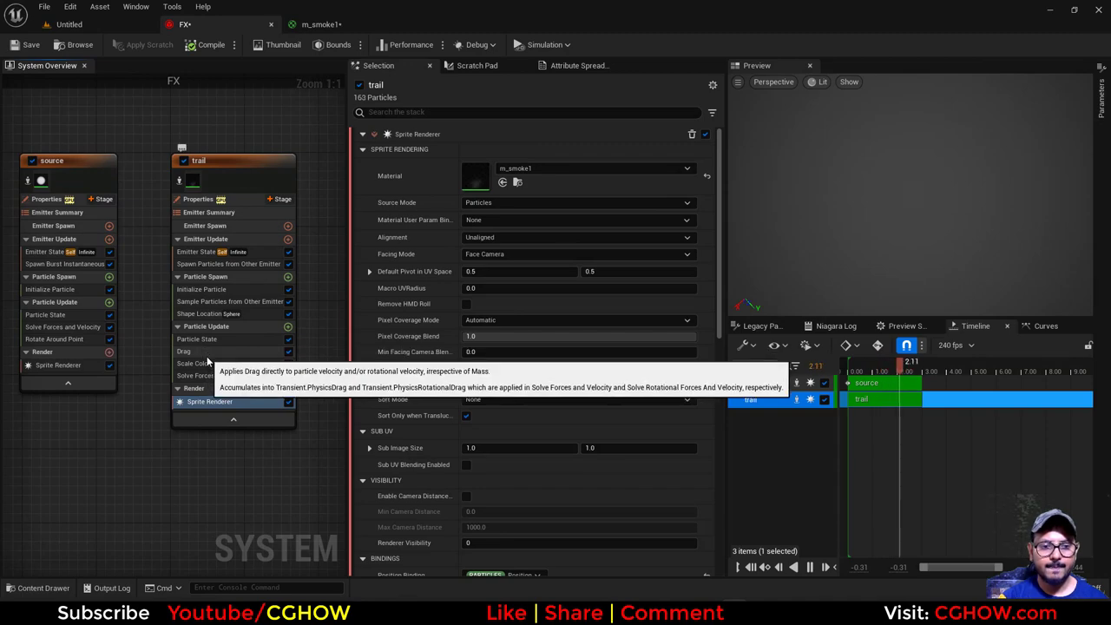
left_click(200, 289)
type("colo")
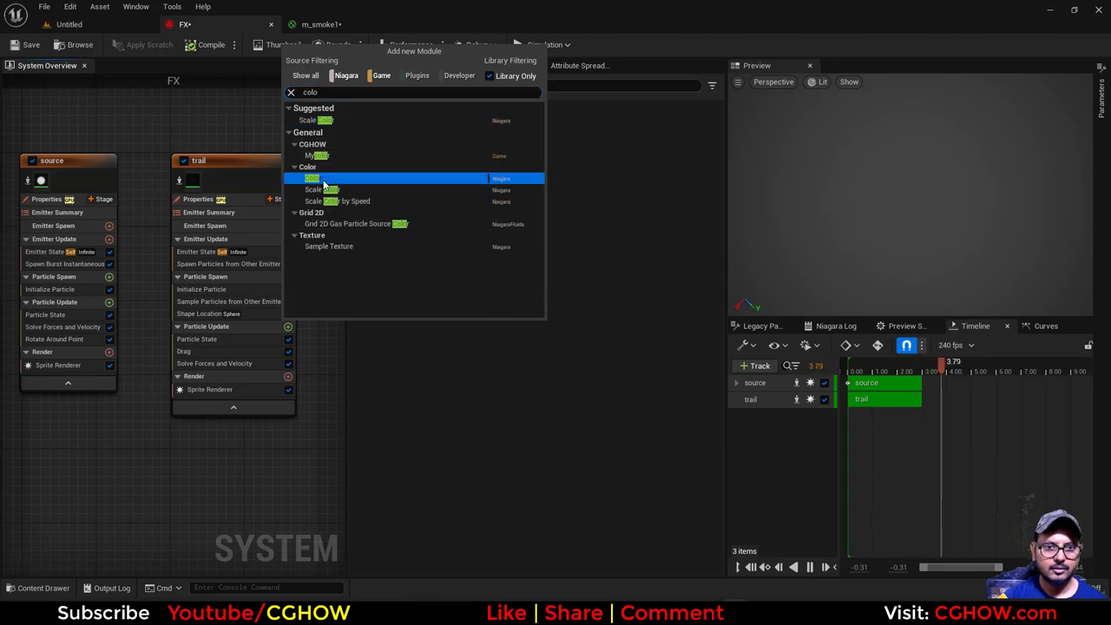
Add a trail Color module using a magenta-to-cyan fading curve with Scale Alpha 10.
left_click(312, 178)
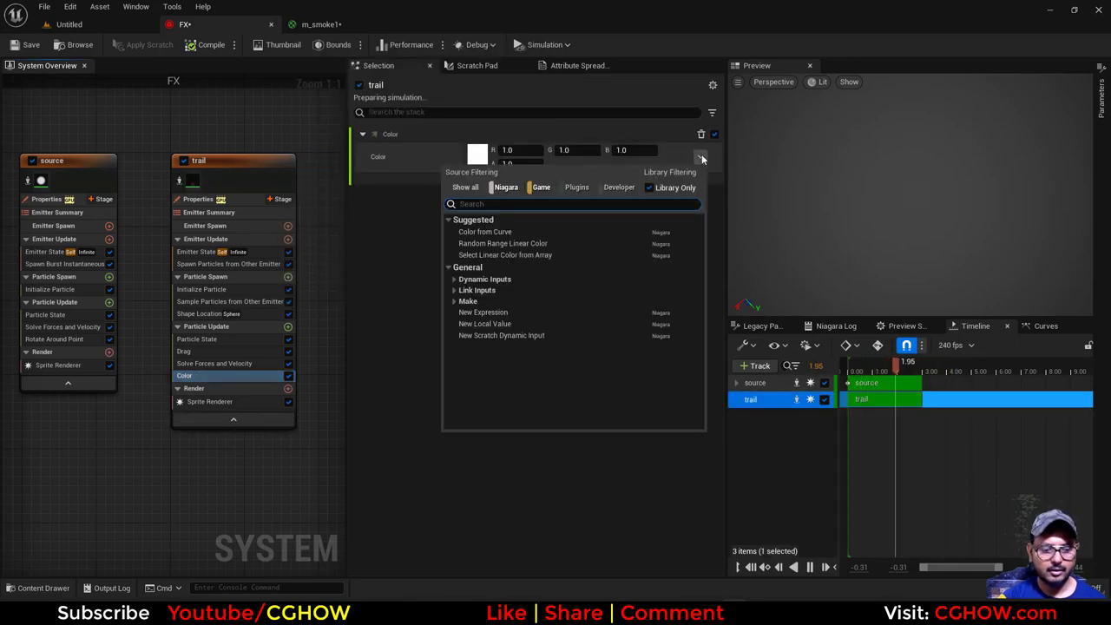
left_click(485, 232)
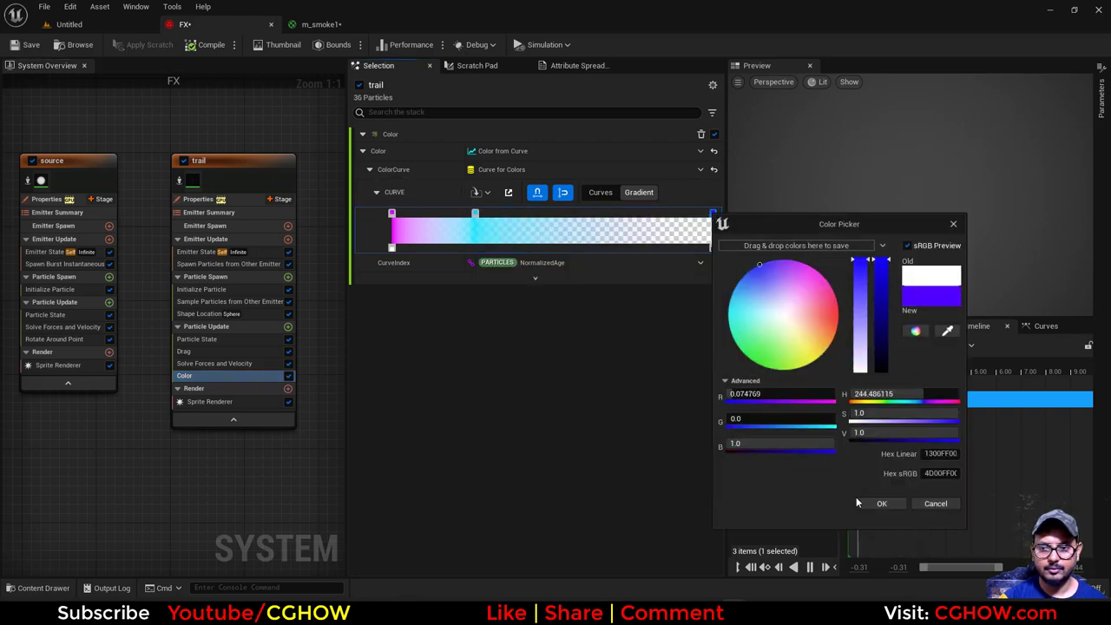
left_click(882, 504)
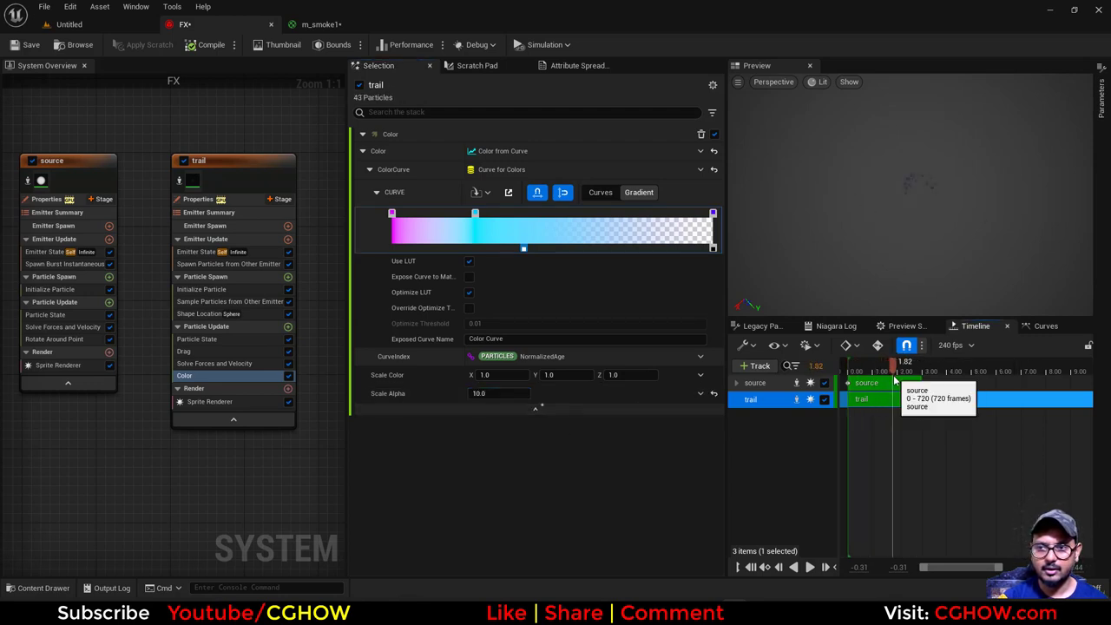
left_click(202, 289)
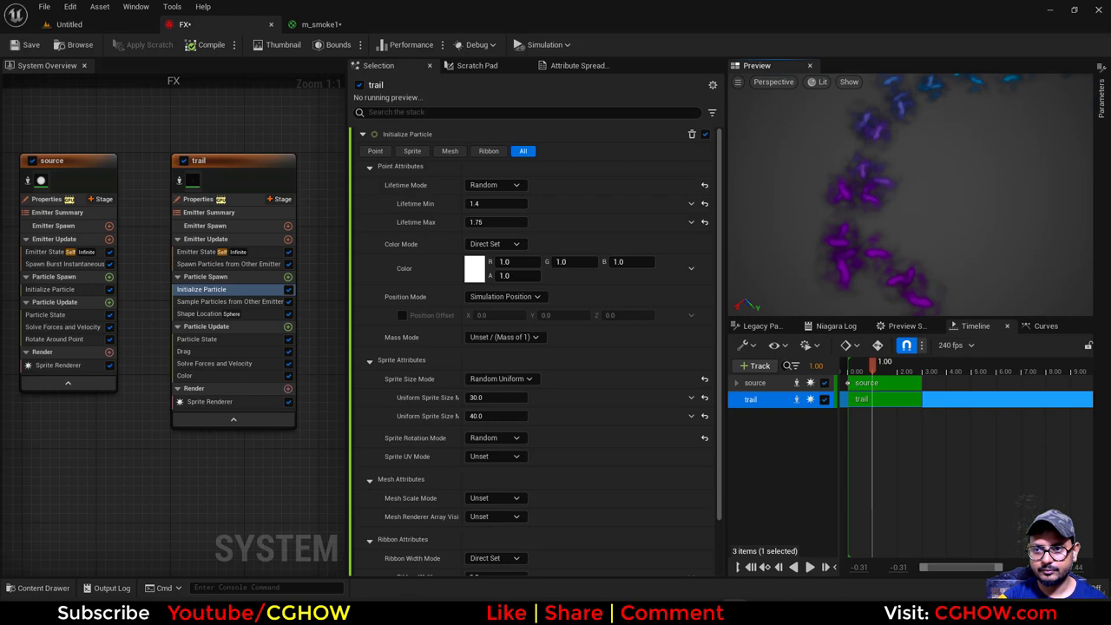
Add a Dynamic Material Parameters module to the trail's Particle Update.
left_click(289, 326)
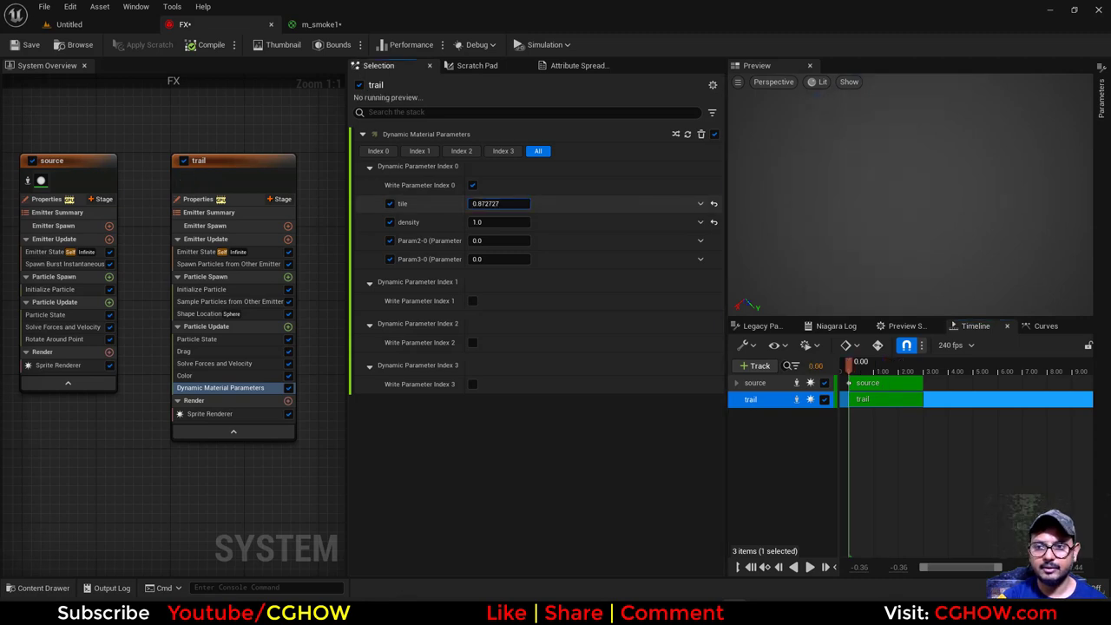
Set tile to random 0.2–1.0 and density to random 0.5–2.0, then play the preview.
left_click(701, 204)
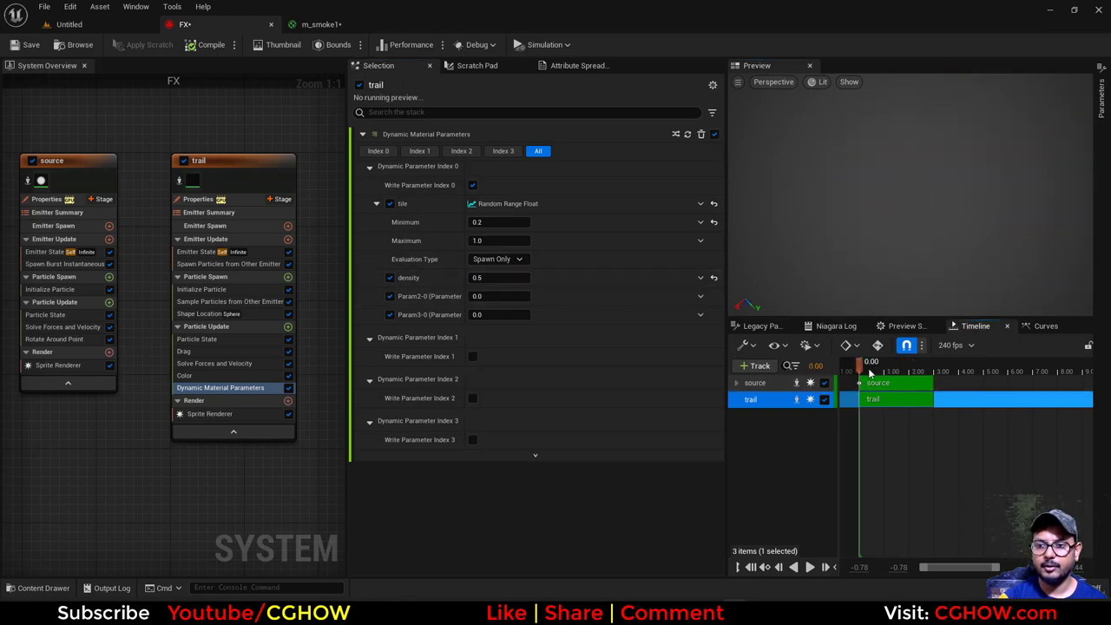
left_click(701, 278)
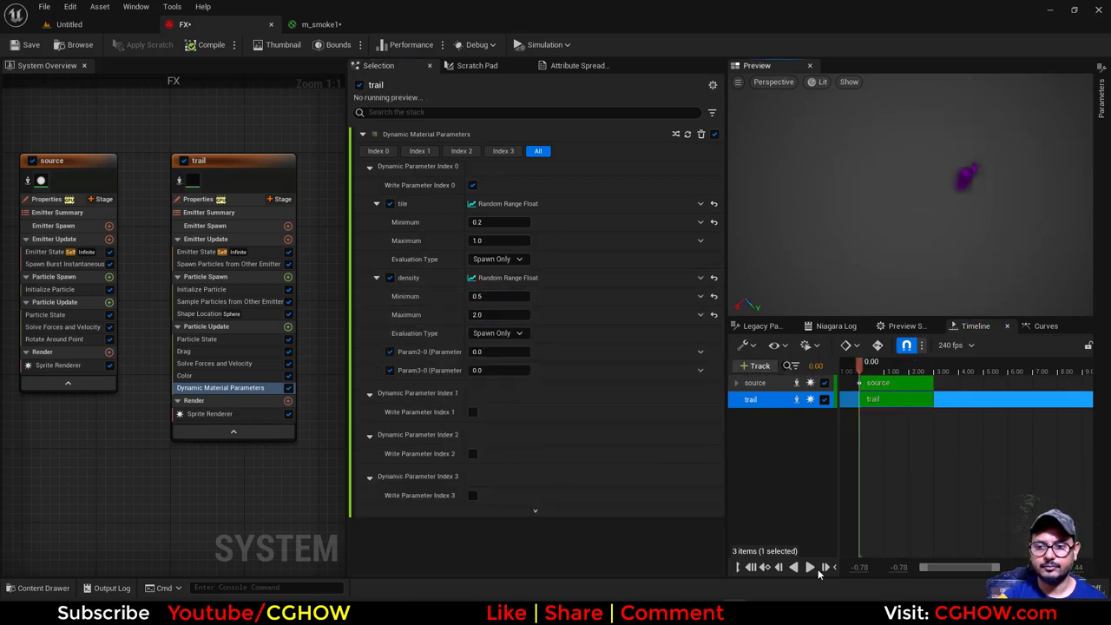
left_click(809, 567)
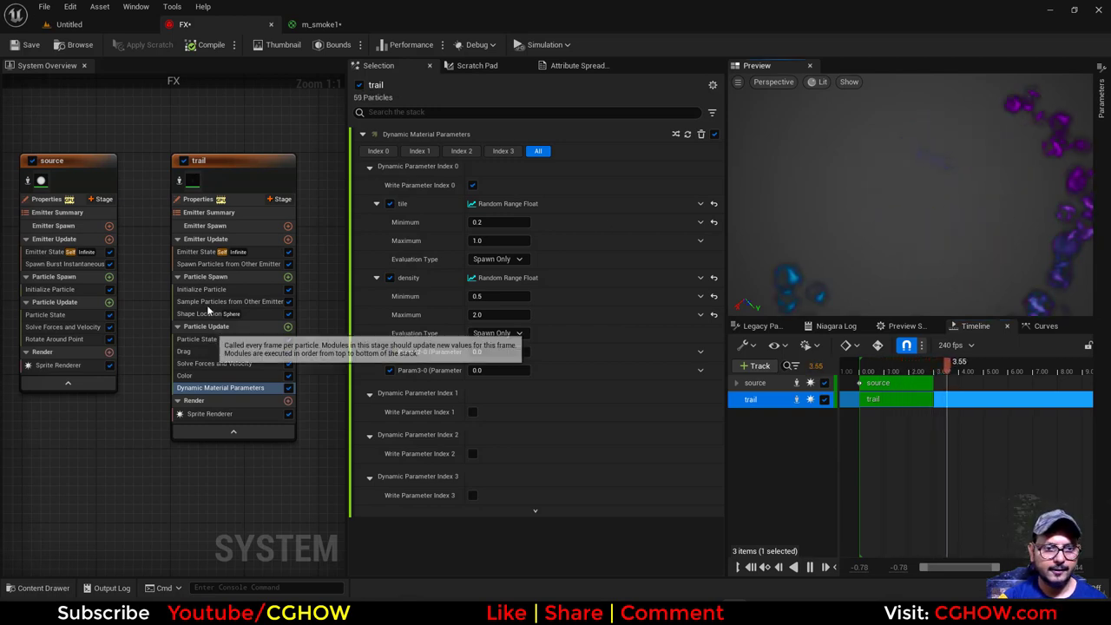
left_click(185, 375)
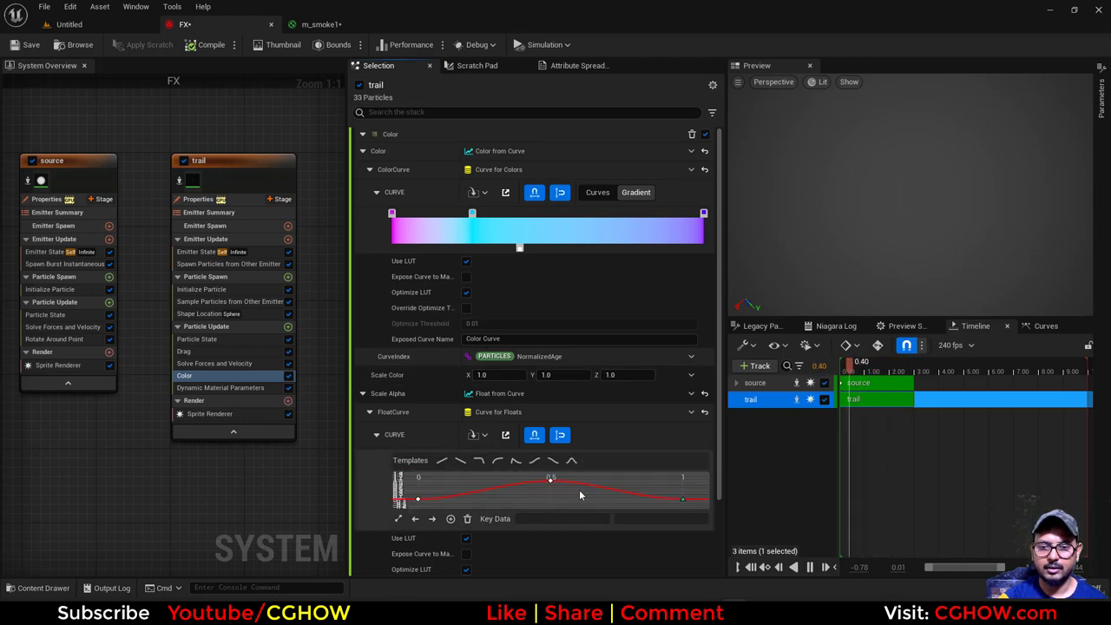
Shape the Scale Alpha curve to peak mid-life and cap the trail spawn rate at 1000.
left_click_drag(550, 480, 475, 481)
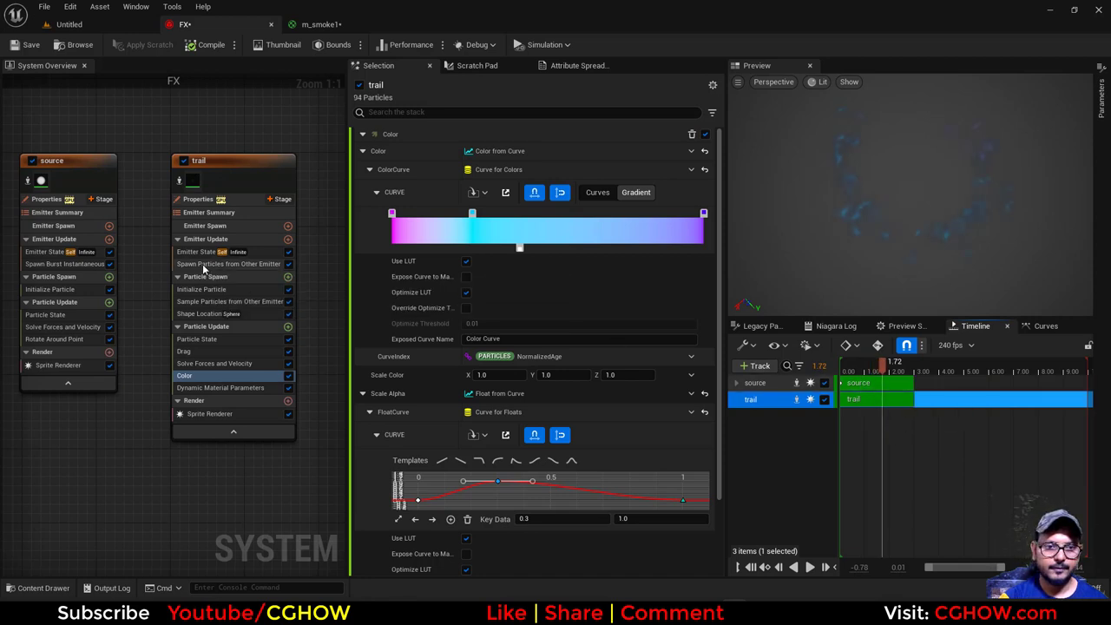
left_click(228, 263)
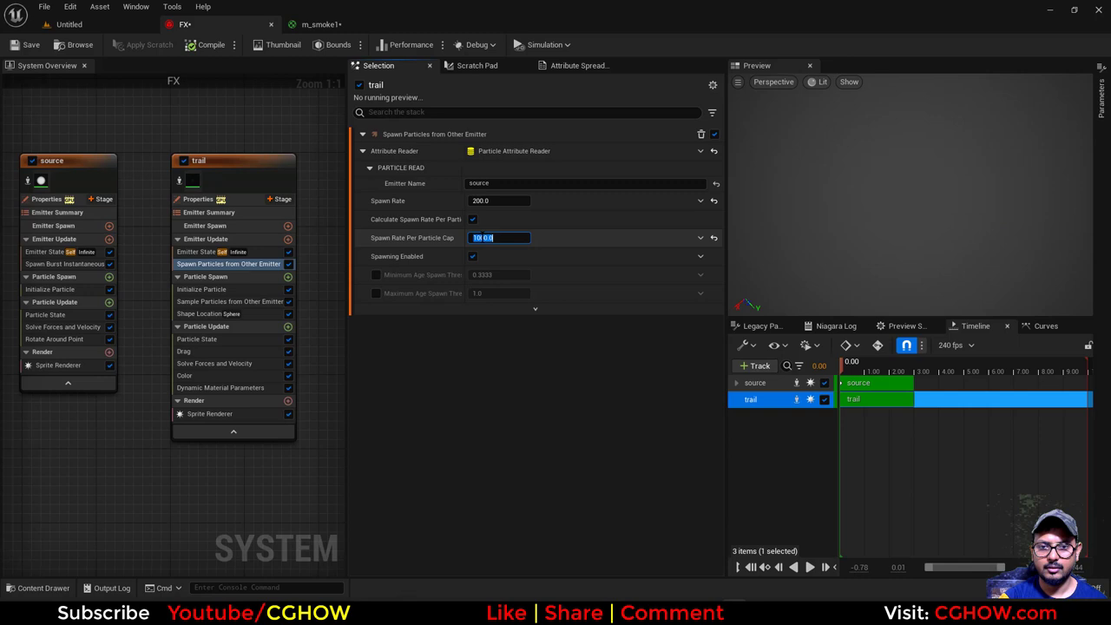
type("1000.0")
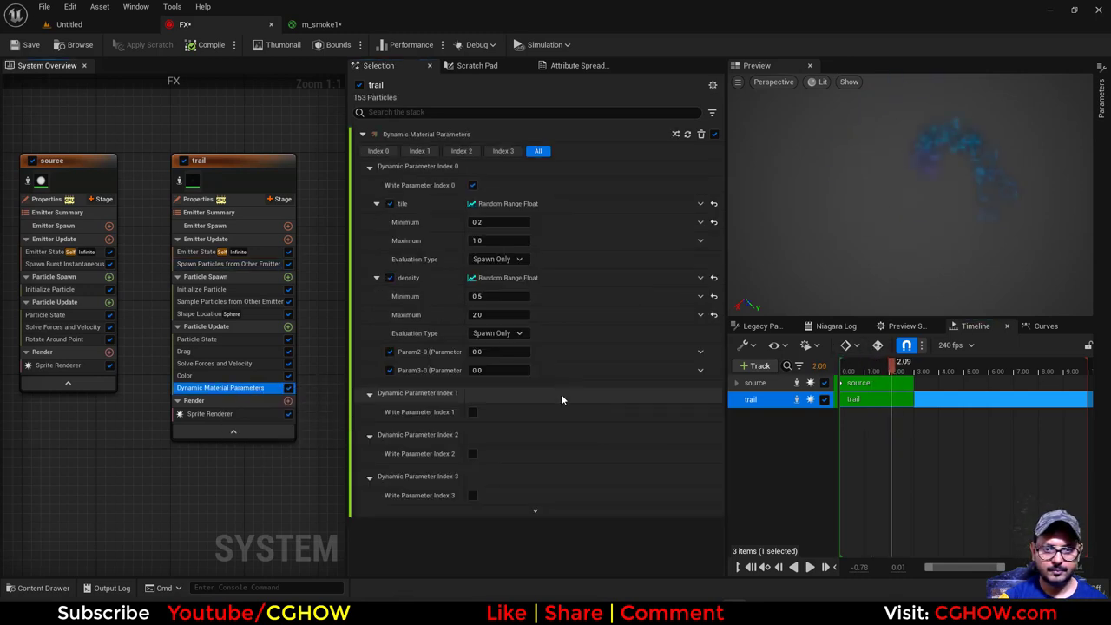
left_click(185, 375)
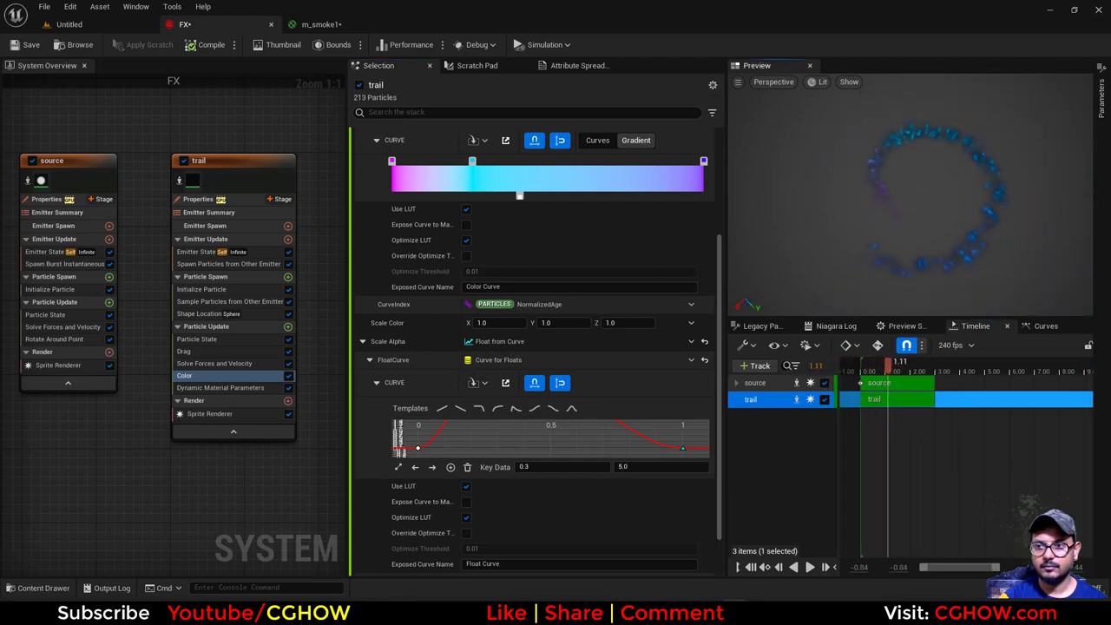
left_click(779, 567)
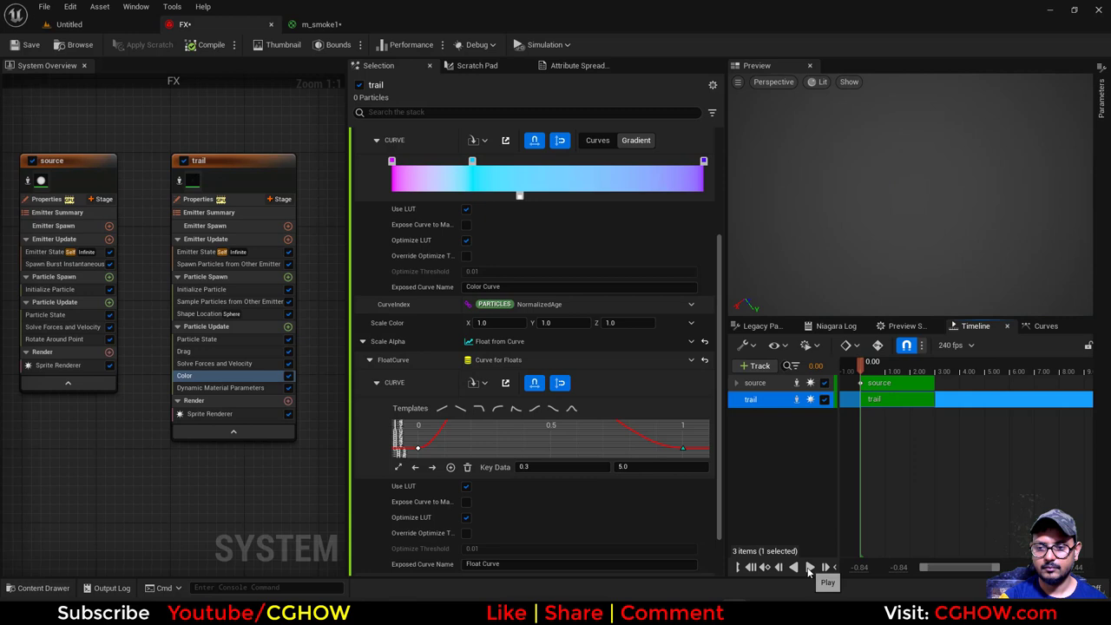
Add a Sprite Rotation Rate module with a random range, first trying -20 to 20.
left_click(808, 567)
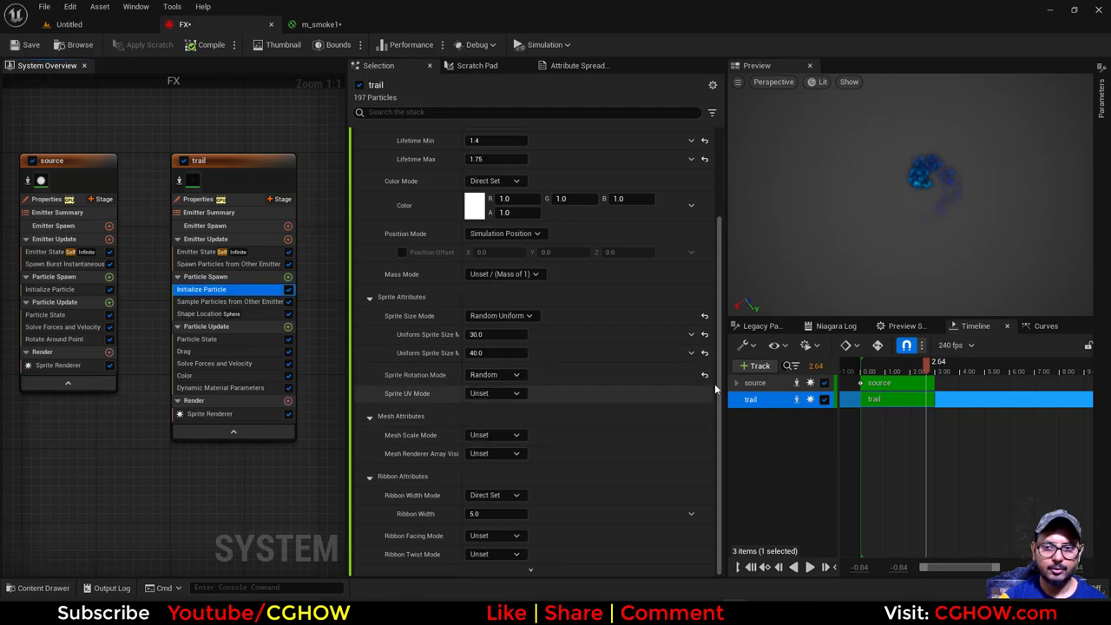
left_click(287, 328)
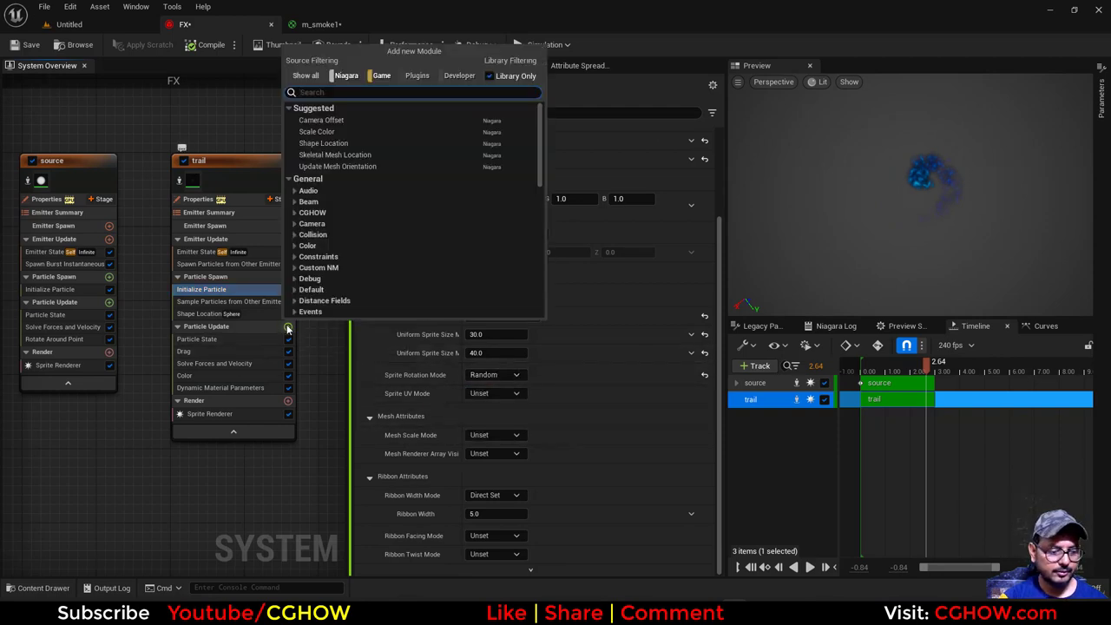
type("ra")
type("un")
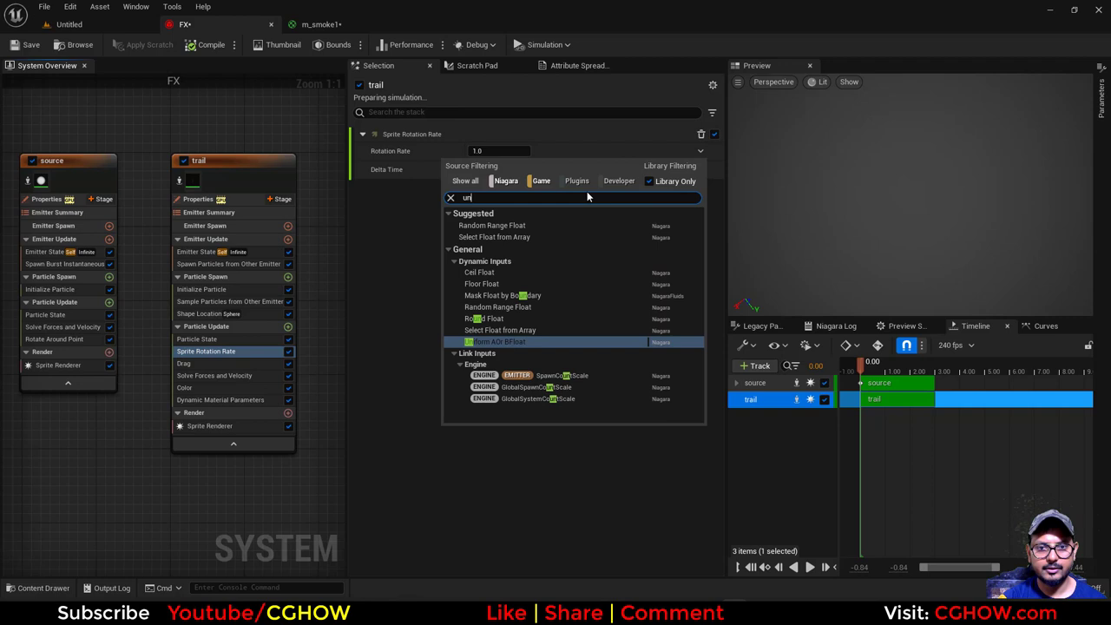
left_click(491, 225)
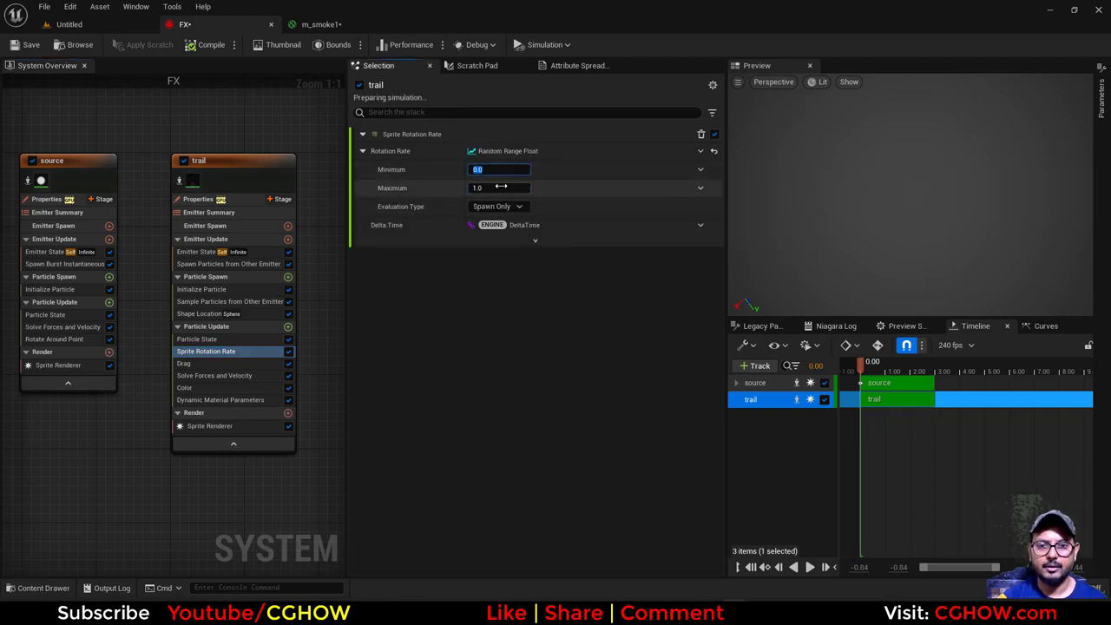
type("20.0")
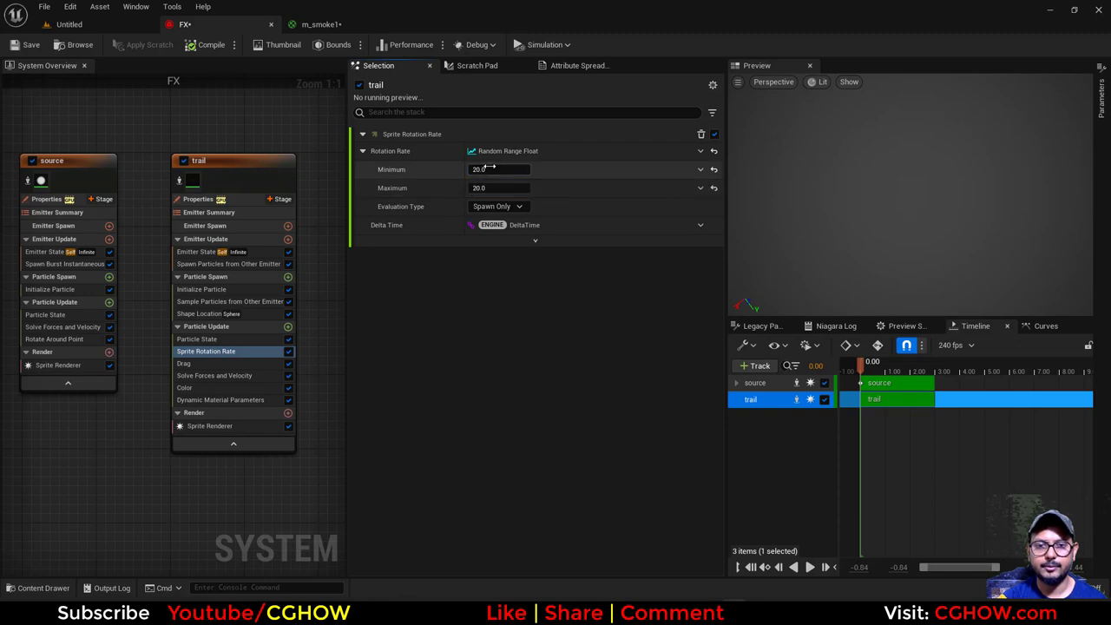
type("-20.0")
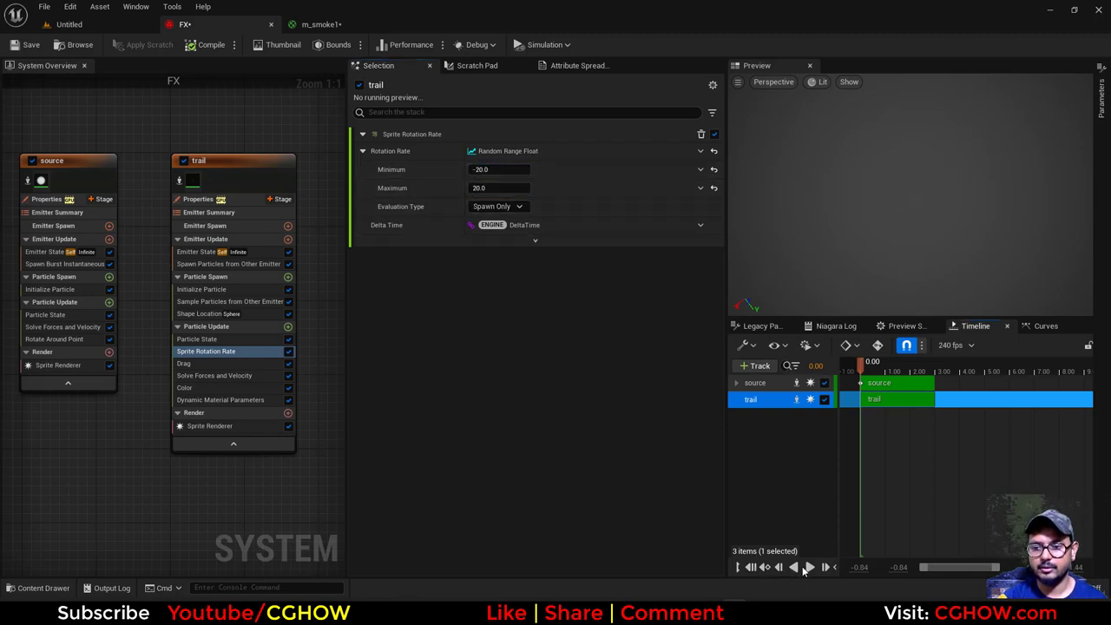
Widen the rotation range to -120 and replay the preview to check the spin.
left_click(808, 567)
type("120")
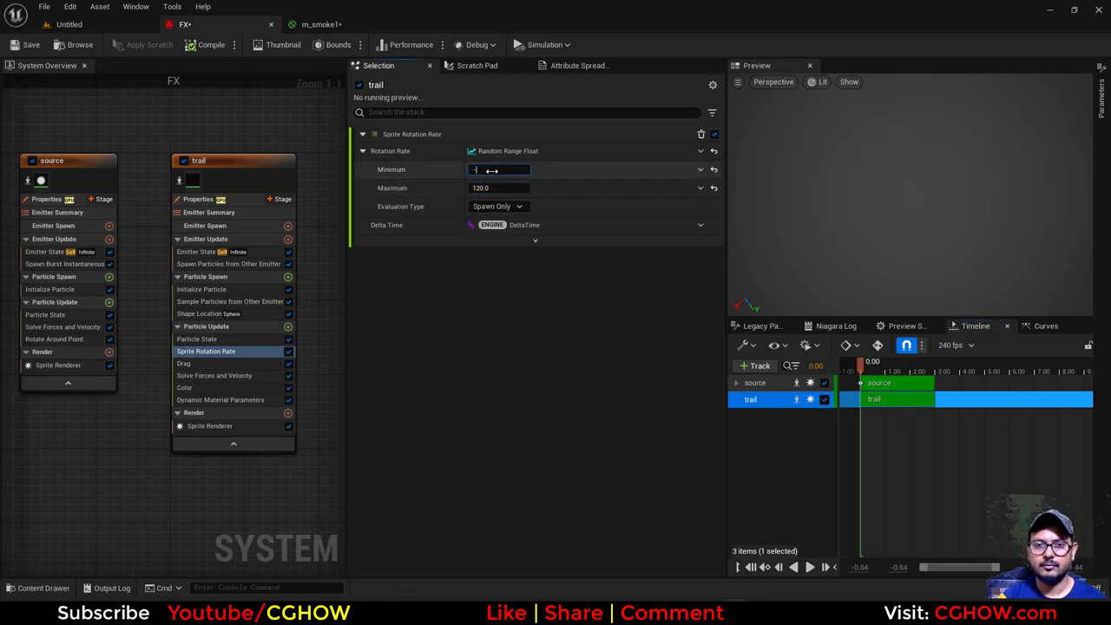
type("-120.0")
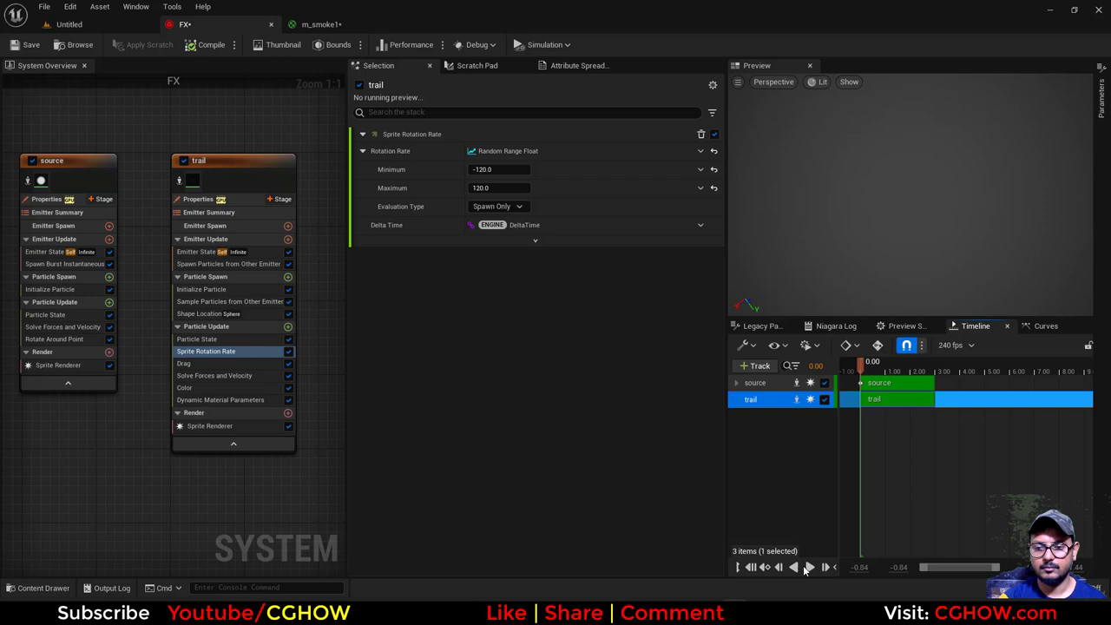
left_click(807, 567)
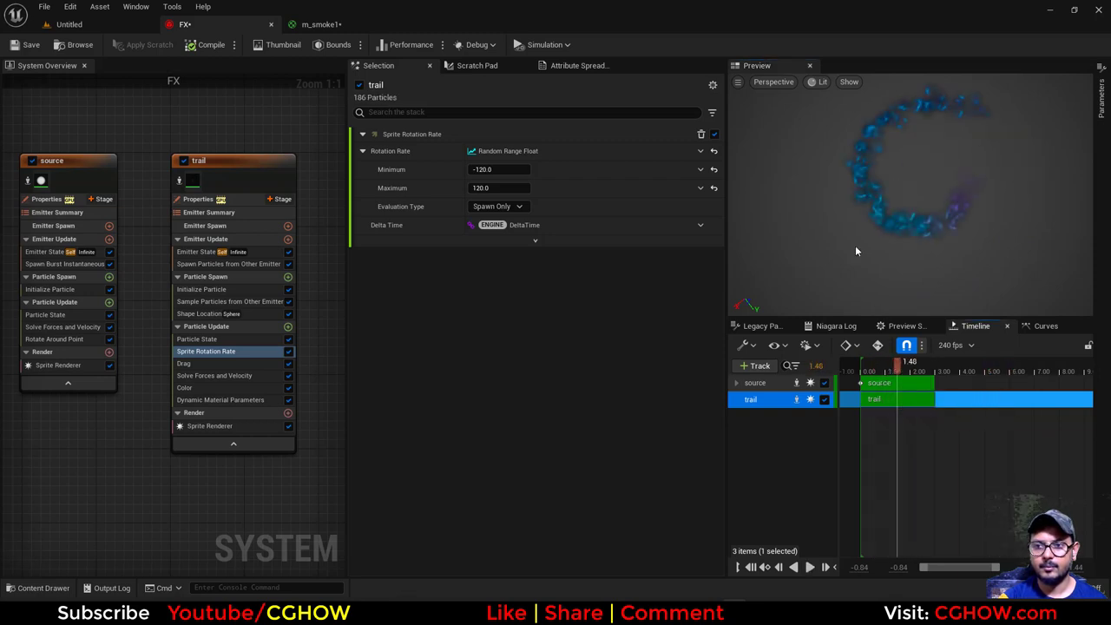
left_click(321, 25)
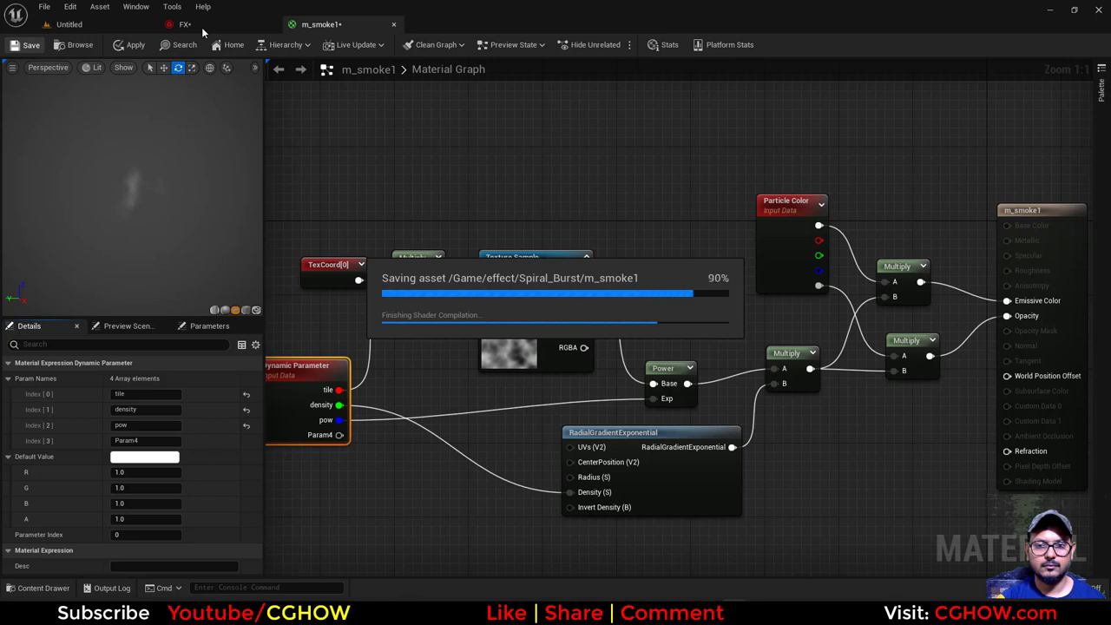
Return to the trail's Dynamic Material Parameters and replay the effect from the start.
left_click(209, 24)
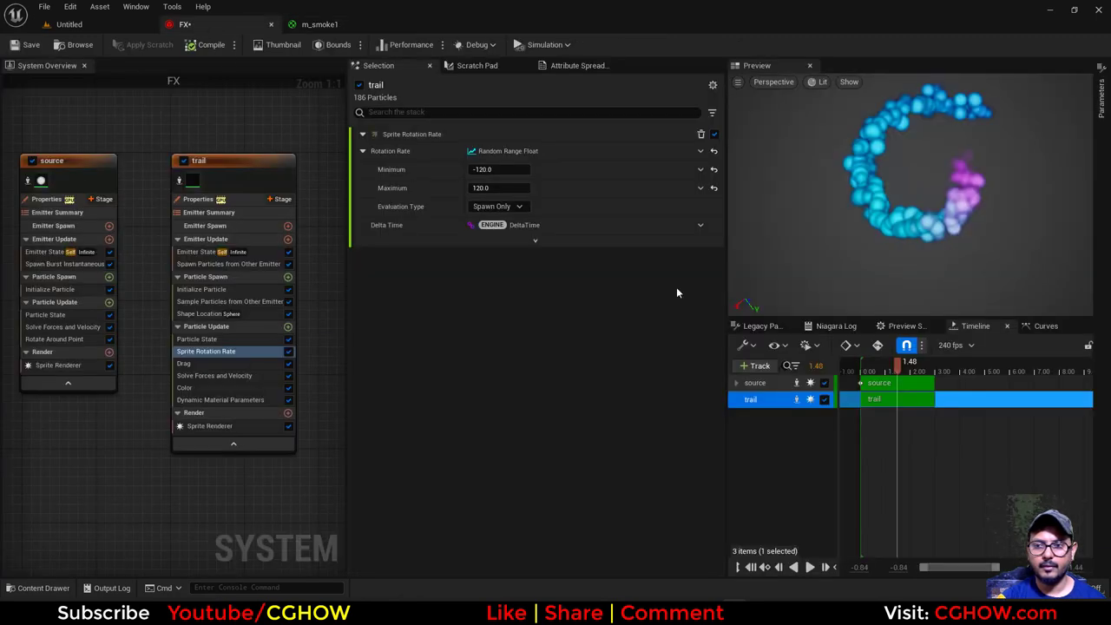
mouse_move(185, 387)
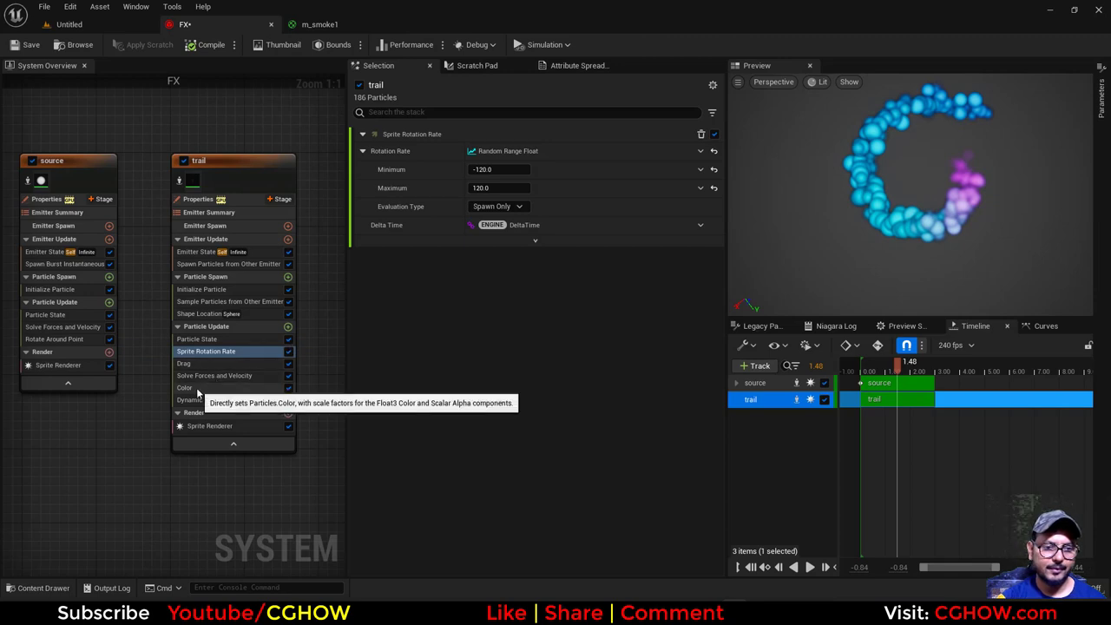
left_click(220, 399)
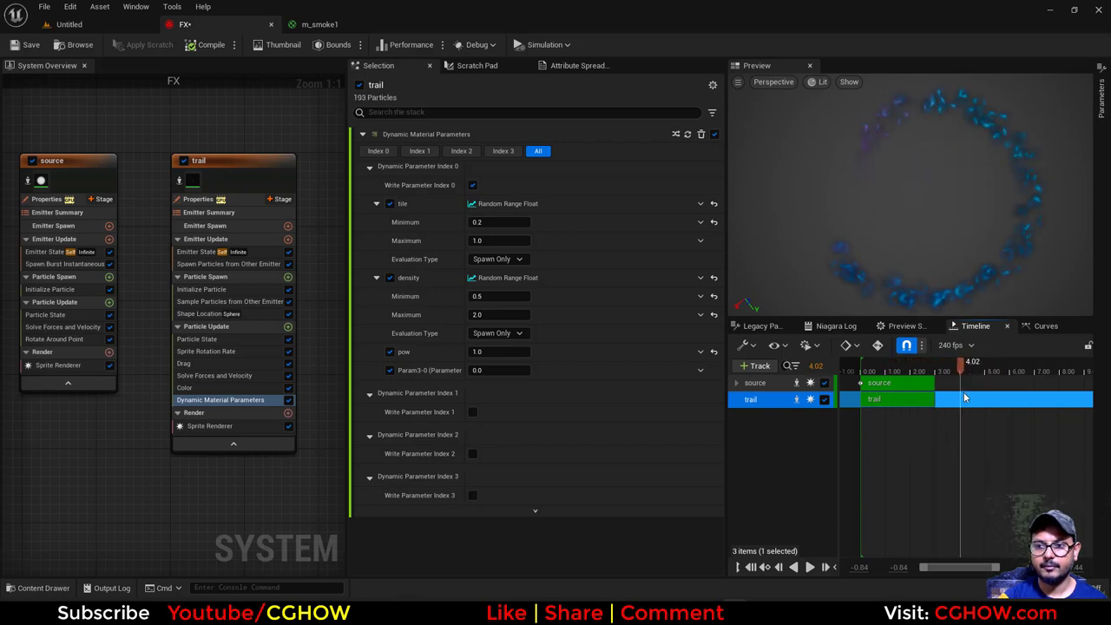
left_click(319, 23)
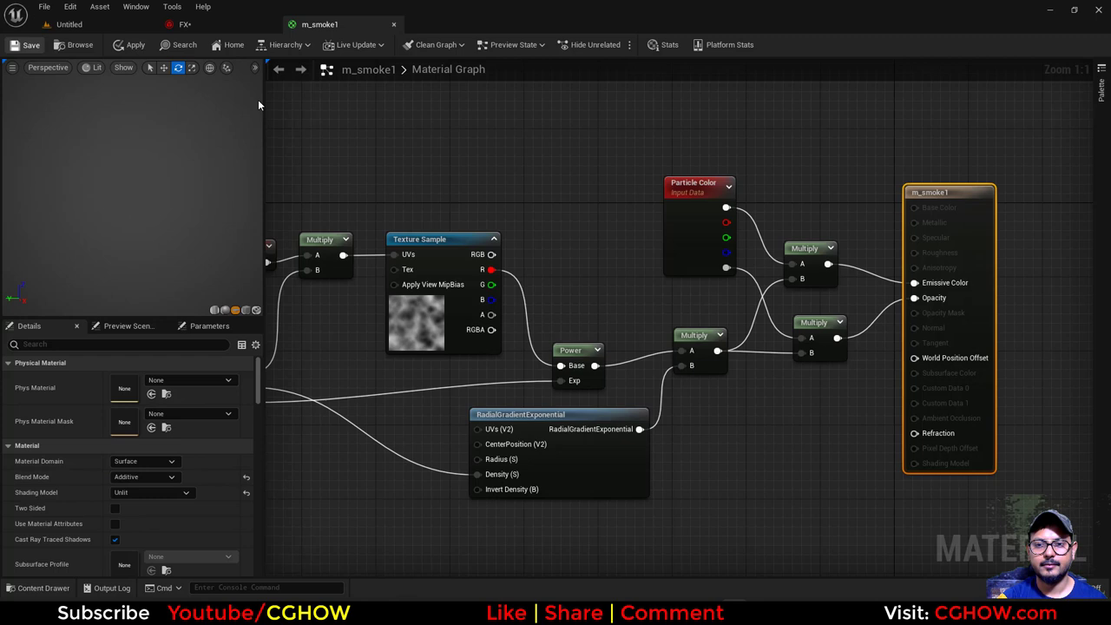
left_click(31, 44)
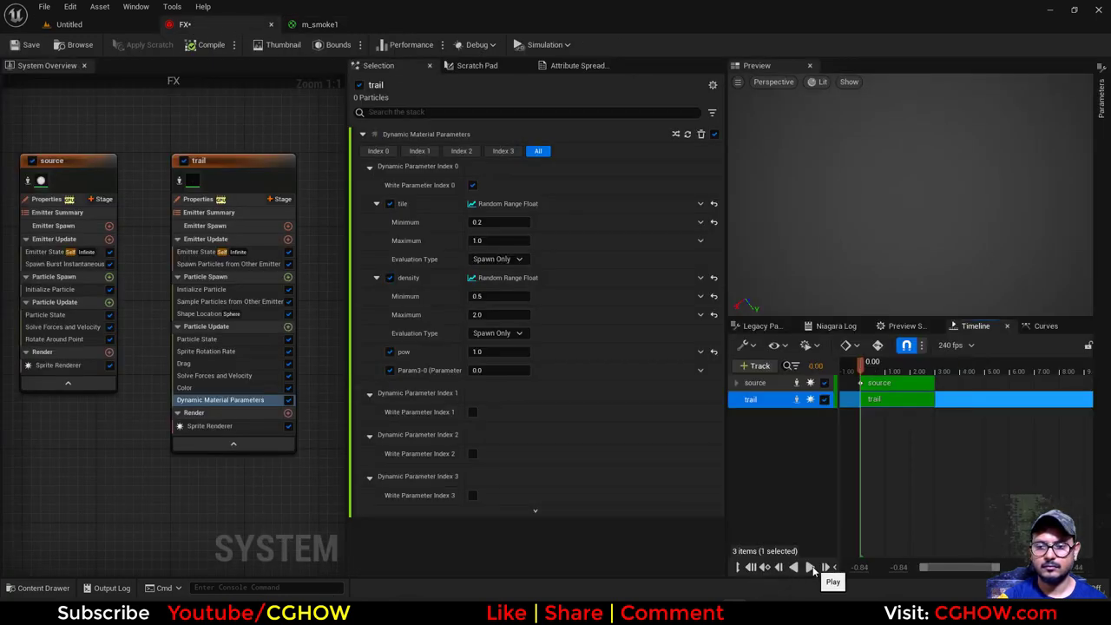
Set the trail's tile Maximum to 0.5 and preview the smoky spiral swirl.
left_click(812, 567)
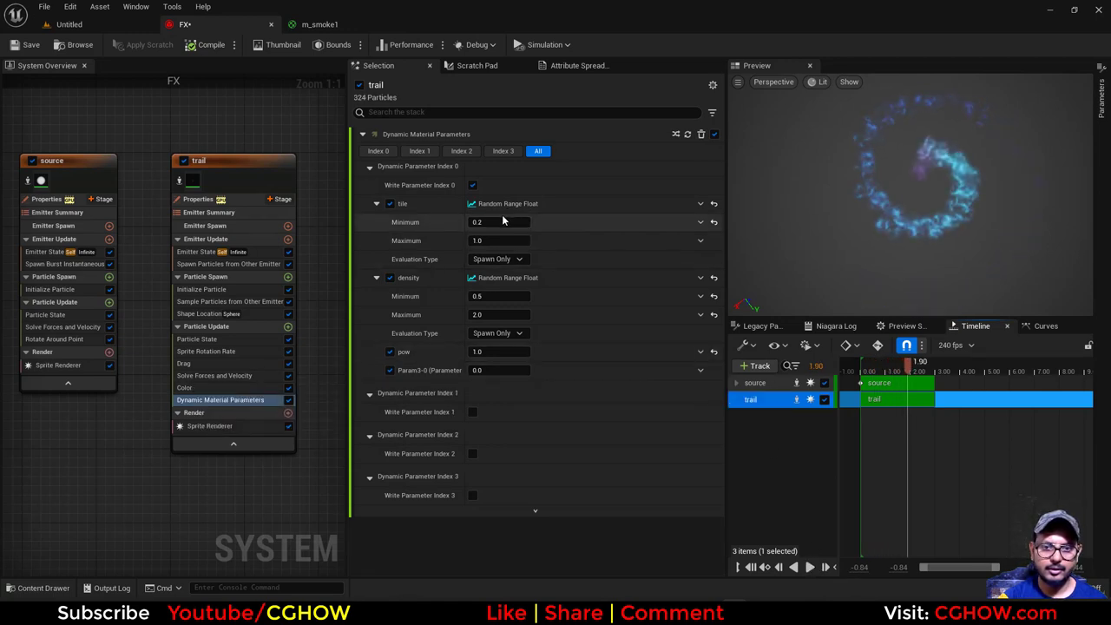
left_click(499, 240)
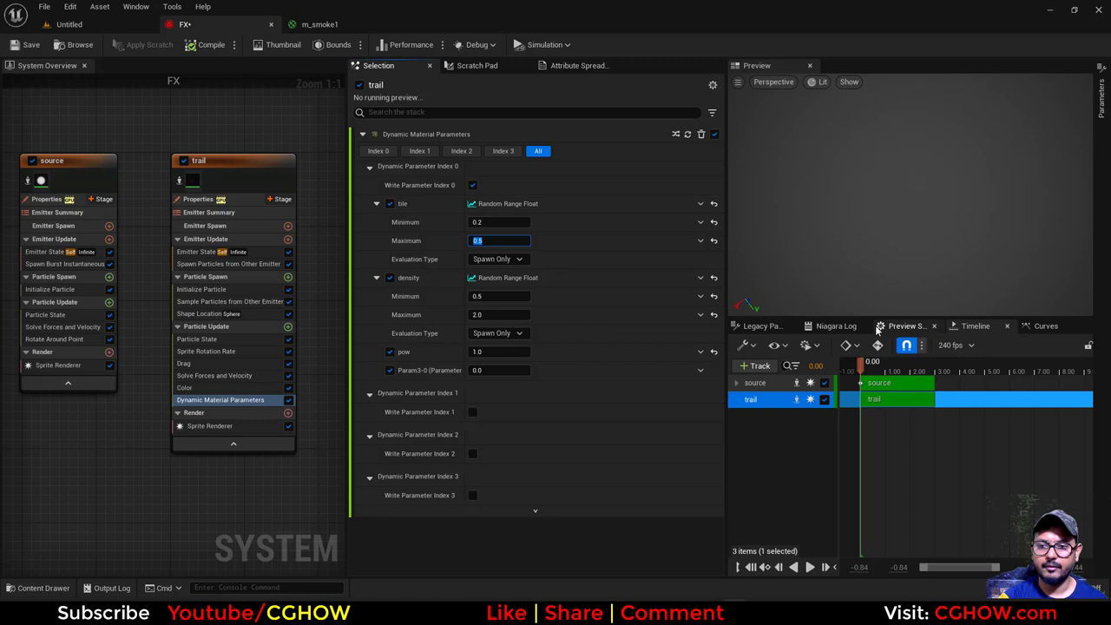
left_click(229, 263)
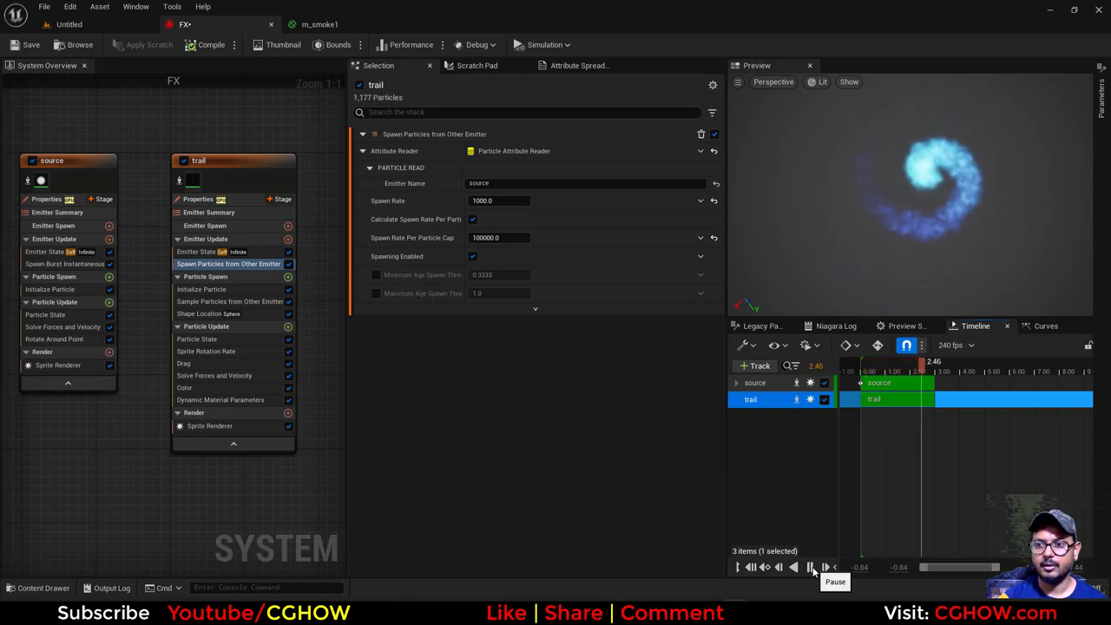
left_click(808, 567)
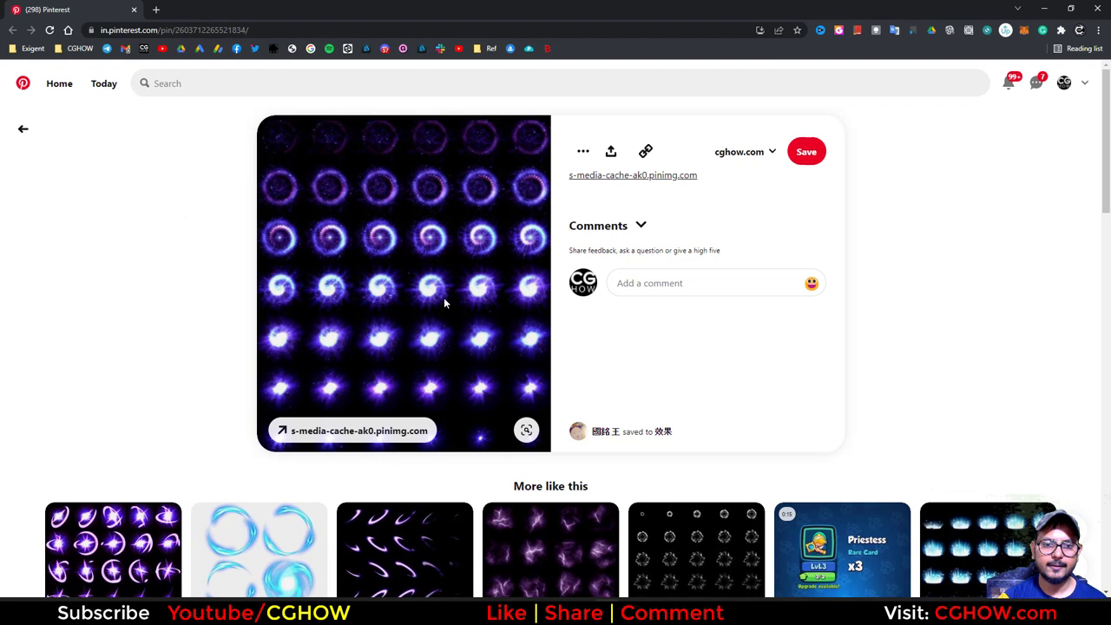
mouse_move(388, 274)
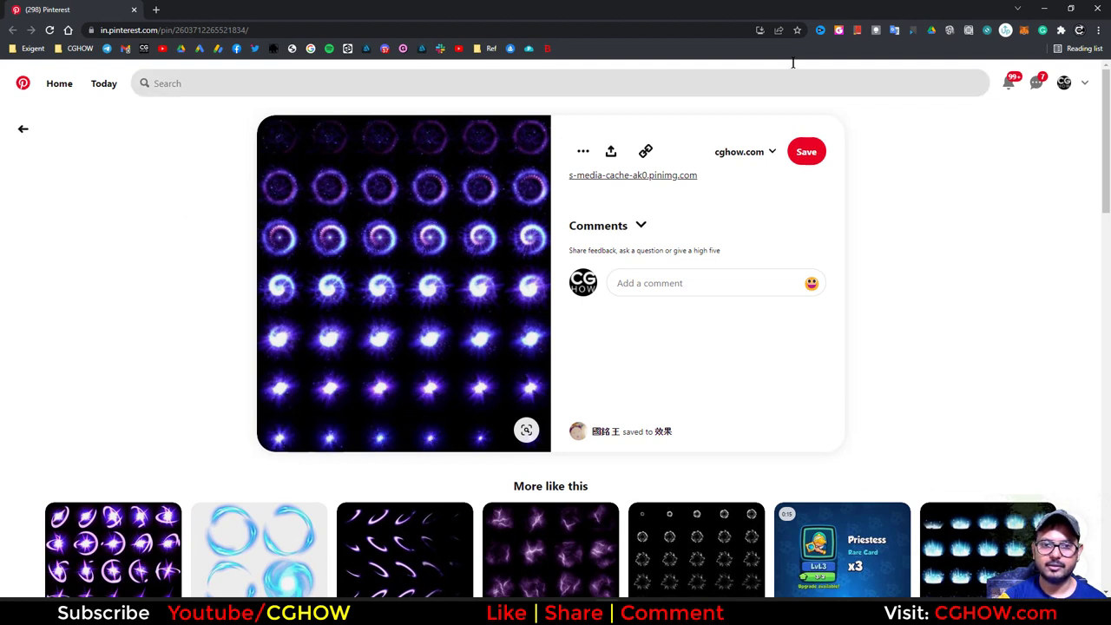
mouse_move(396, 204)
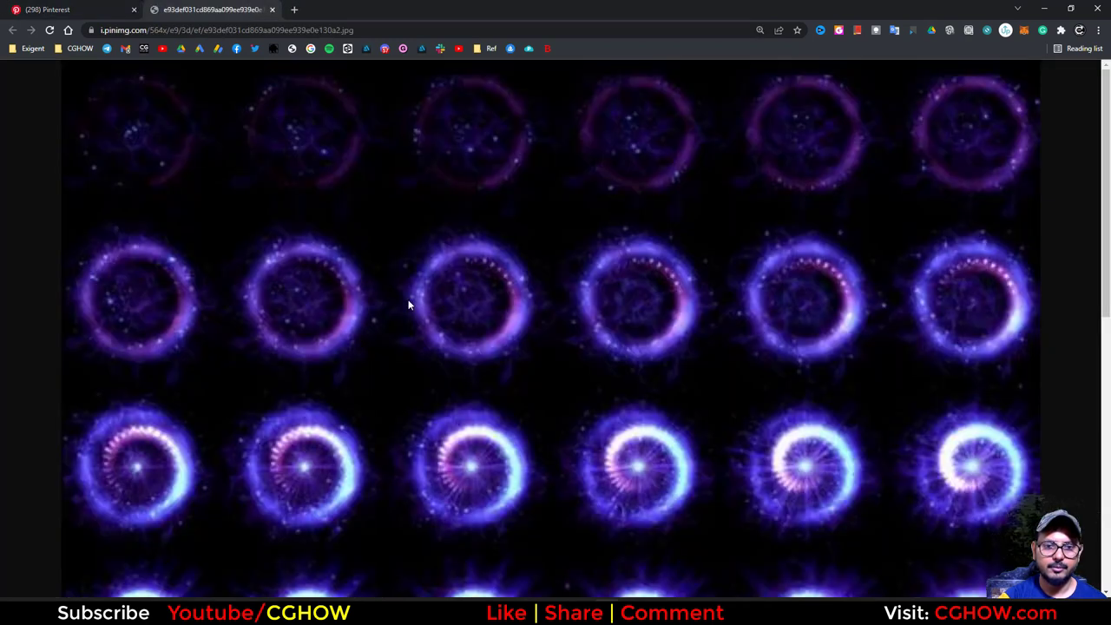
mouse_move(595, 337)
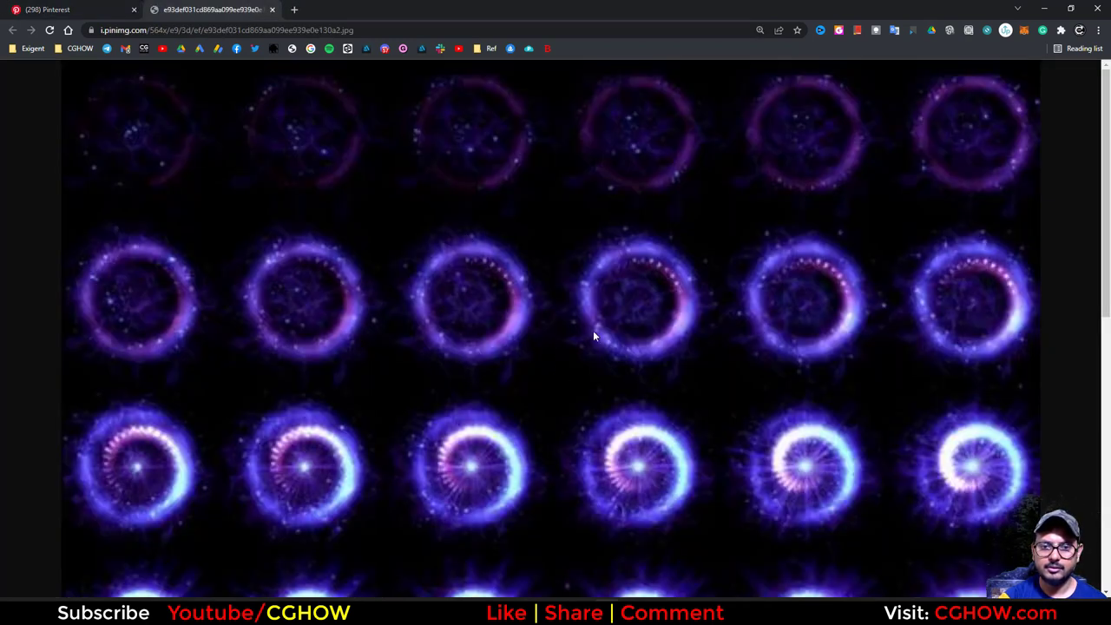
mouse_move(618, 330)
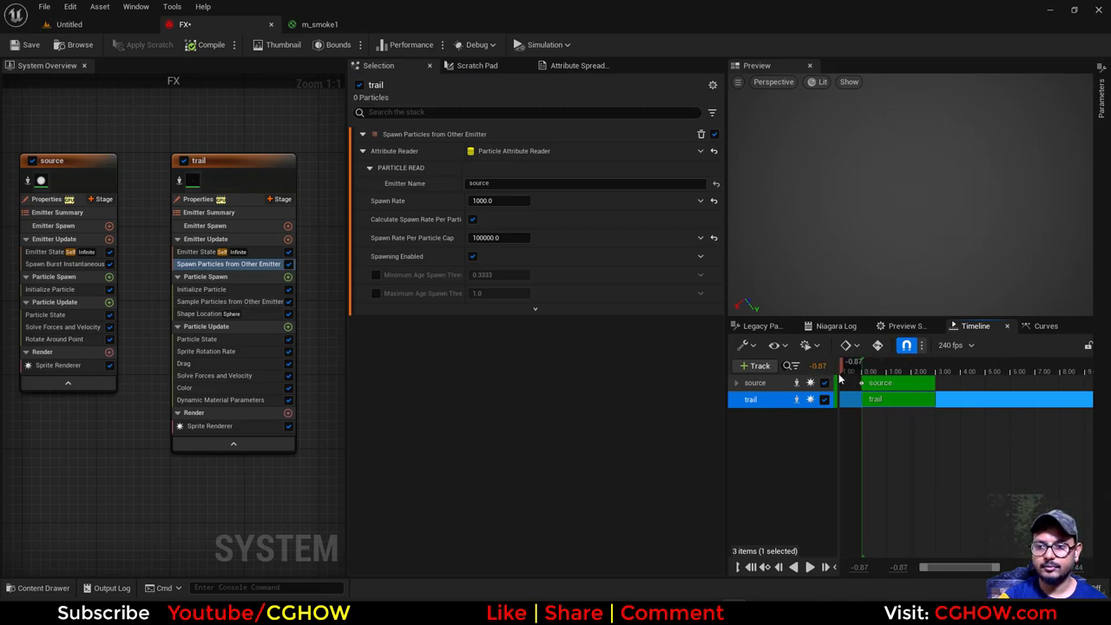
Rewind and replay the spiral burst preview from its start.
left_click(809, 567)
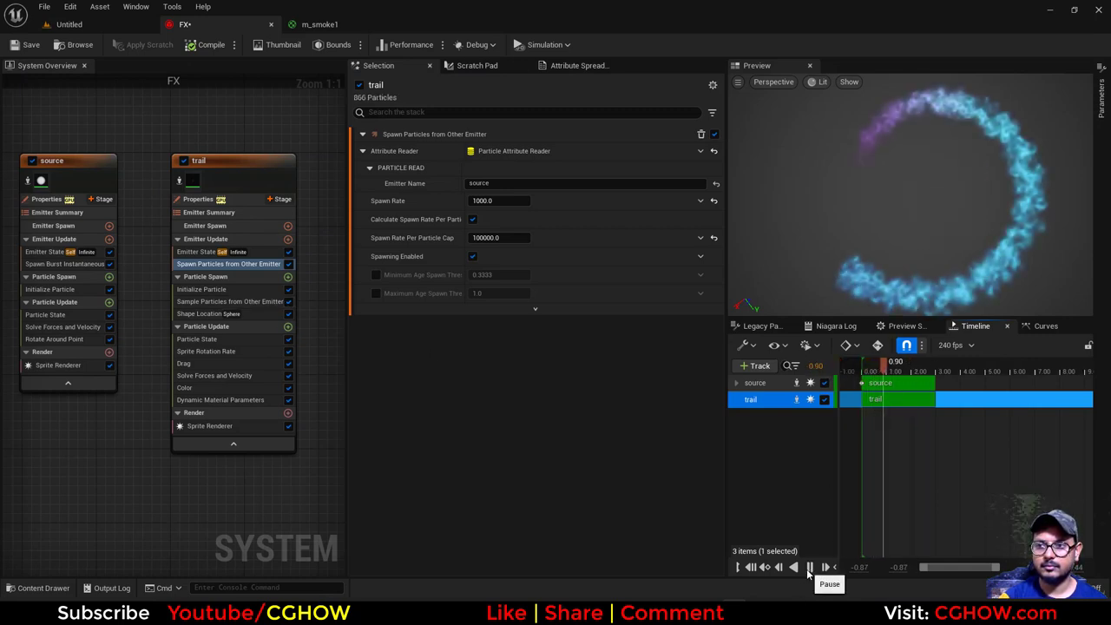
left_click(809, 567)
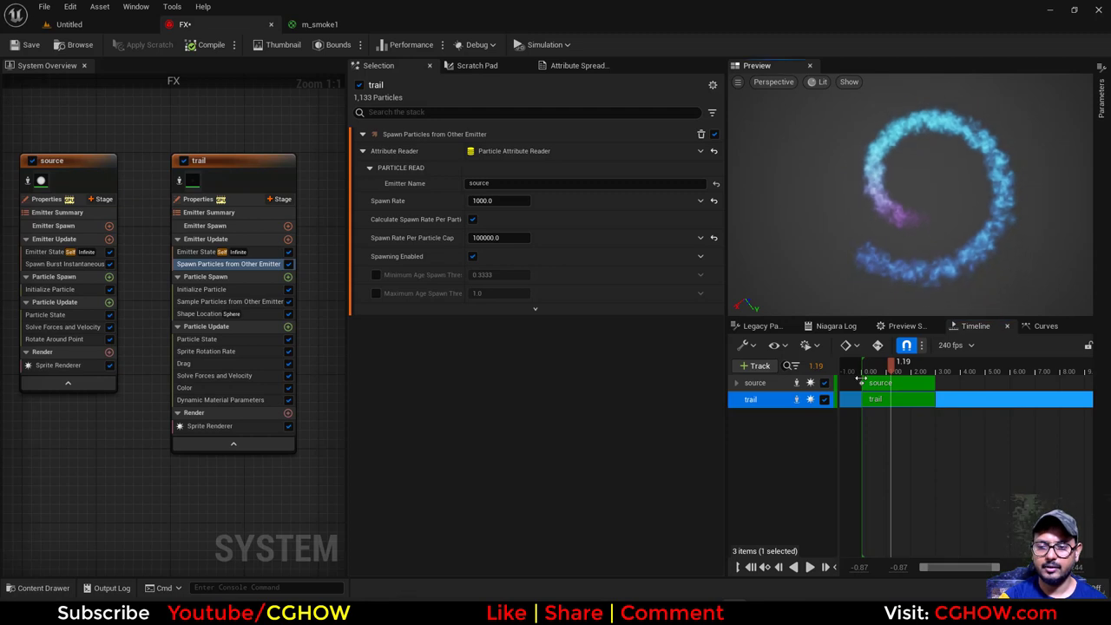
left_click_drag(903, 360, 864, 361)
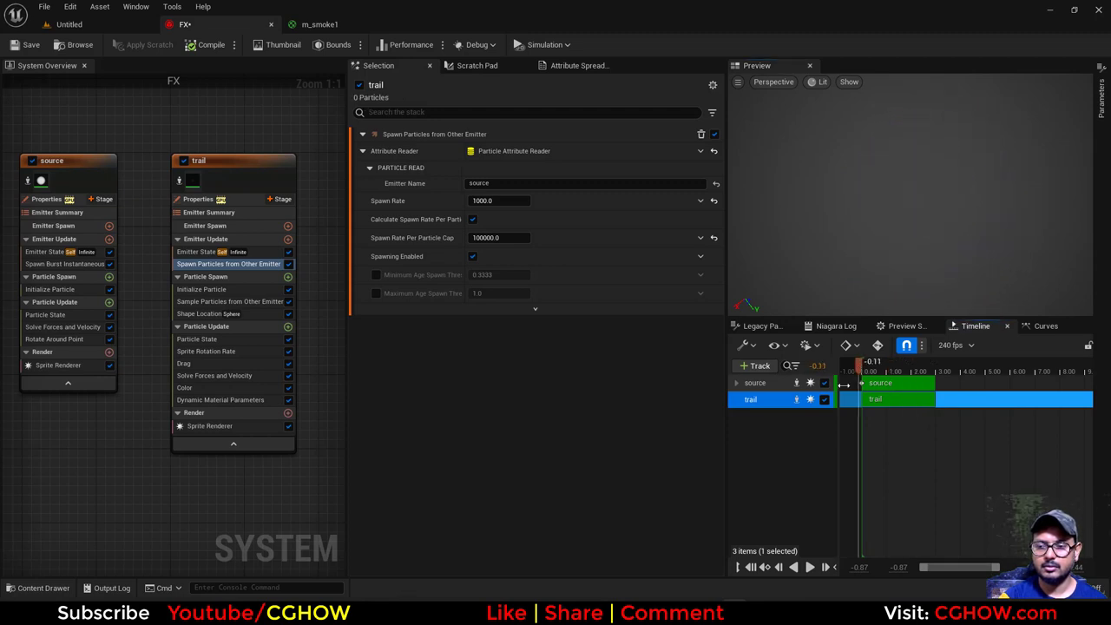
left_click(809, 567)
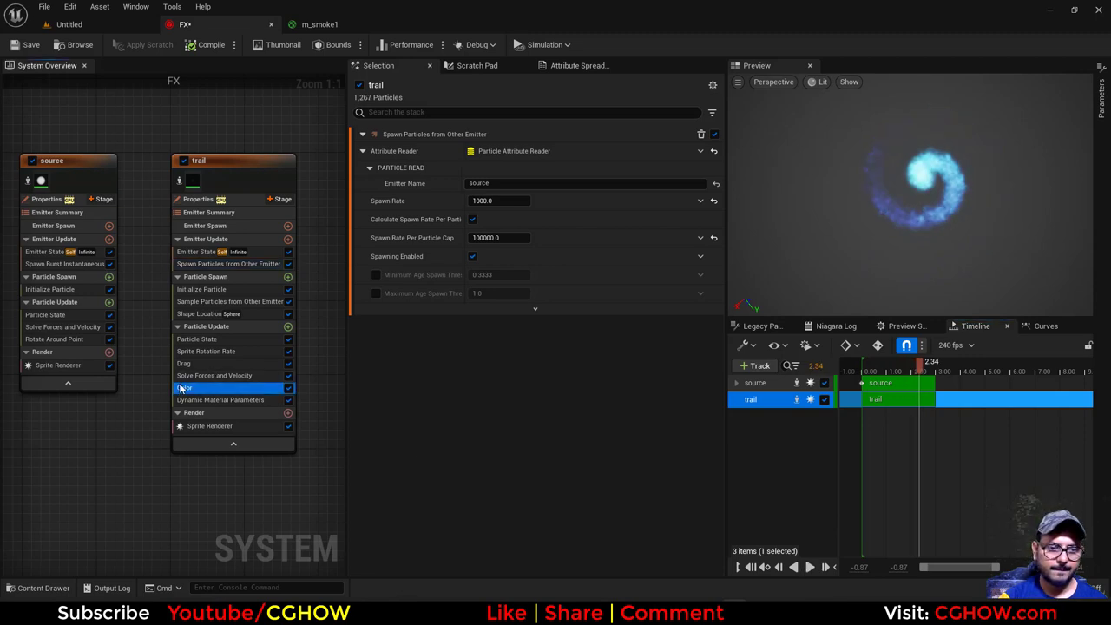
Shift the trail ColorCurve's middle stop so cyan arrives sooner, then save the system.
left_click(184, 387)
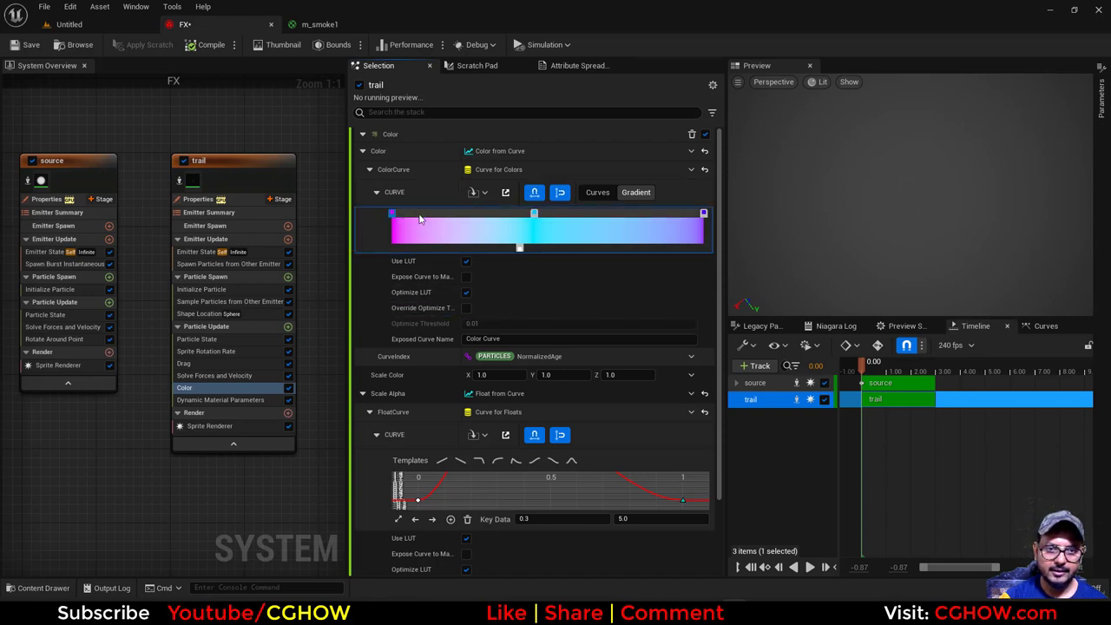
left_click_drag(393, 212, 428, 212)
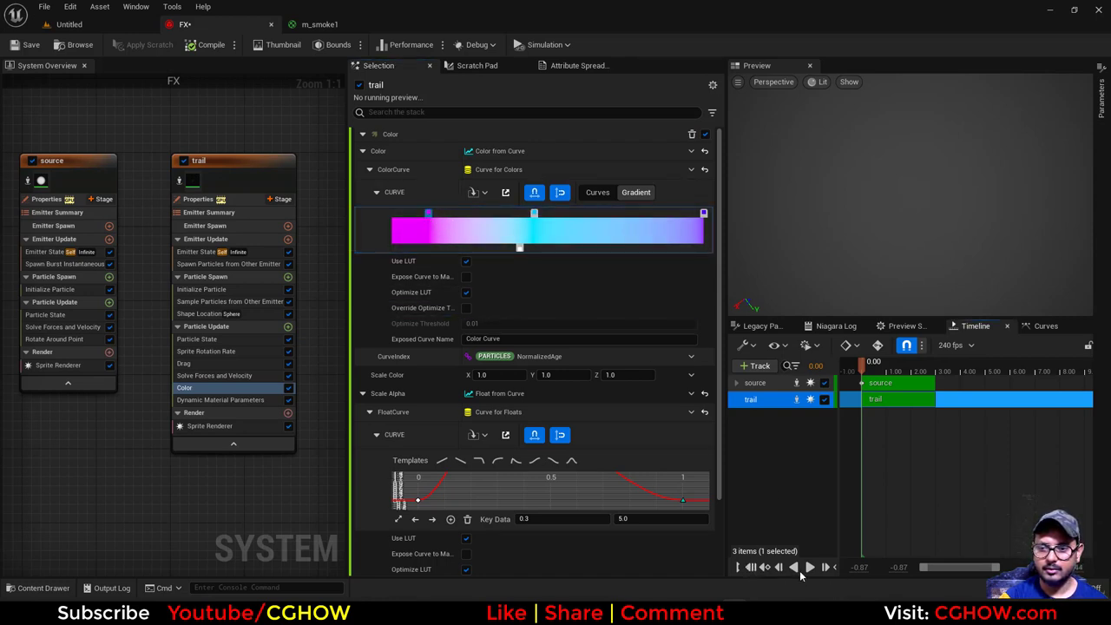
left_click(810, 567)
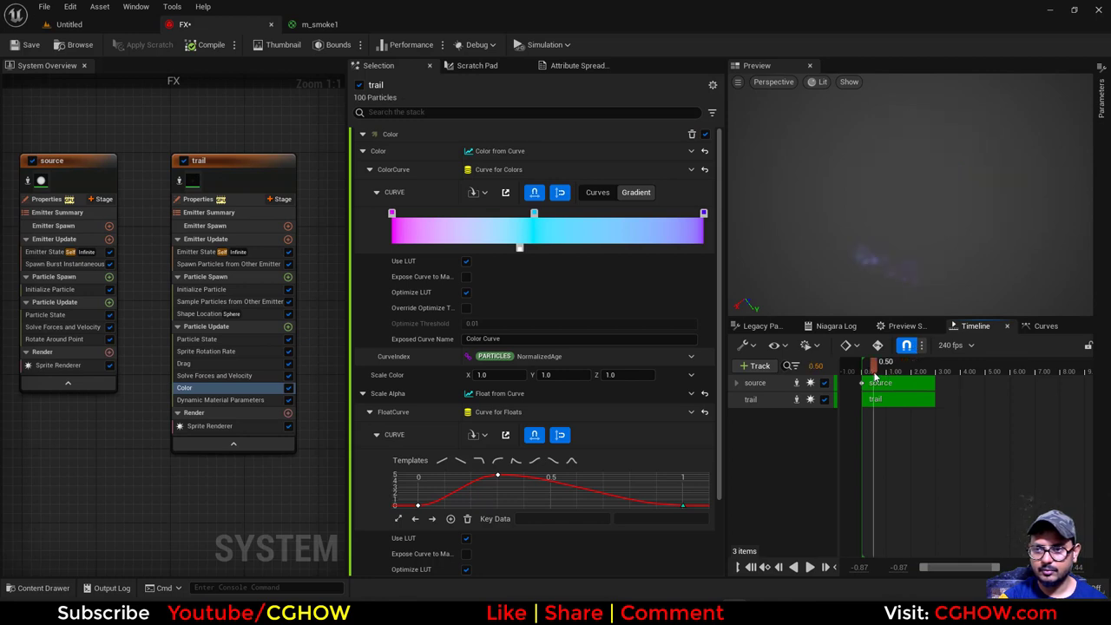
left_click_drag(871, 362, 912, 362)
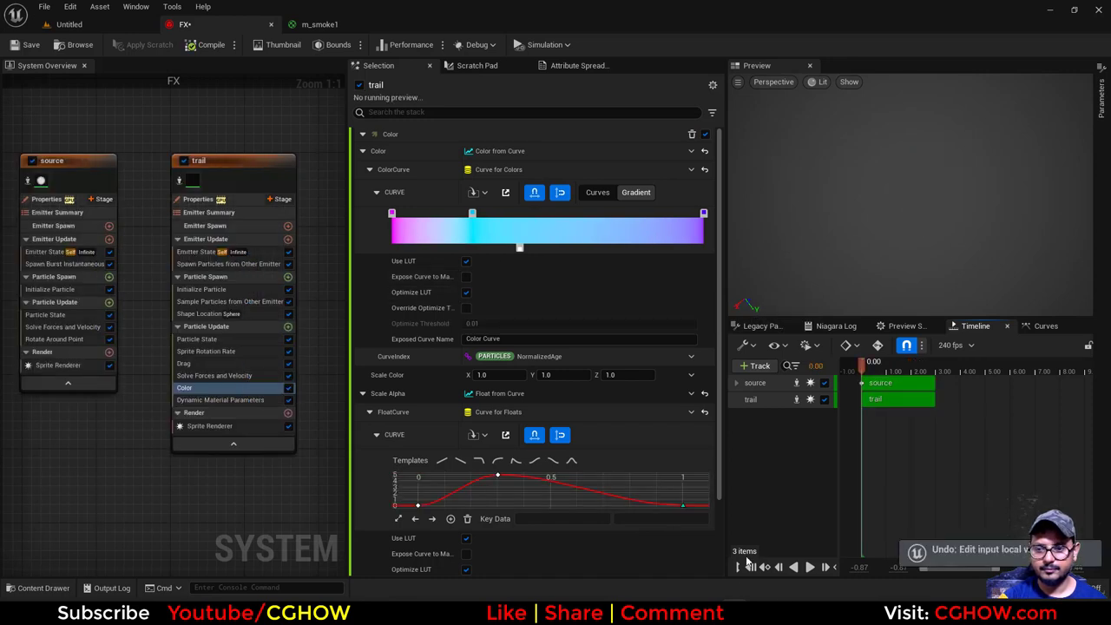
left_click(809, 567)
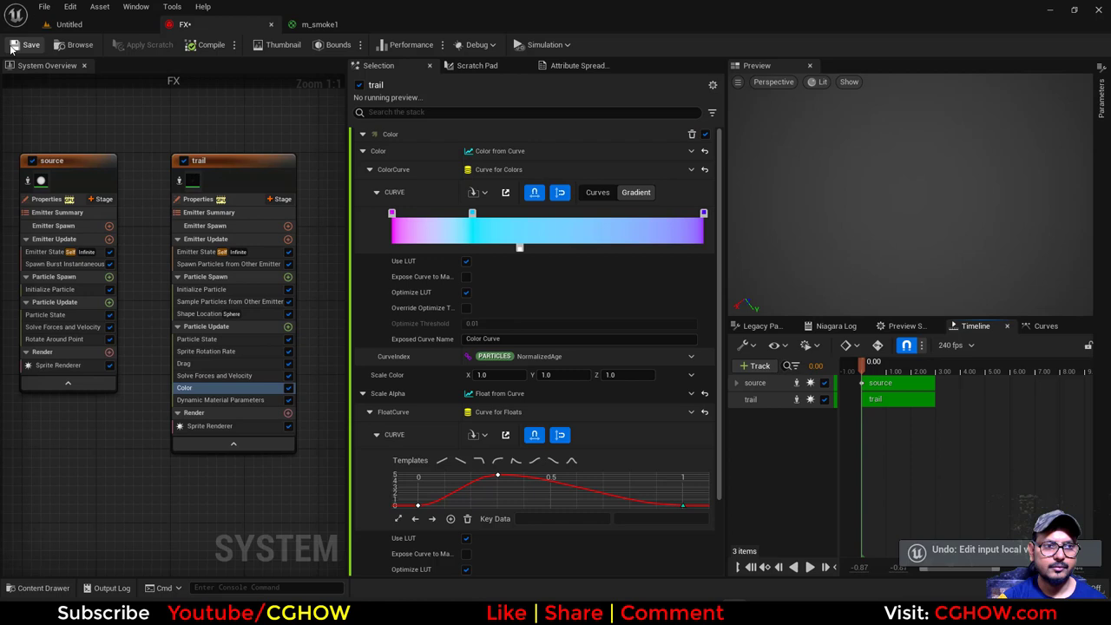
left_click(30, 44)
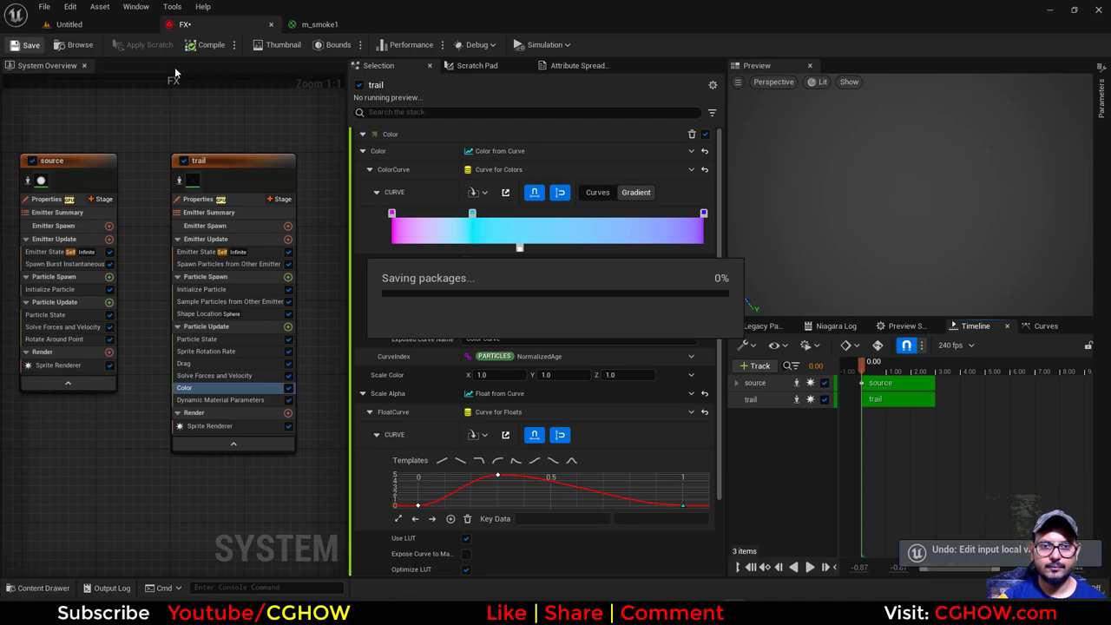
mouse_move(580, 574)
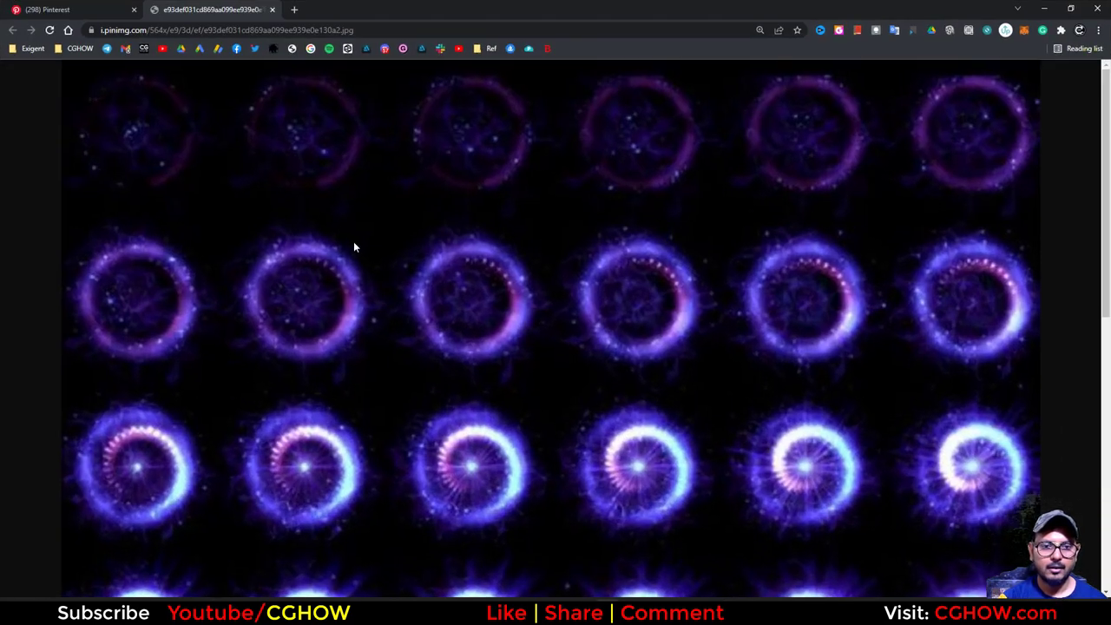
mouse_move(346, 250)
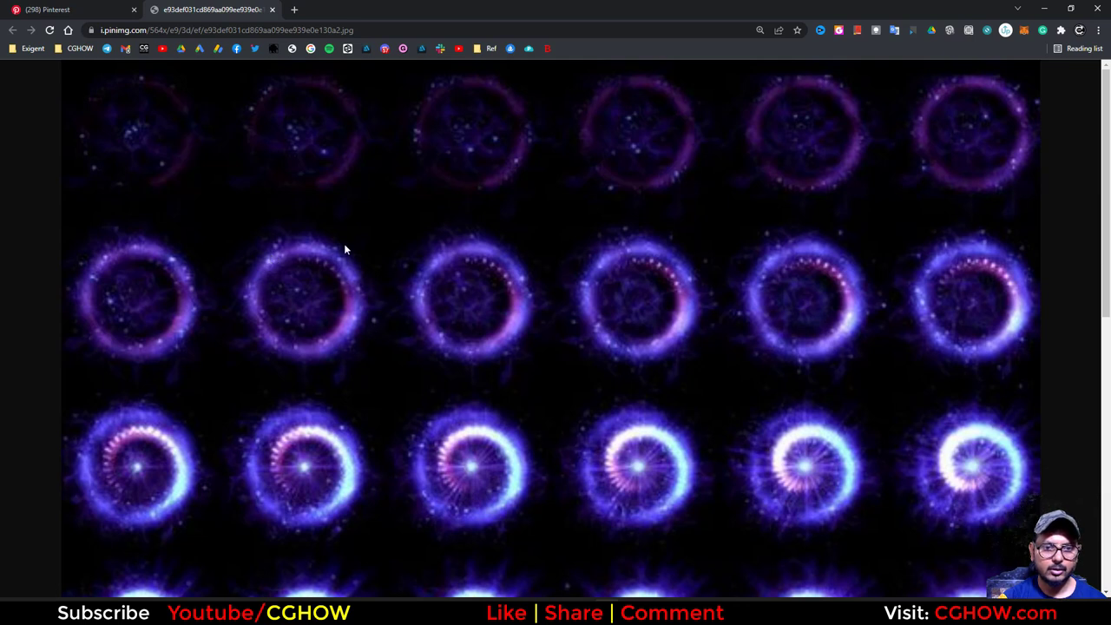
mouse_move(515, 334)
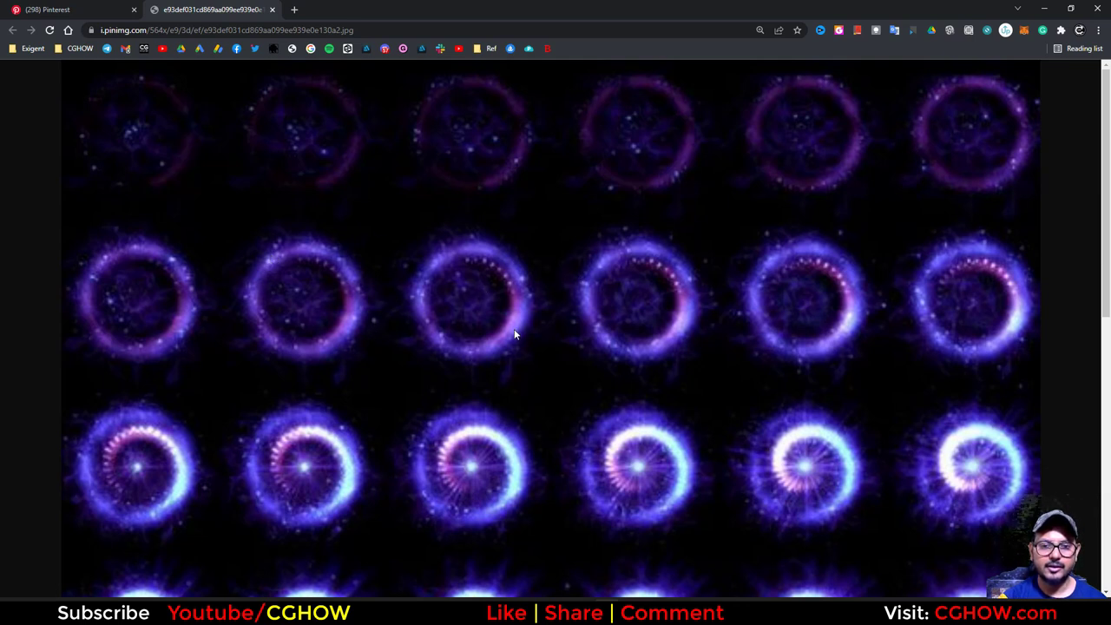
mouse_move(507, 344)
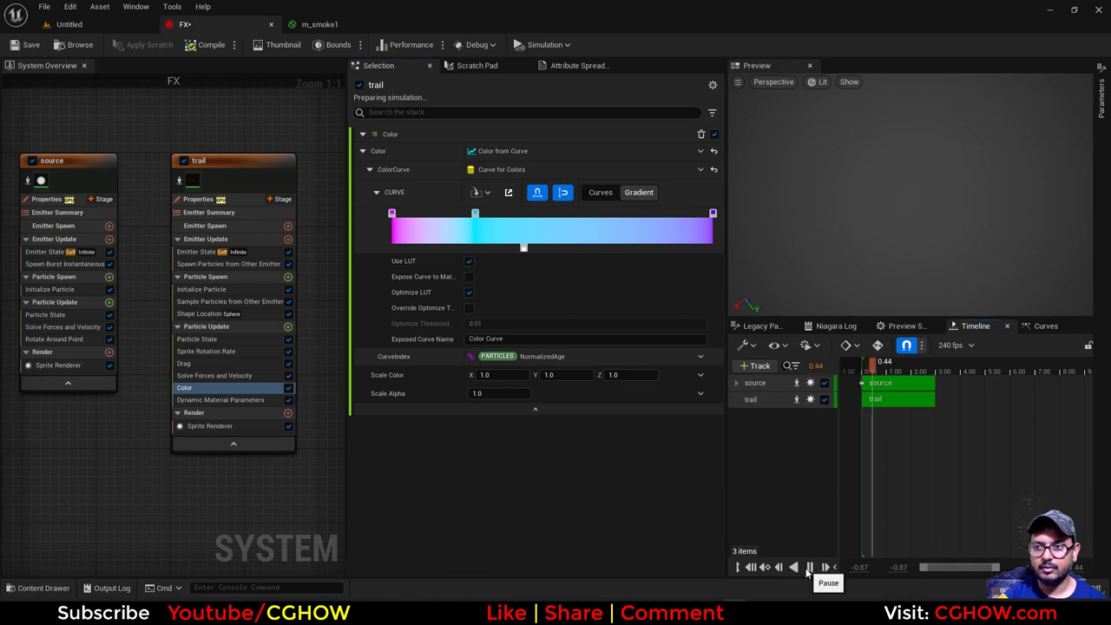
Preview the trail's purple-to-transparent fade at Scale Alpha 5 with spawn rate cap 10000.
left_click(809, 567)
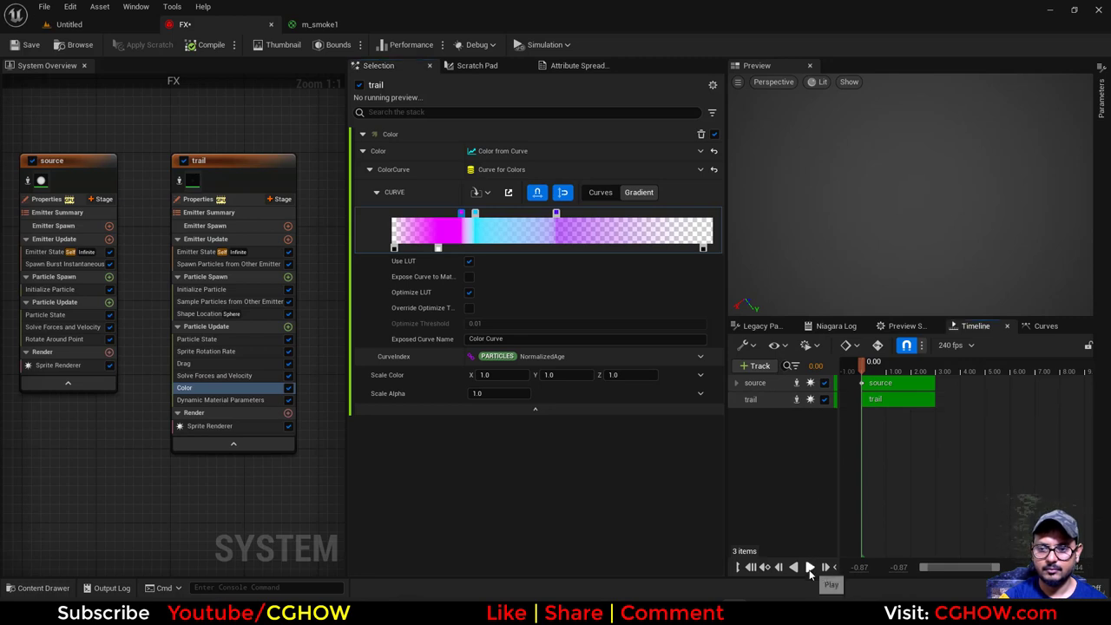
left_click(809, 567)
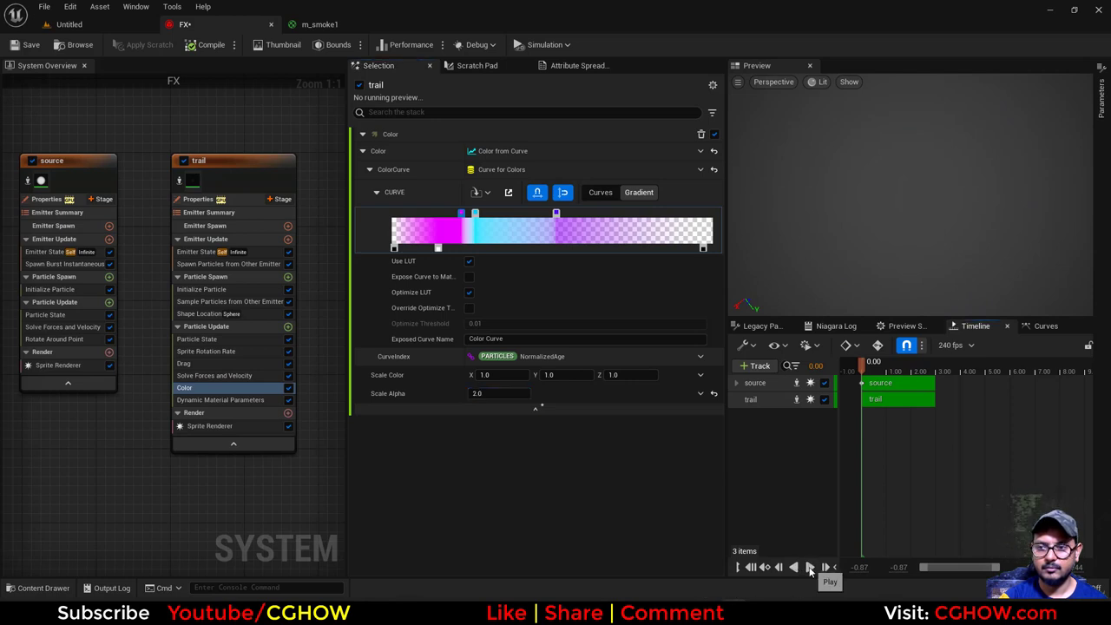
left_click(809, 567)
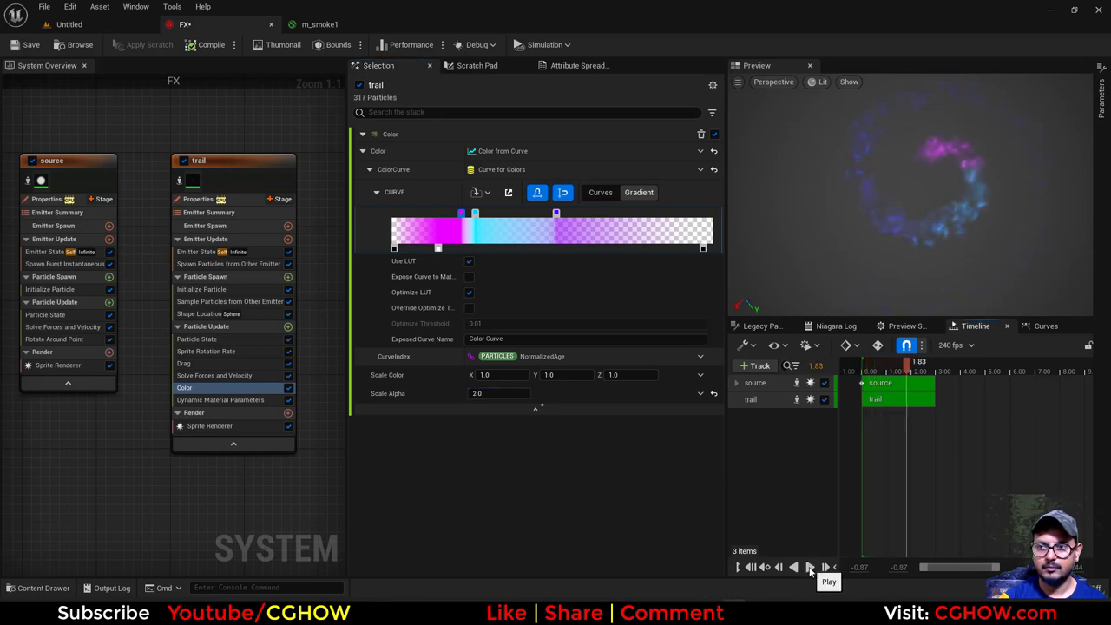
left_click(765, 567)
type("5")
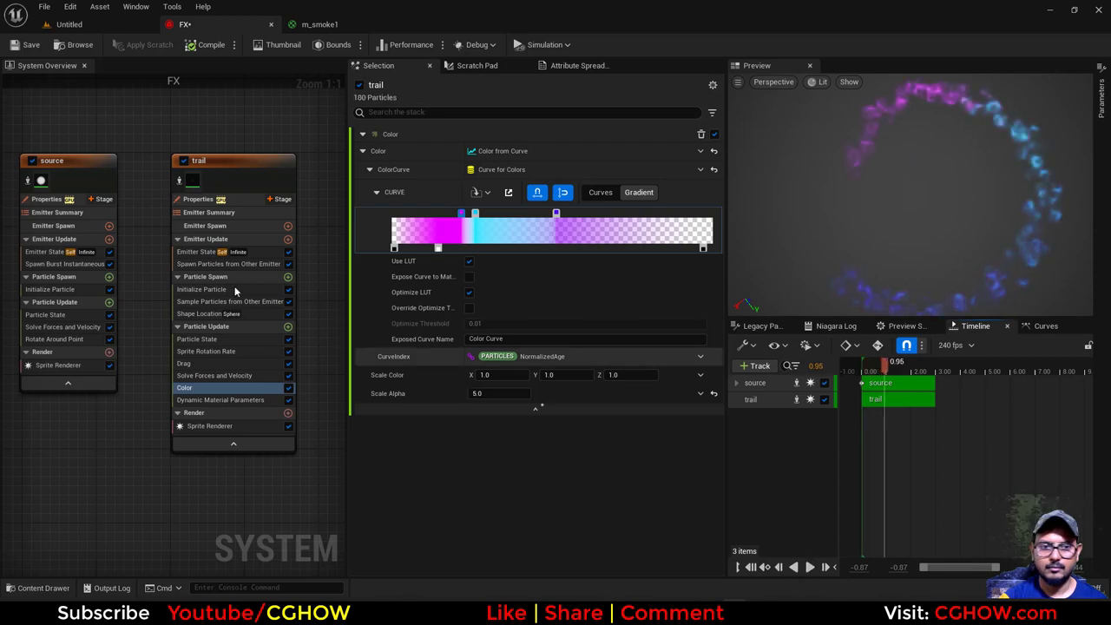
left_click(230, 264)
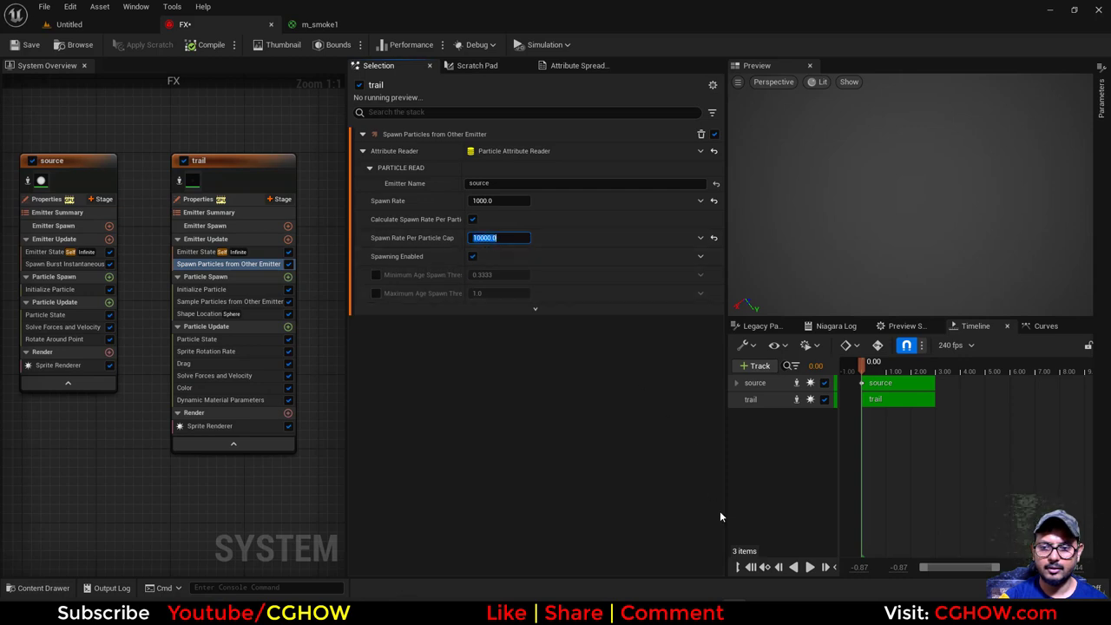
left_click(809, 567)
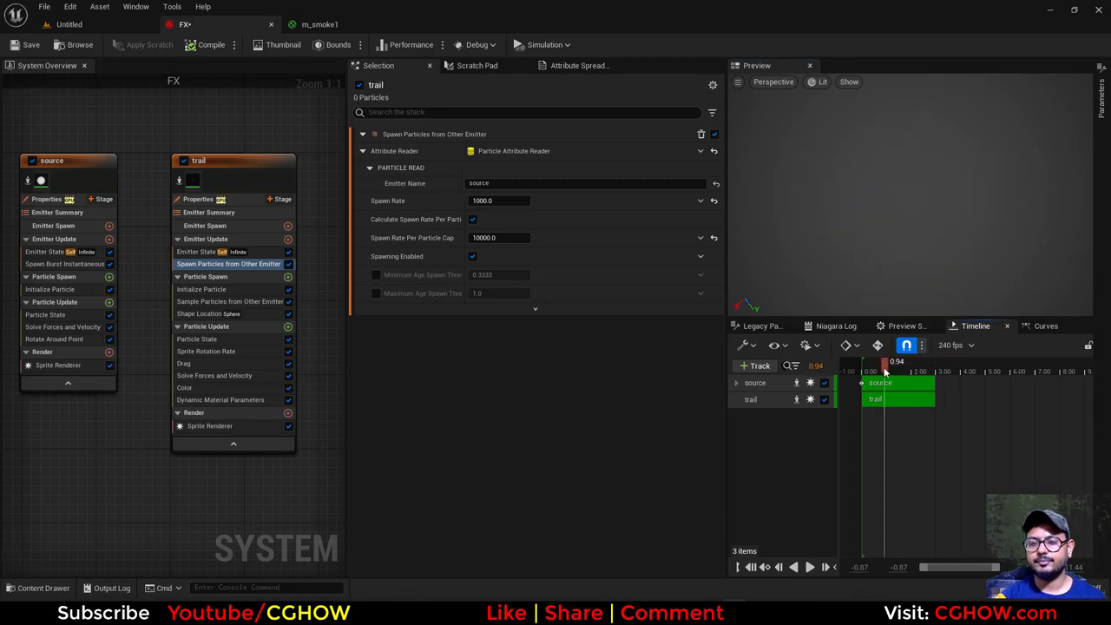
Give the duplicated trail001 emitter Sphere Radius 20 and Spawn Rate 100.
left_click(198, 161)
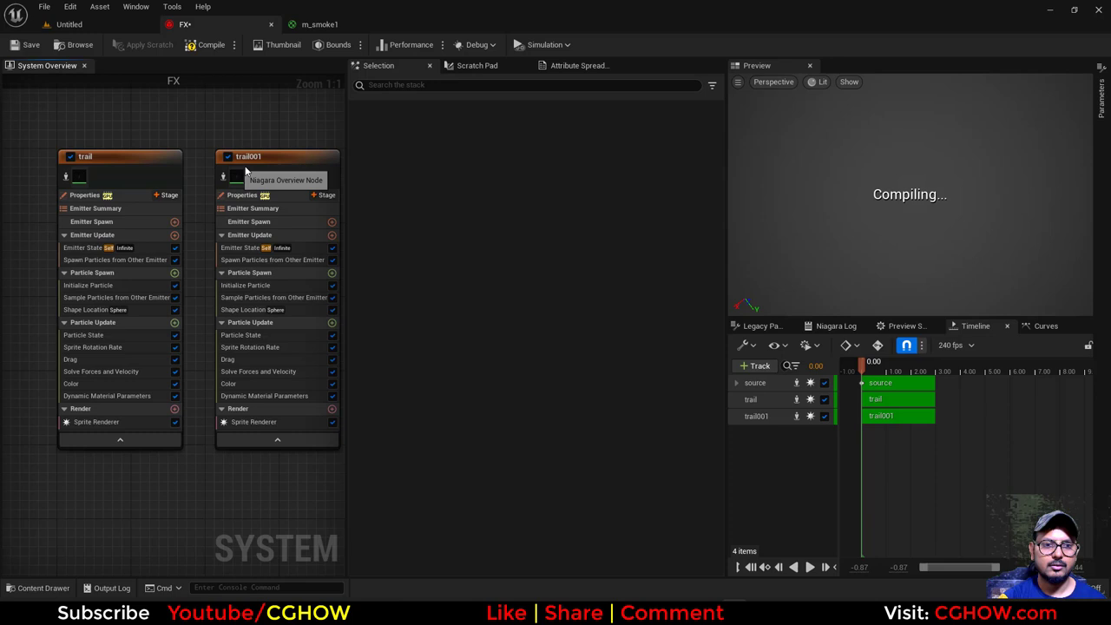
left_click(252, 305)
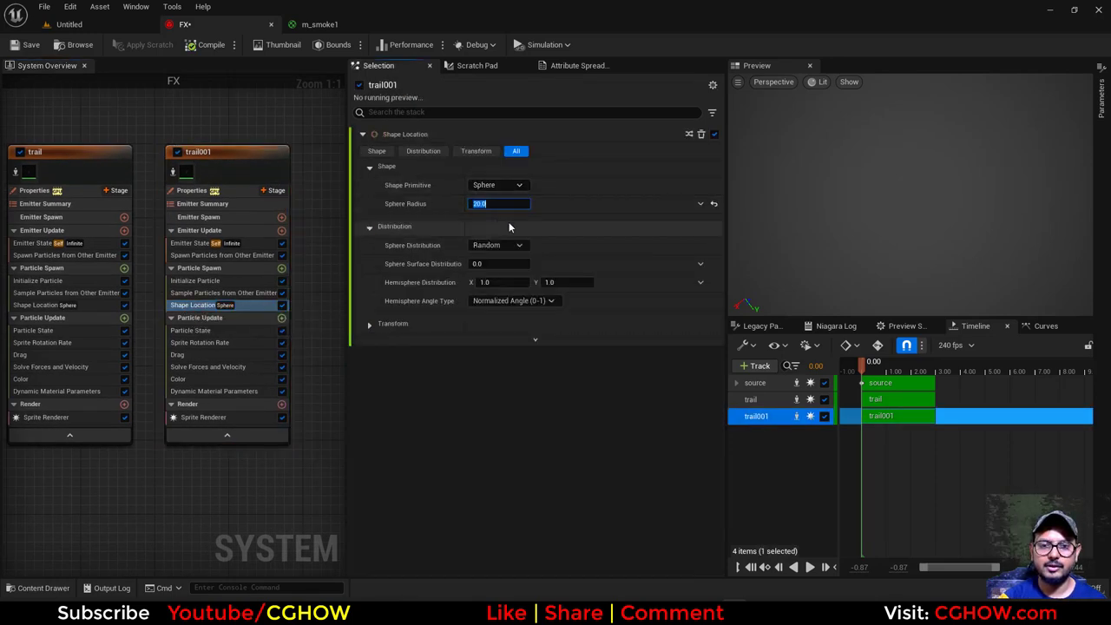
left_click(223, 254)
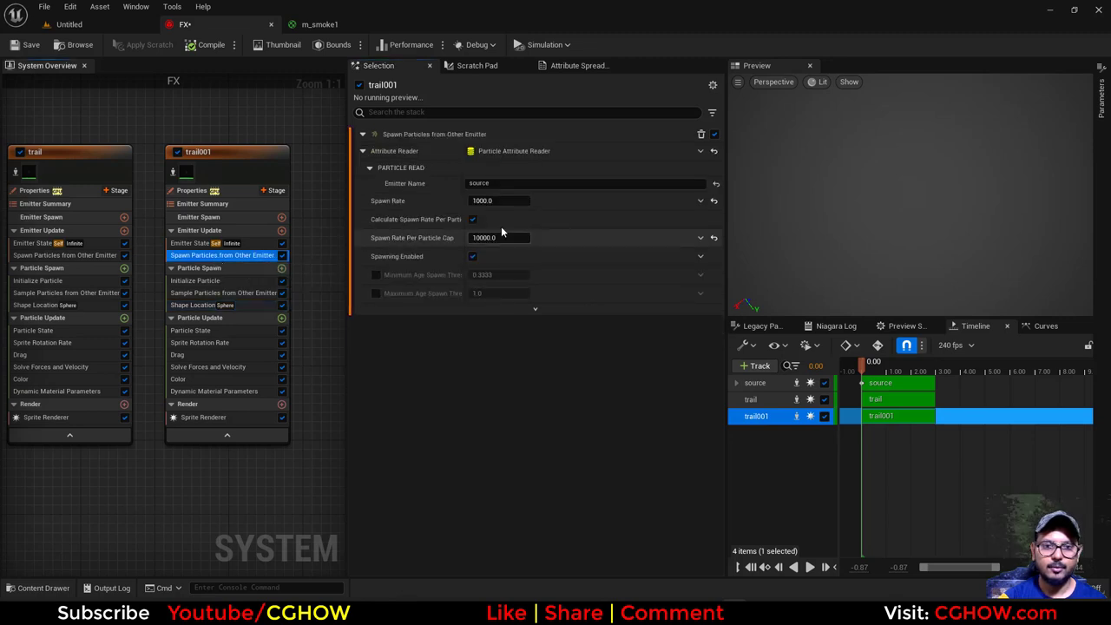
left_click(500, 201)
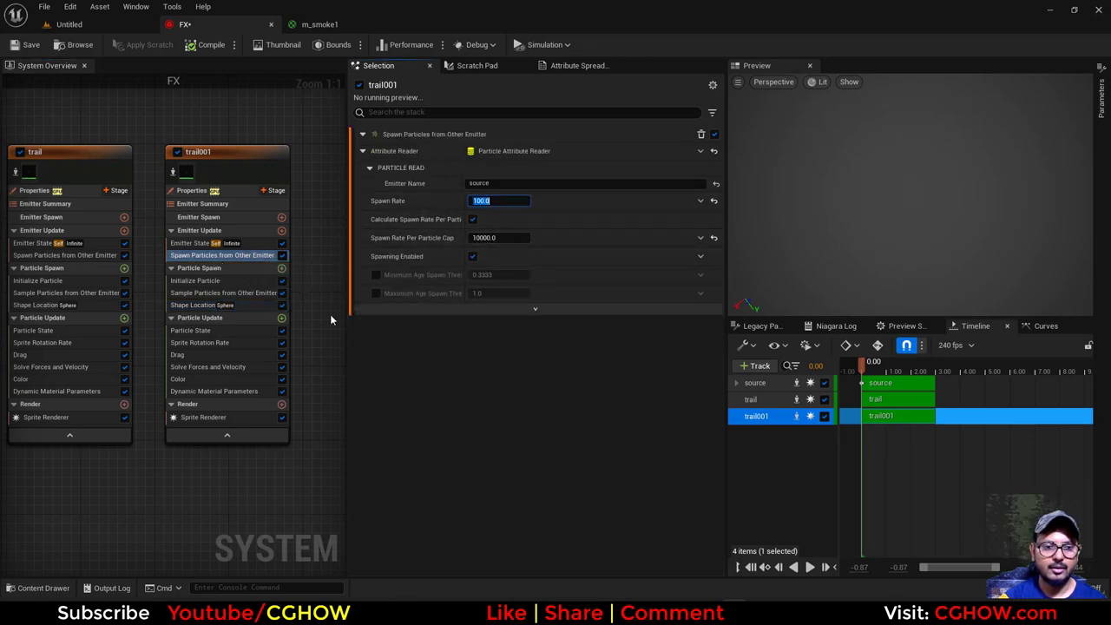
left_click(195, 280)
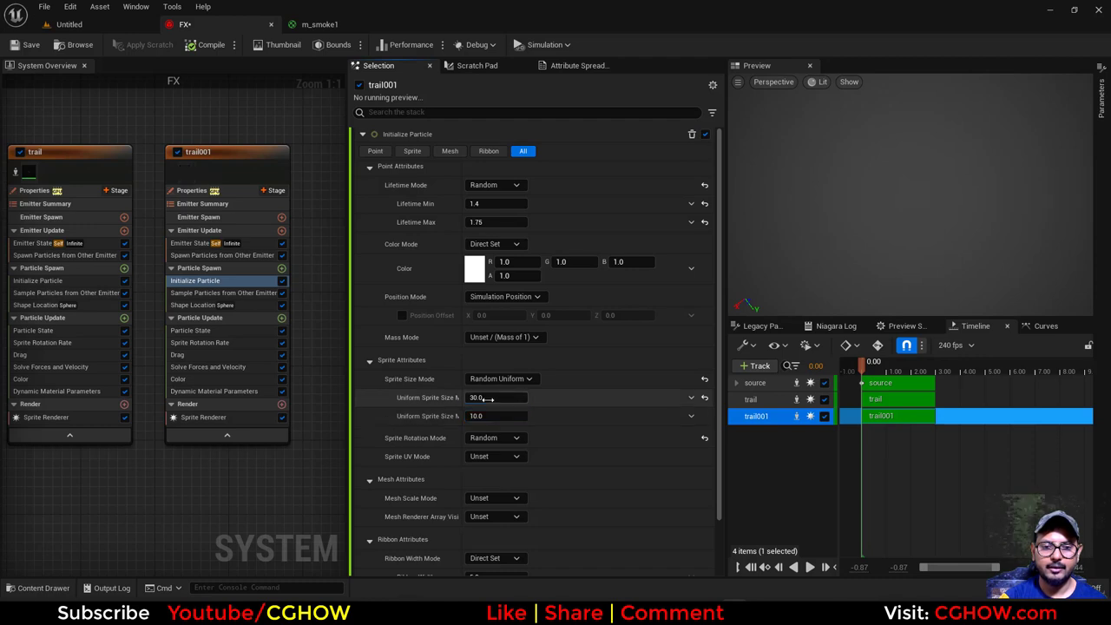
Adjust trail001's uniform sprite size and preview the spiral.
left_click(178, 380)
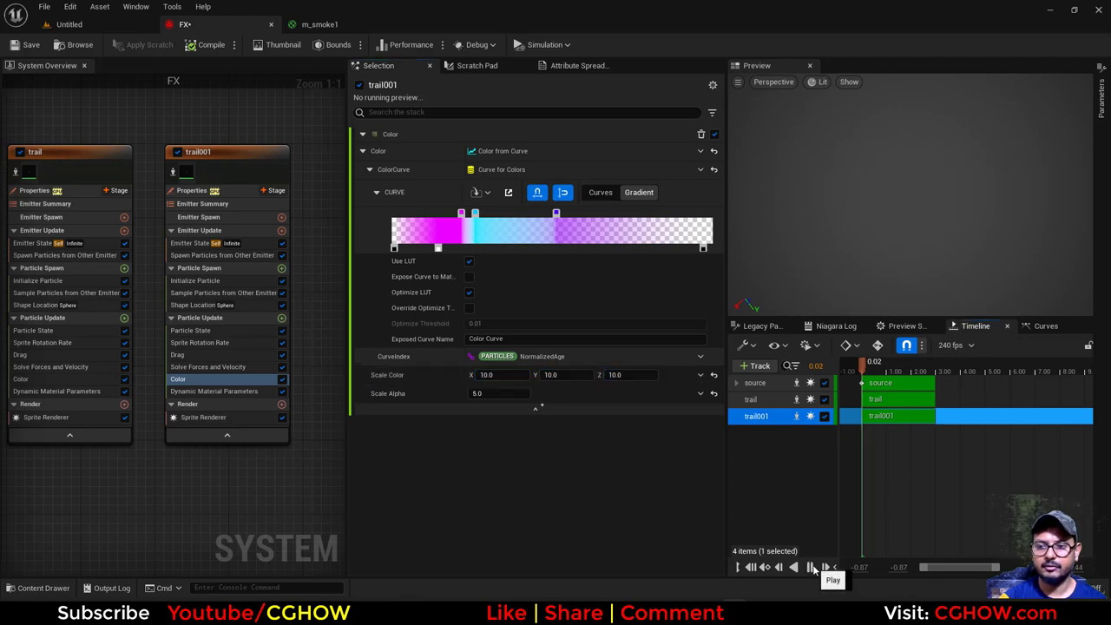
left_click(832, 567)
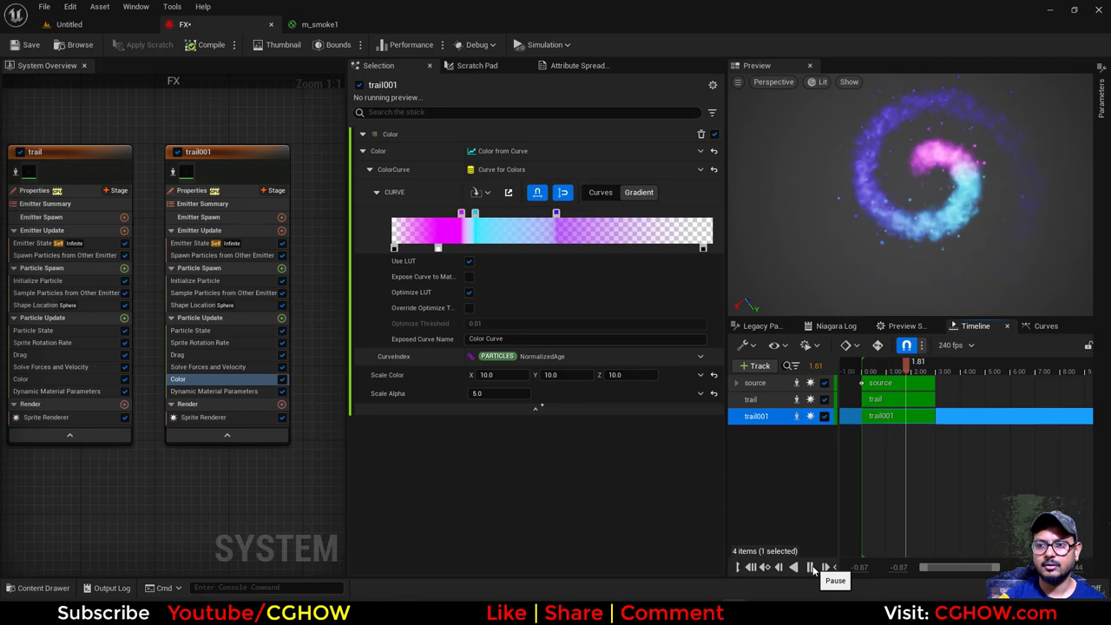
left_click(281, 318)
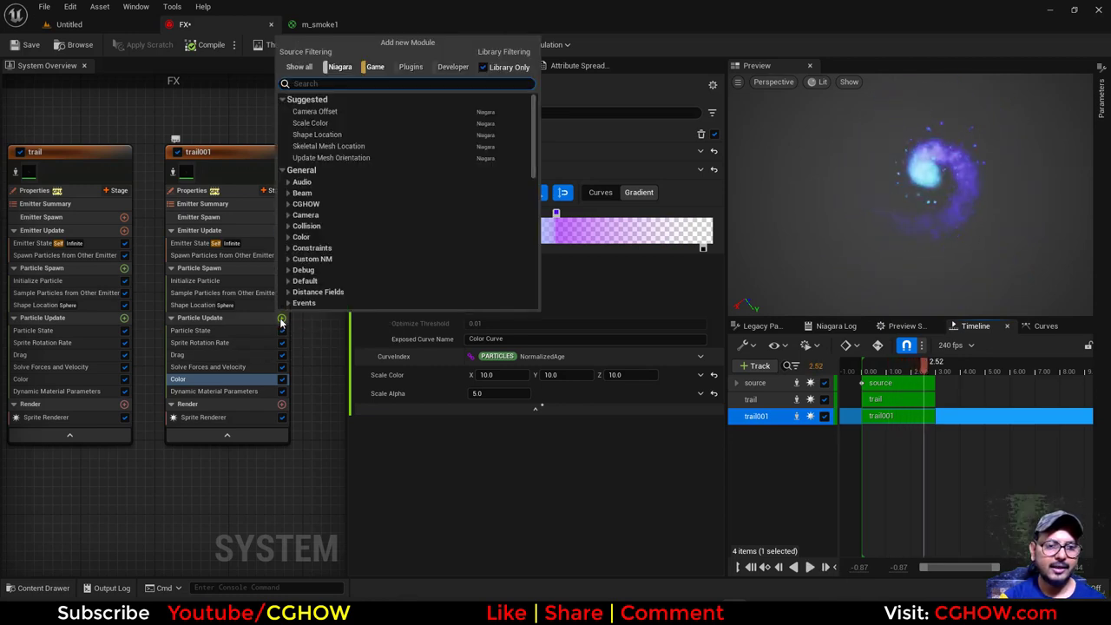
Add Curl Noise Force to trail001 with Pan Noise Field X 0.2, then replay.
type("cur")
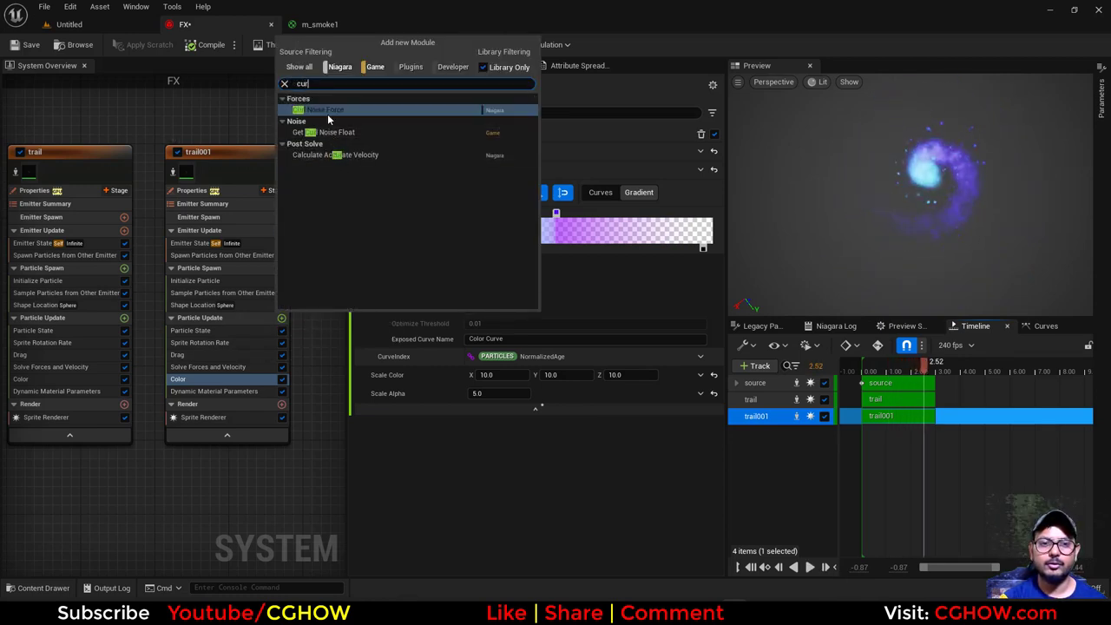
left_click(322, 109)
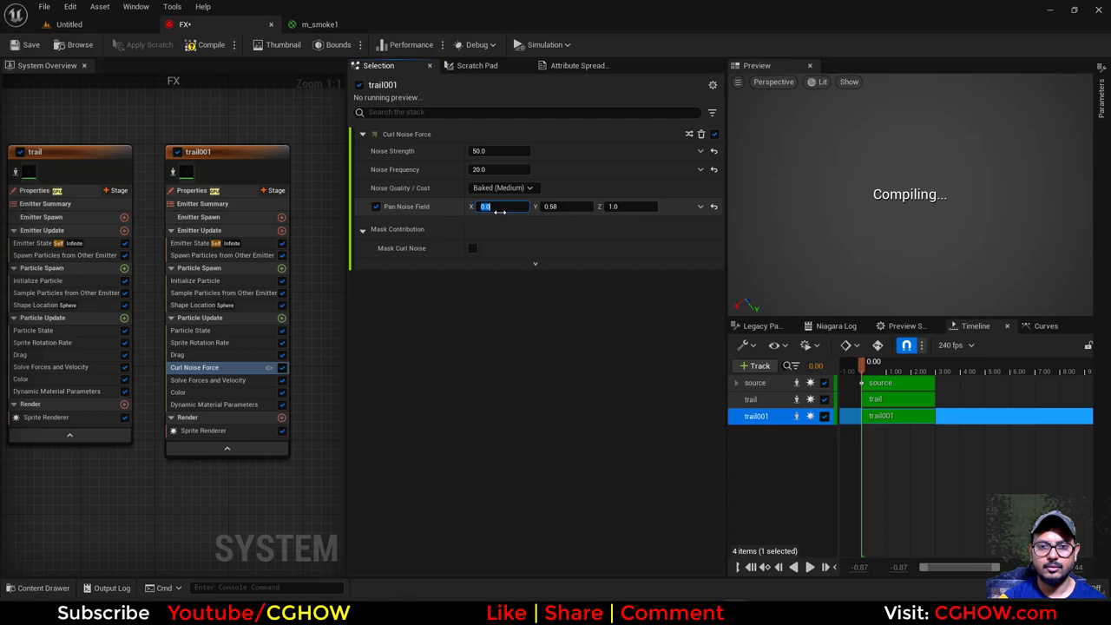
type("0.2")
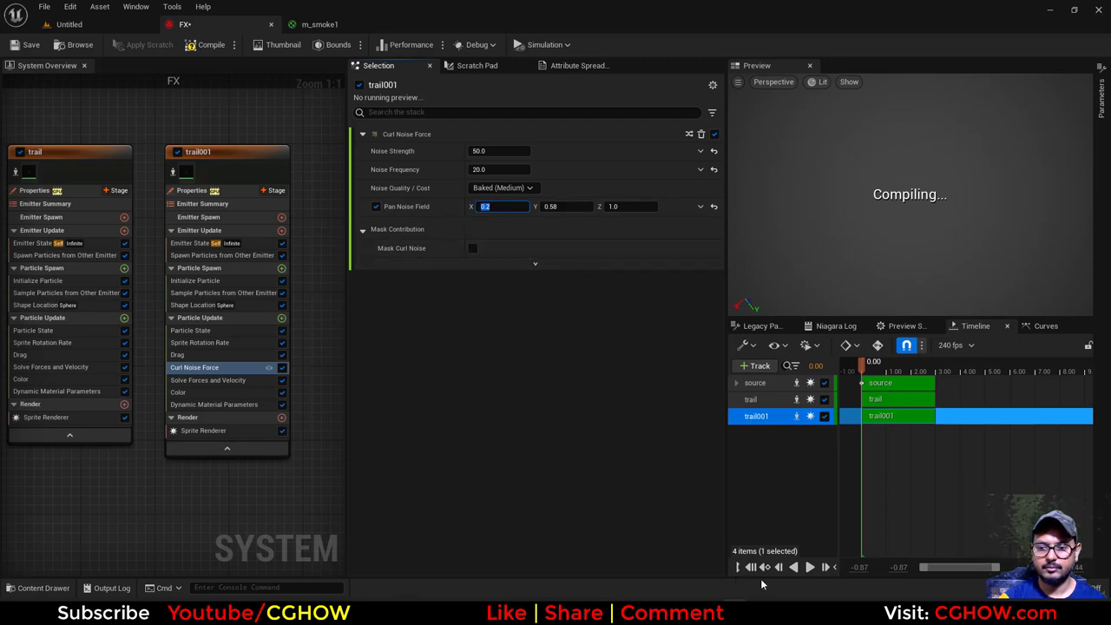
left_click(809, 567)
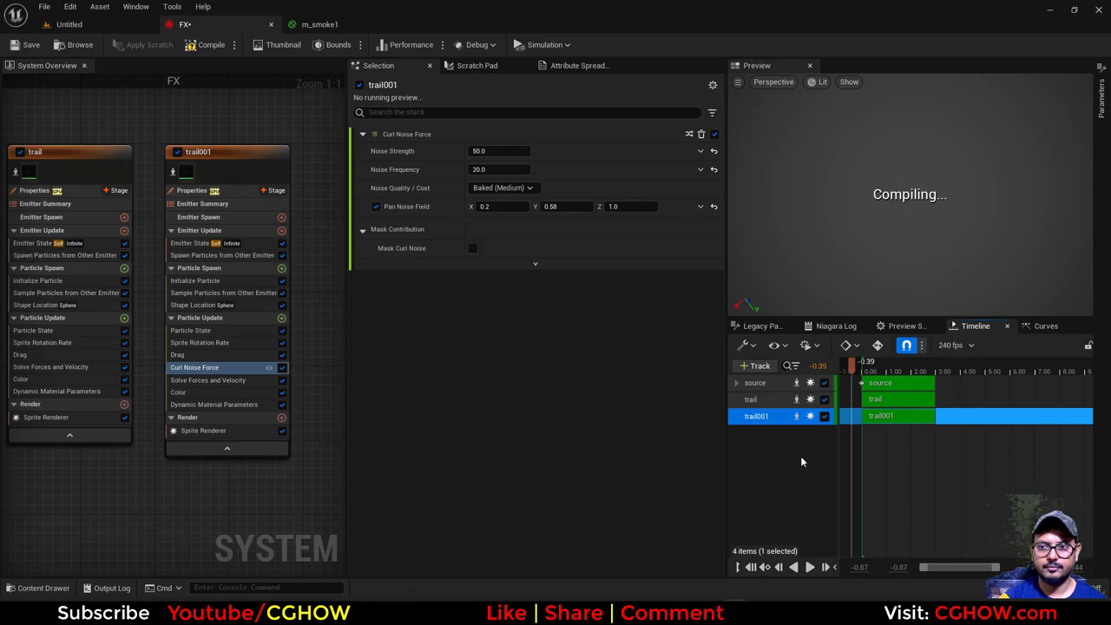
mouse_move(386, 558)
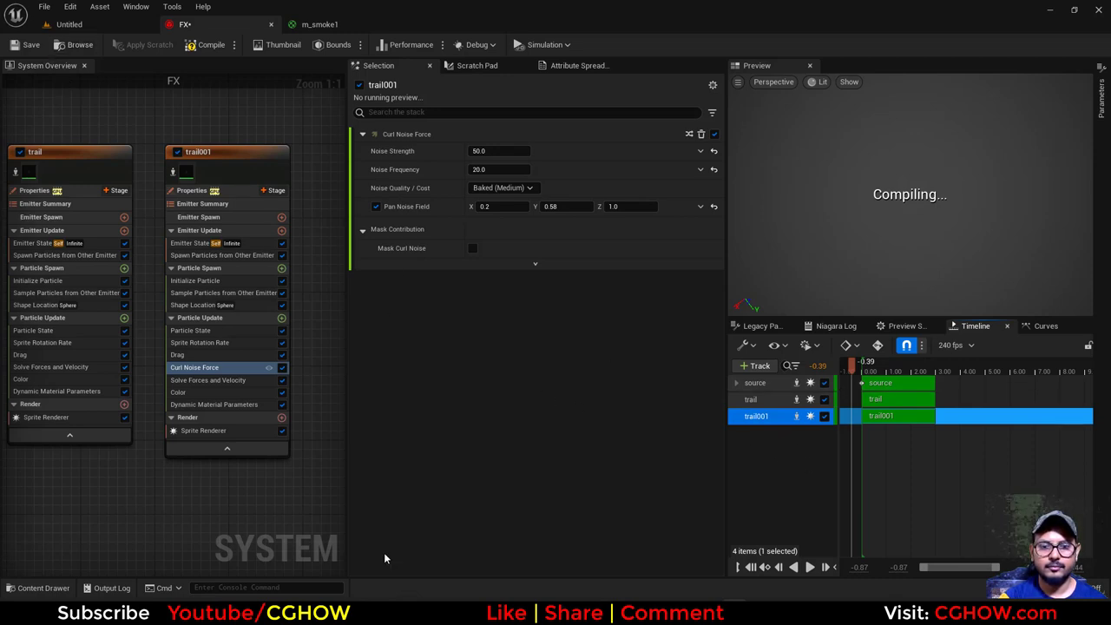
left_click(809, 567)
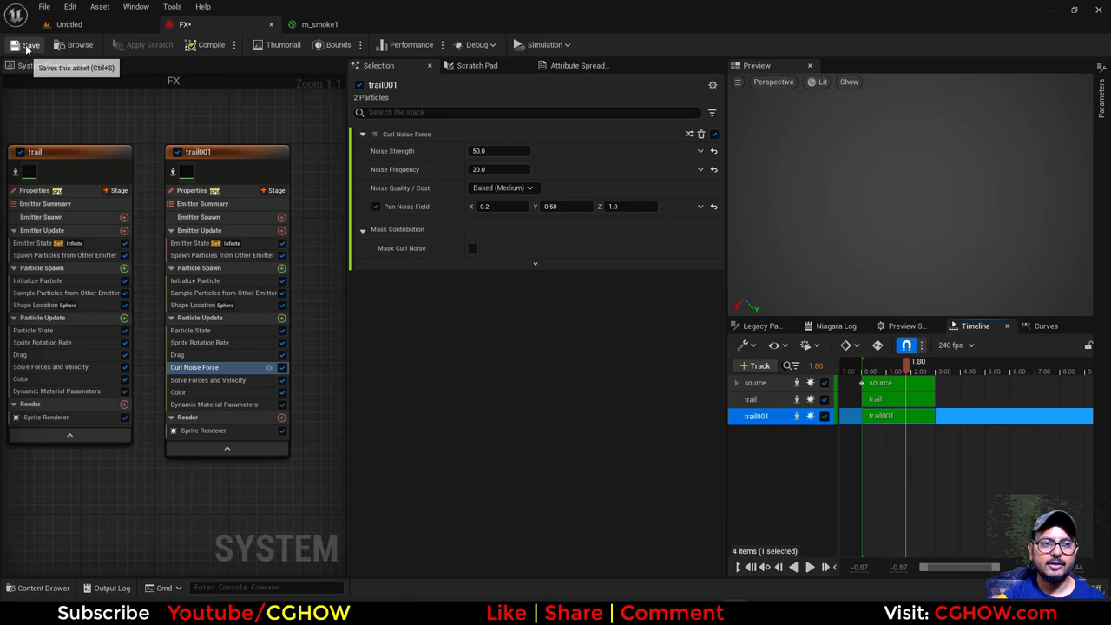
Save the FX system and browse the project's content folders.
left_click(32, 44)
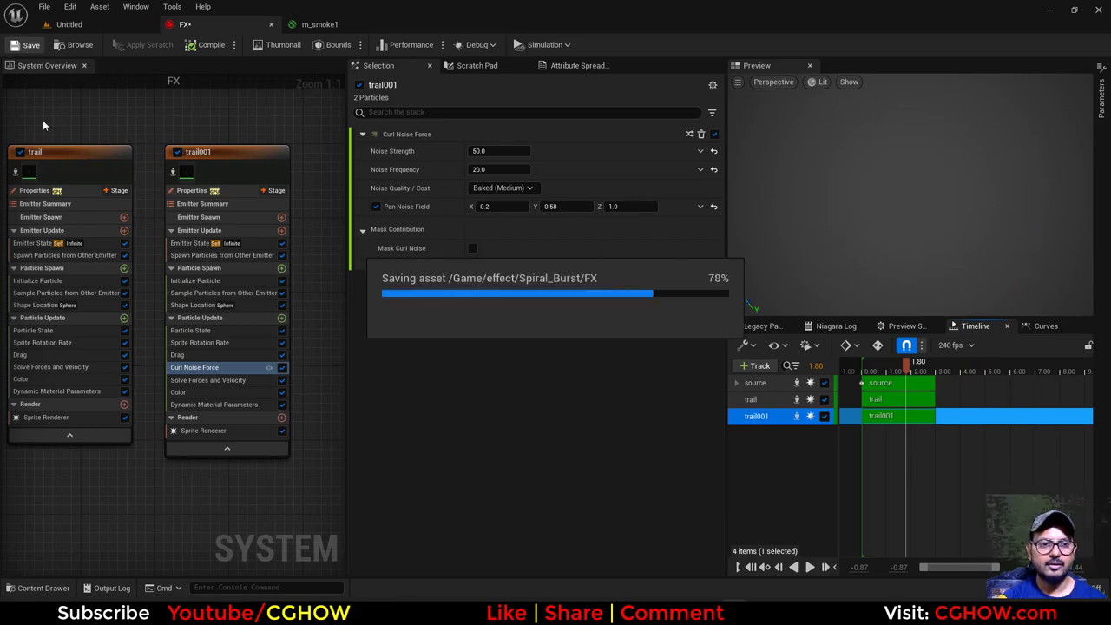
mouse_move(480, 487)
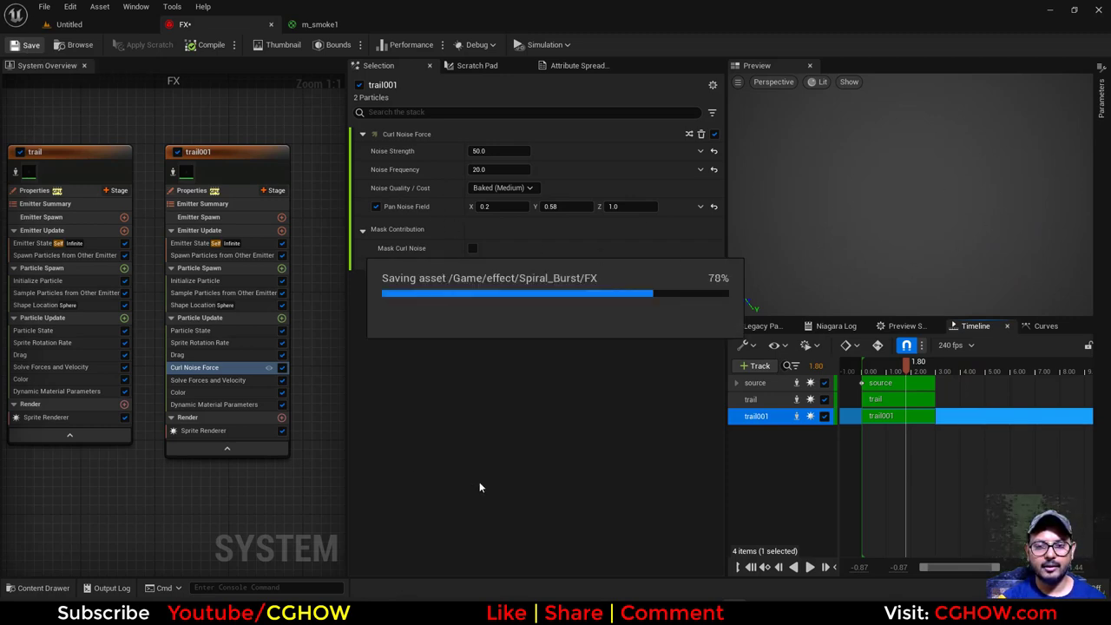
mouse_move(312, 462)
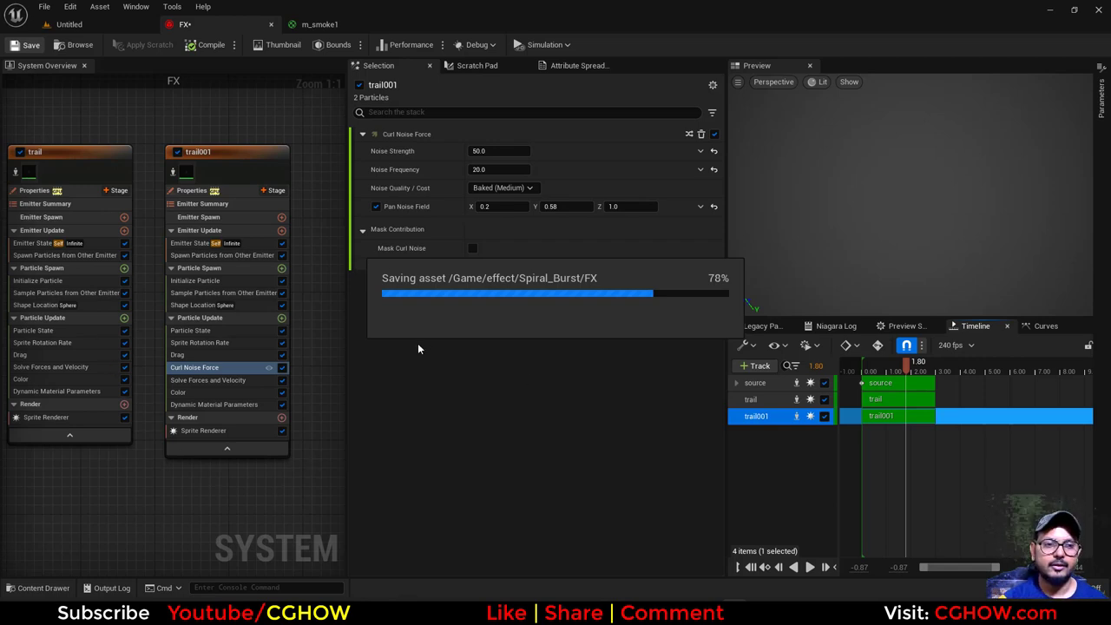
mouse_move(265, 230)
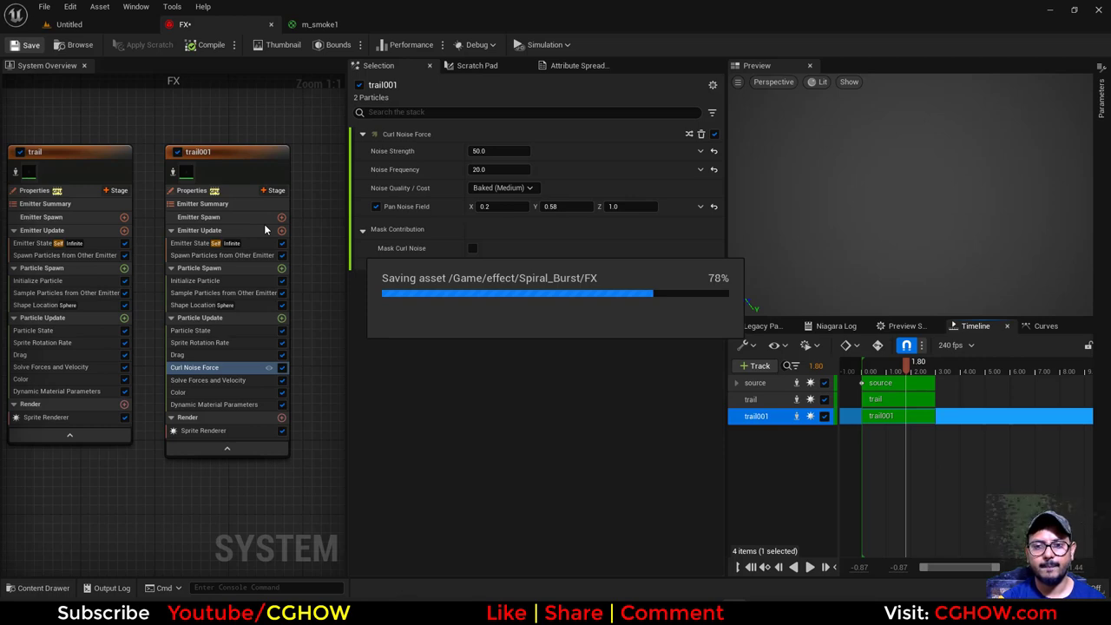
mouse_move(186, 406)
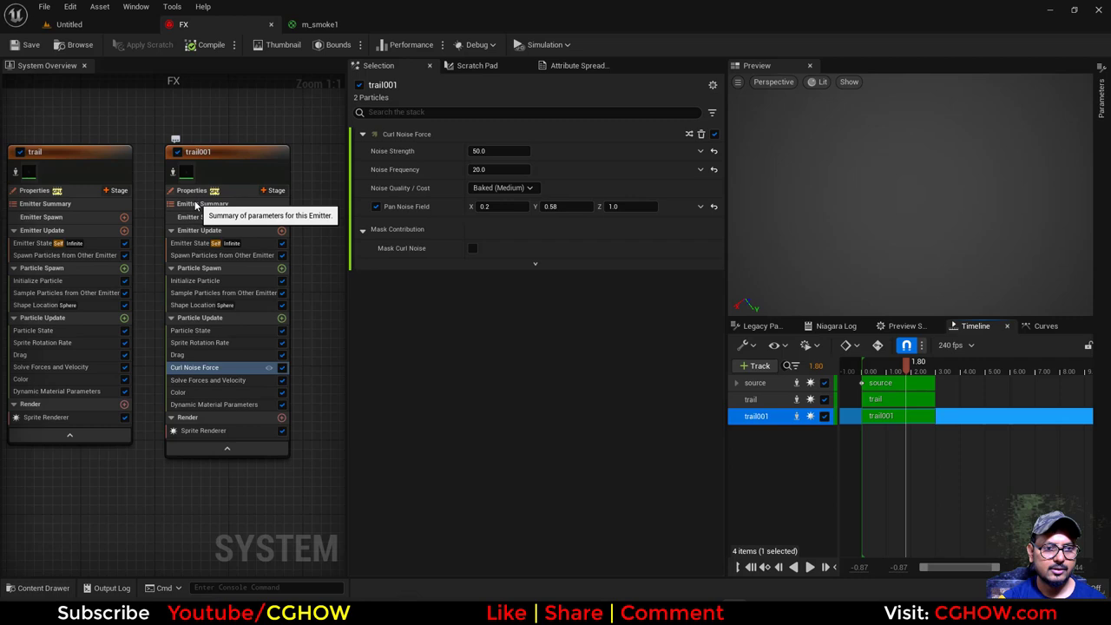
left_click(191, 190)
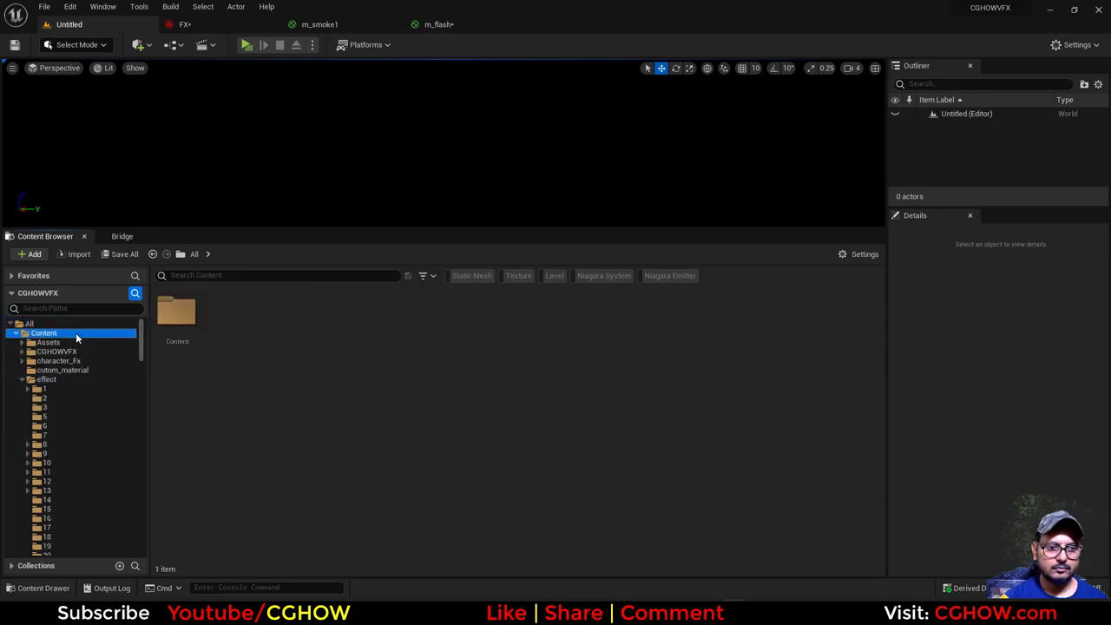
mouse_move(550, 308)
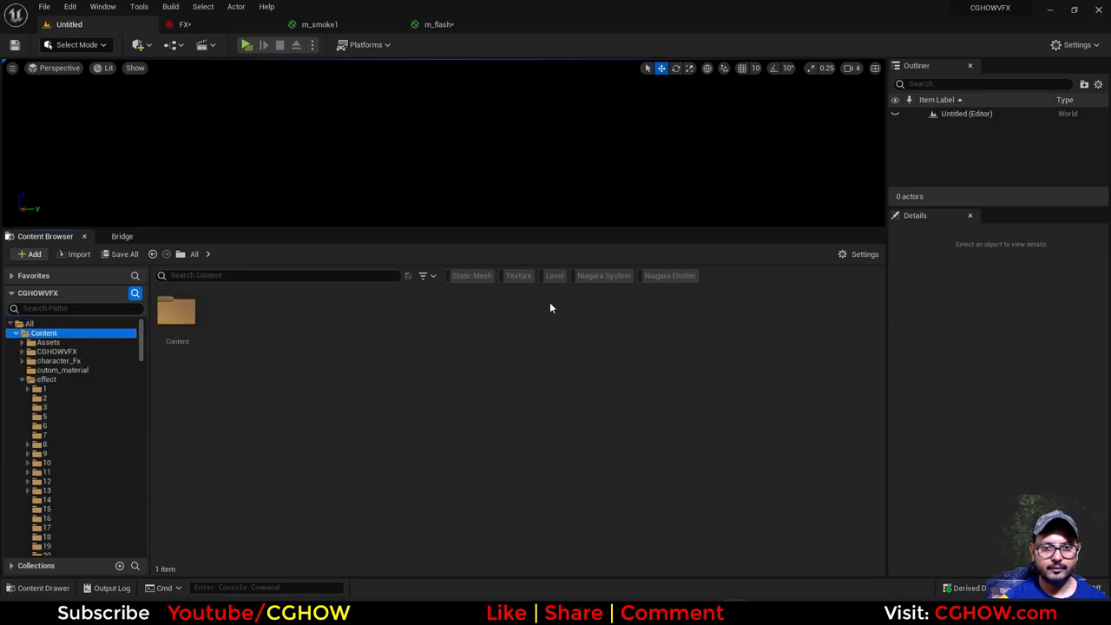
mouse_move(477, 295)
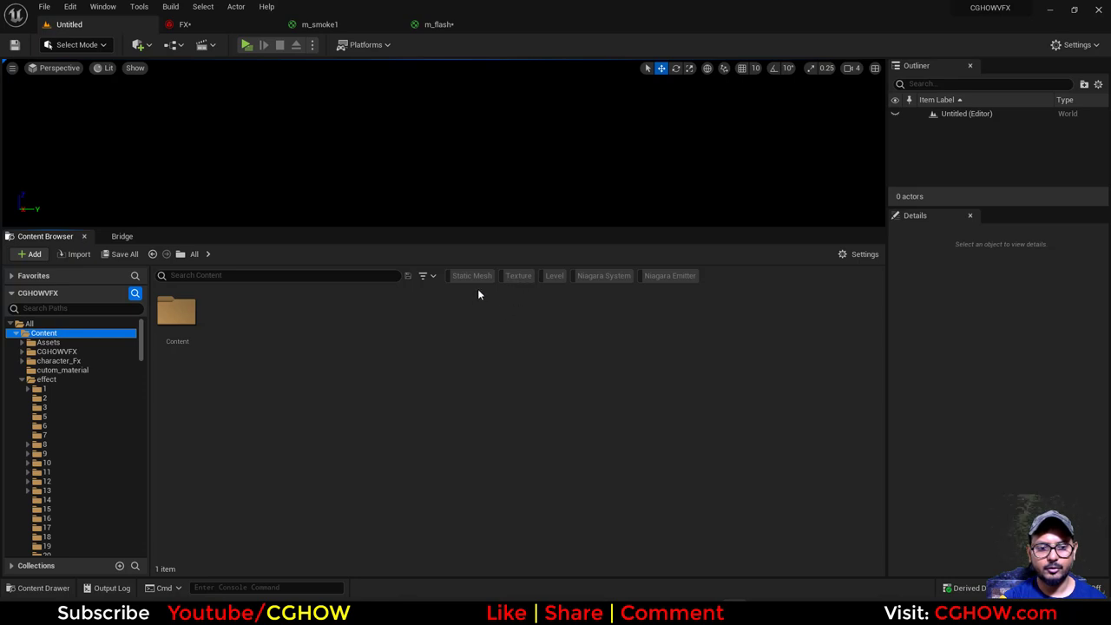
mouse_move(388, 469)
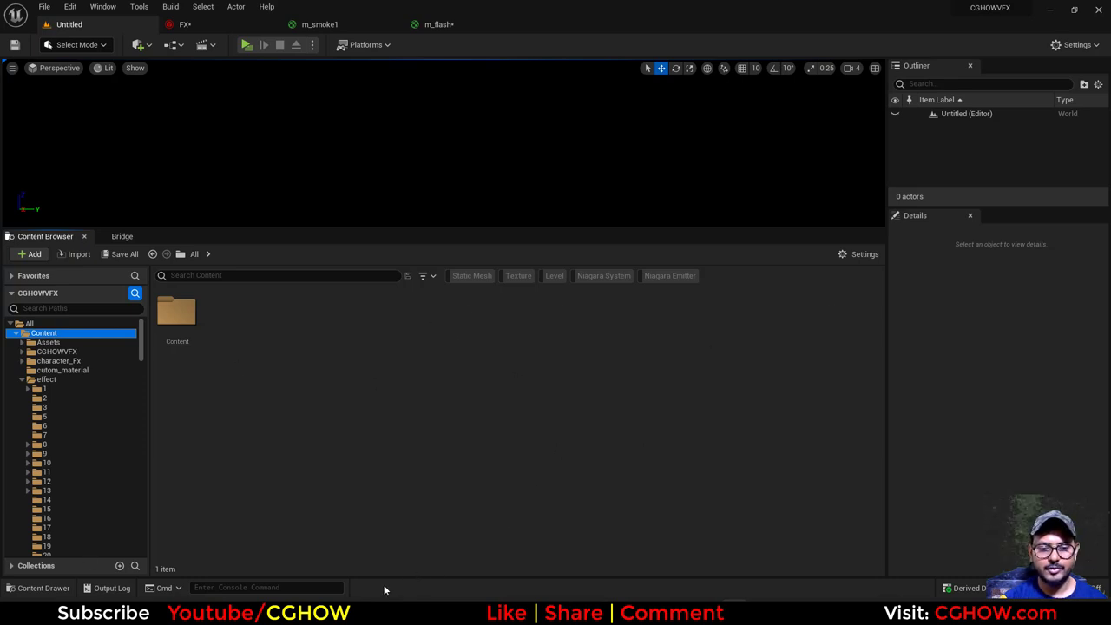
Search the Content Browser for 'flash'.
type("flash")
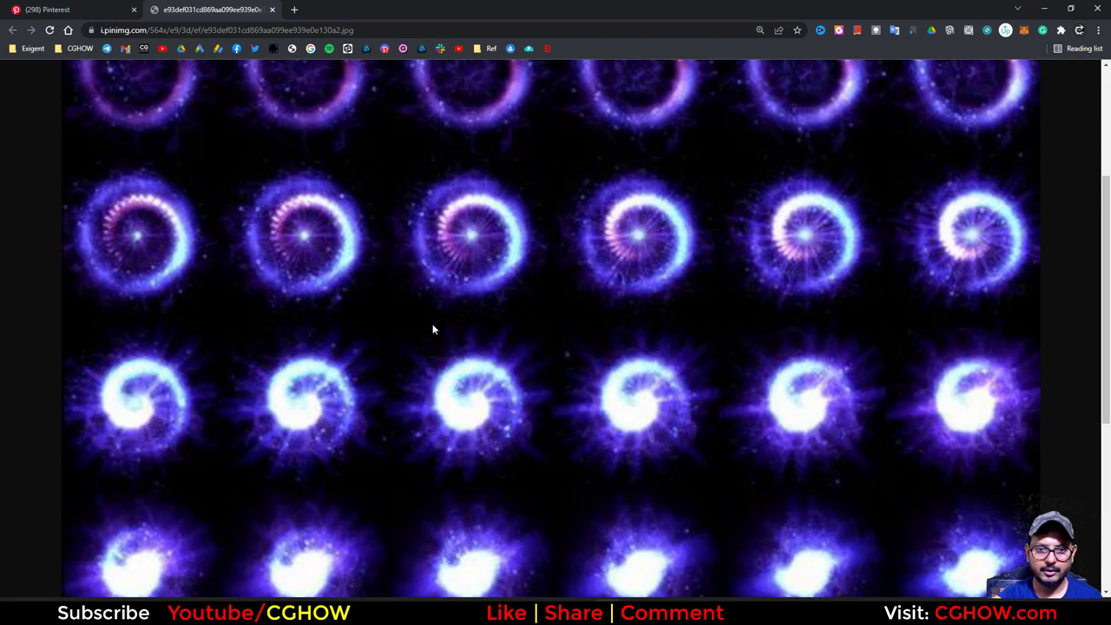
mouse_move(989, 9)
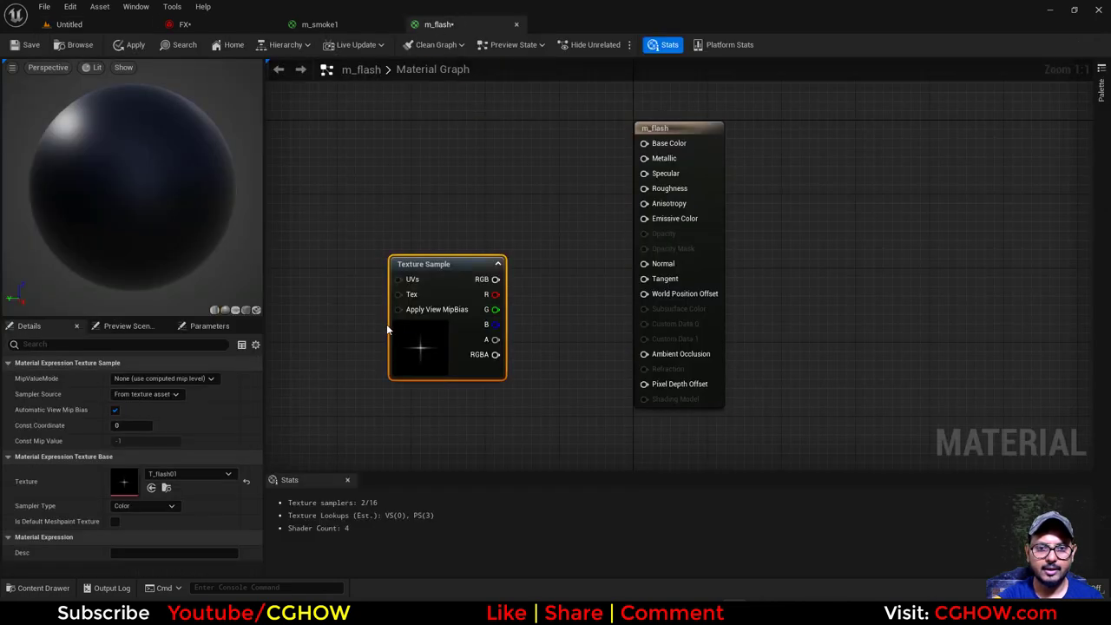
mouse_move(460, 24)
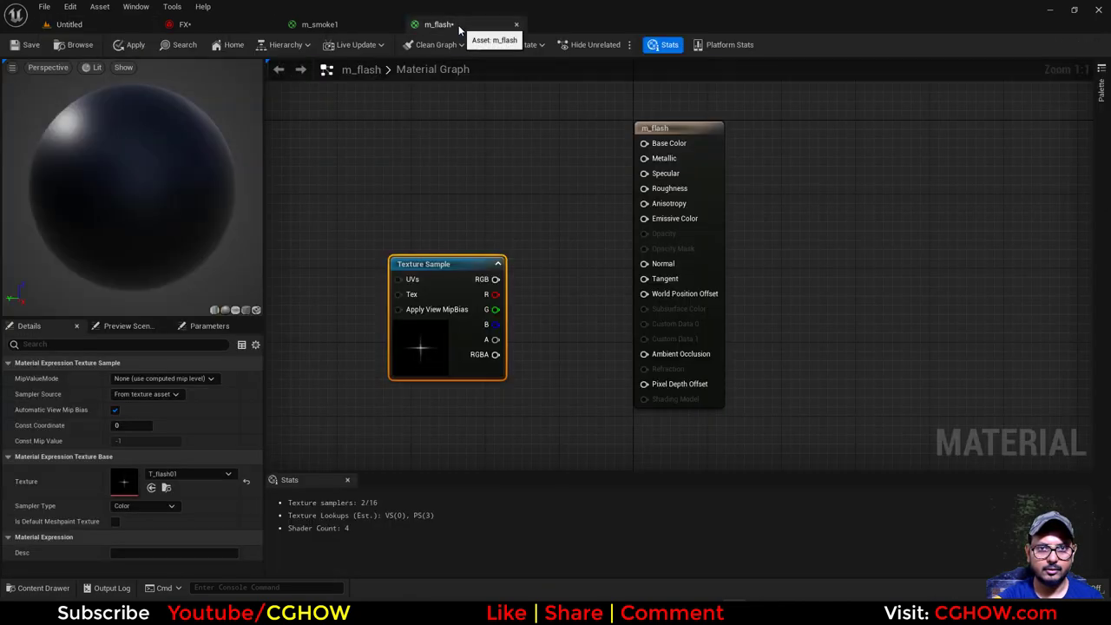
Preview m_flash on a plane, wire Particle Color to Emissive and masked alpha to Opacity, unlit.
left_click(235, 310)
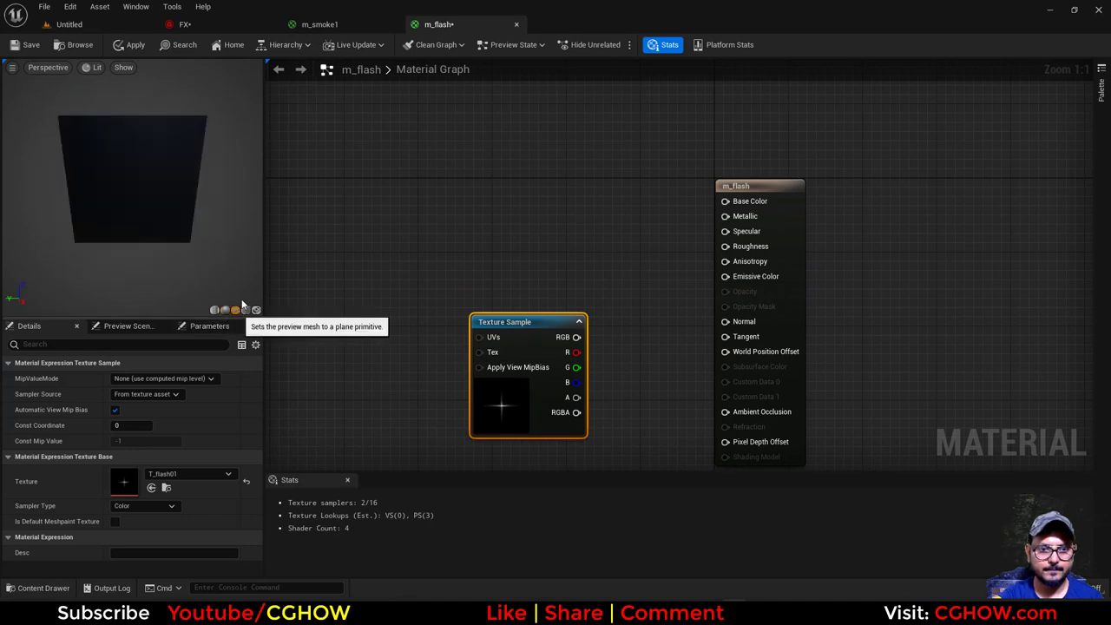
type("part")
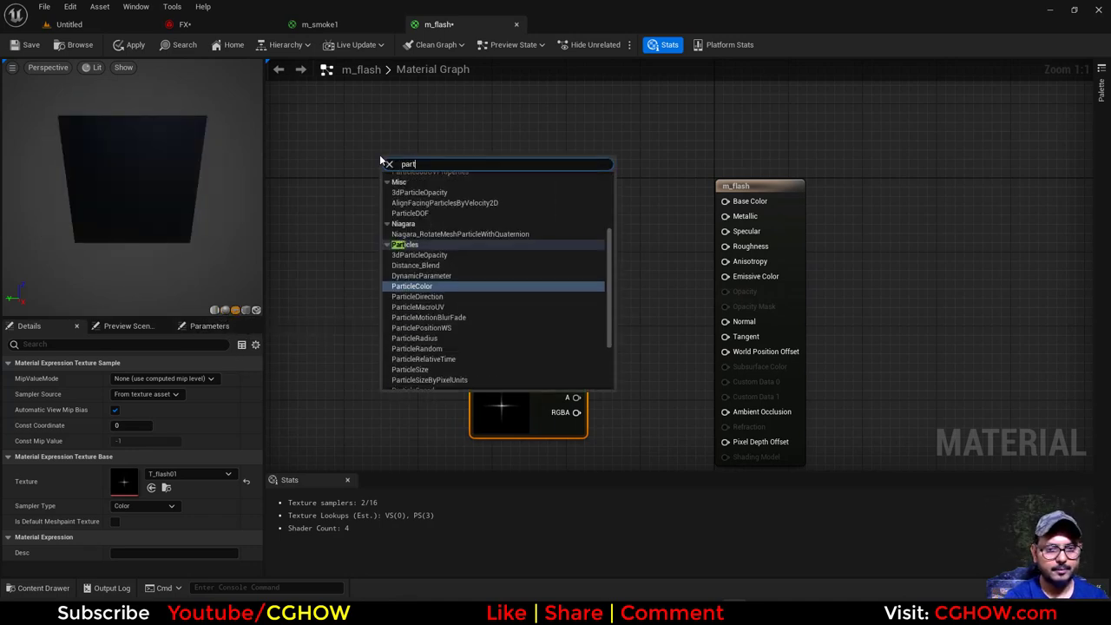
left_click(411, 286)
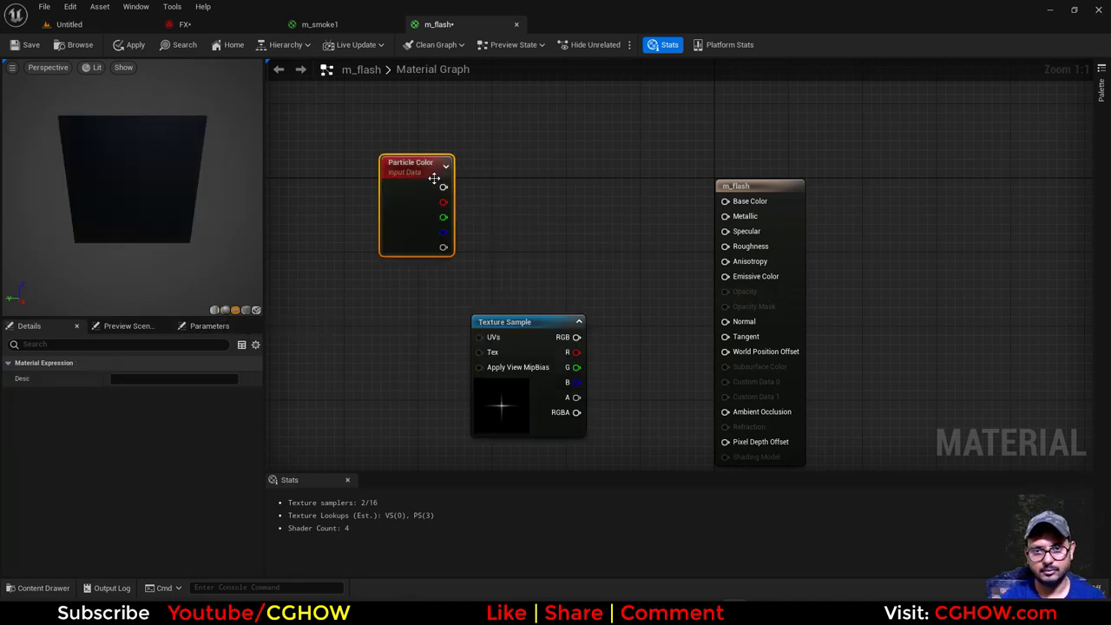
left_click_drag(444, 188, 723, 276)
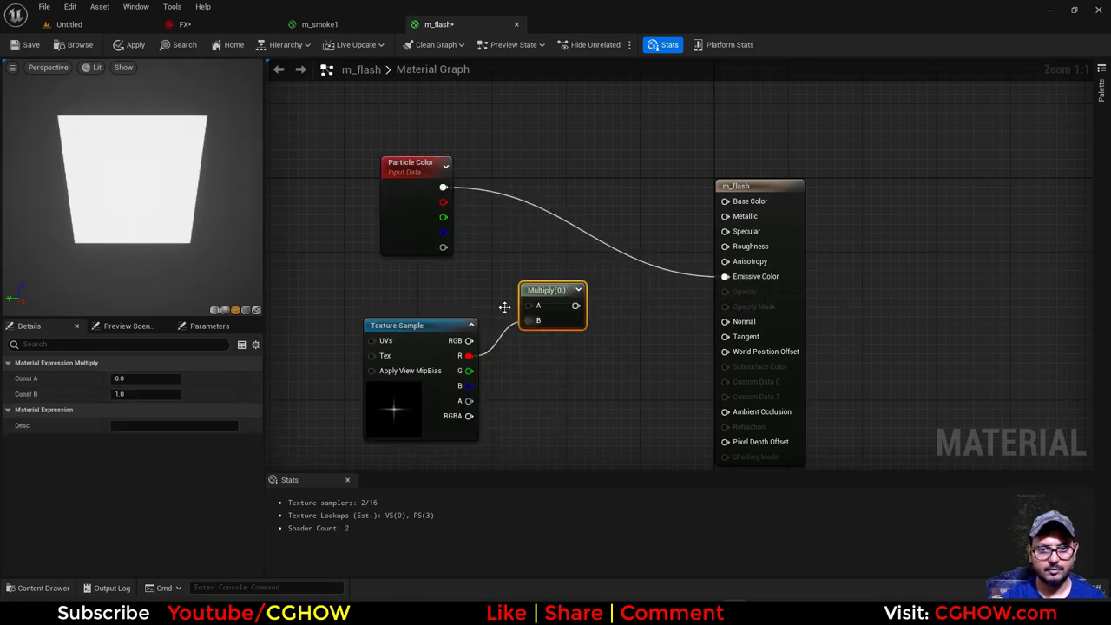
left_click_drag(576, 305, 725, 276)
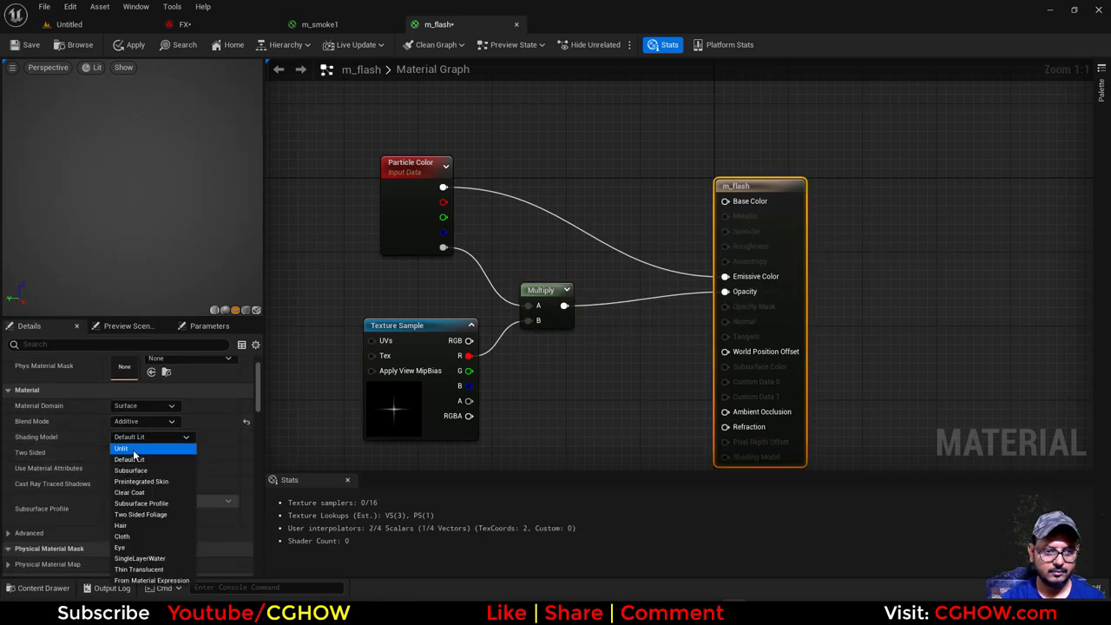
left_click(121, 448)
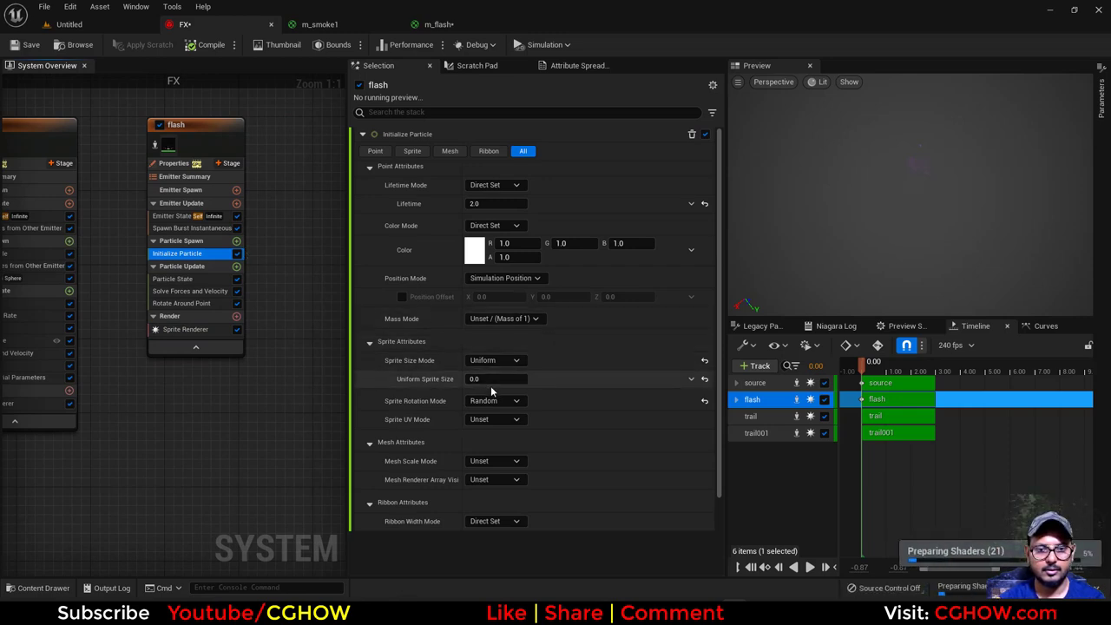
Set the flash emitter's Spawn Burst Instantaneous count to 10.
left_click(193, 227)
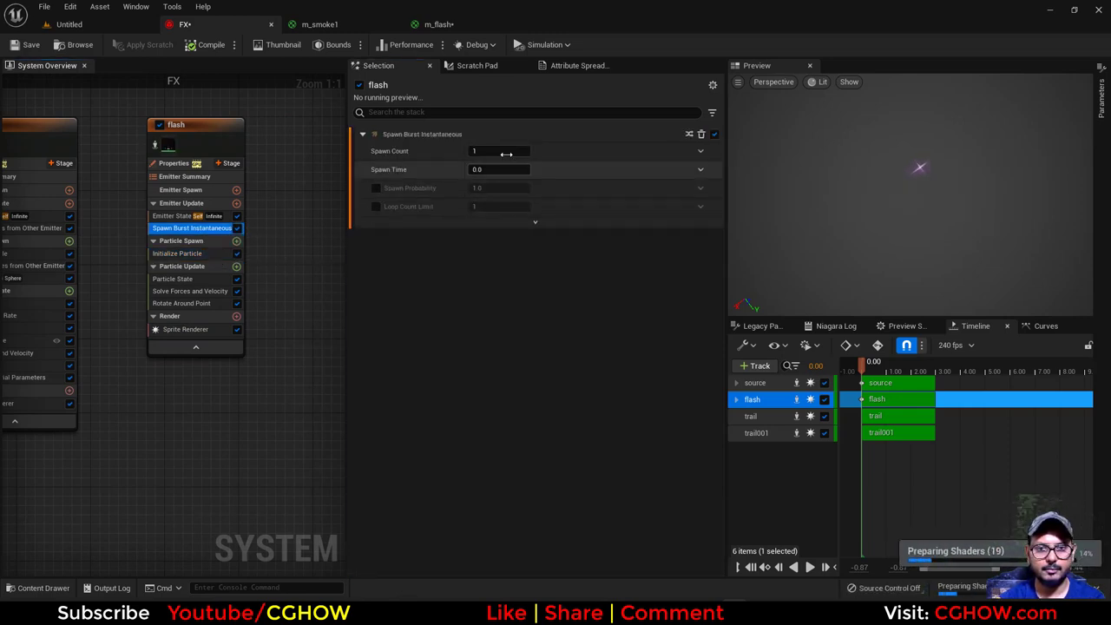
type("10")
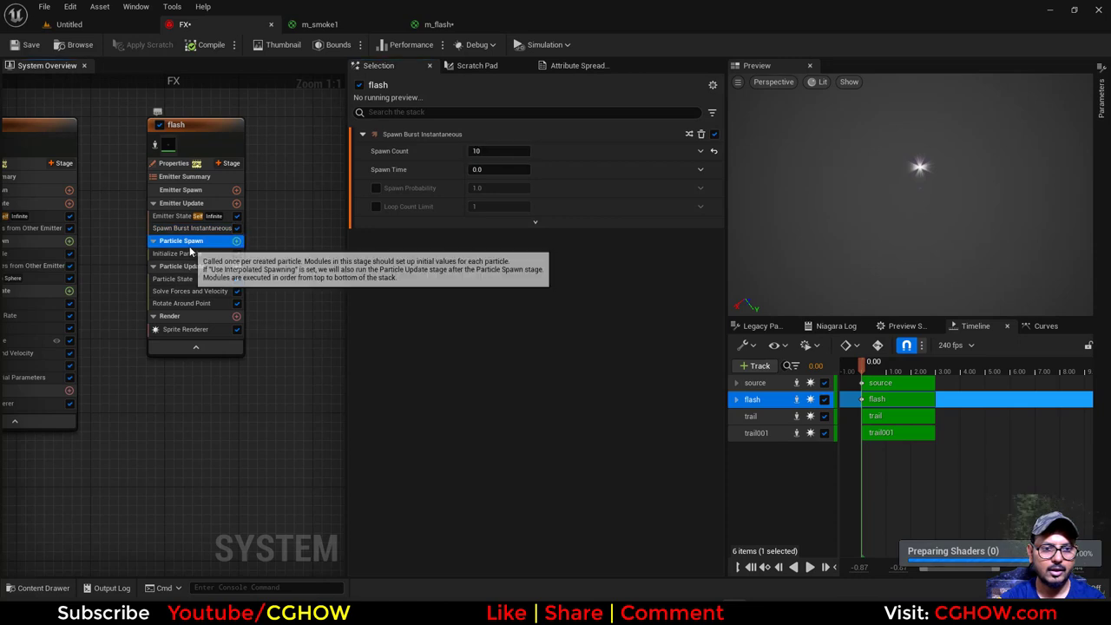
left_click(177, 253)
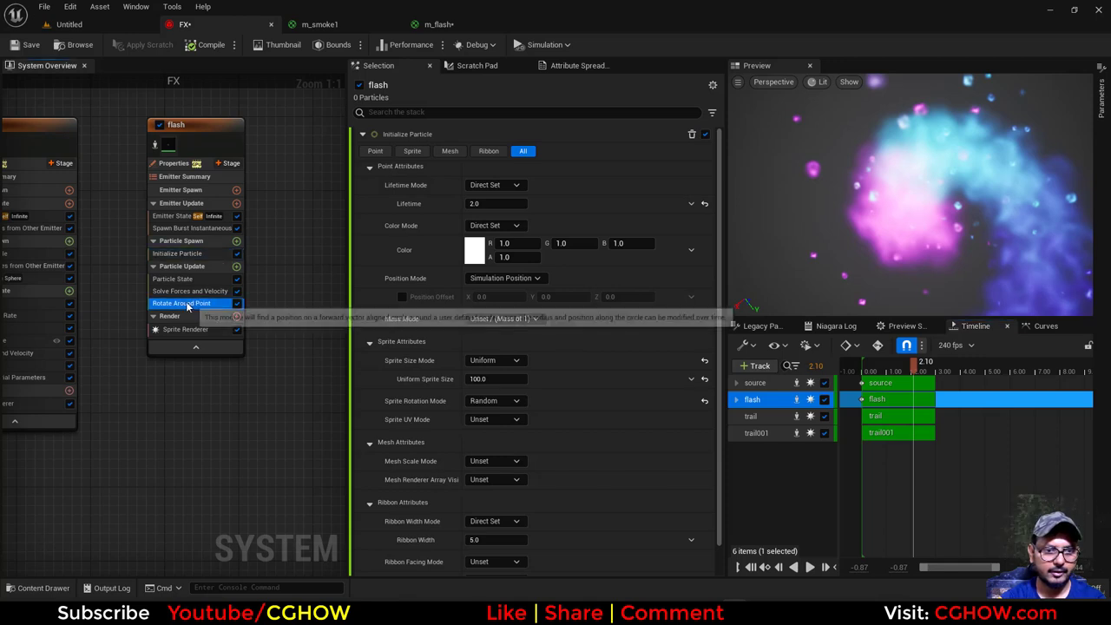
left_click(211, 44)
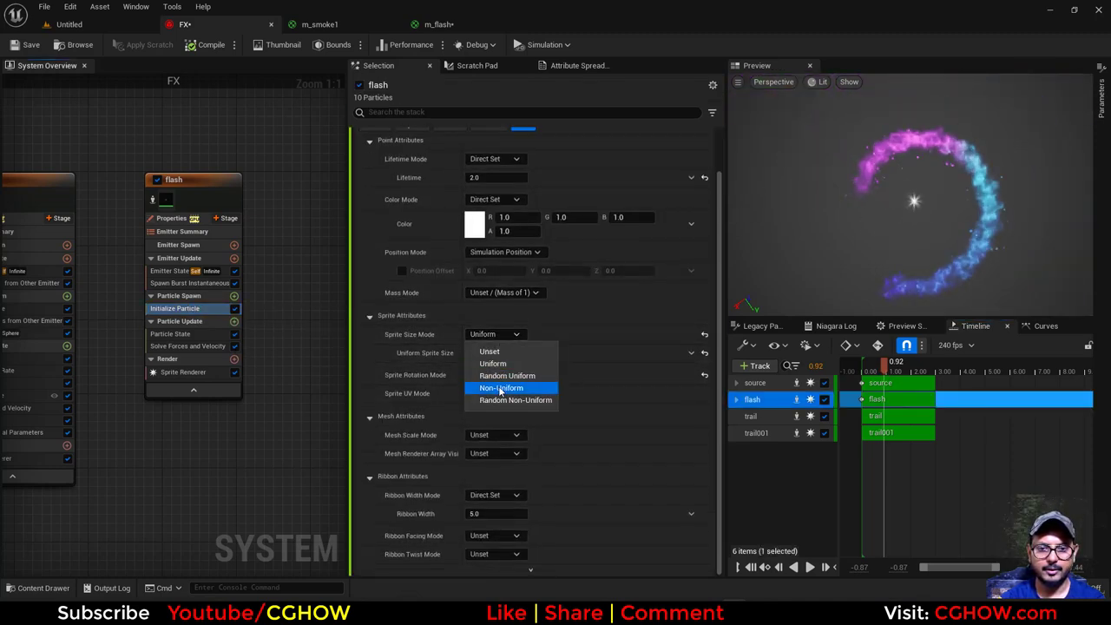
Keep a uniform flash sprite size and scrub the burst in the preview.
left_click(492, 374)
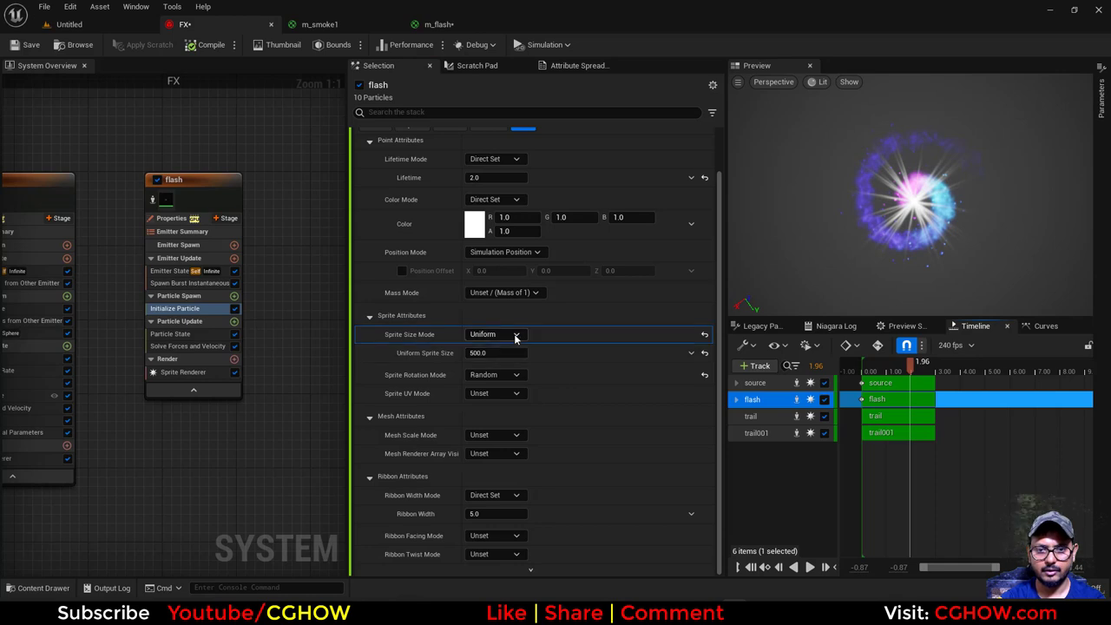
left_click(502, 335)
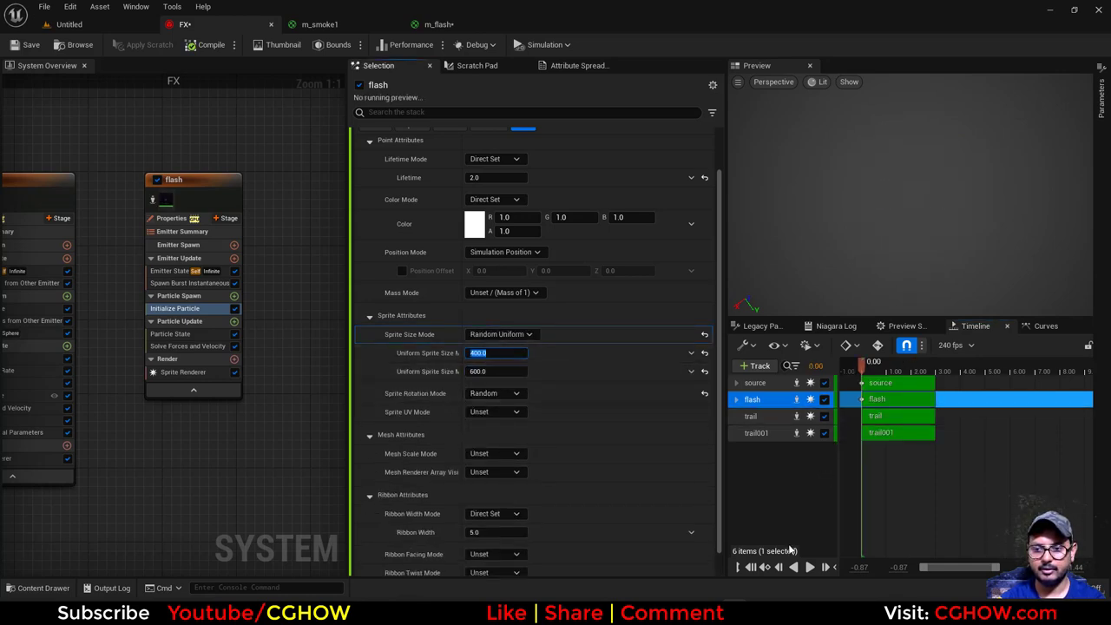
left_click(808, 567)
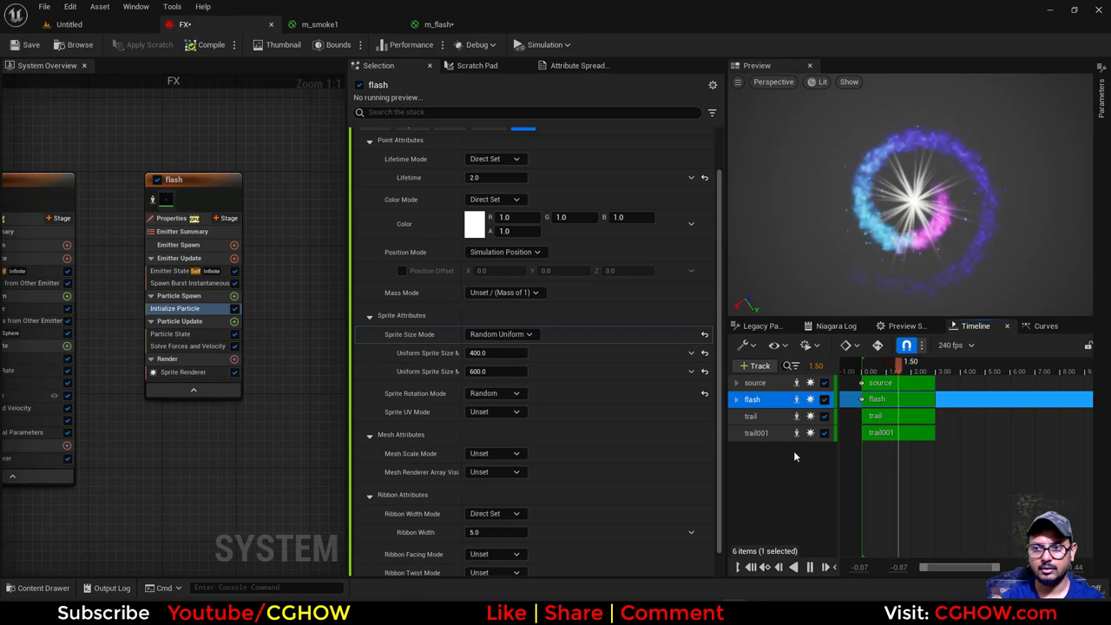
left_click_drag(905, 363, 960, 362)
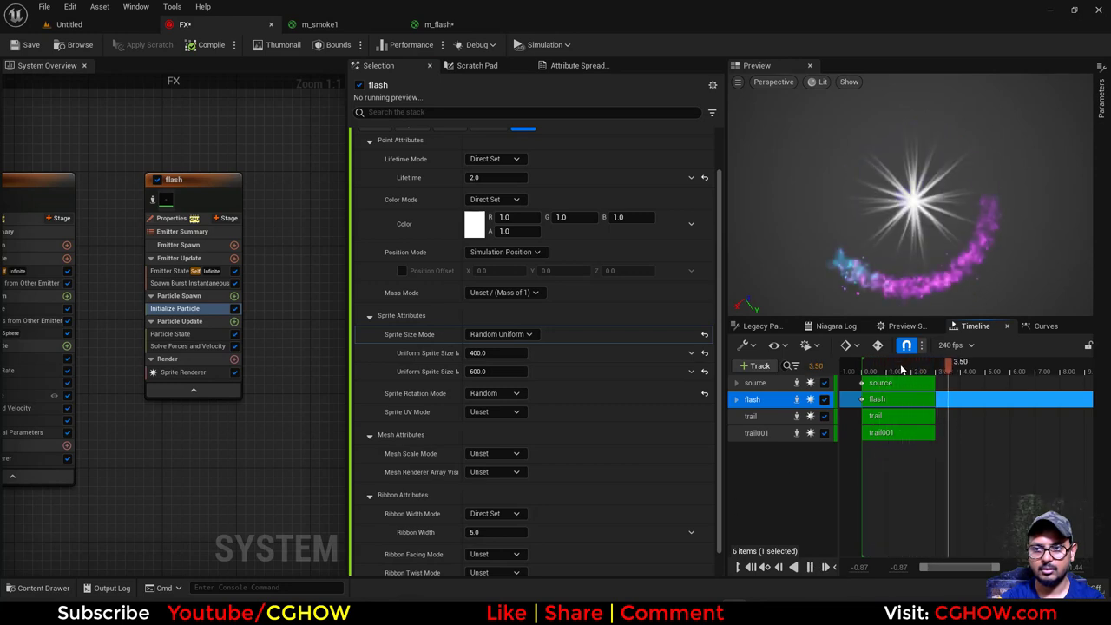
left_click_drag(947, 365, 999, 365)
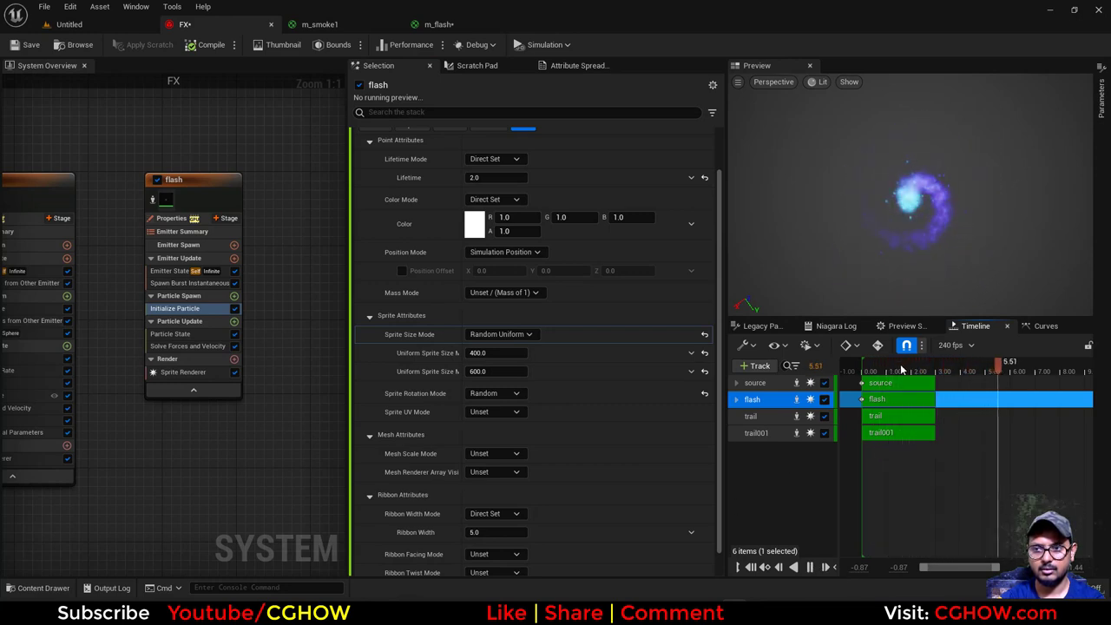
left_click_drag(994, 365, 888, 364)
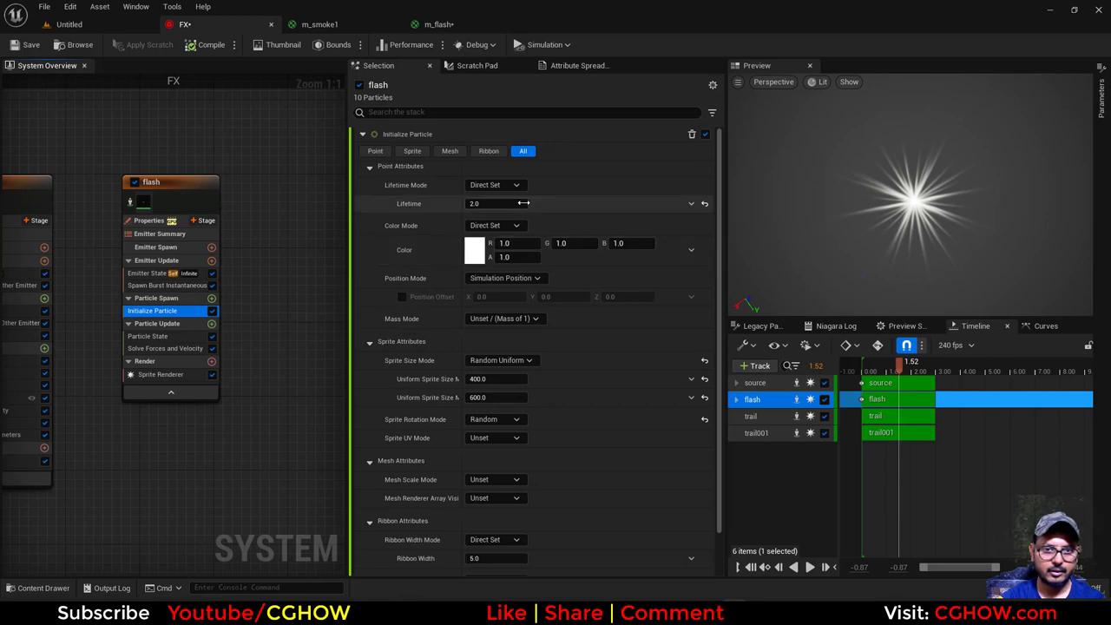
Make the flash particle lifetime random between 0.3 and 0.5.
left_click(495, 184)
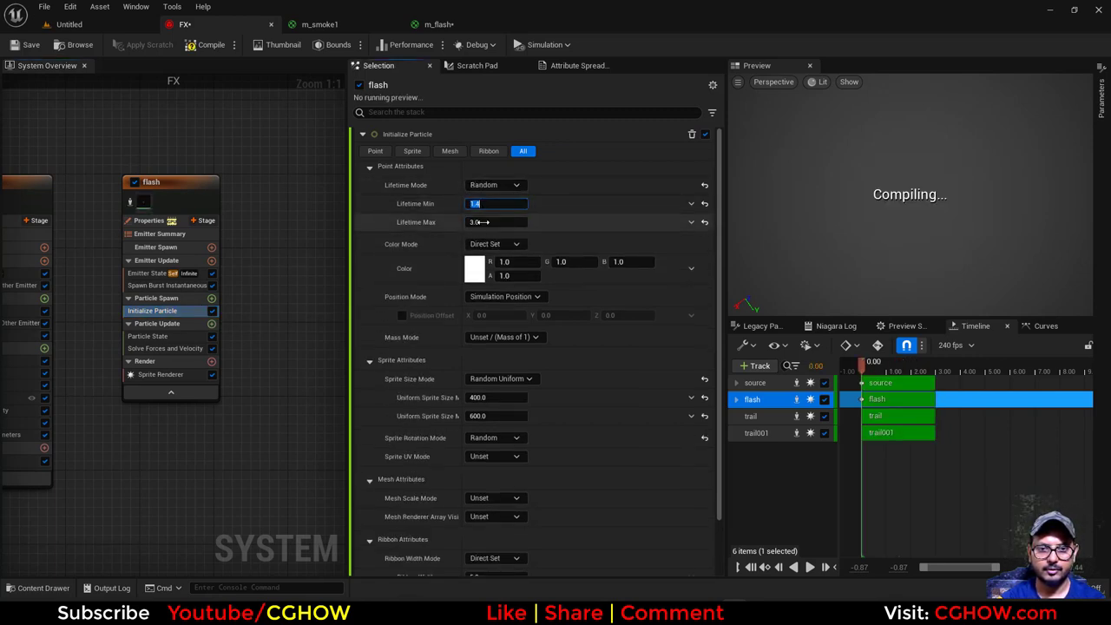
left_click(212, 323)
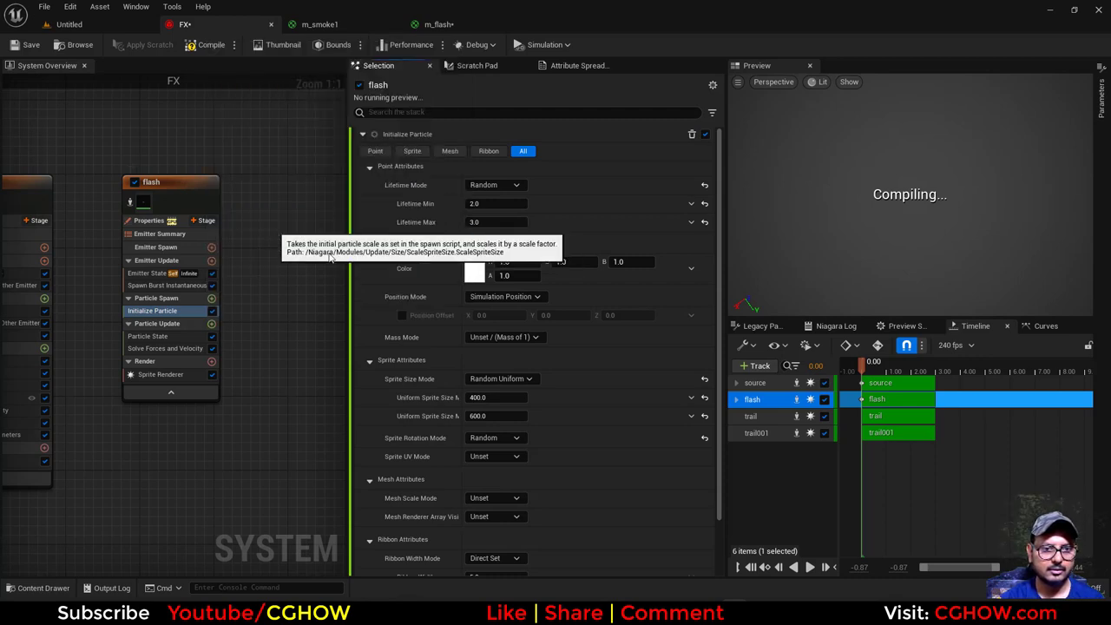
left_click(152, 348)
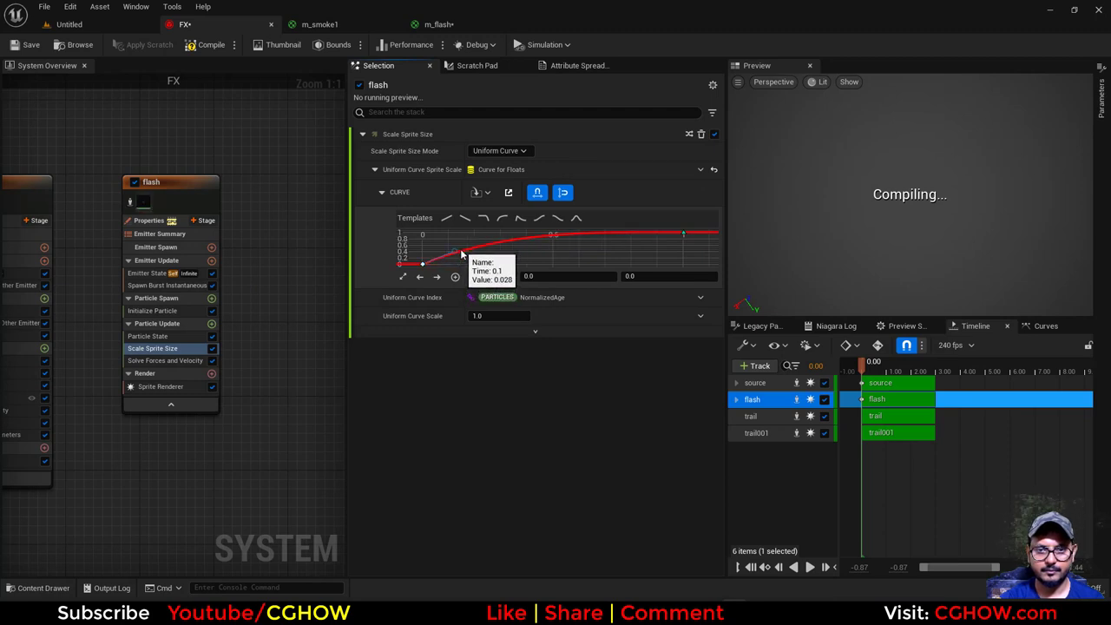
Shape the Scale Sprite Size curve so flash particles grow over their lifetime.
left_click(810, 567)
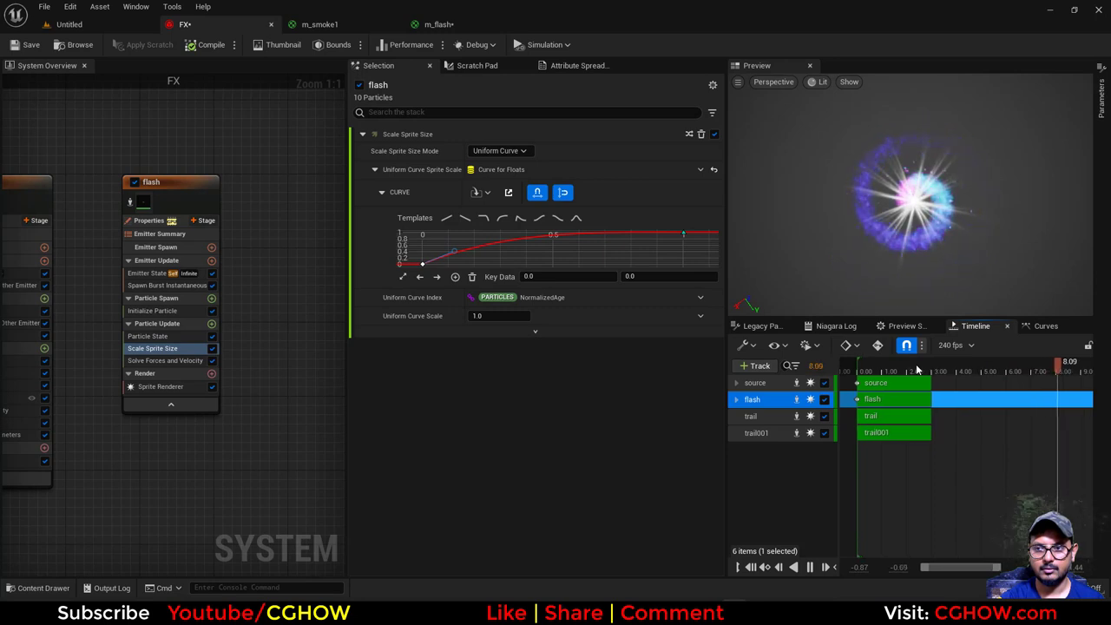
mouse_move(171, 348)
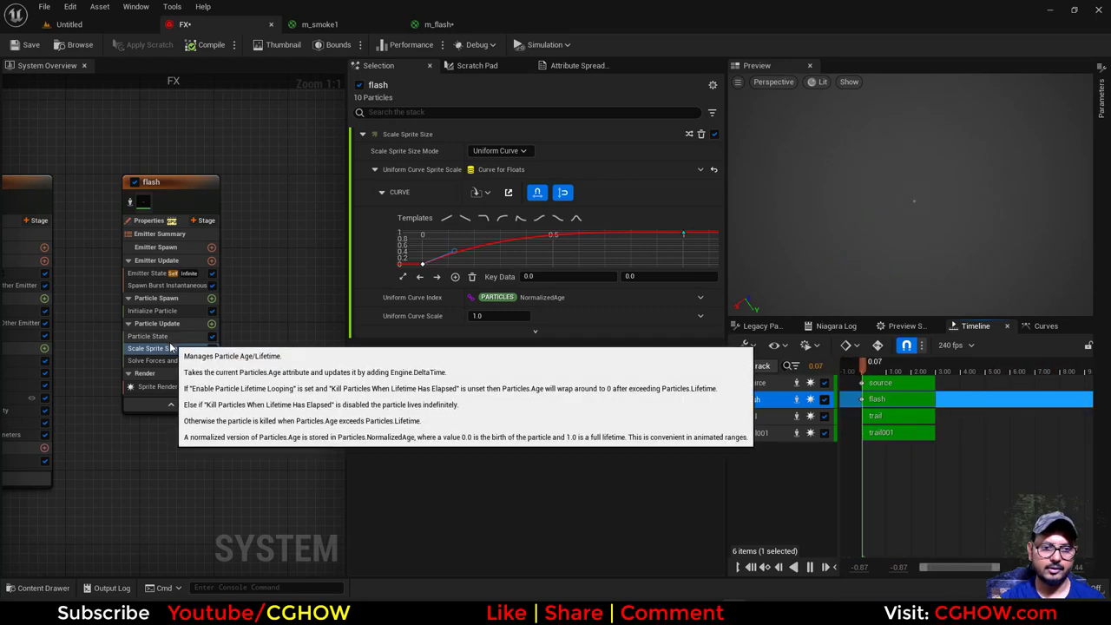
left_click(153, 310)
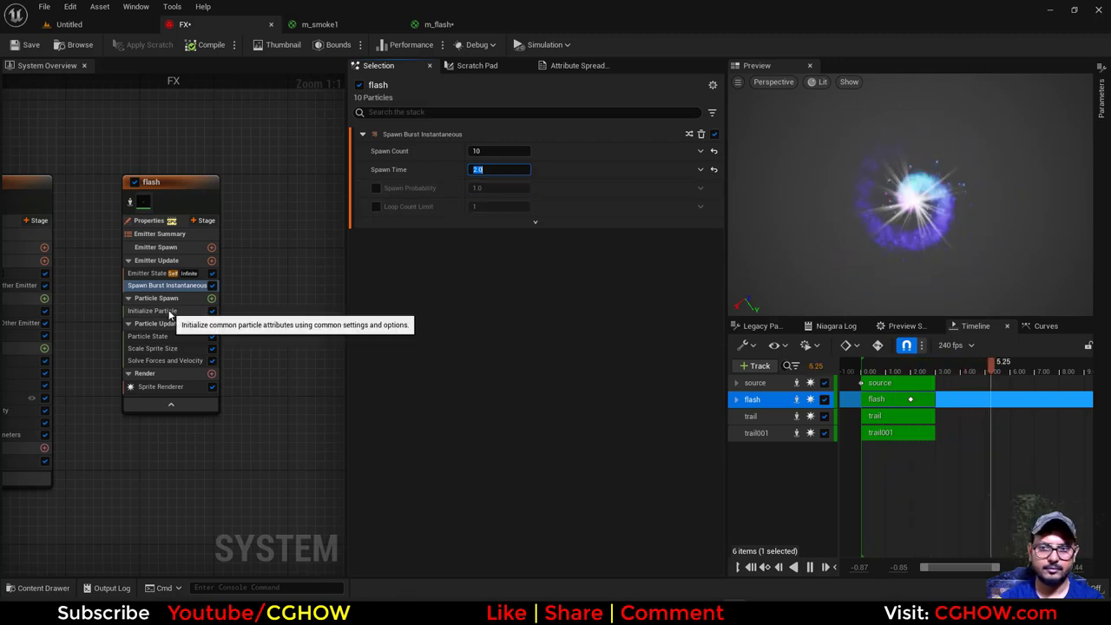
left_click(152, 311)
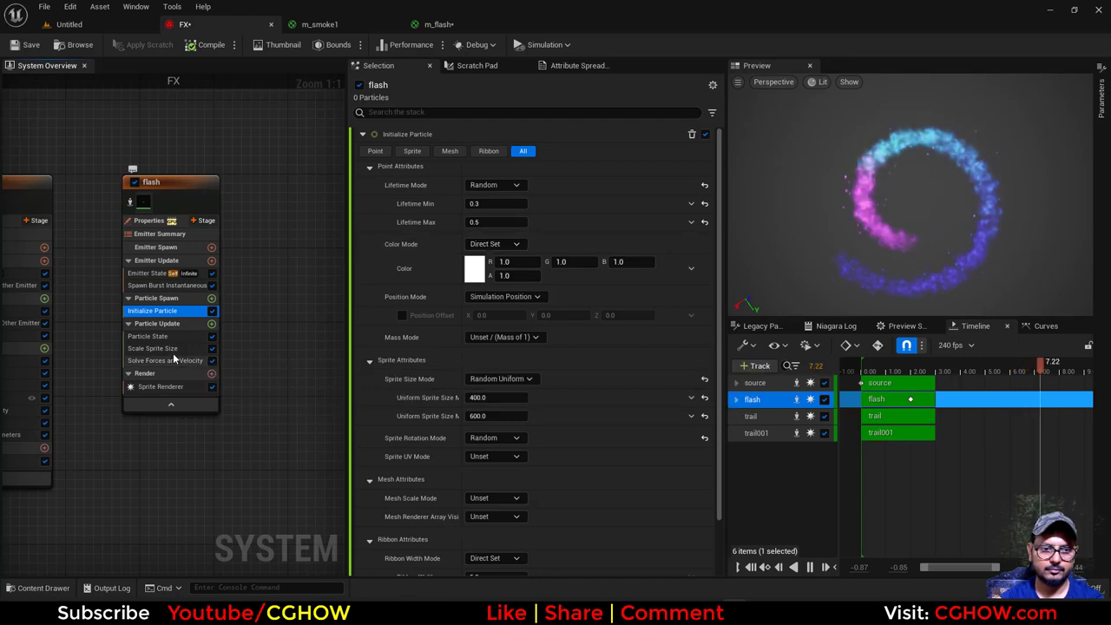
left_click(152, 348)
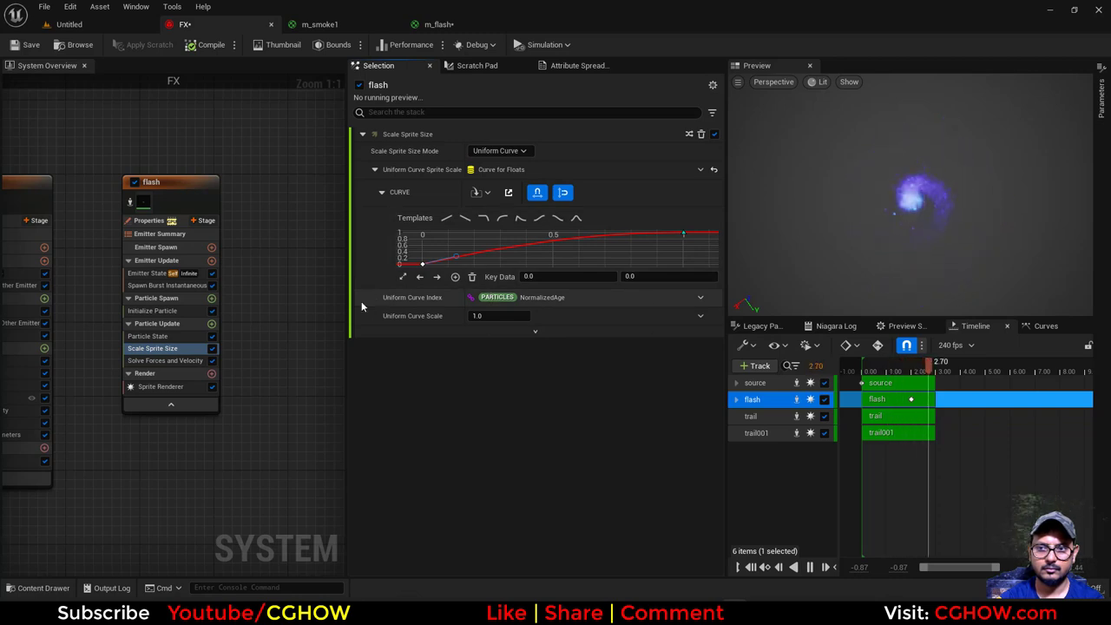
Give flash particles sizes 400–700, lifetime 0.1–0.3, bright blue colour and Scale Color.
left_click(153, 310)
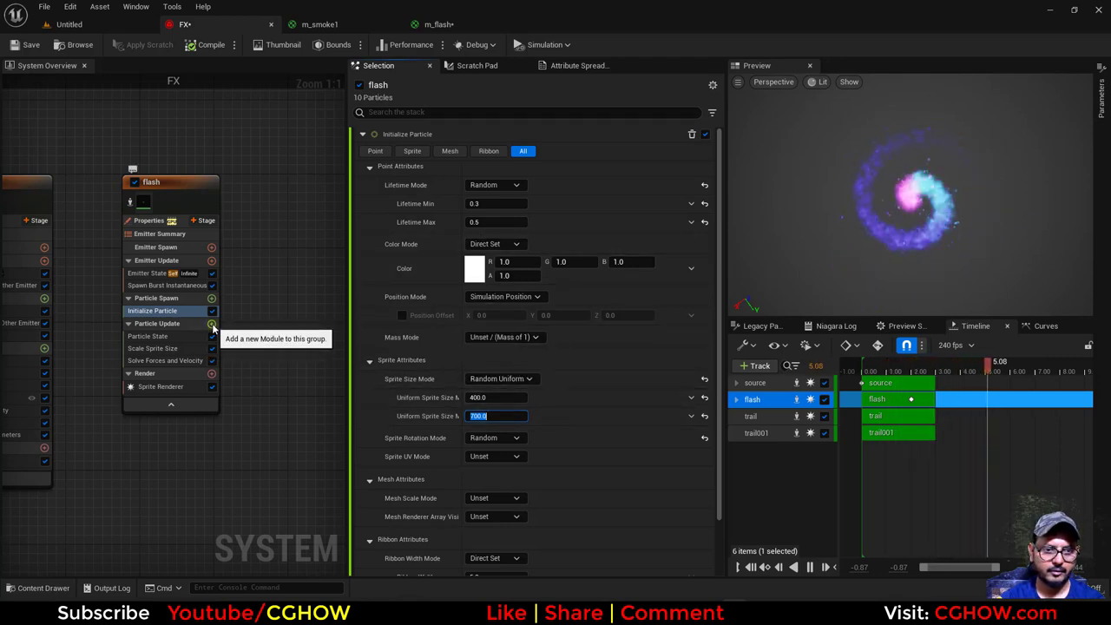
left_click(212, 331)
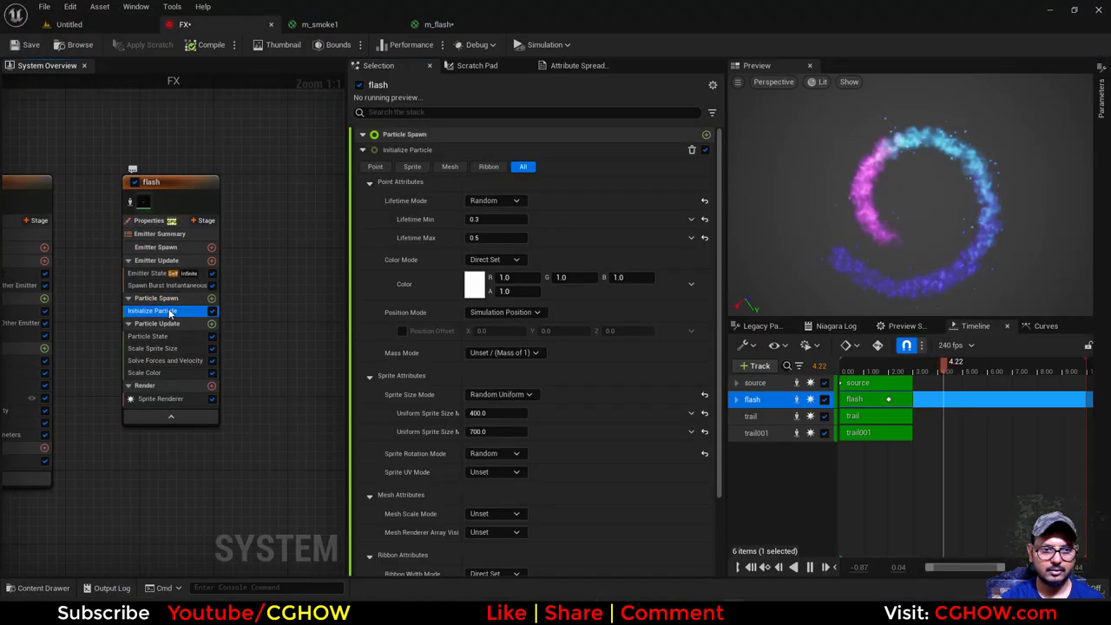
left_click(475, 284)
type("5")
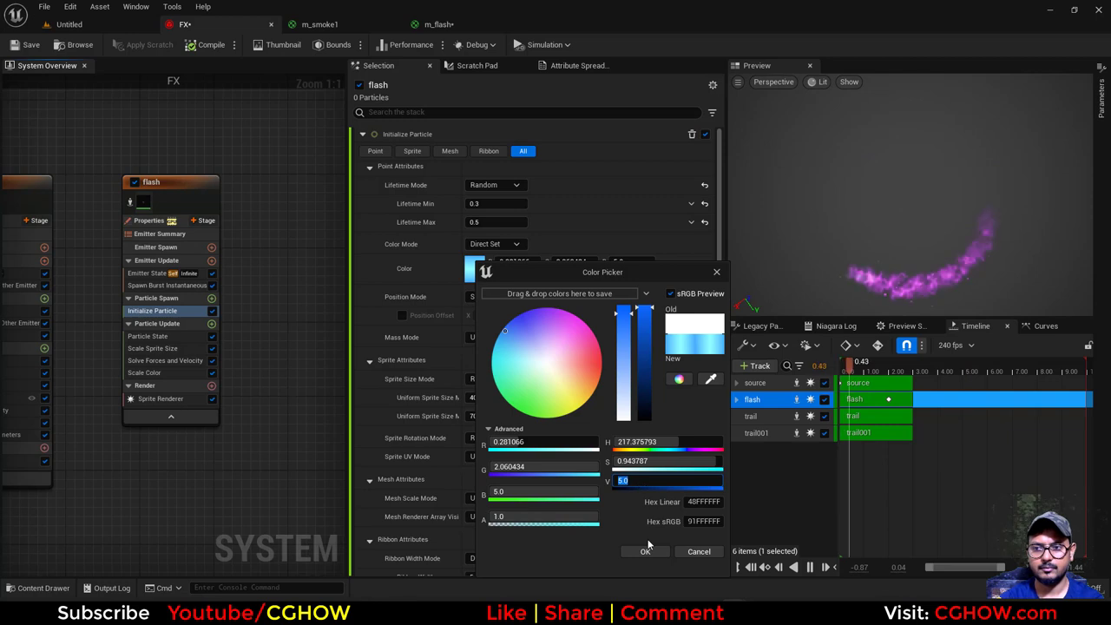
left_click(645, 551)
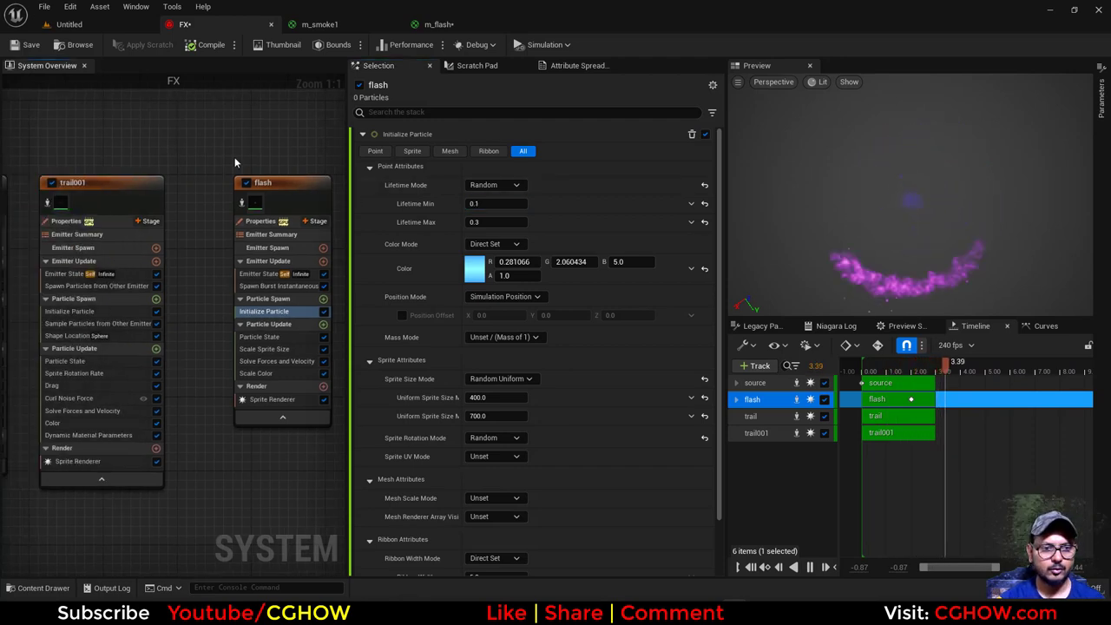
Duplicate a trail emitter as 'sparks' and make its burst spawn from a torus shape.
left_click(756, 433)
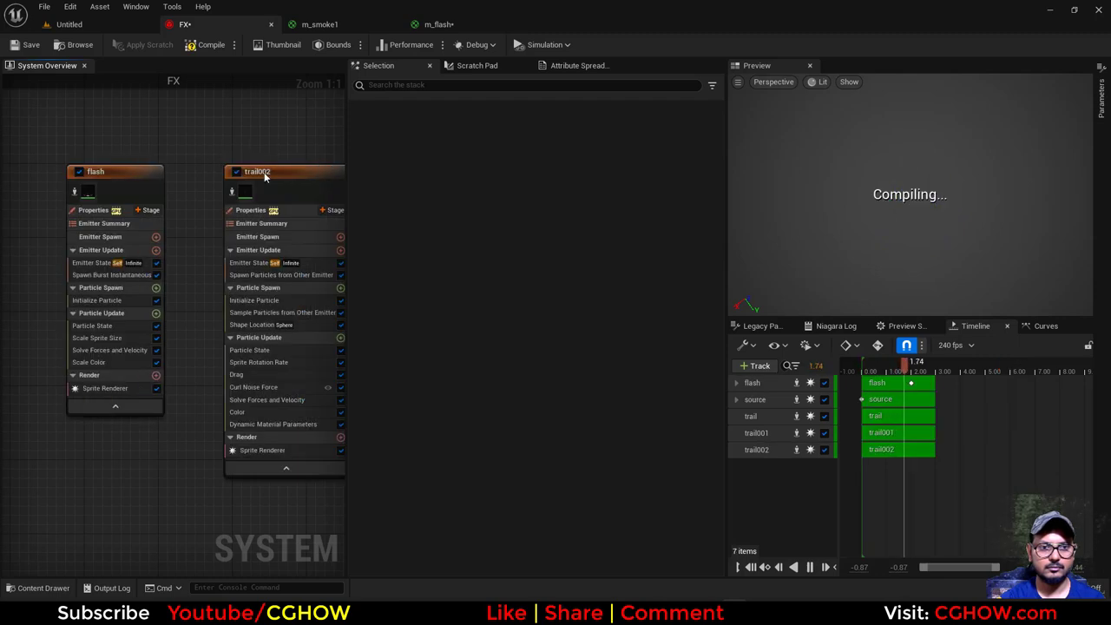
left_click(257, 171)
type("sparks")
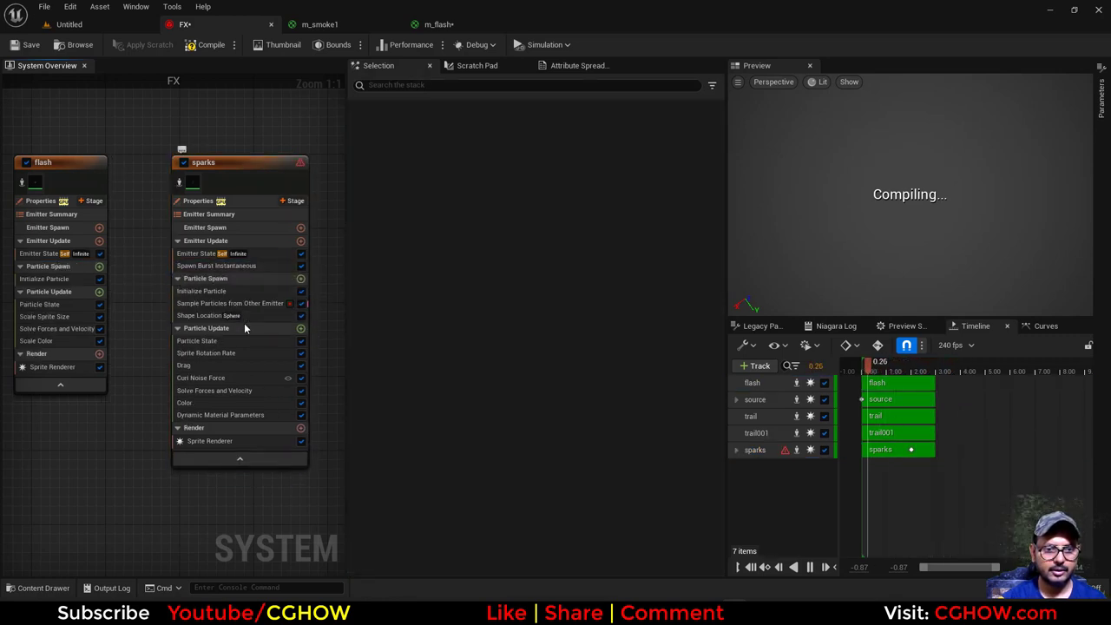
left_click(217, 265)
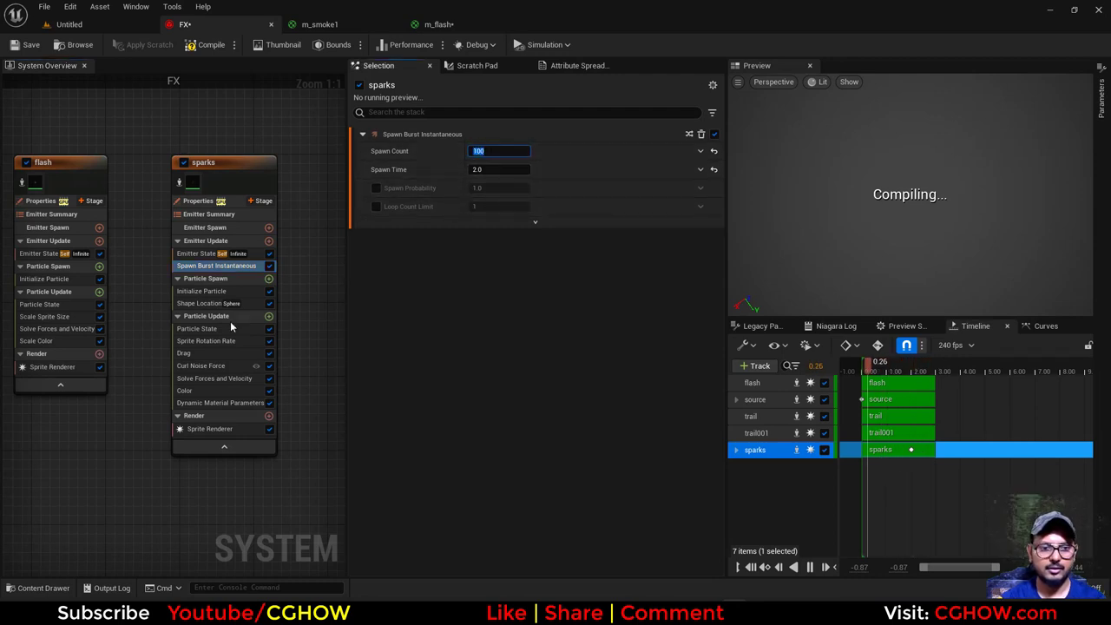
left_click(498, 185)
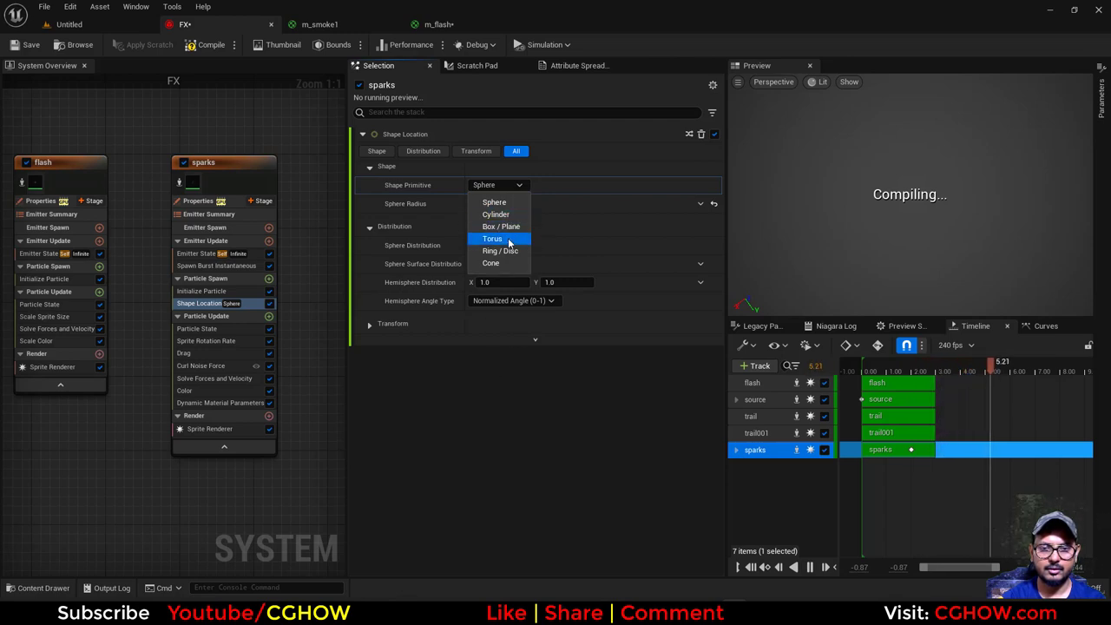
left_click(492, 239)
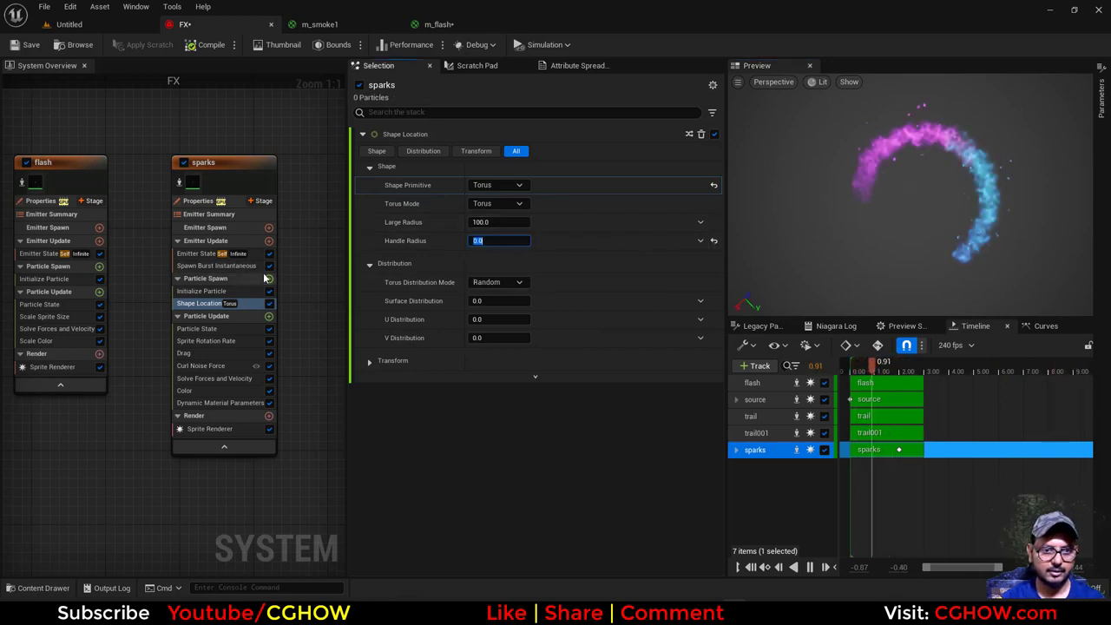
Add outward velocity of 200, set torus radius 5 and handle radius 2.
left_click(195, 315)
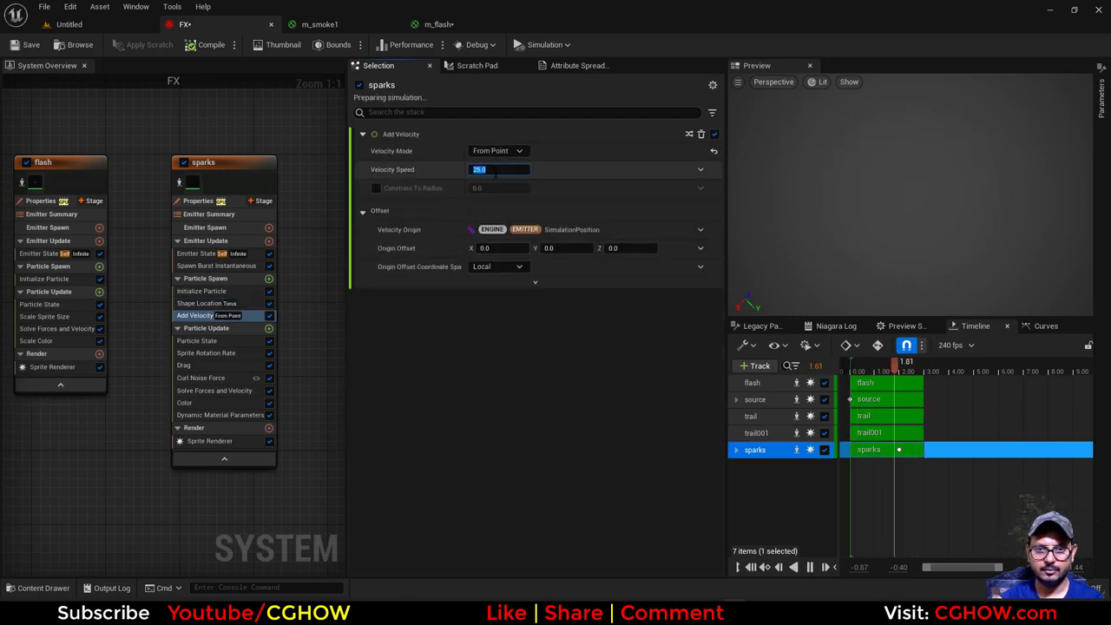
type("200.0")
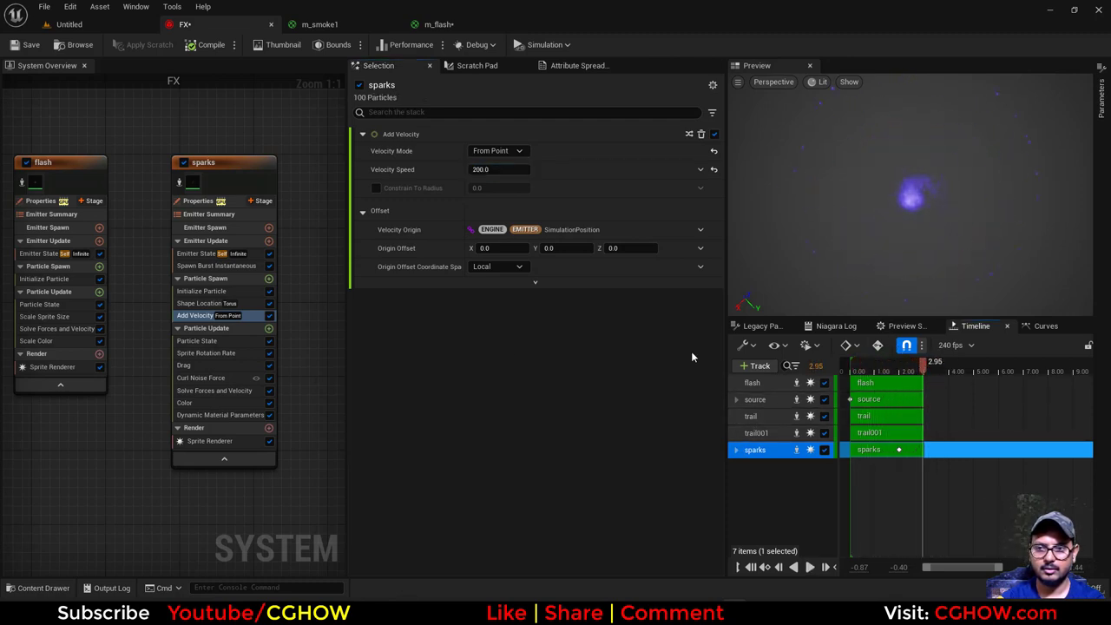
left_click(199, 303)
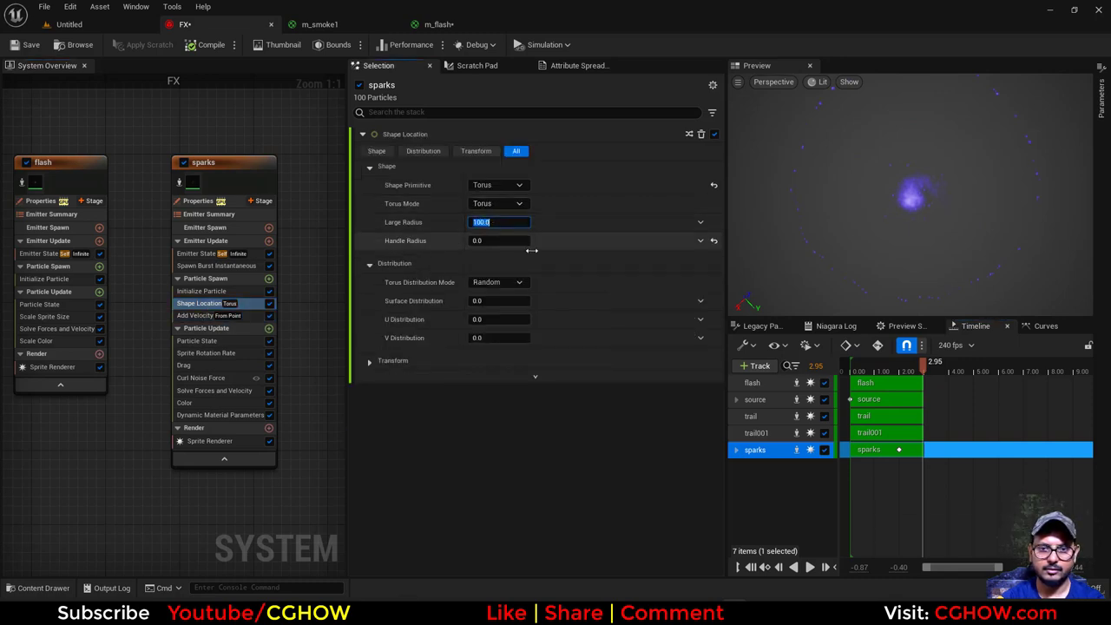
type("5.0")
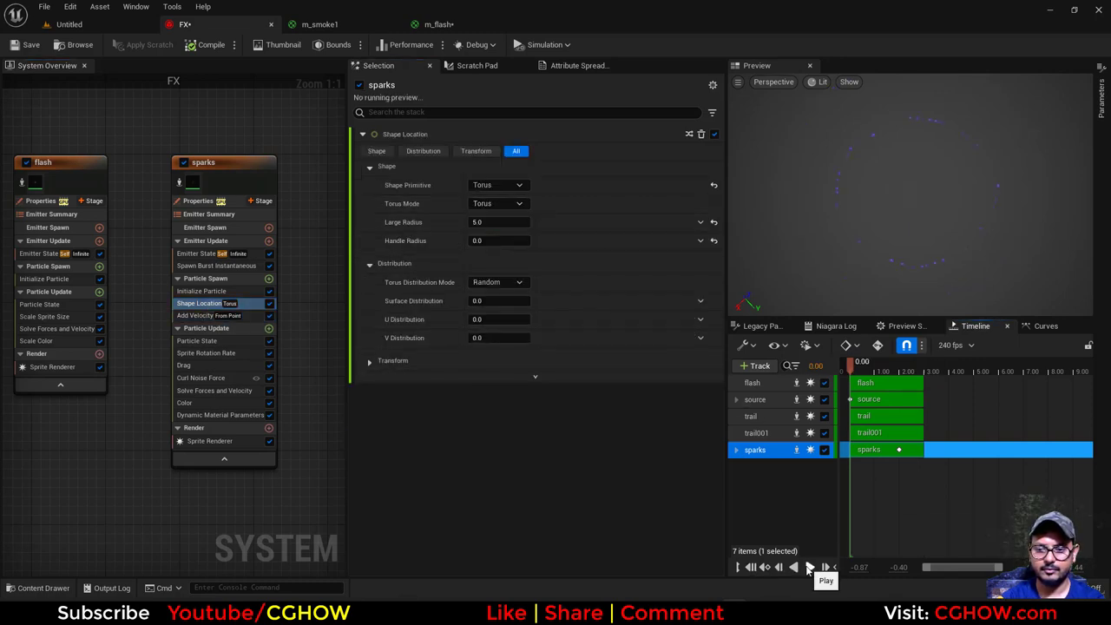
left_click(807, 567)
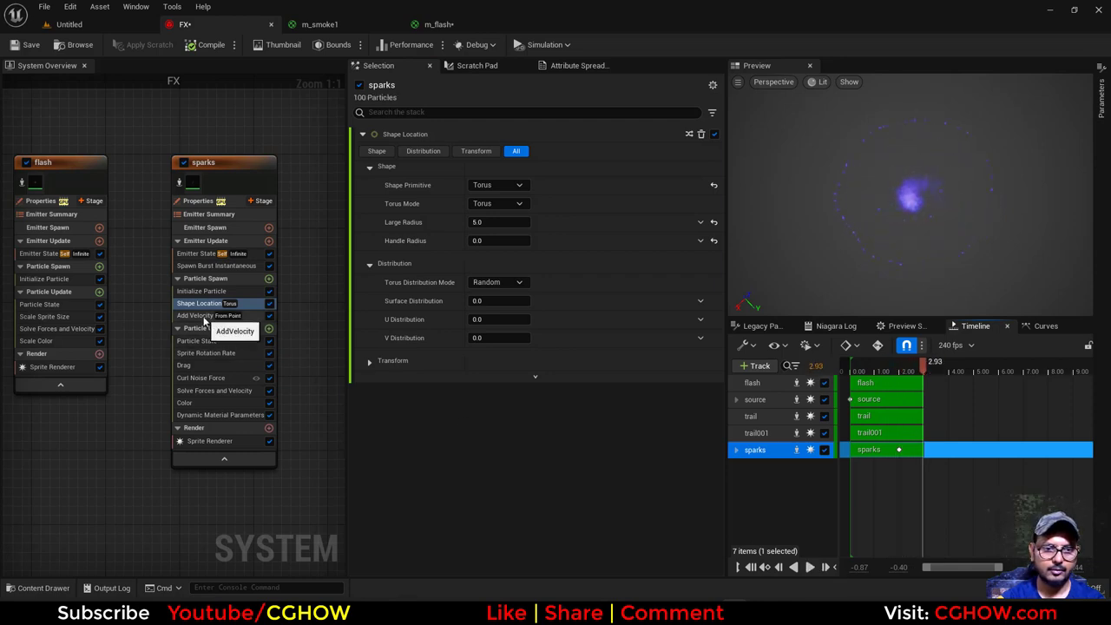
left_click(499, 241)
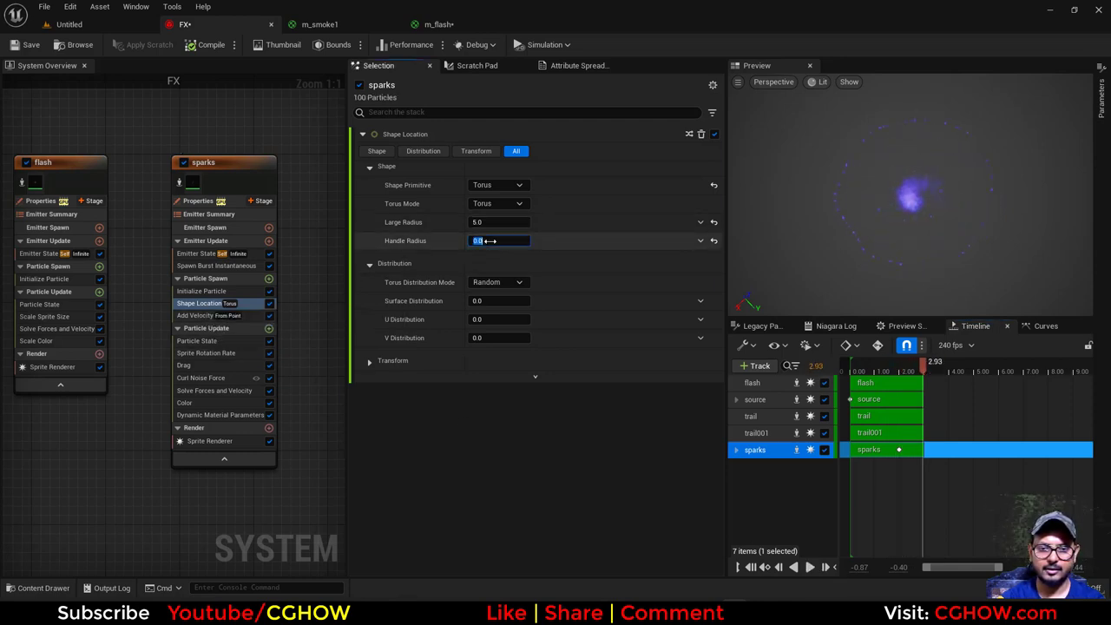
type("2.0")
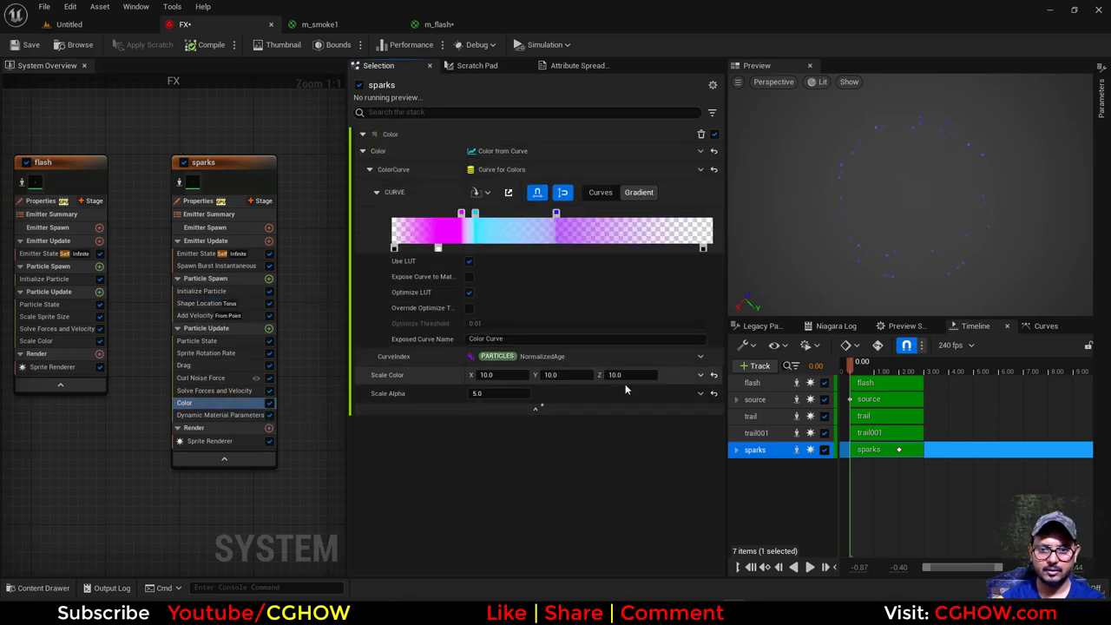
Drive the sparks' colour scale with a random float range between 10 and 200.
left_click(701, 375)
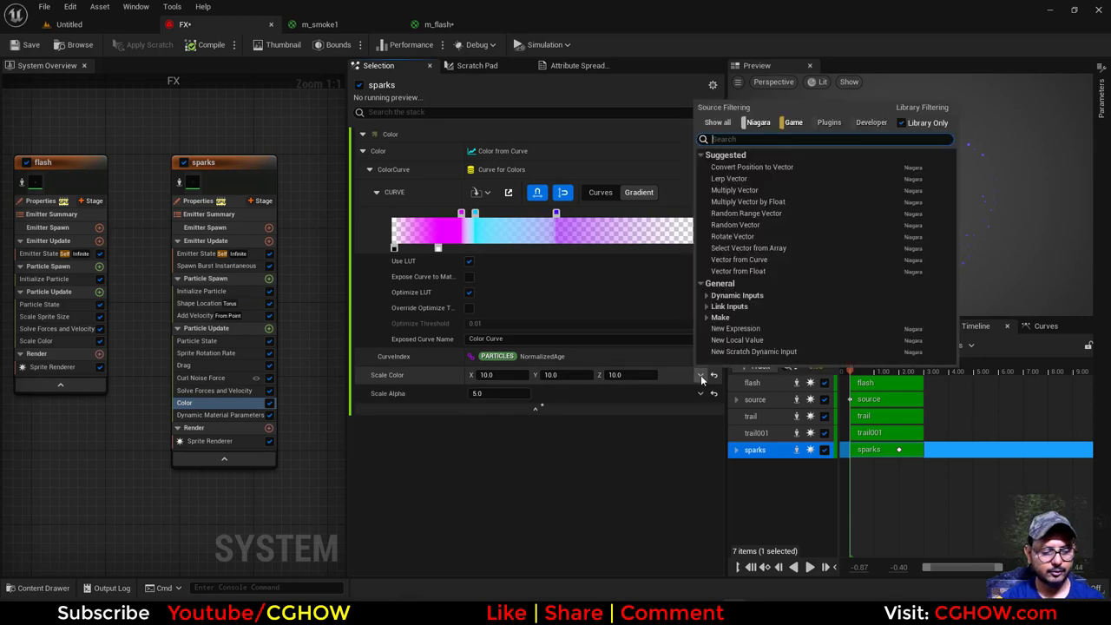
left_click(739, 271)
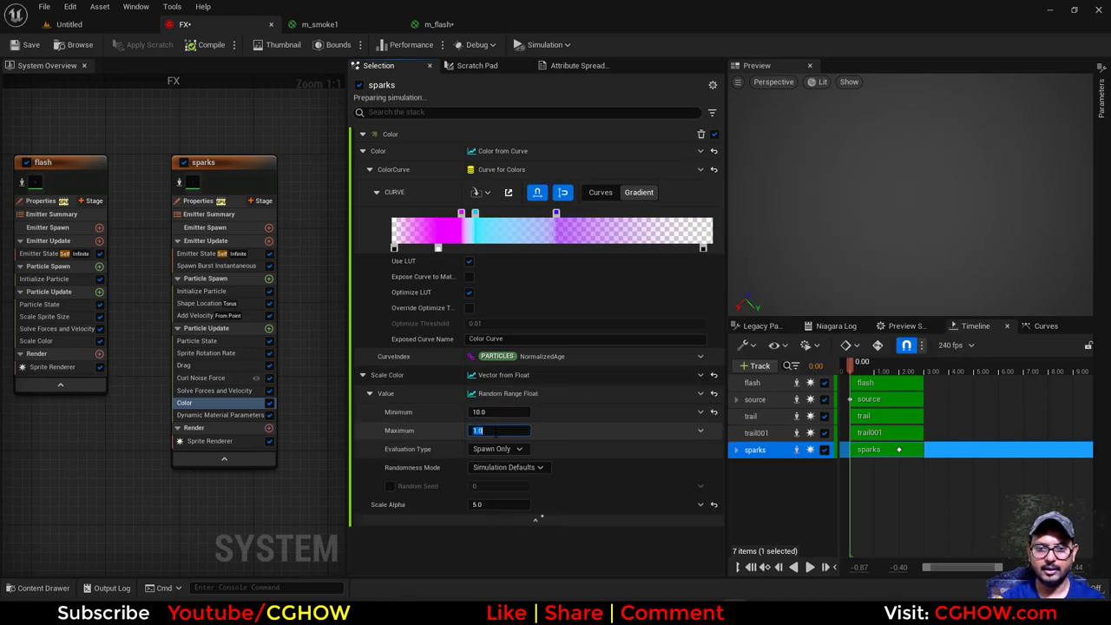
type("100.0")
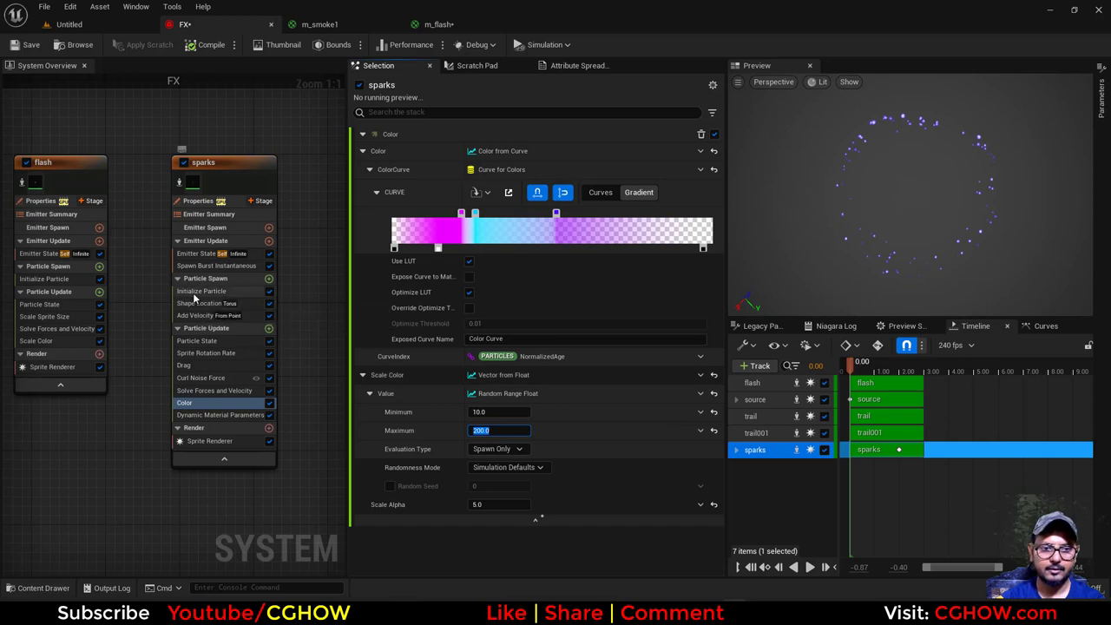
Randomize the sparks' launch speed between 200 and 300 and replay the preview.
left_click(200, 291)
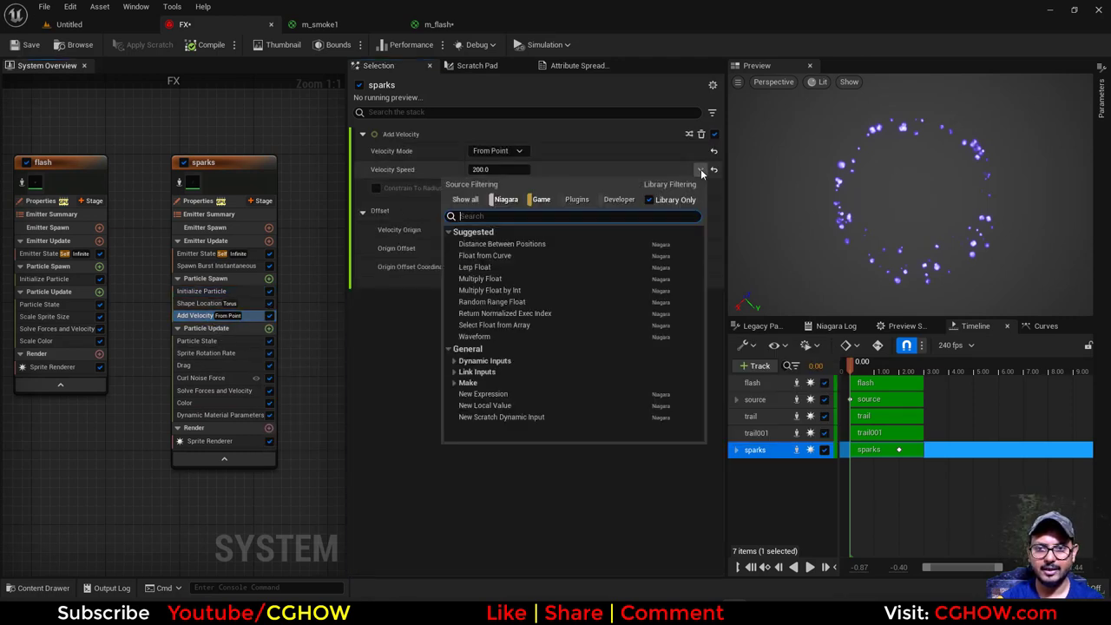
left_click(492, 301)
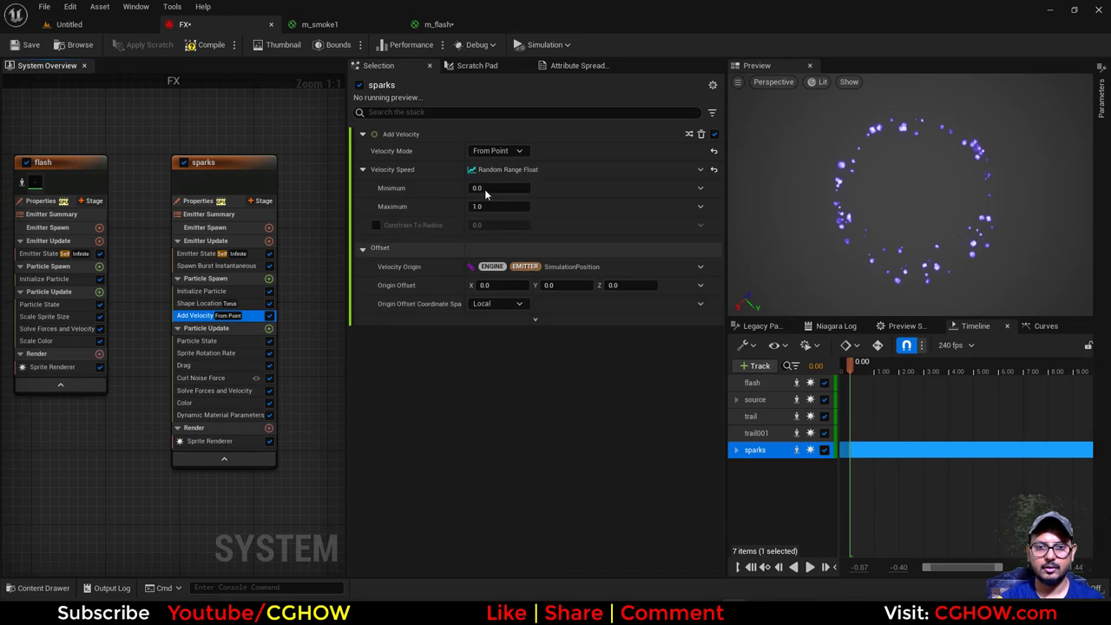
type("300")
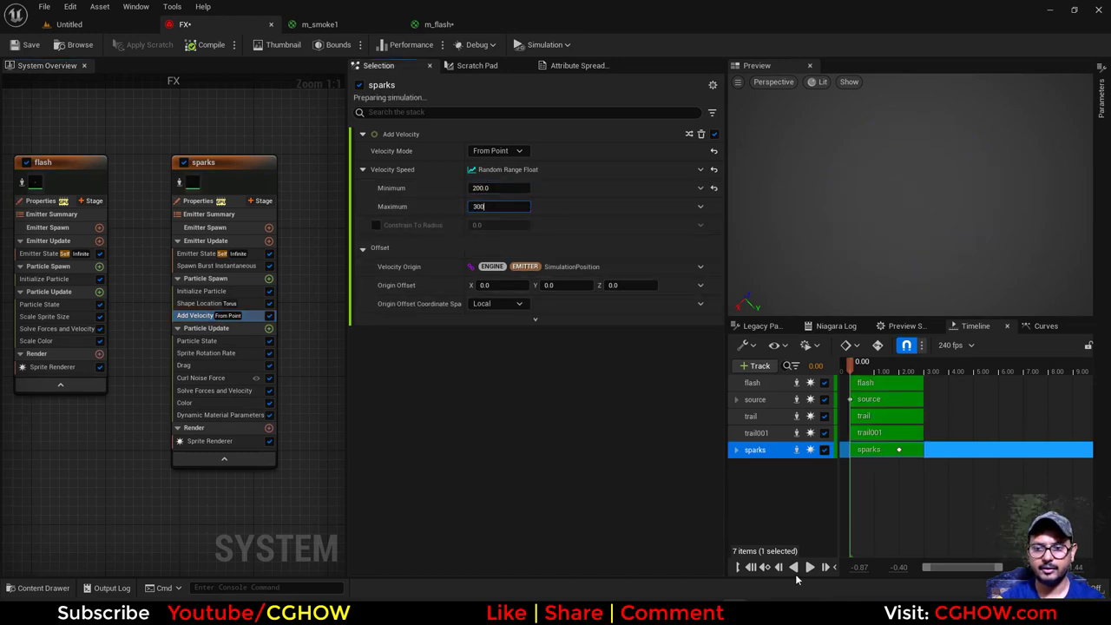
left_click(809, 567)
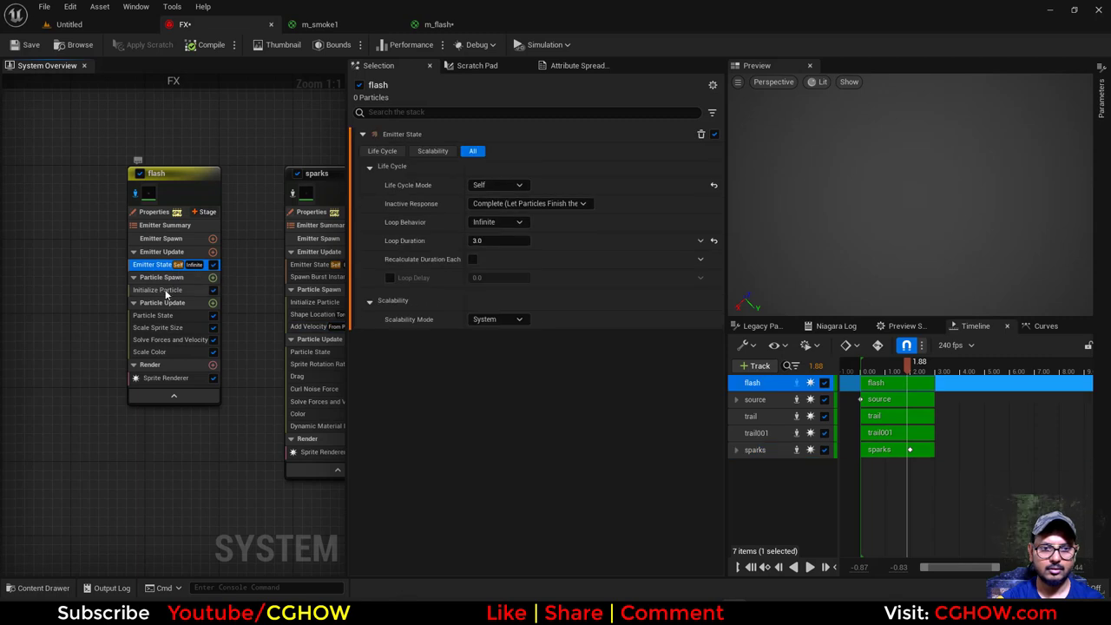
Delay the flash emitter's burst to spawn time 2.0 and restart the preview.
left_click(279, 295)
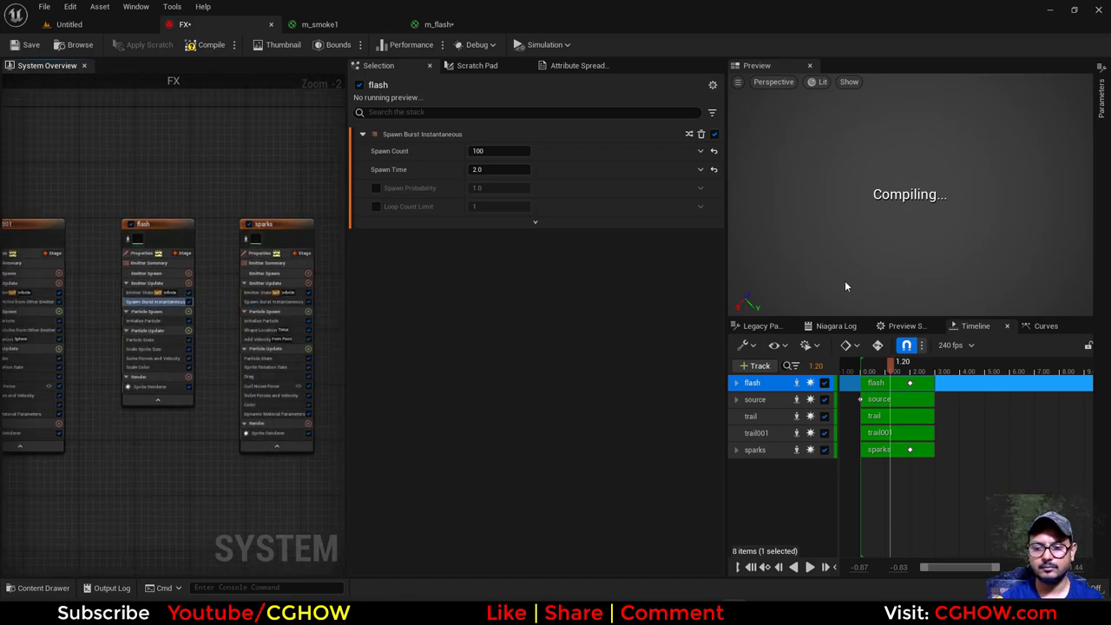
mouse_move(876, 290)
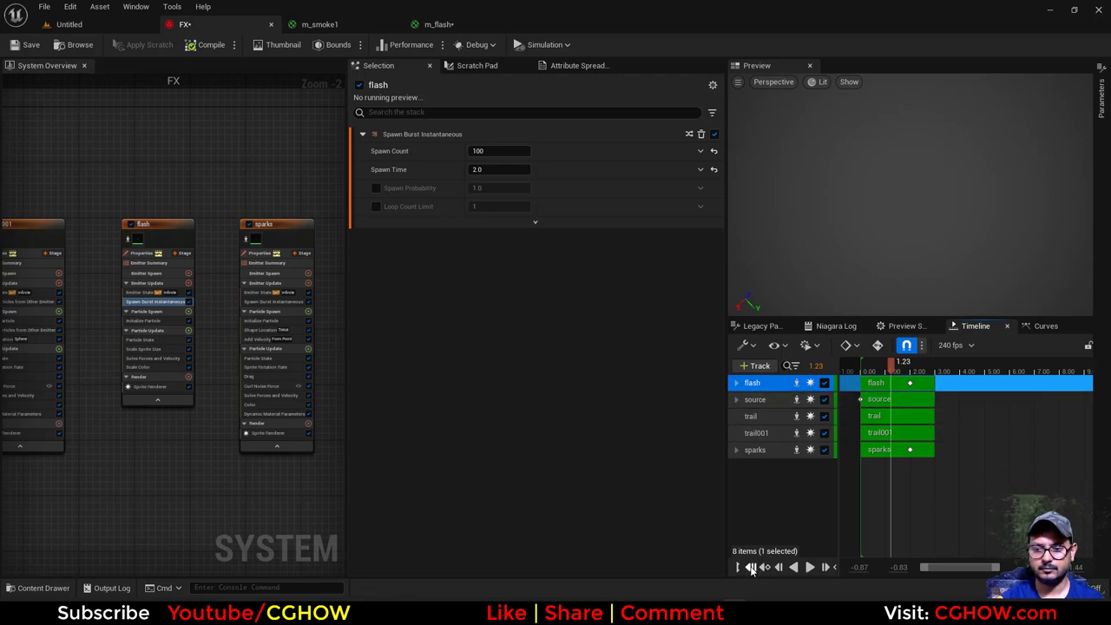
left_click(810, 567)
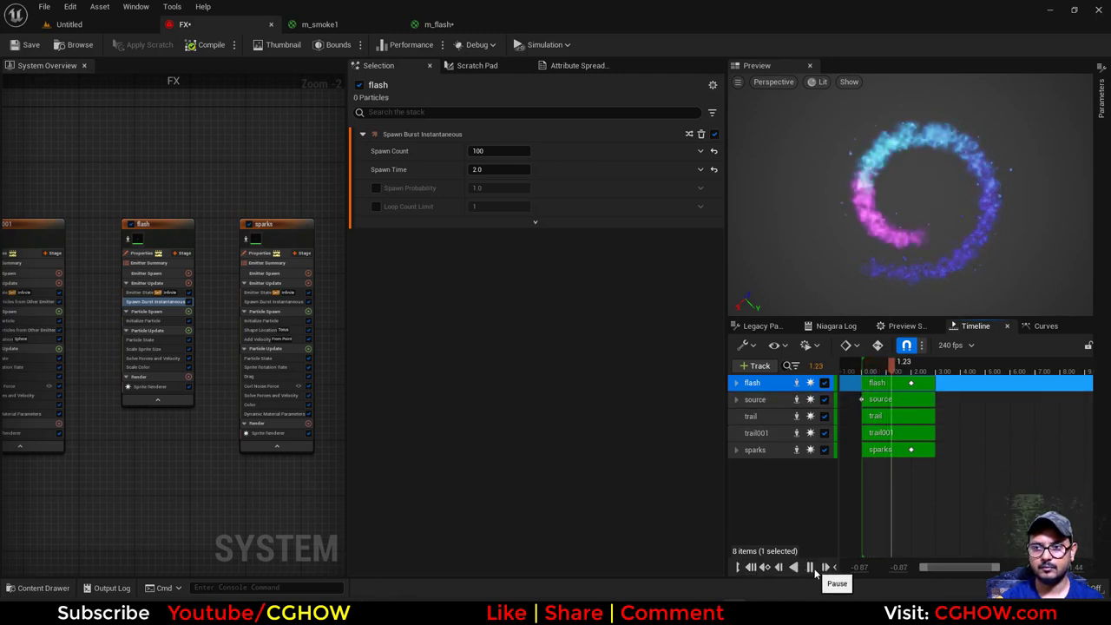
left_click(809, 567)
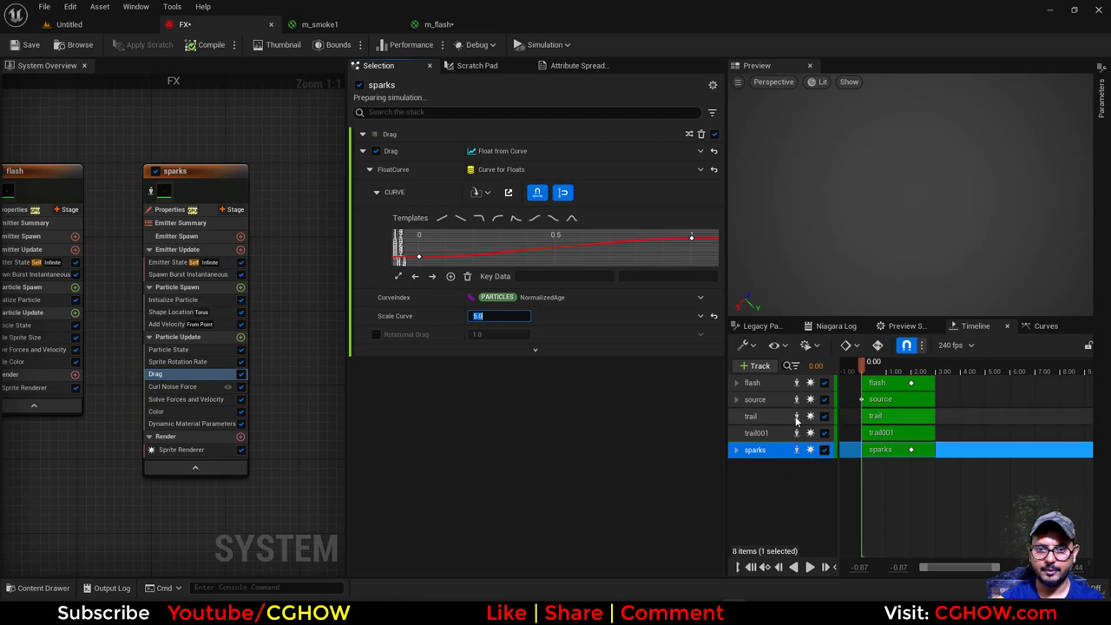
Replay the preview and set the sparks' curl noise strength to 100.
left_click(810, 567)
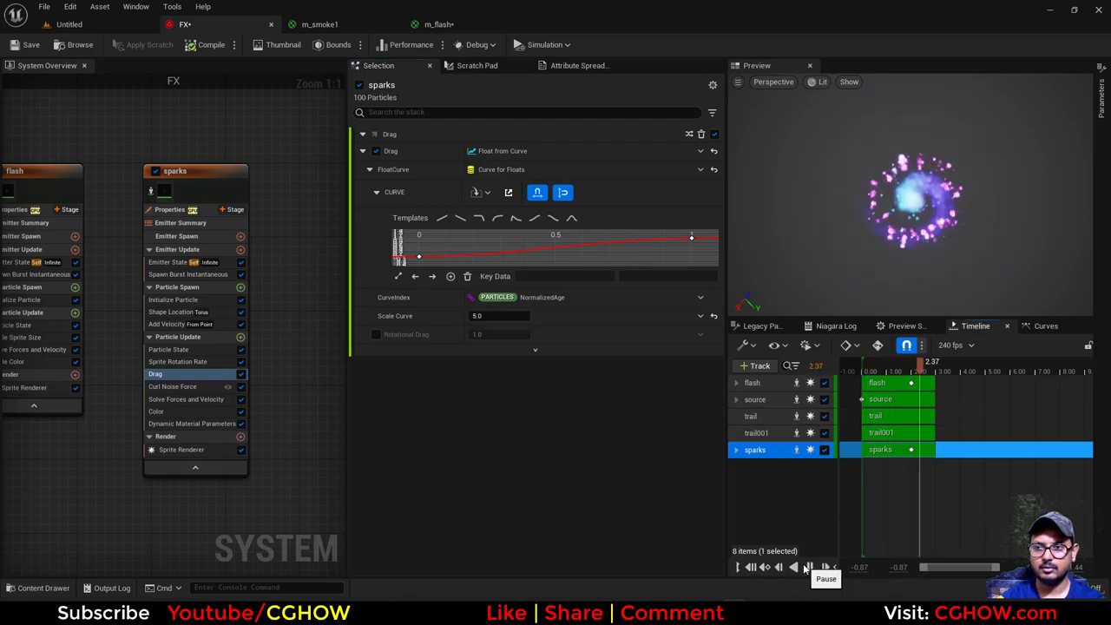
left_click(806, 567)
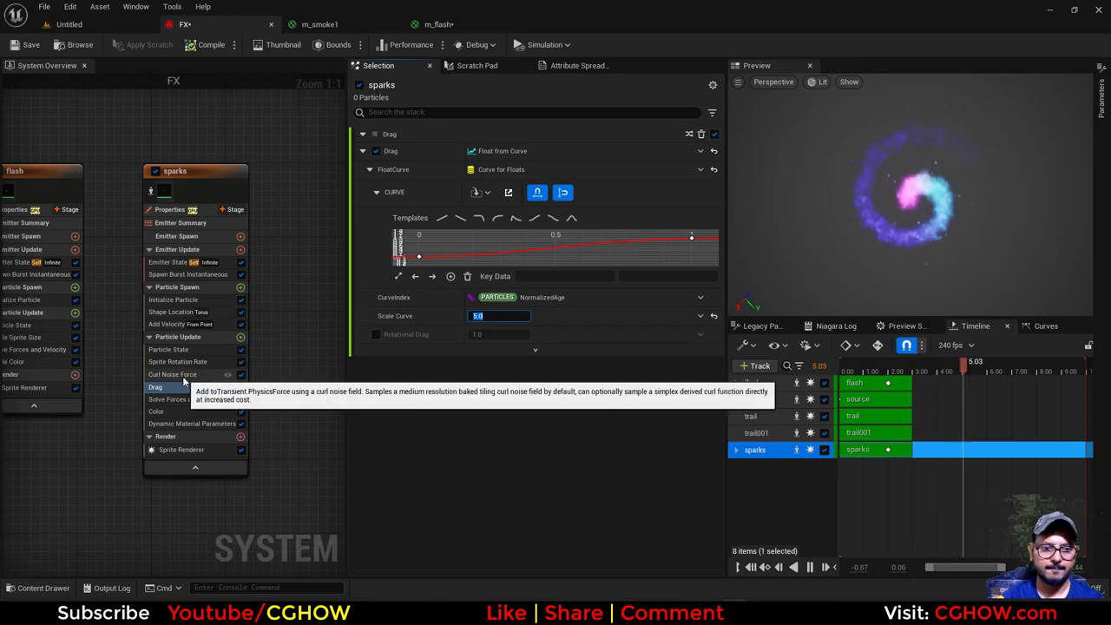
left_click(172, 374)
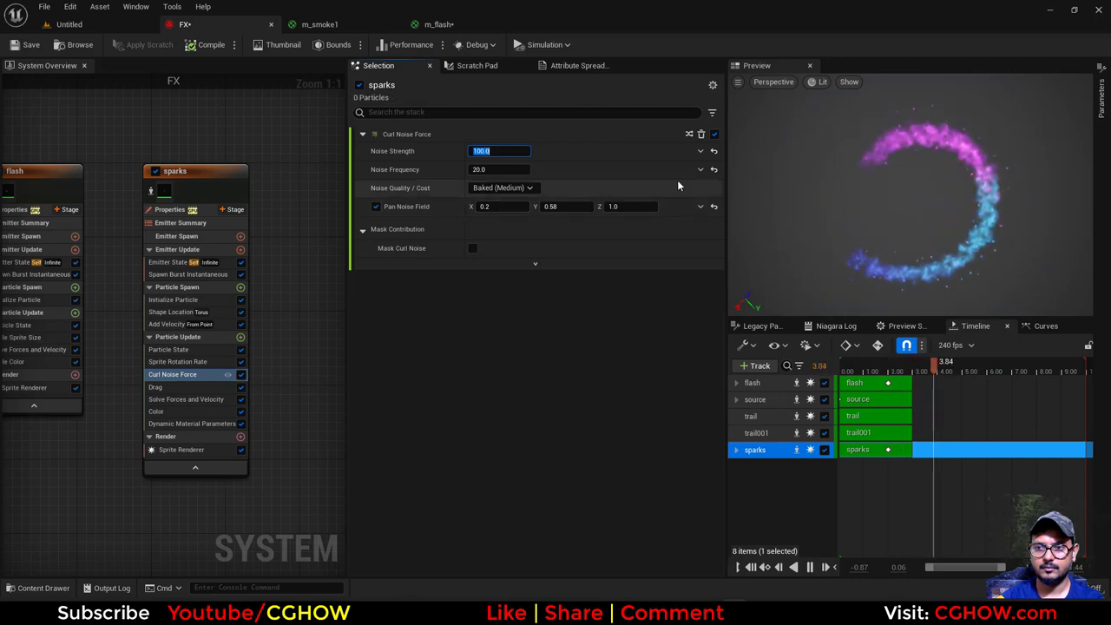
left_click(172, 299)
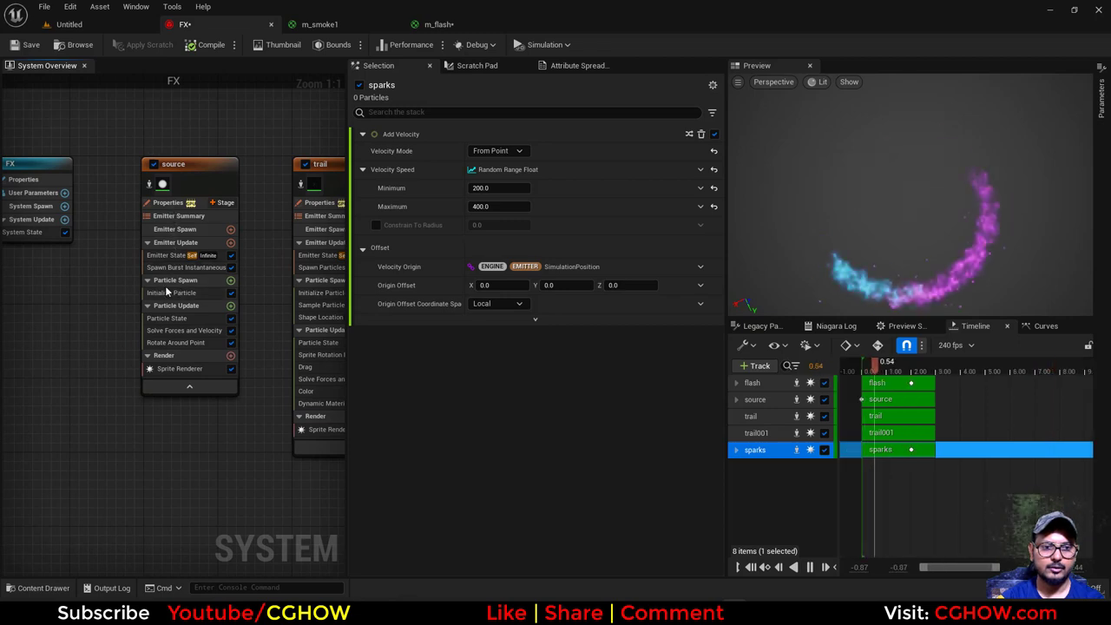
Set the sparks' instantaneous burst to 100 particles at spawn time 1.0.
left_click(186, 268)
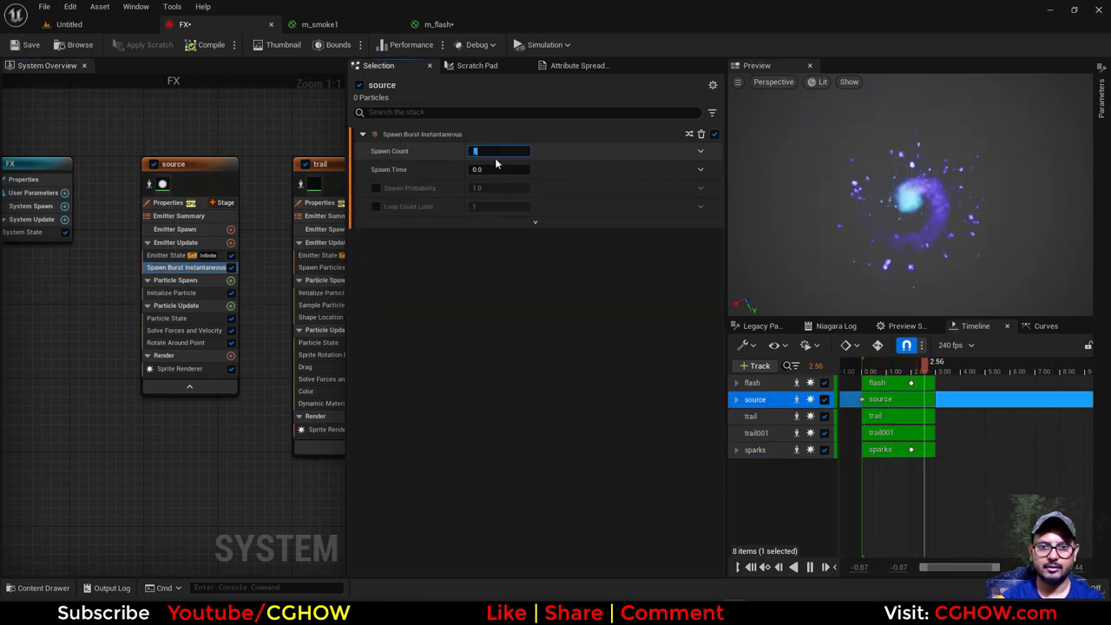
left_click(171, 293)
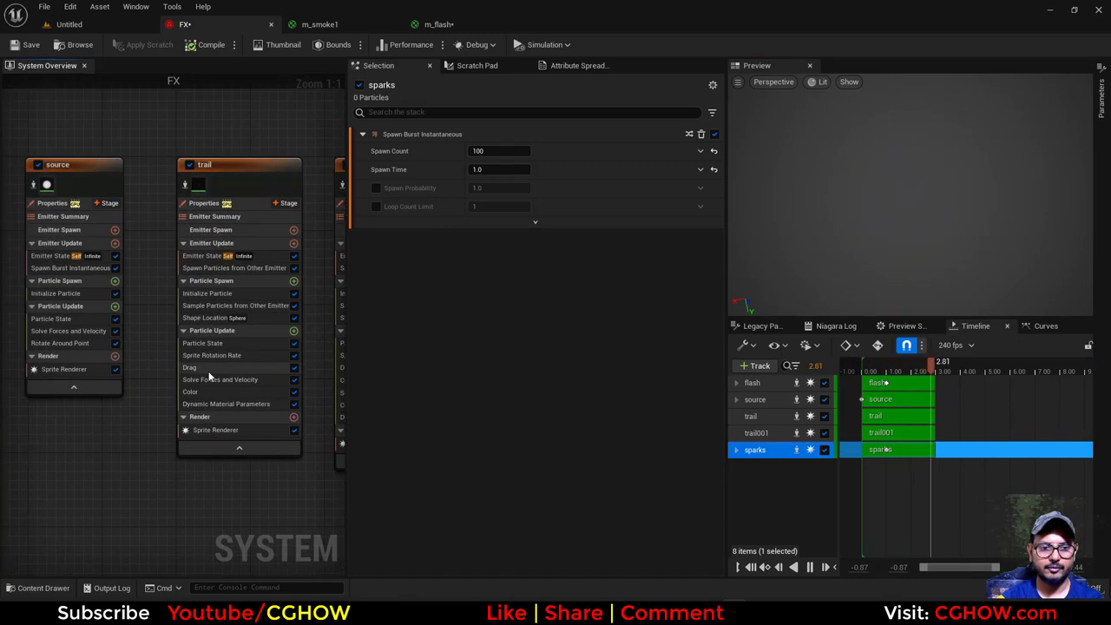
left_click(750, 416)
type("radia")
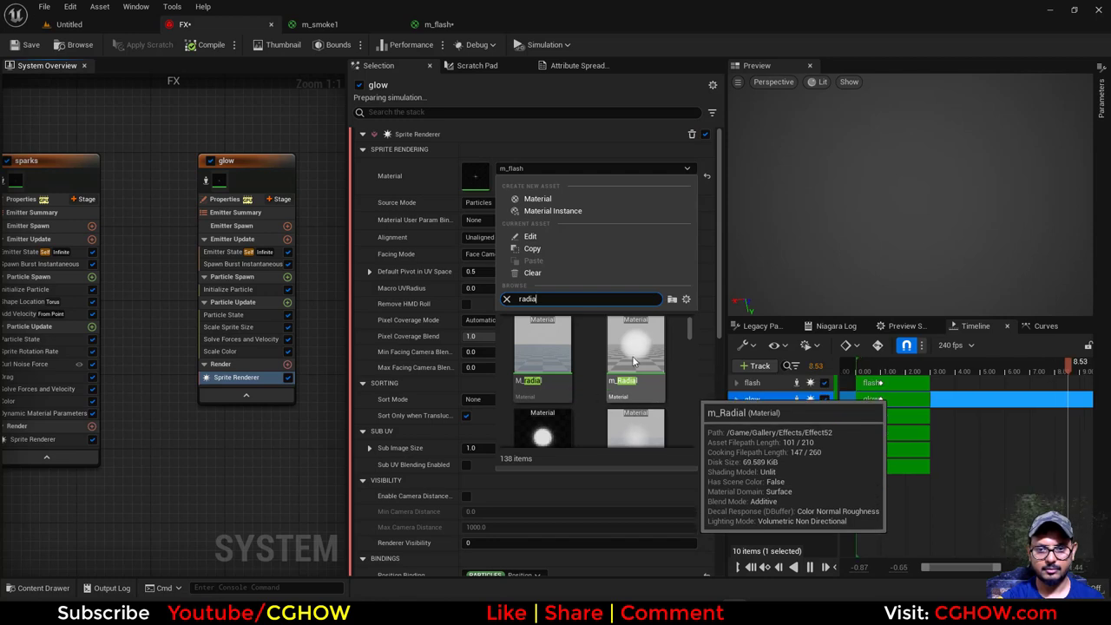
mouse_move(356, 580)
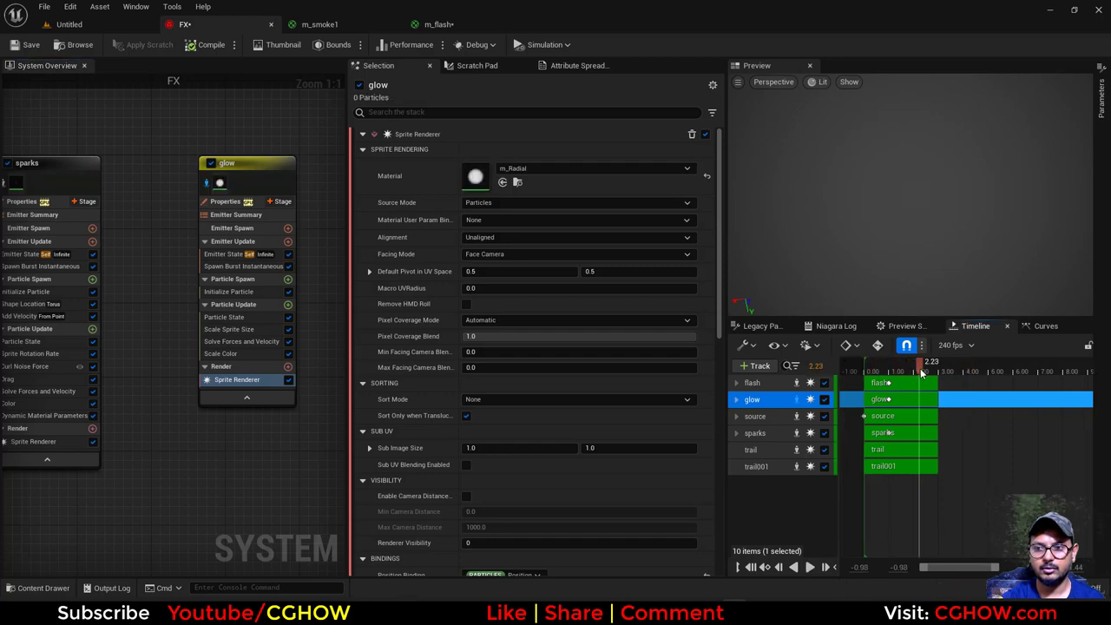
Dim the glow by setting its colour scale curve to 0.01, then replay the preview.
left_click_drag(928, 361, 877, 362)
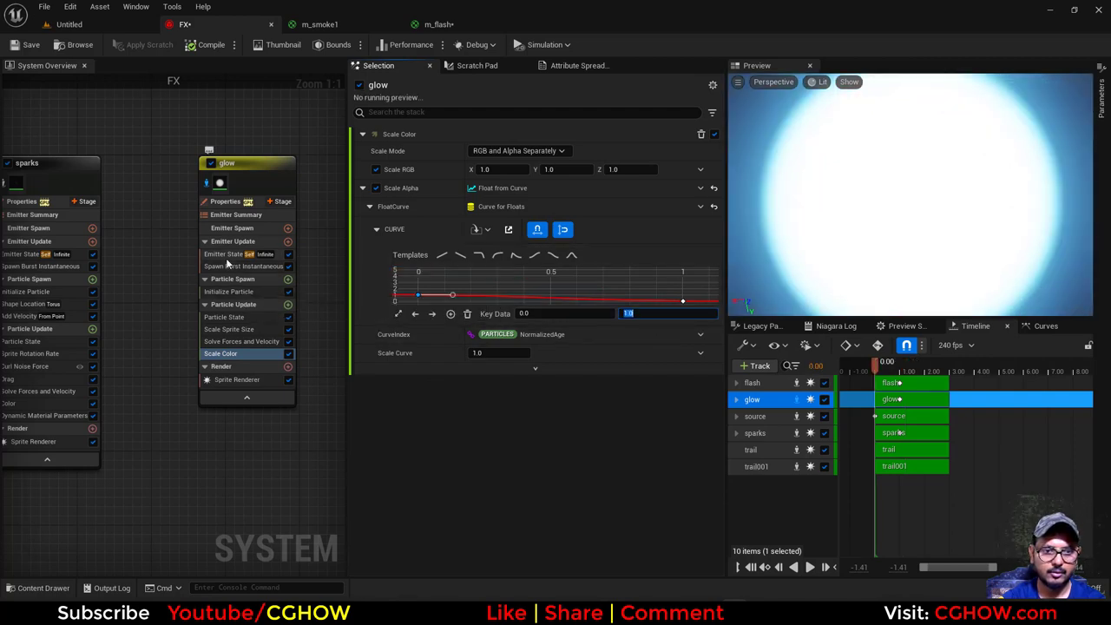
left_click(243, 266)
type("0.05")
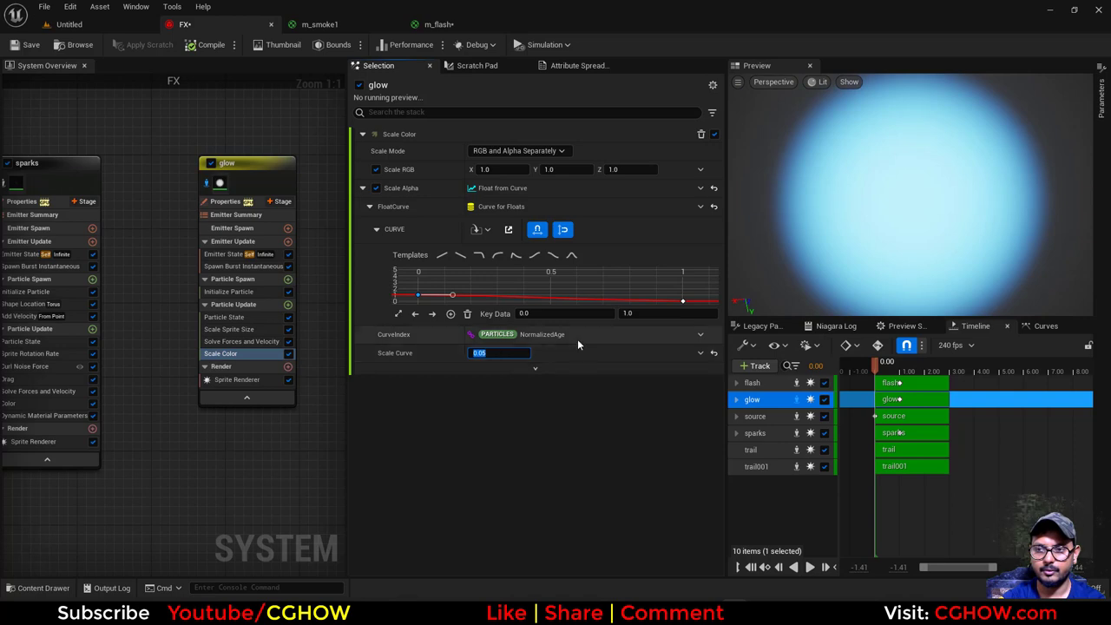
type("0.01")
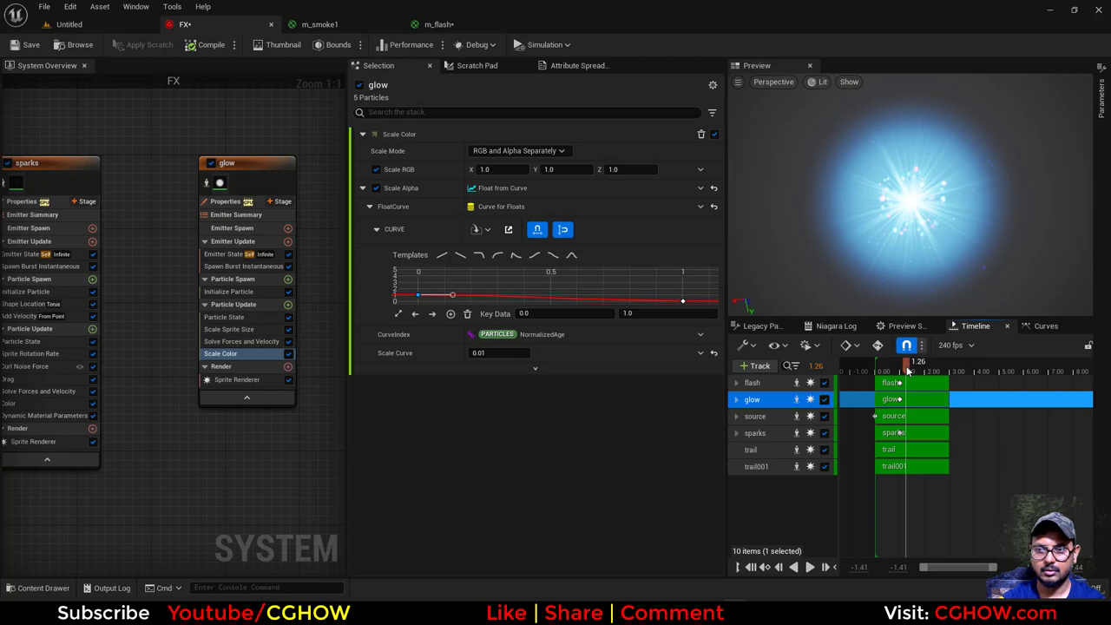
left_click(228, 292)
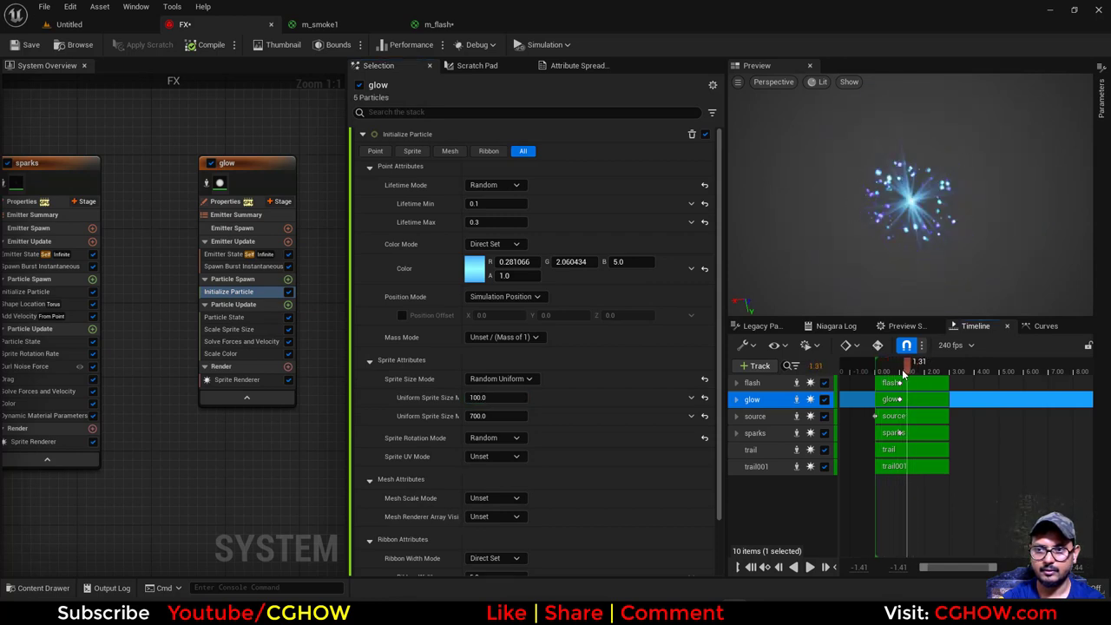
left_click(808, 567)
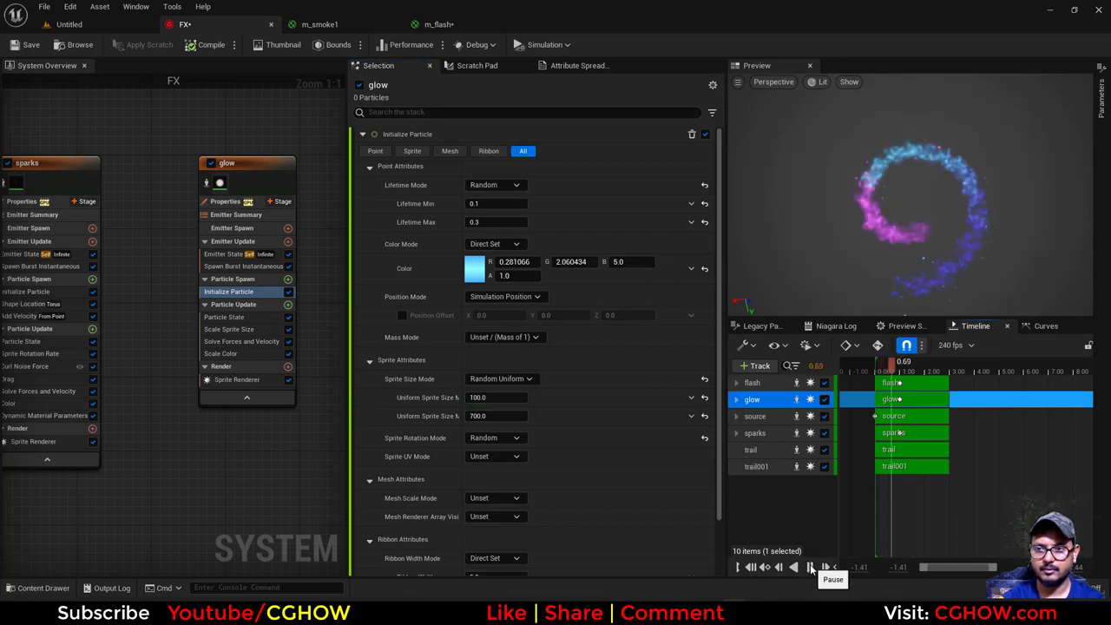
left_click(810, 567)
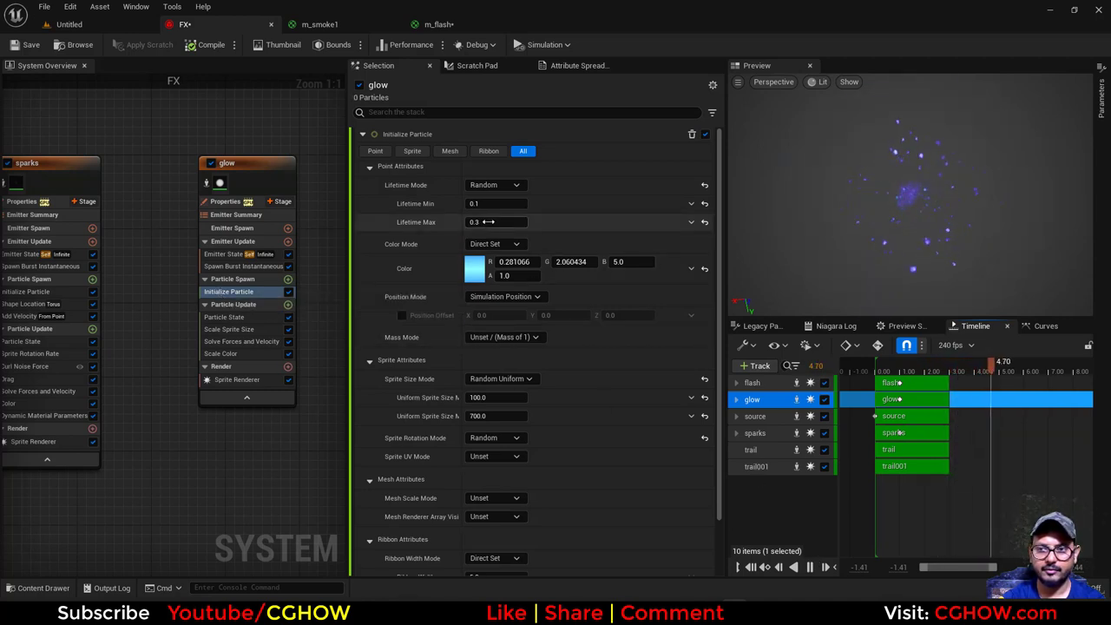
Give the glow 0.05–0.2 second lifetimes and save the FX system.
left_click(495, 203)
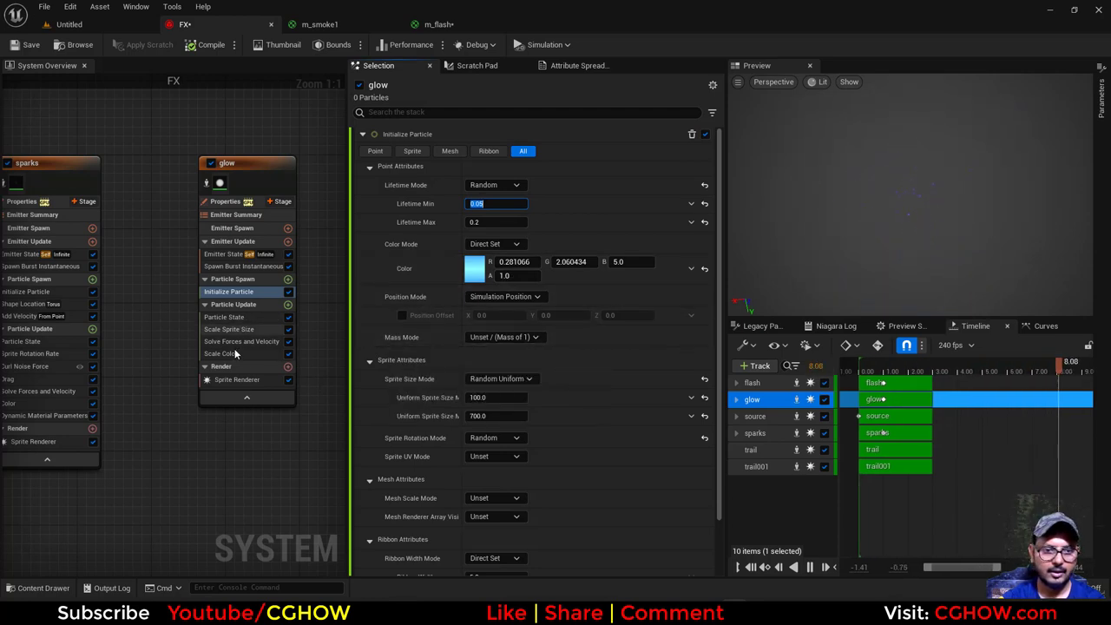
left_click(220, 353)
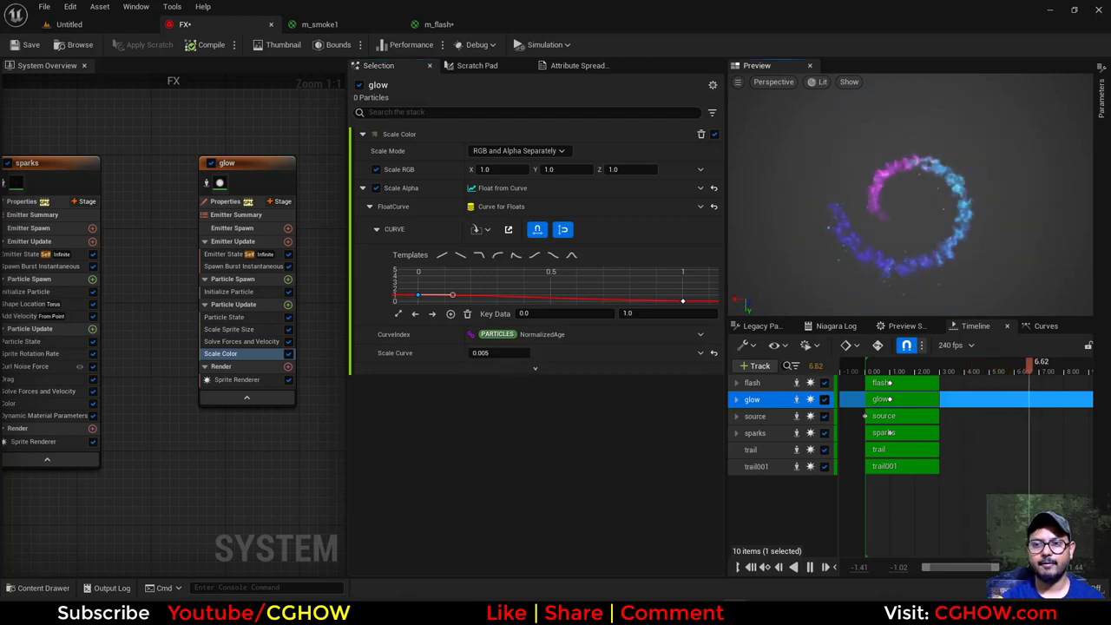
left_click(31, 44)
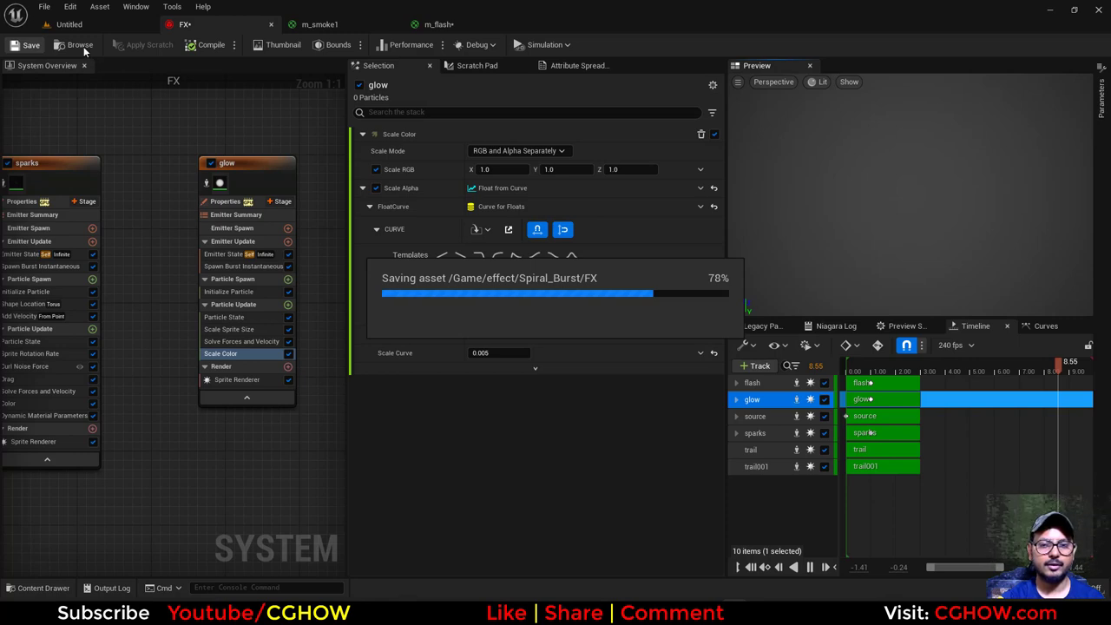
mouse_move(316, 172)
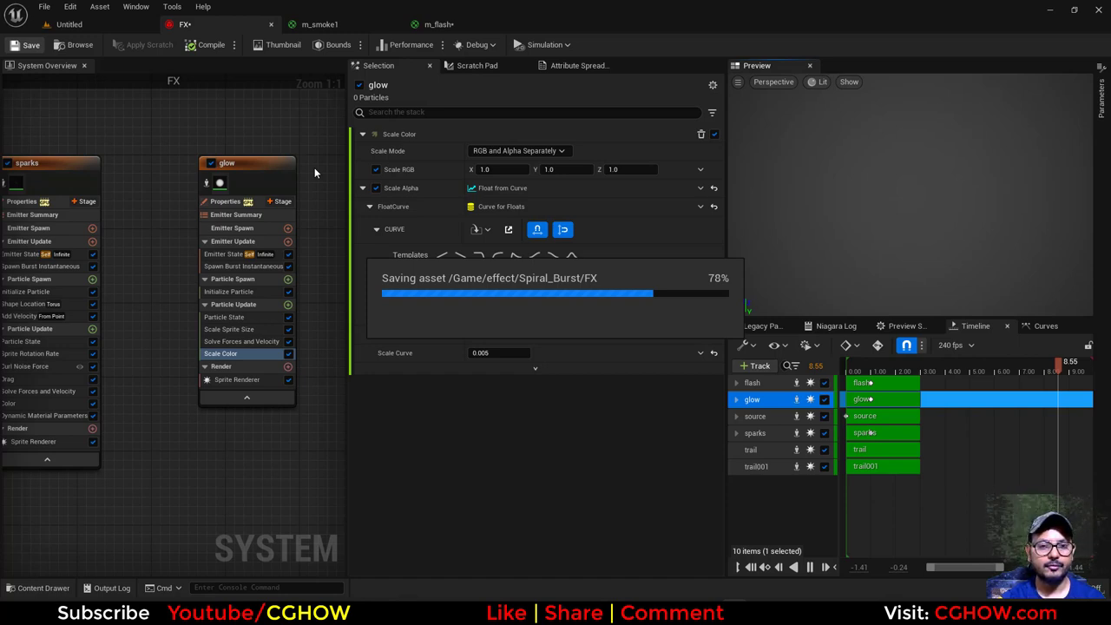
mouse_move(224, 470)
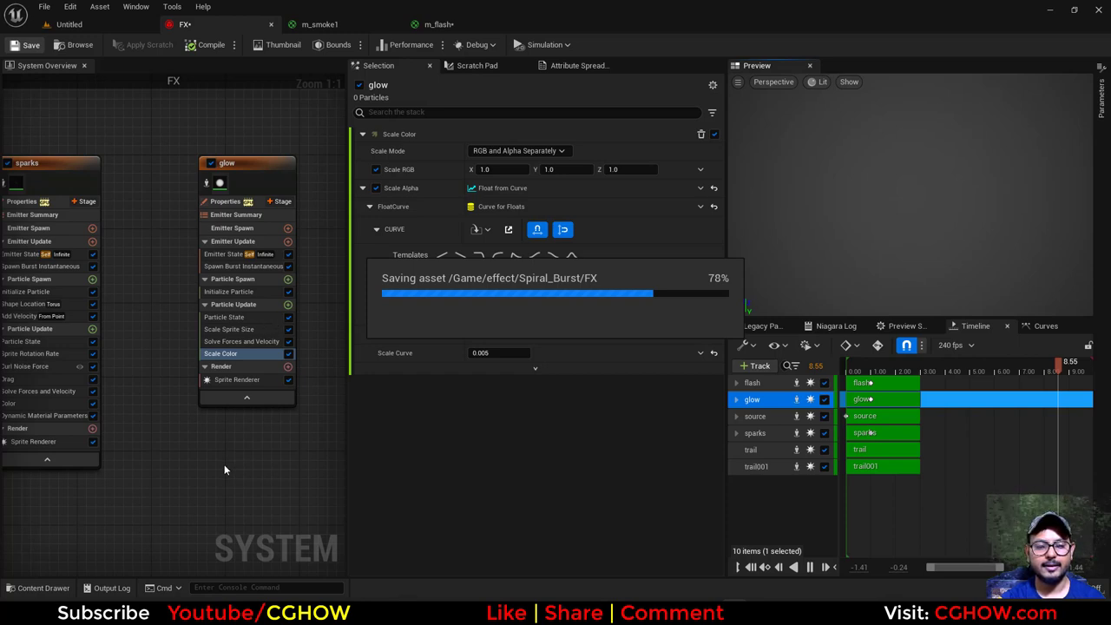
mouse_move(278, 490)
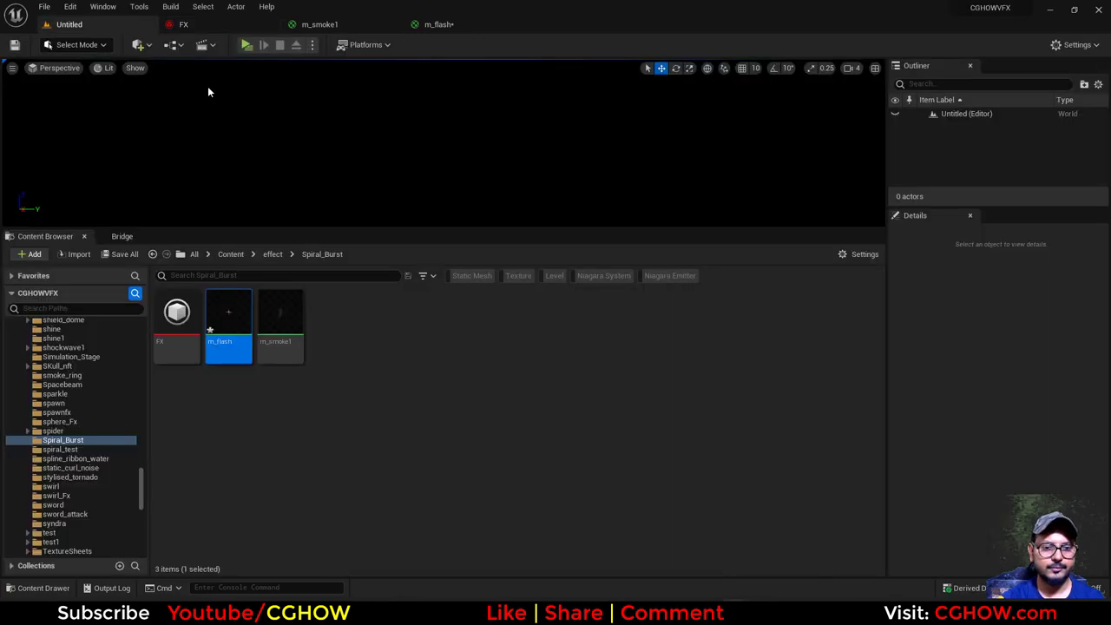
Save the m_flash material and create a new level from the default template.
left_click(120, 253)
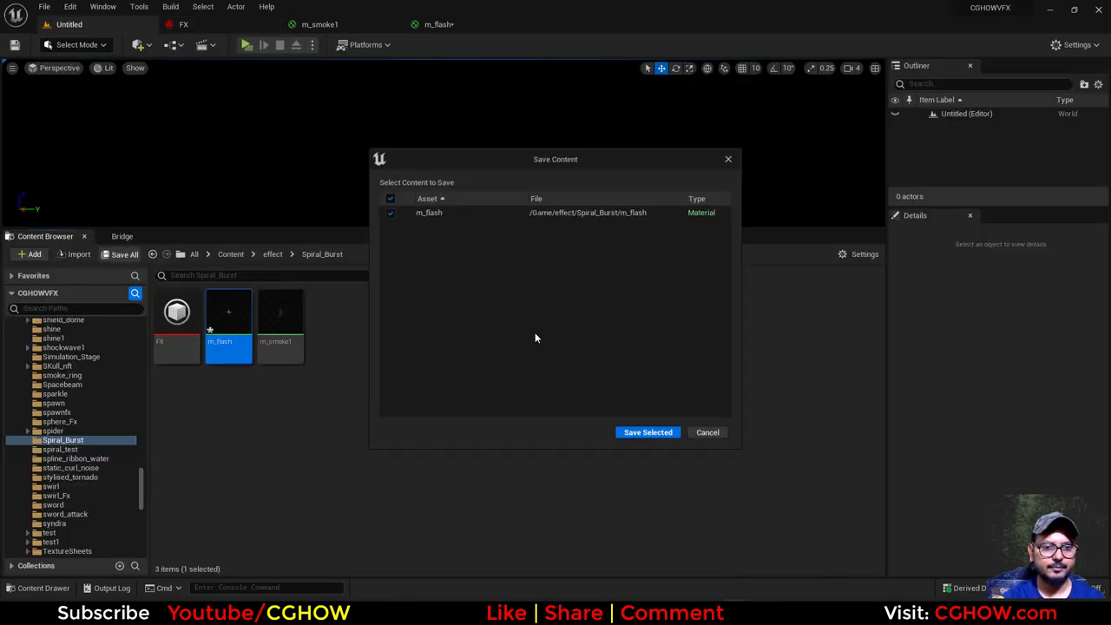
left_click(43, 7)
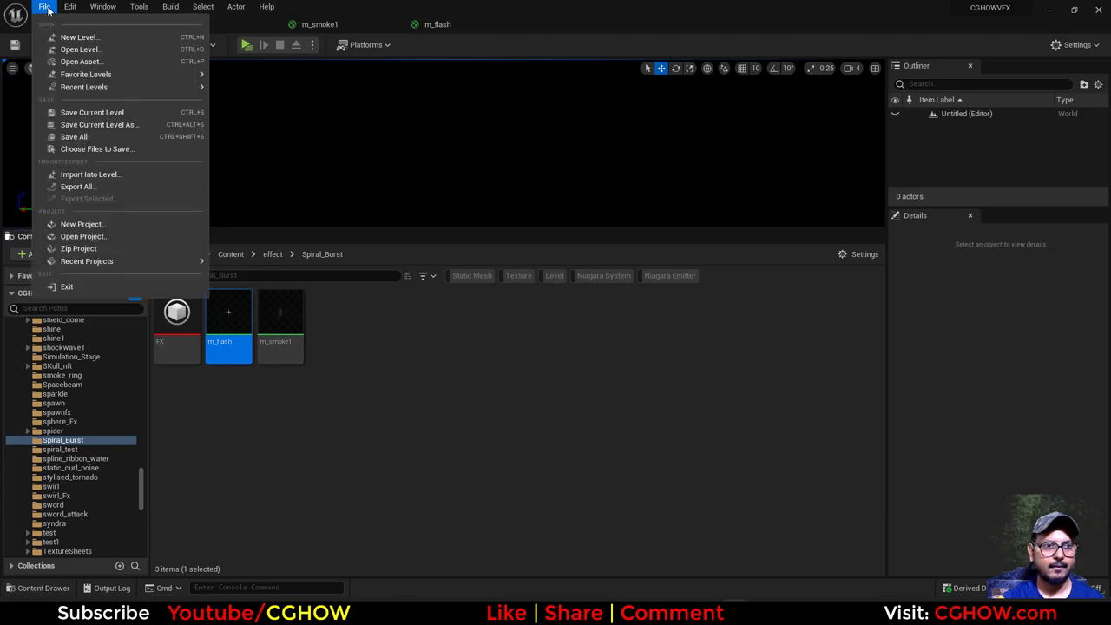
left_click(79, 36)
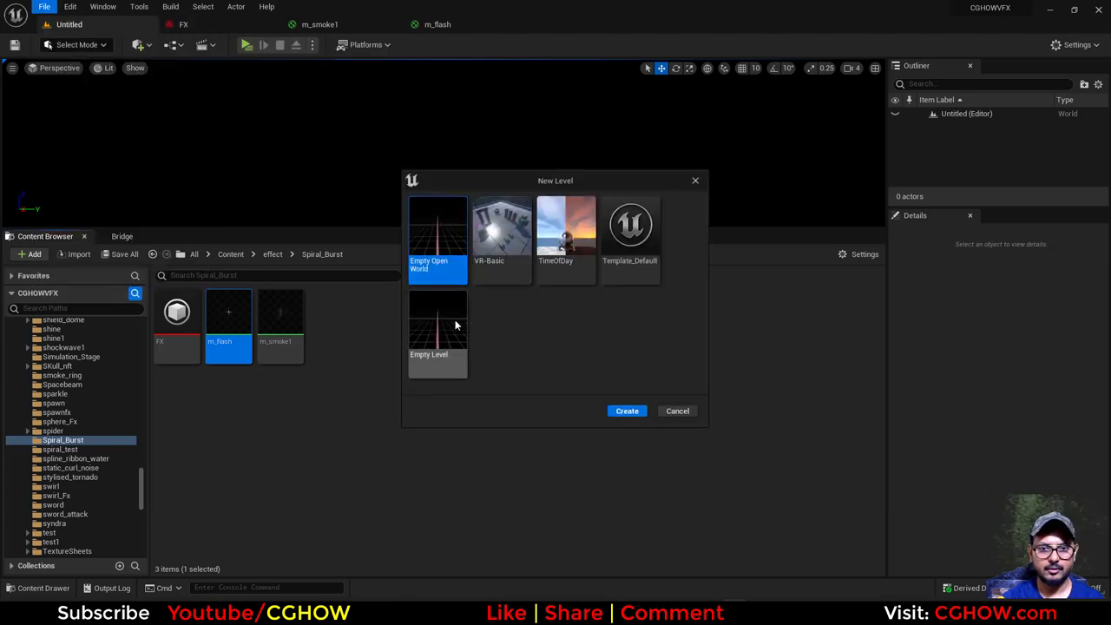
left_click(630, 234)
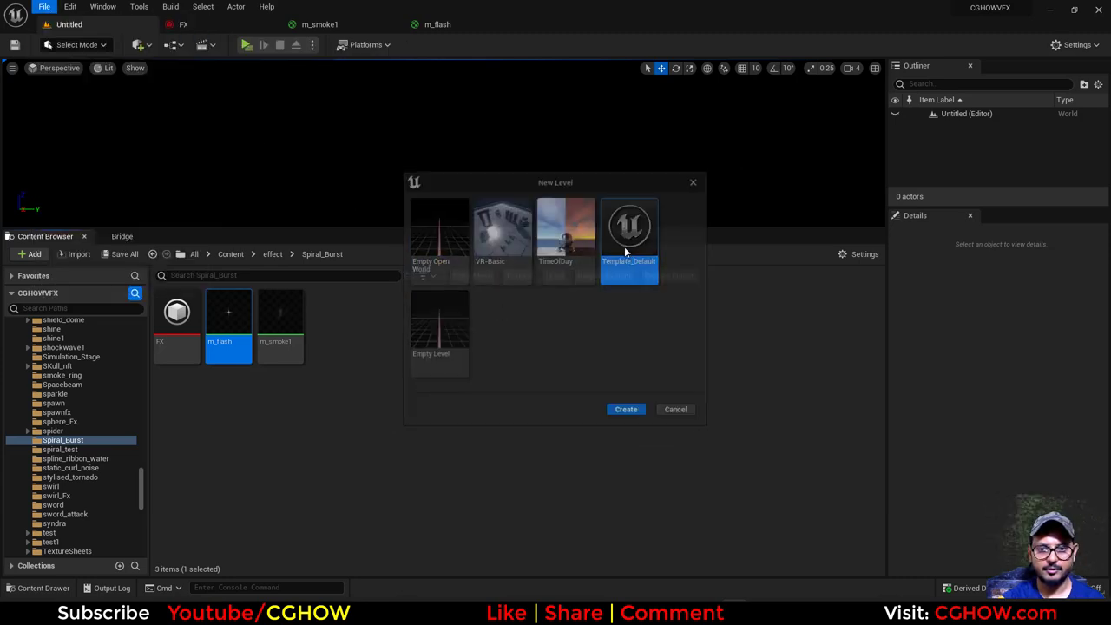
left_click(626, 409)
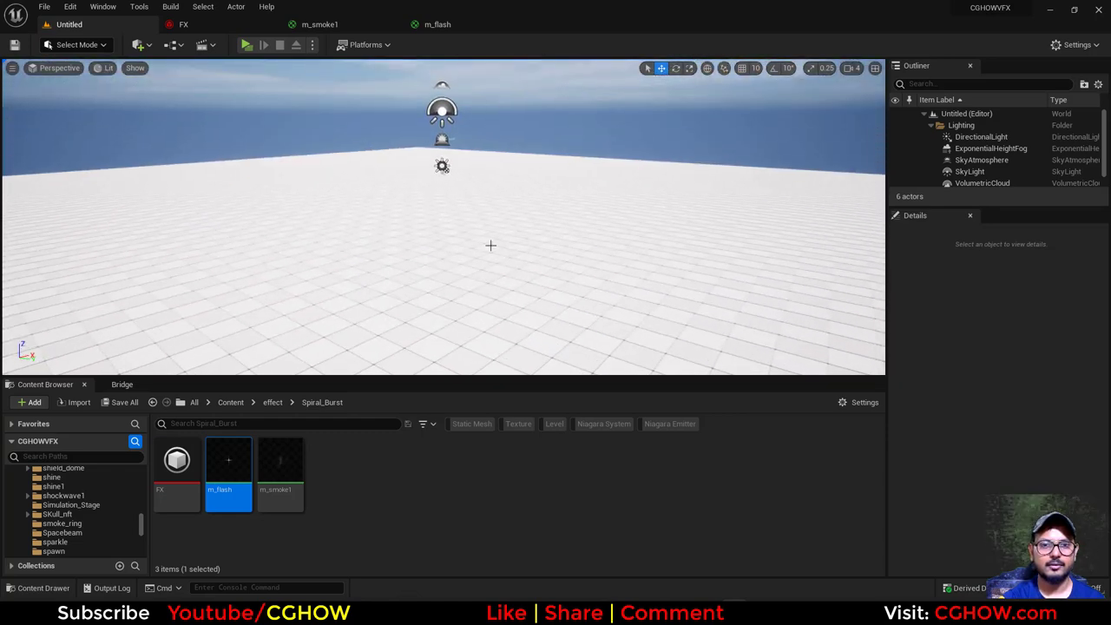
left_click(45, 7)
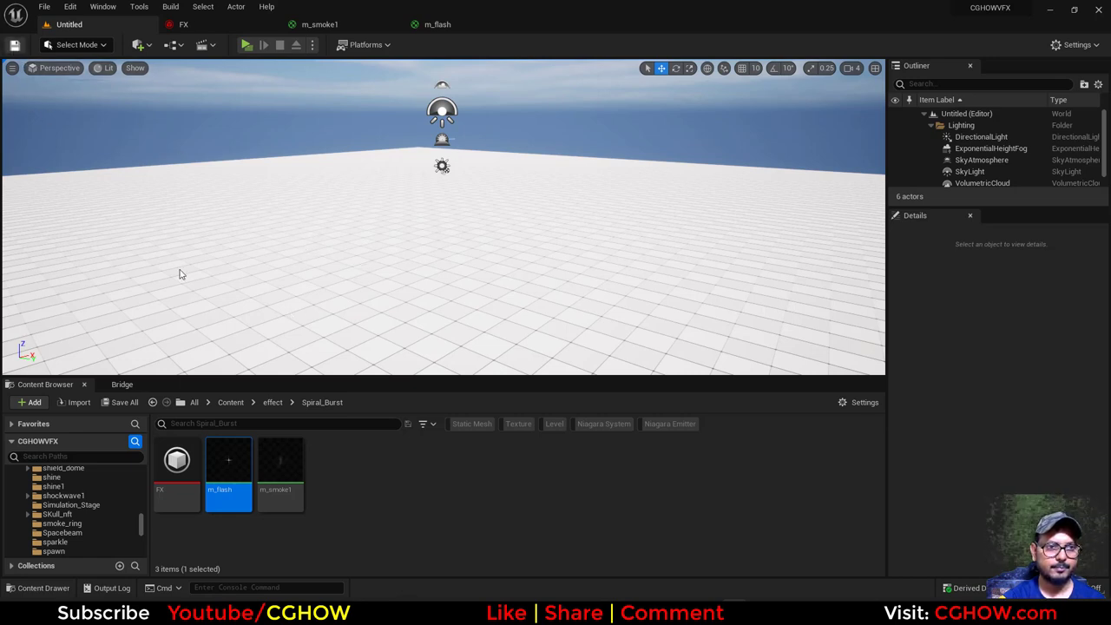
mouse_move(452, 477)
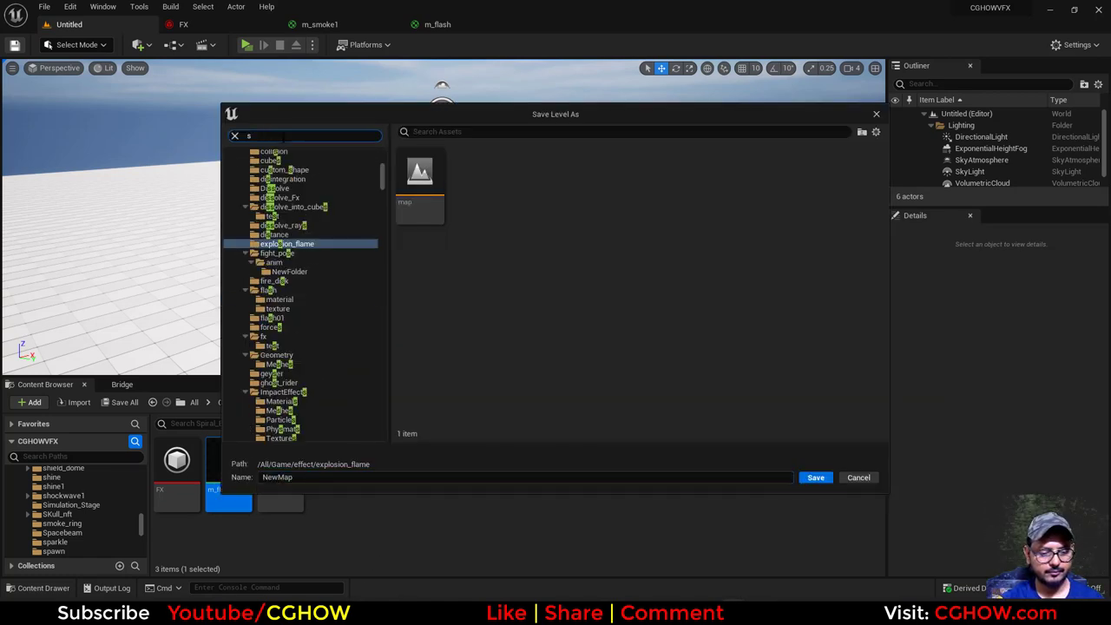
Save the new level as 'map' in the Spiral_Burst folder found by searching 'spir'.
type("spir")
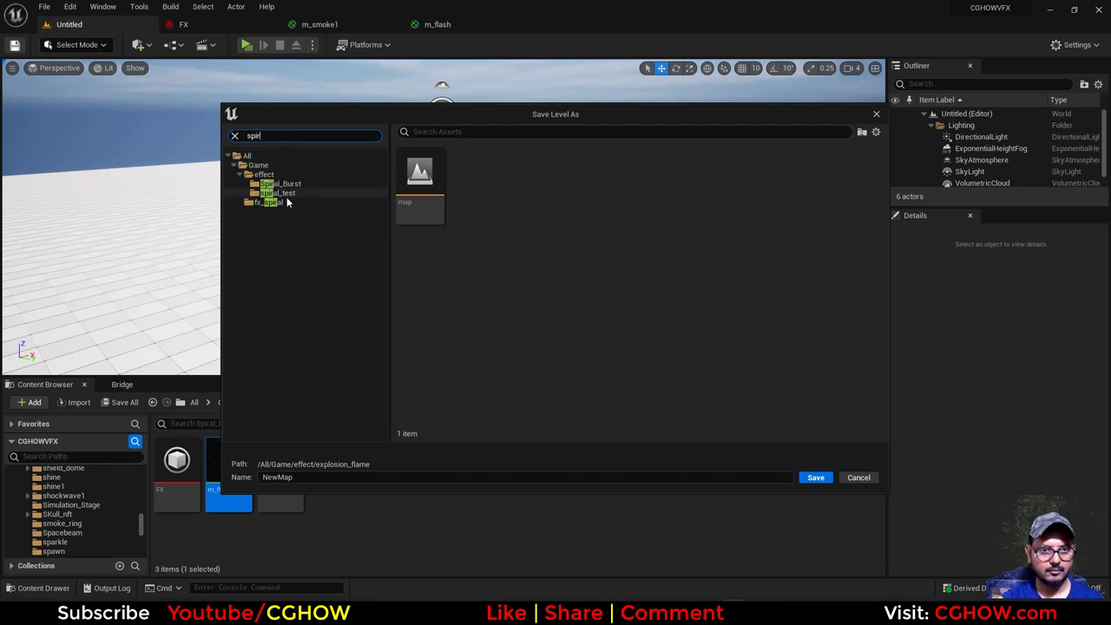
left_click(280, 184)
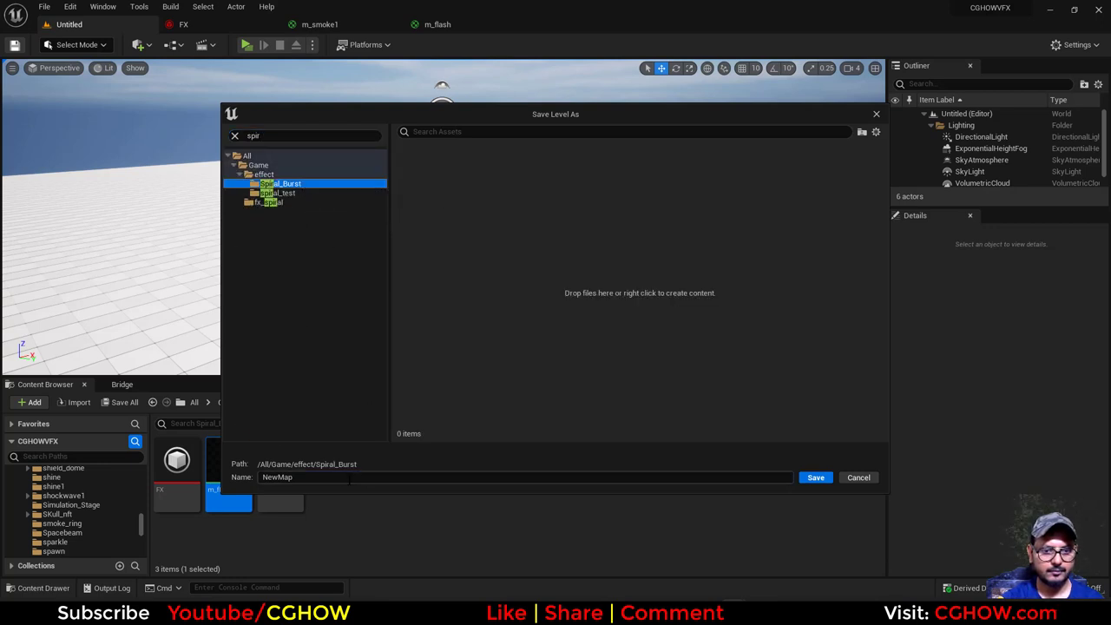
type("map")
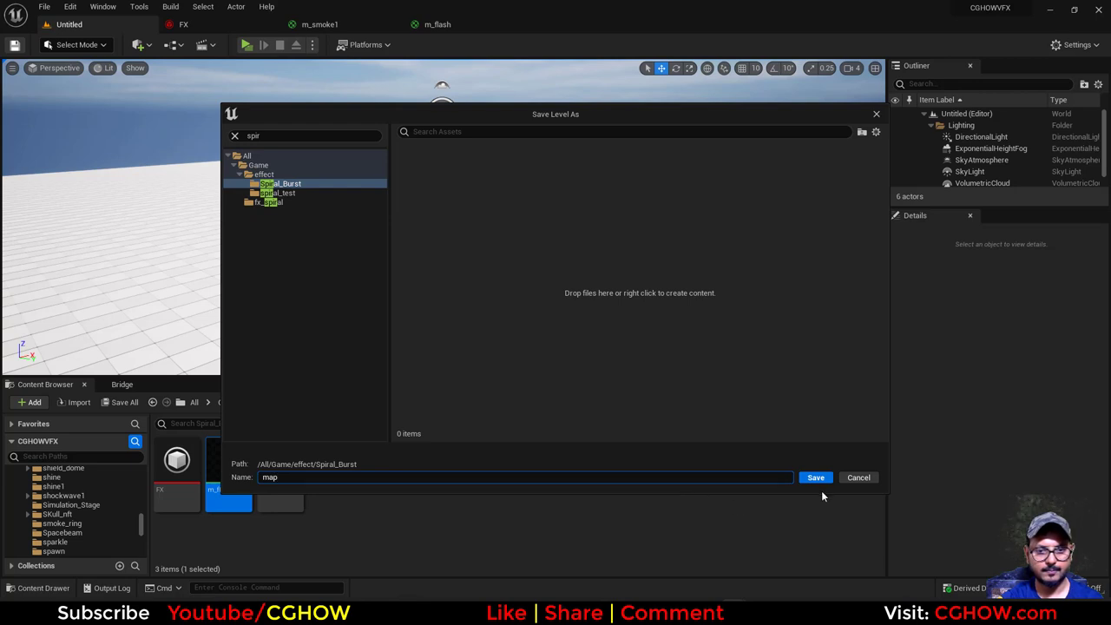
left_click(815, 478)
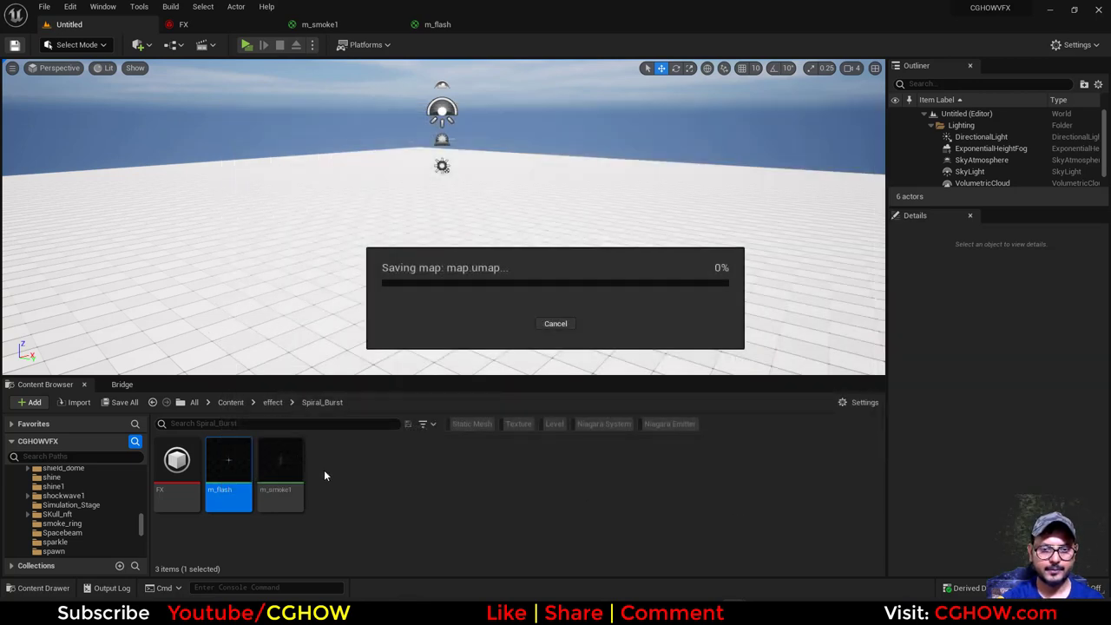
mouse_move(376, 480)
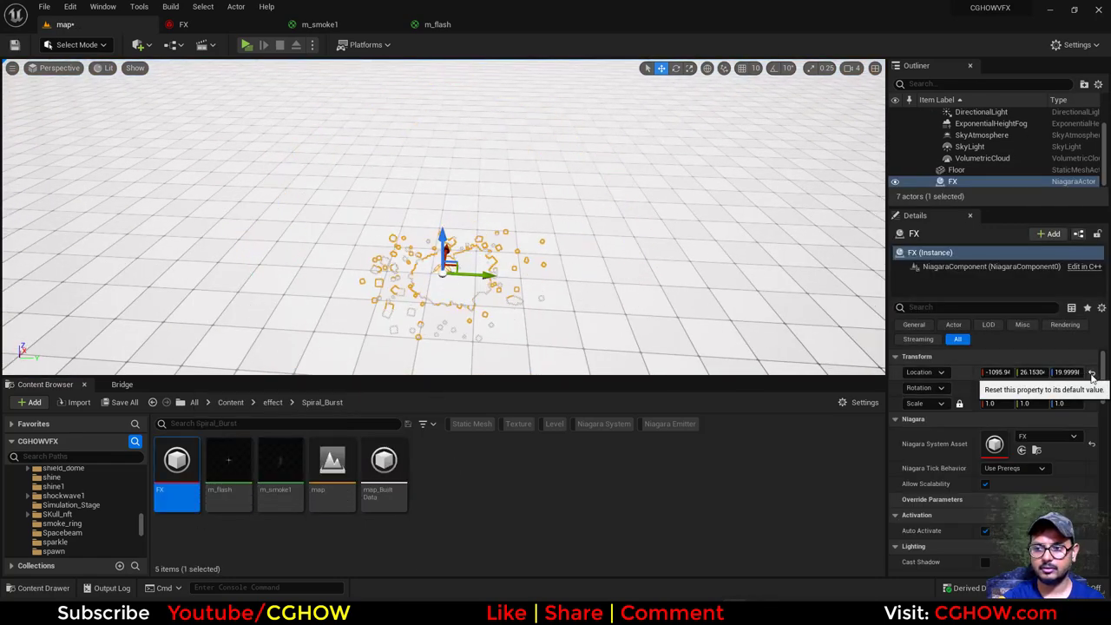
Reset the FX actor's location, select Floor and DirectionalLight, and reopen the FX asset.
left_click(957, 169)
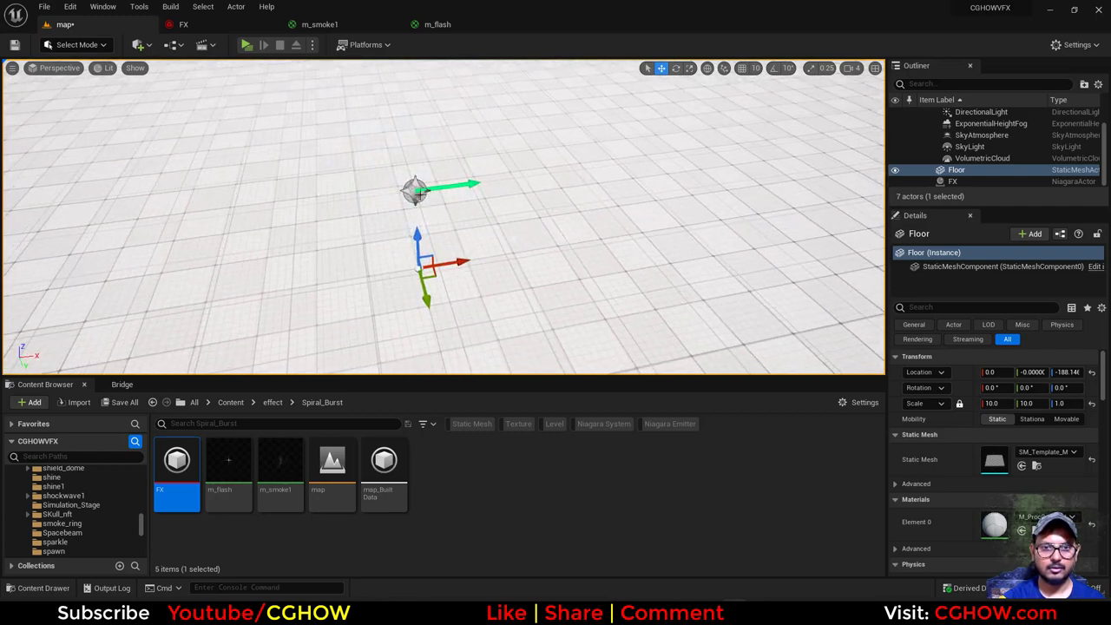
left_click(923, 113)
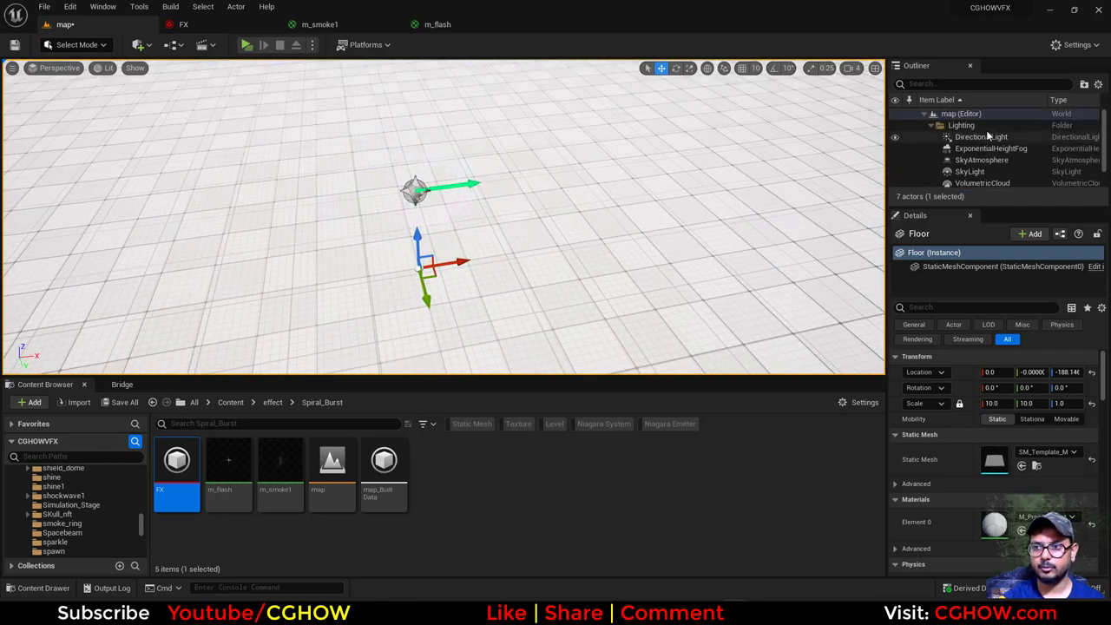
left_click(982, 136)
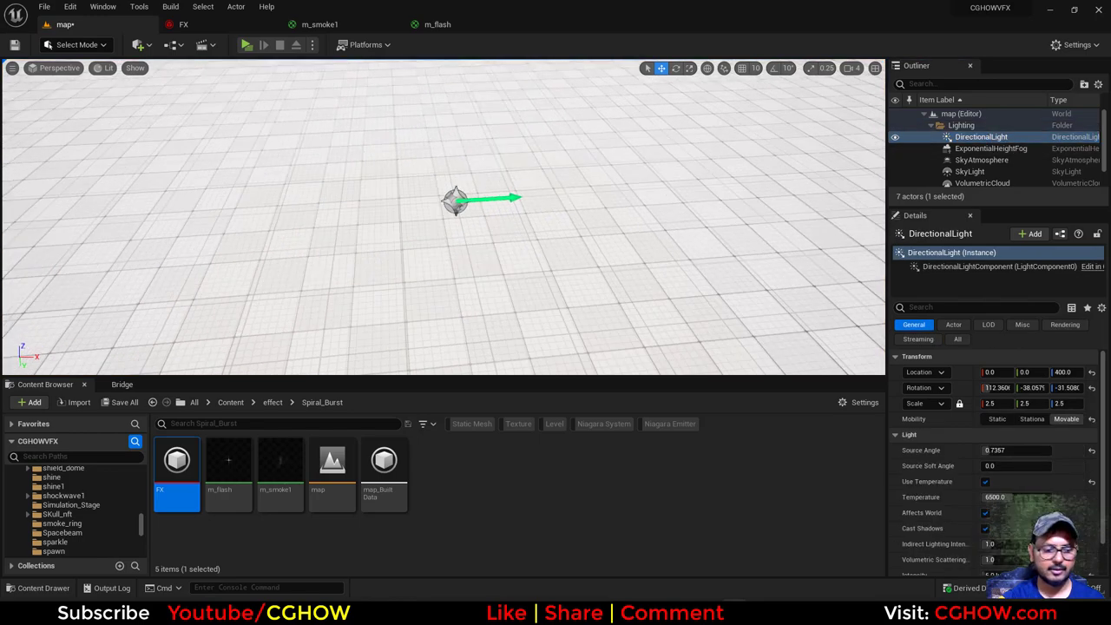
left_click(677, 68)
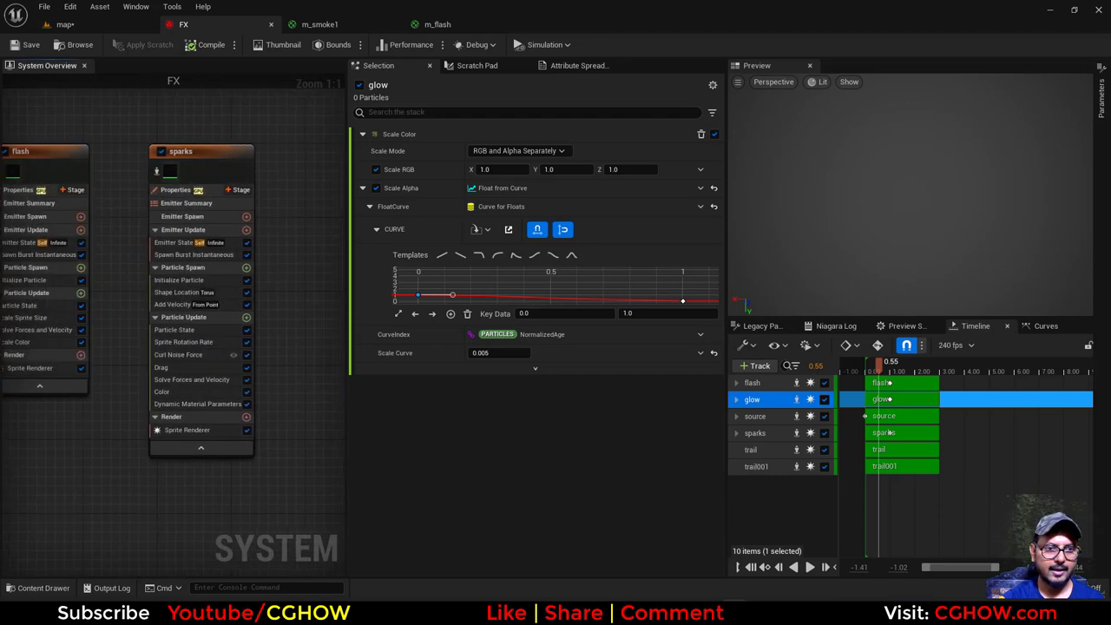
Add a Light Renderer to the flash emitter and adjust its emitter properties.
left_click(209, 356)
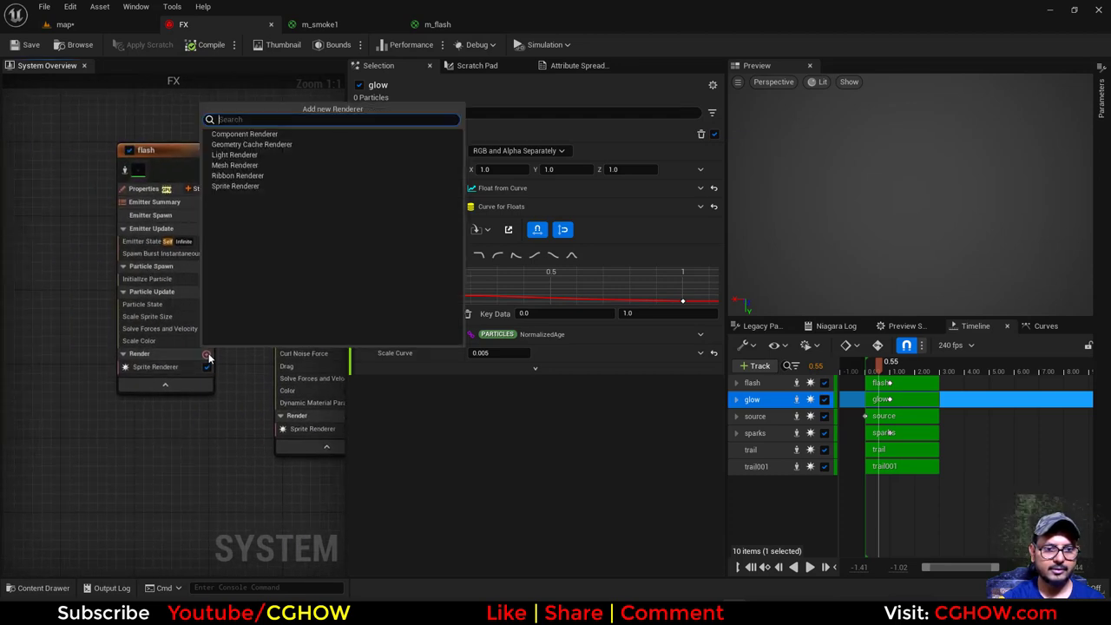
left_click(234, 154)
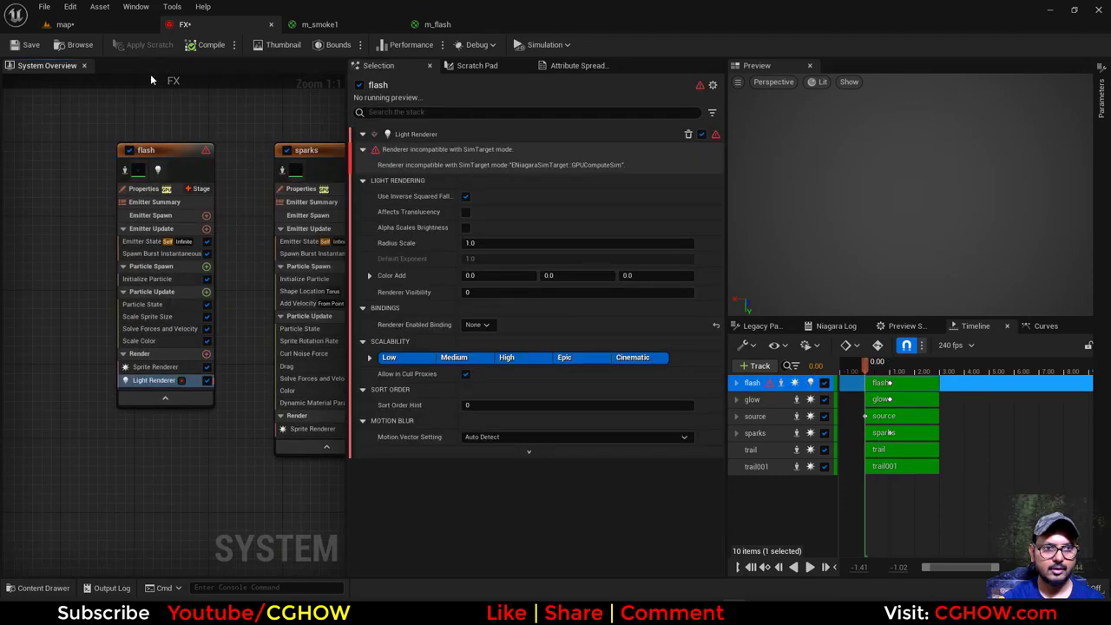
left_click(144, 188)
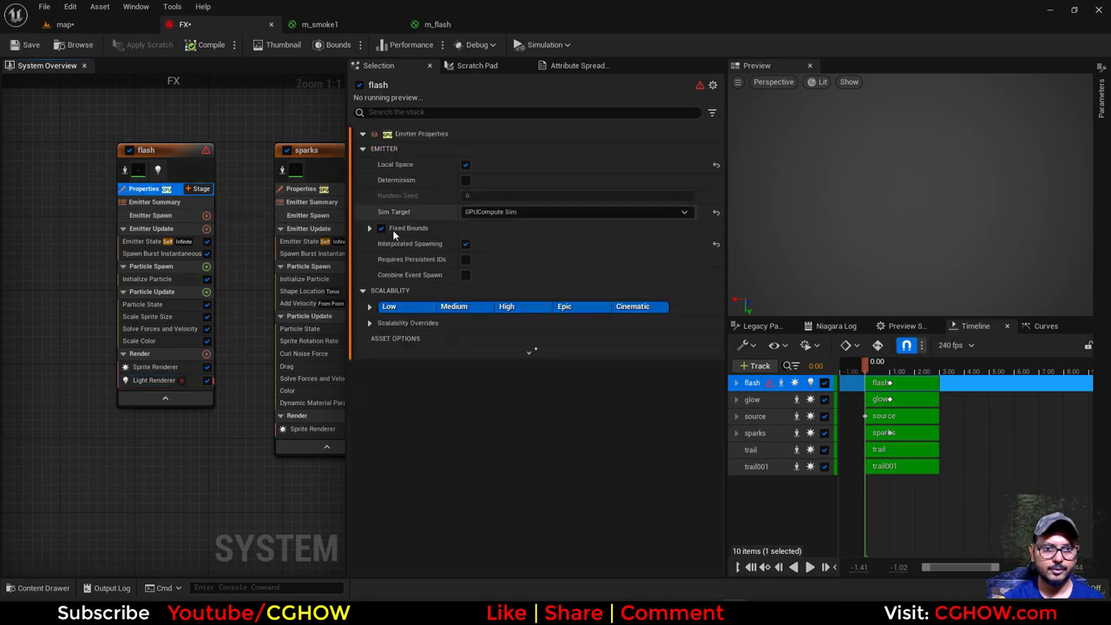
left_click(578, 212)
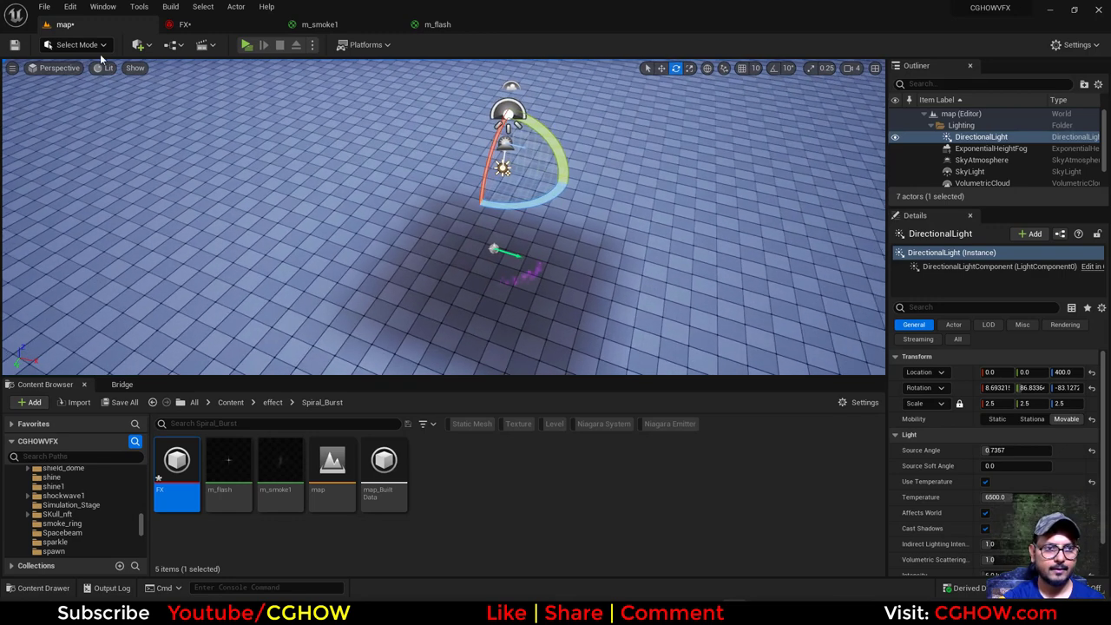
Add an exponential height fog with density 2.0 and a raised height falloff.
left_click(139, 44)
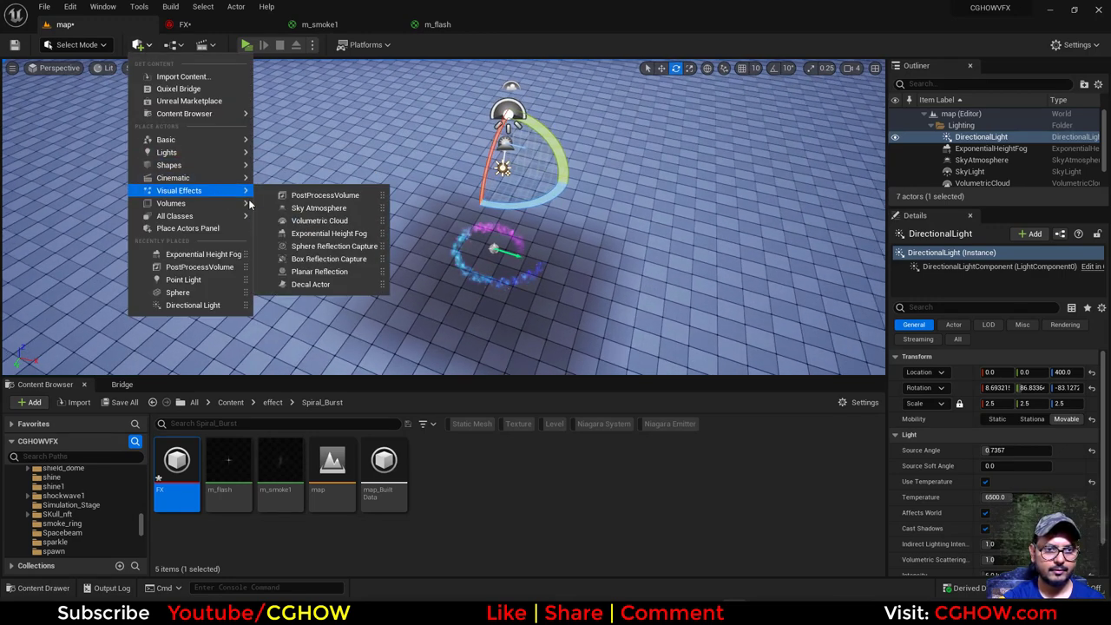
left_click(330, 233)
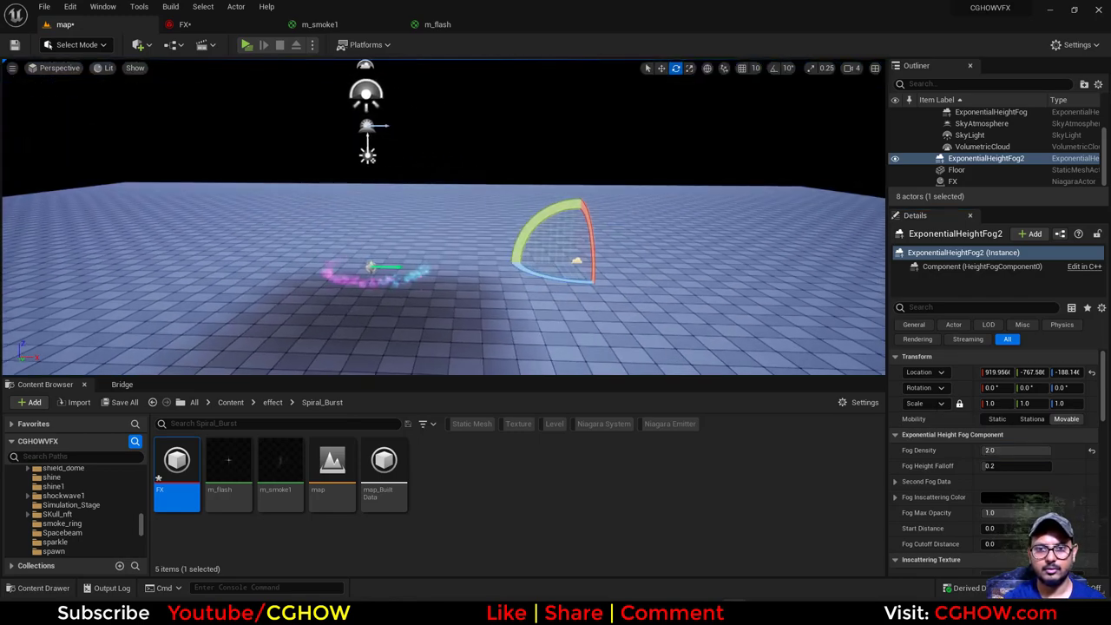
left_click(1017, 465)
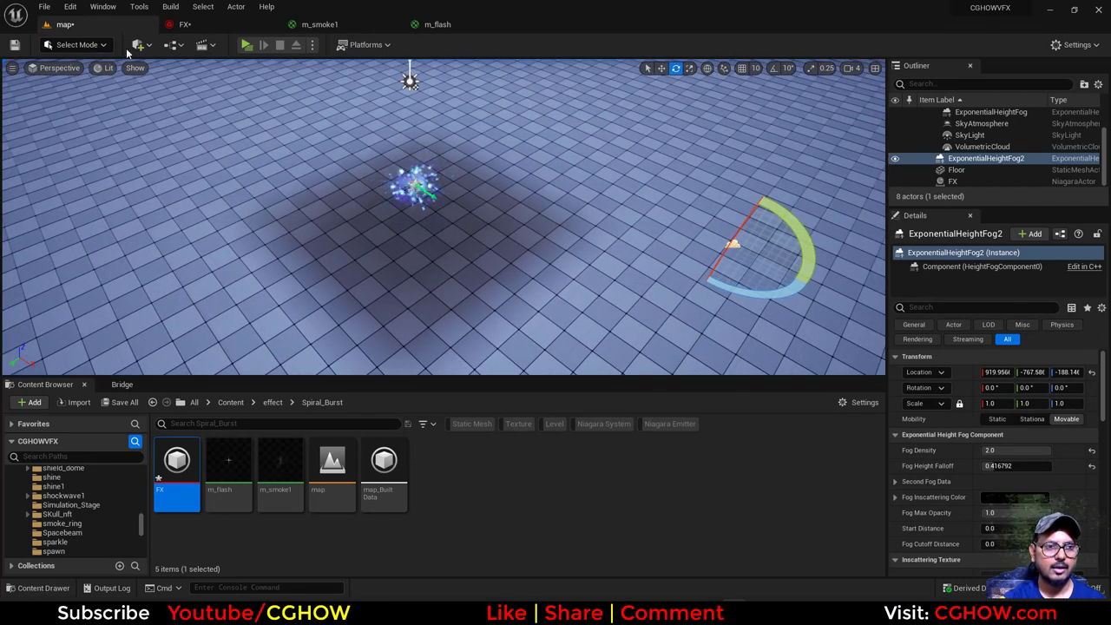
Add a second directional light with its intensity dimmed to 0.1 lux.
left_click(137, 44)
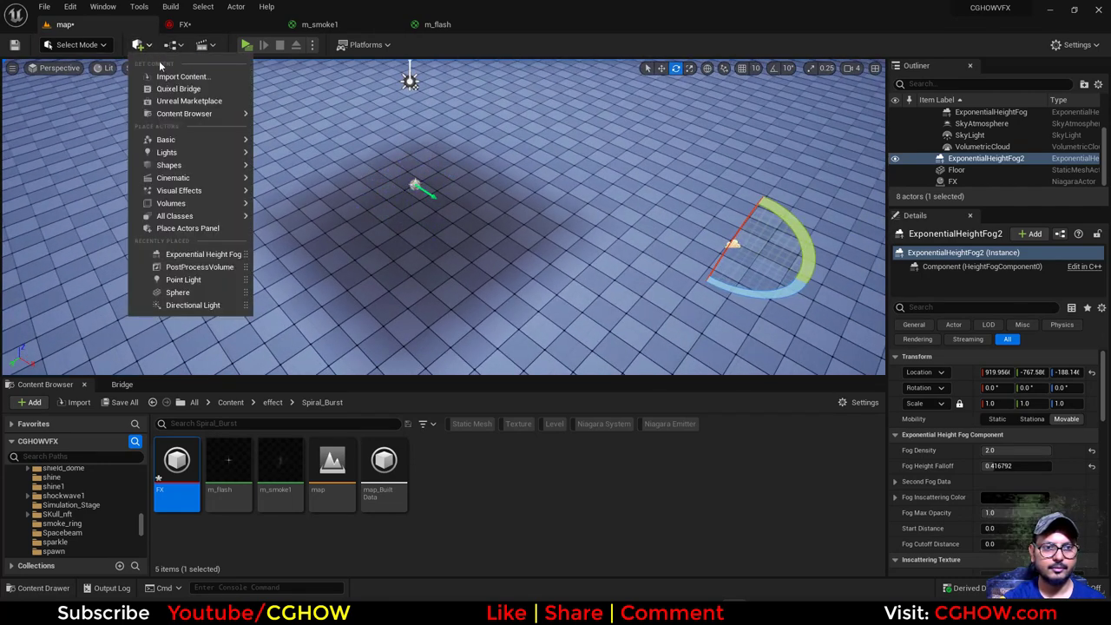
left_click(193, 305)
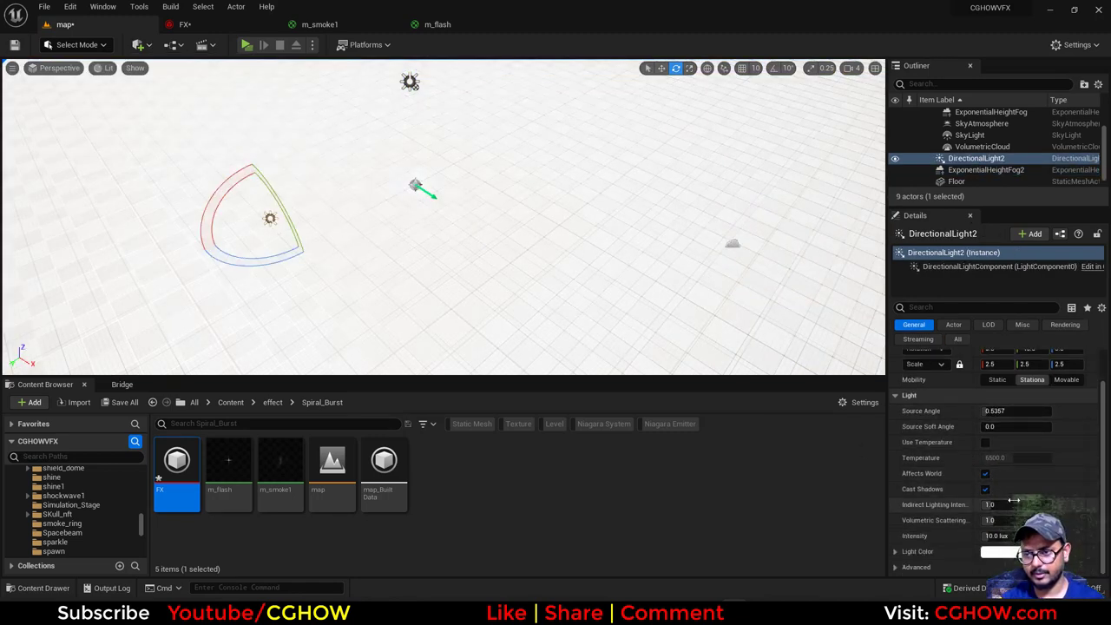
left_click(1016, 536)
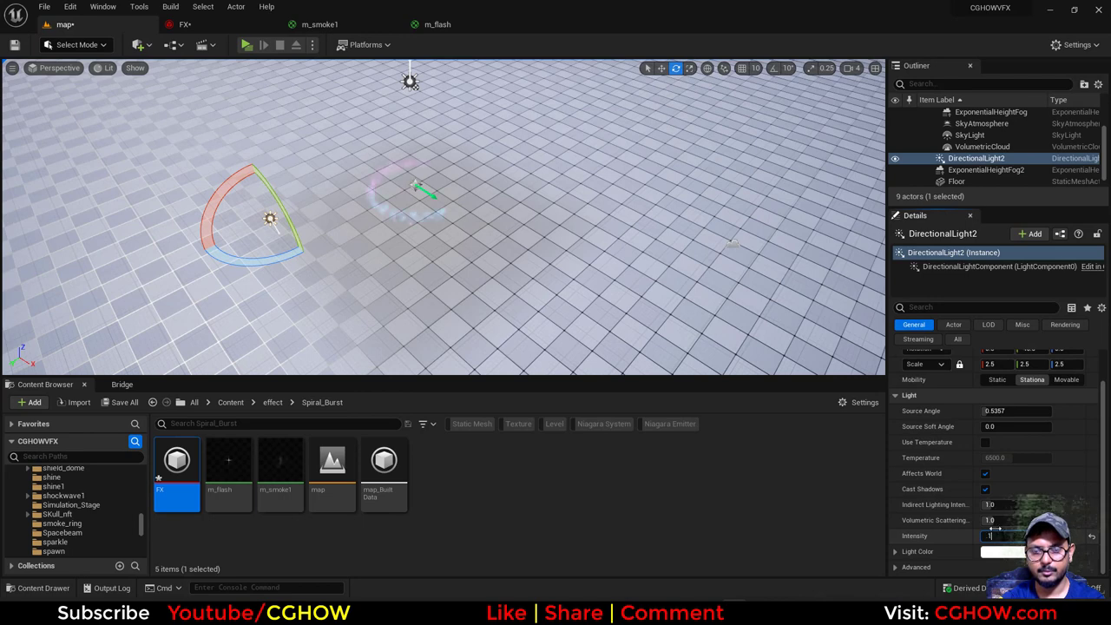
left_click(170, 7)
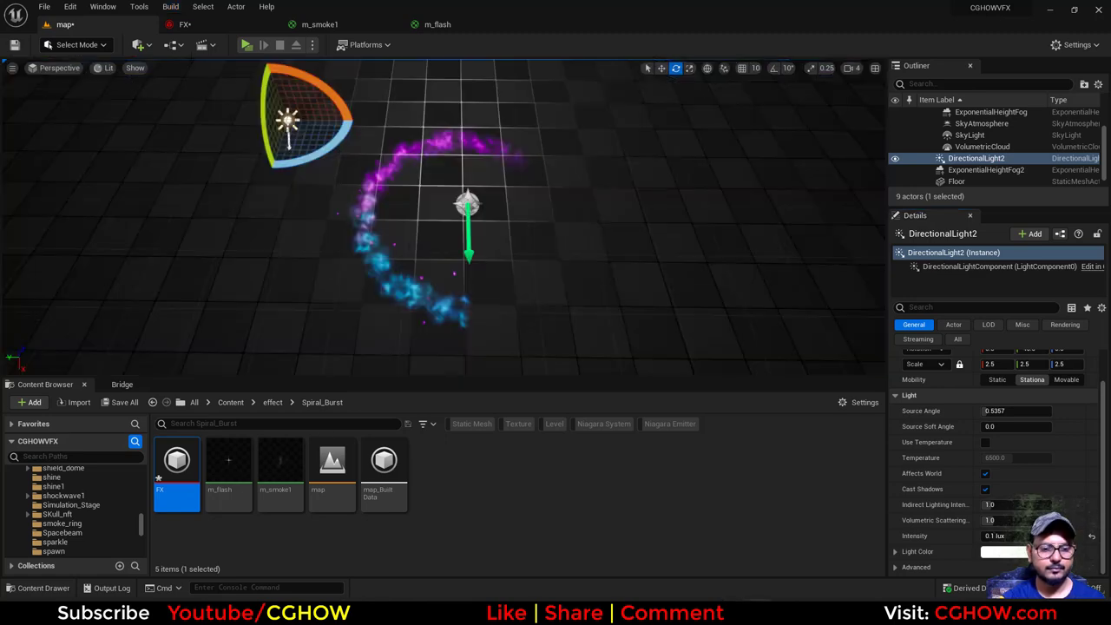
left_click(139, 44)
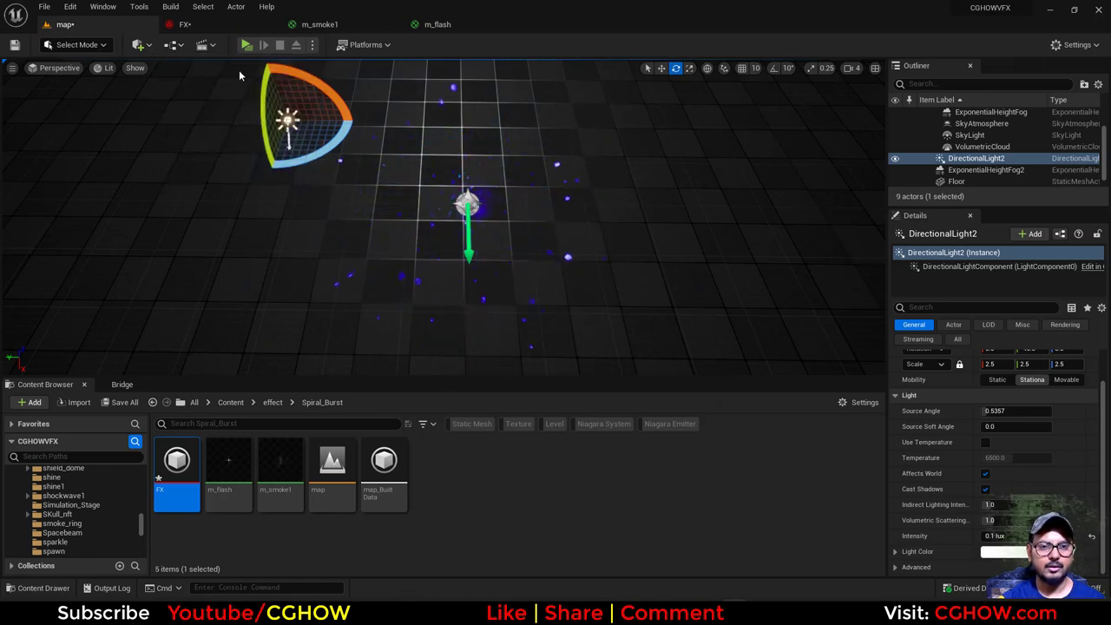
left_click(141, 45)
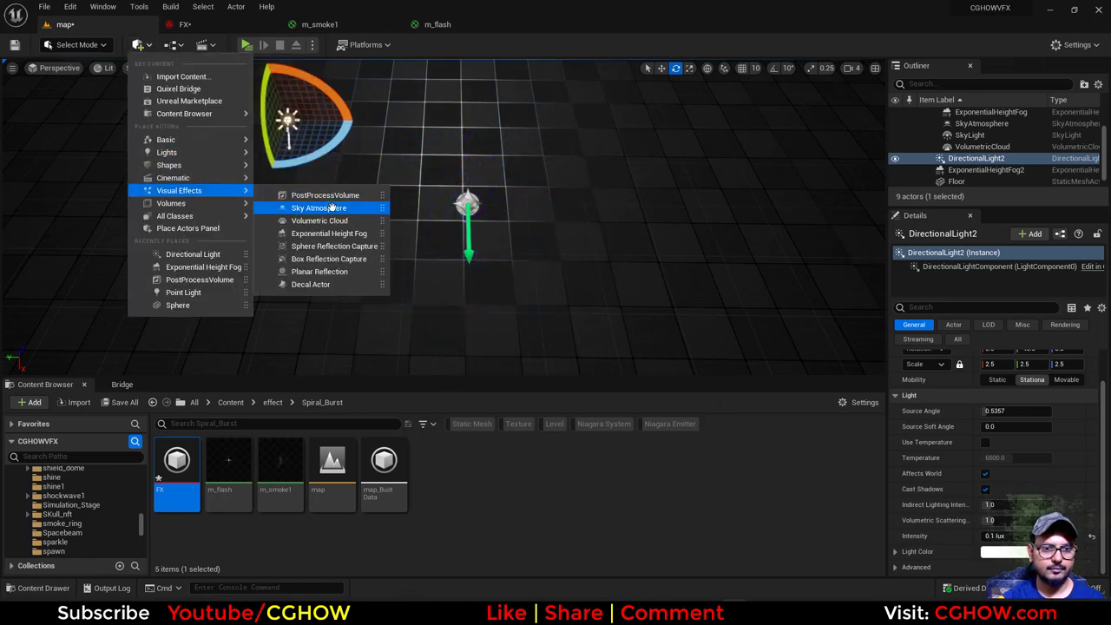
Place a PostProcessVolume with bloom intensity 8.0 and bloom threshold -0.424.
left_click(325, 195)
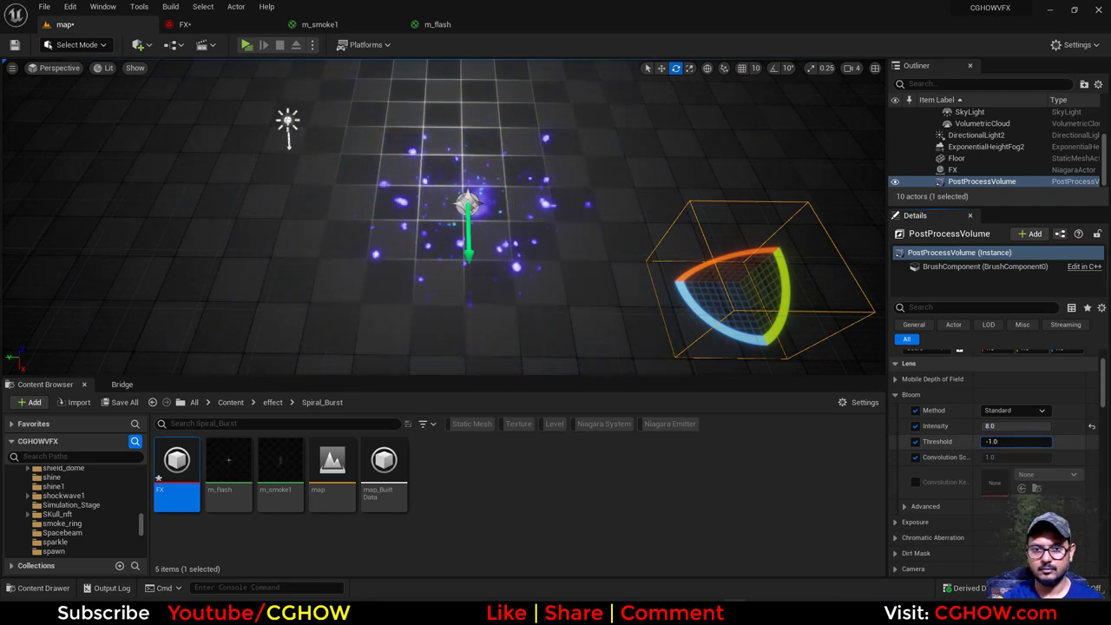
type("-0.424")
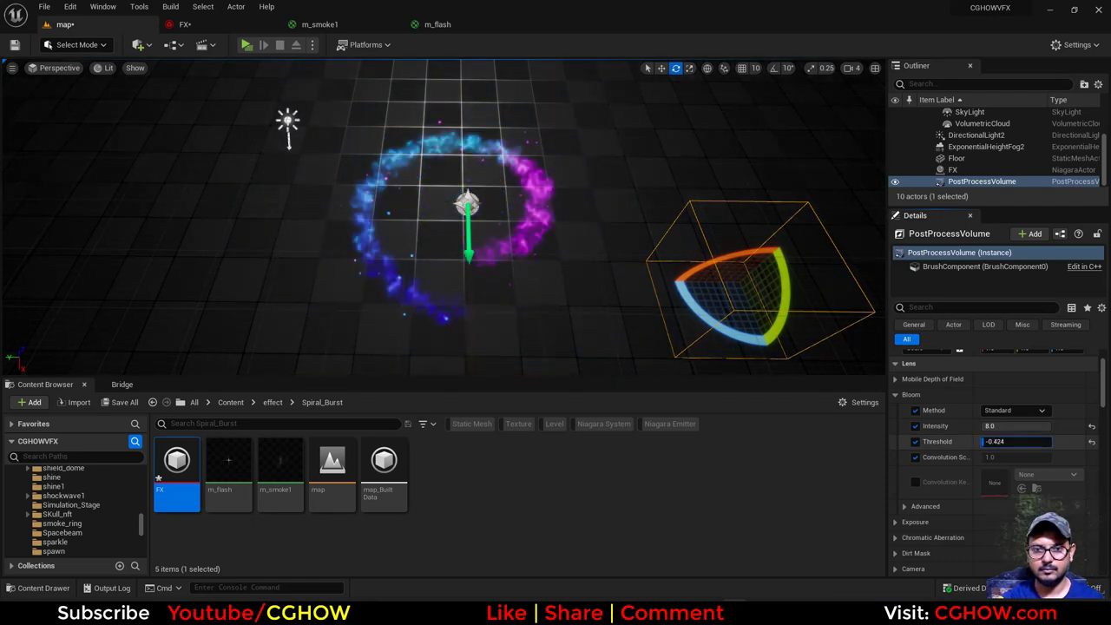